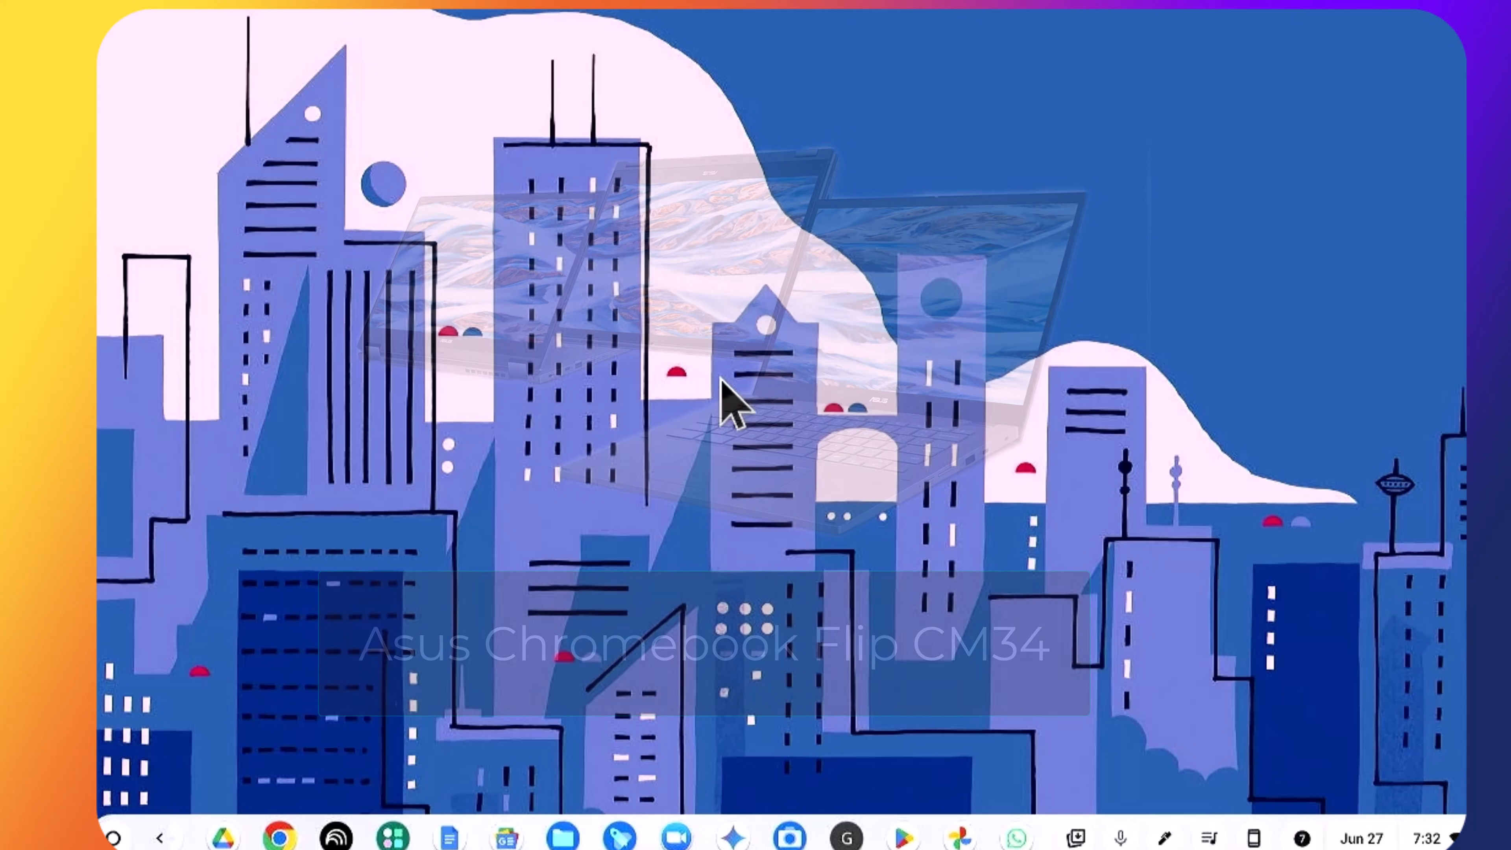
From the desktop's options, browse the Wallpaper & style collections without picking a new wallpaper
right_click(733, 404)
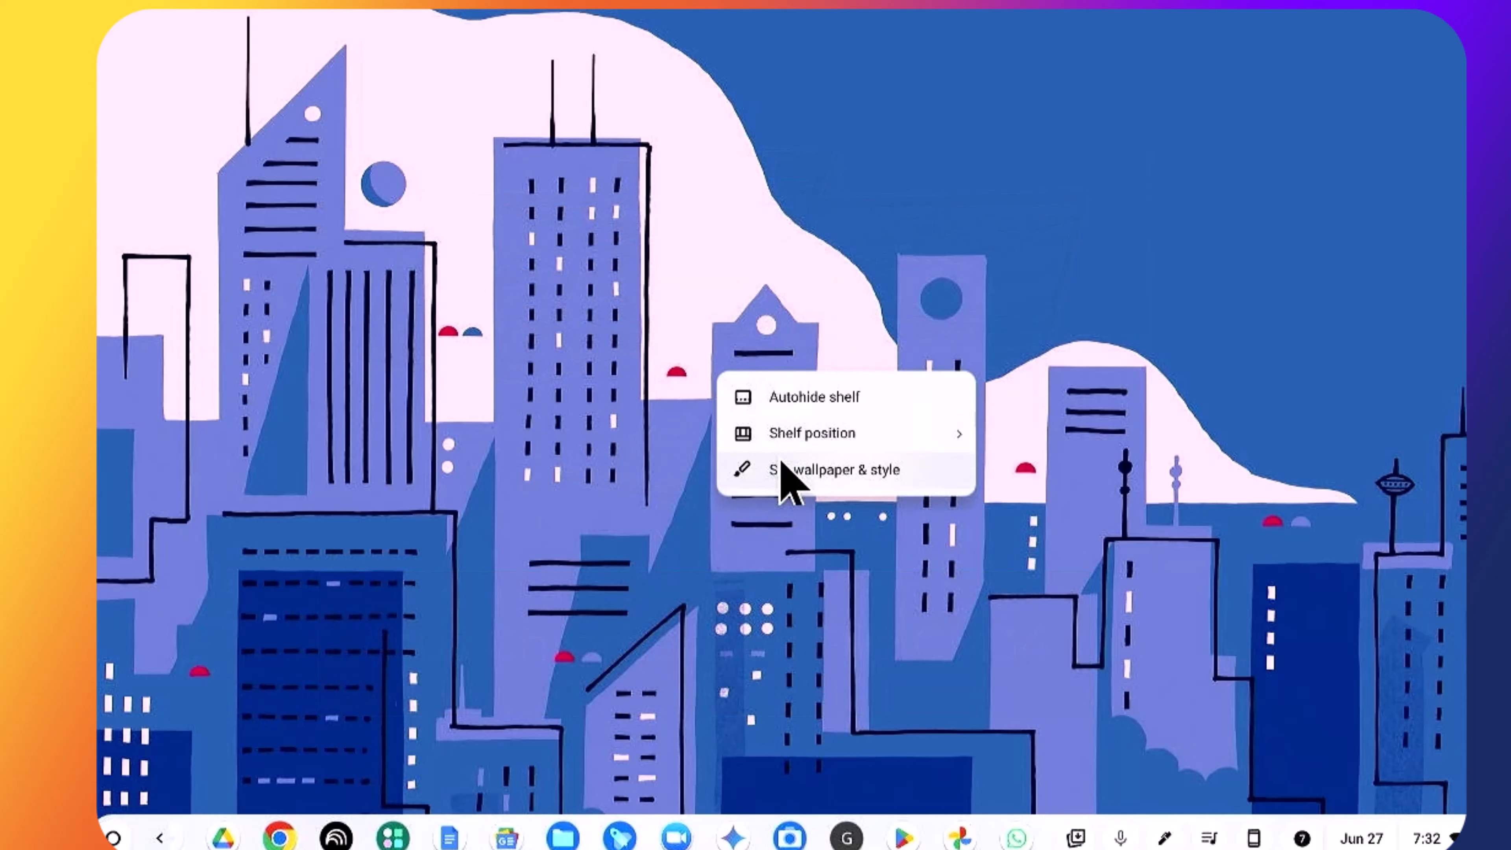
left_click(834, 469)
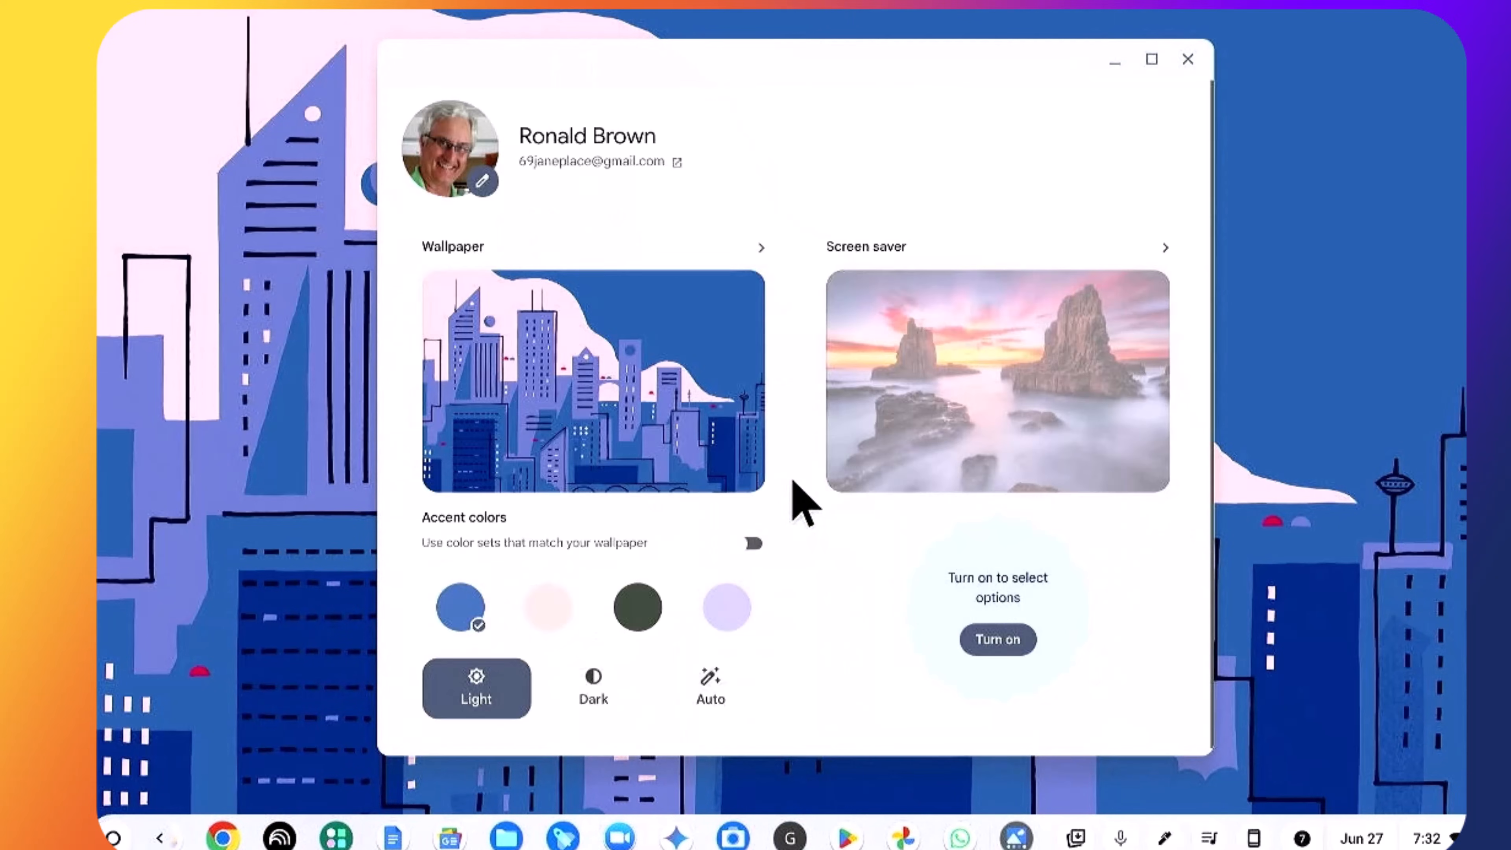
mouse_move(679, 385)
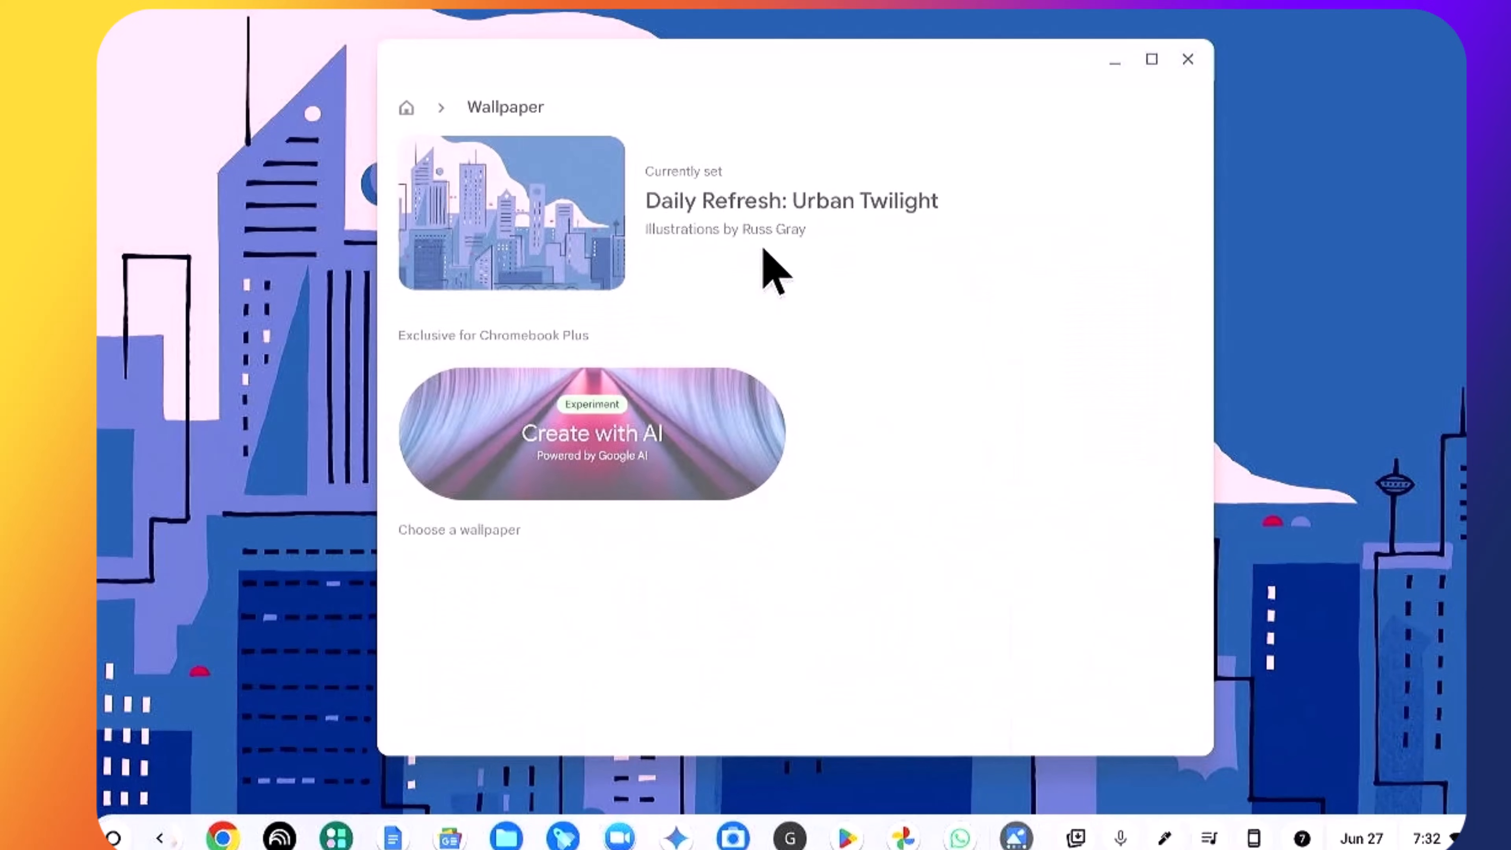
scroll("down", 3)
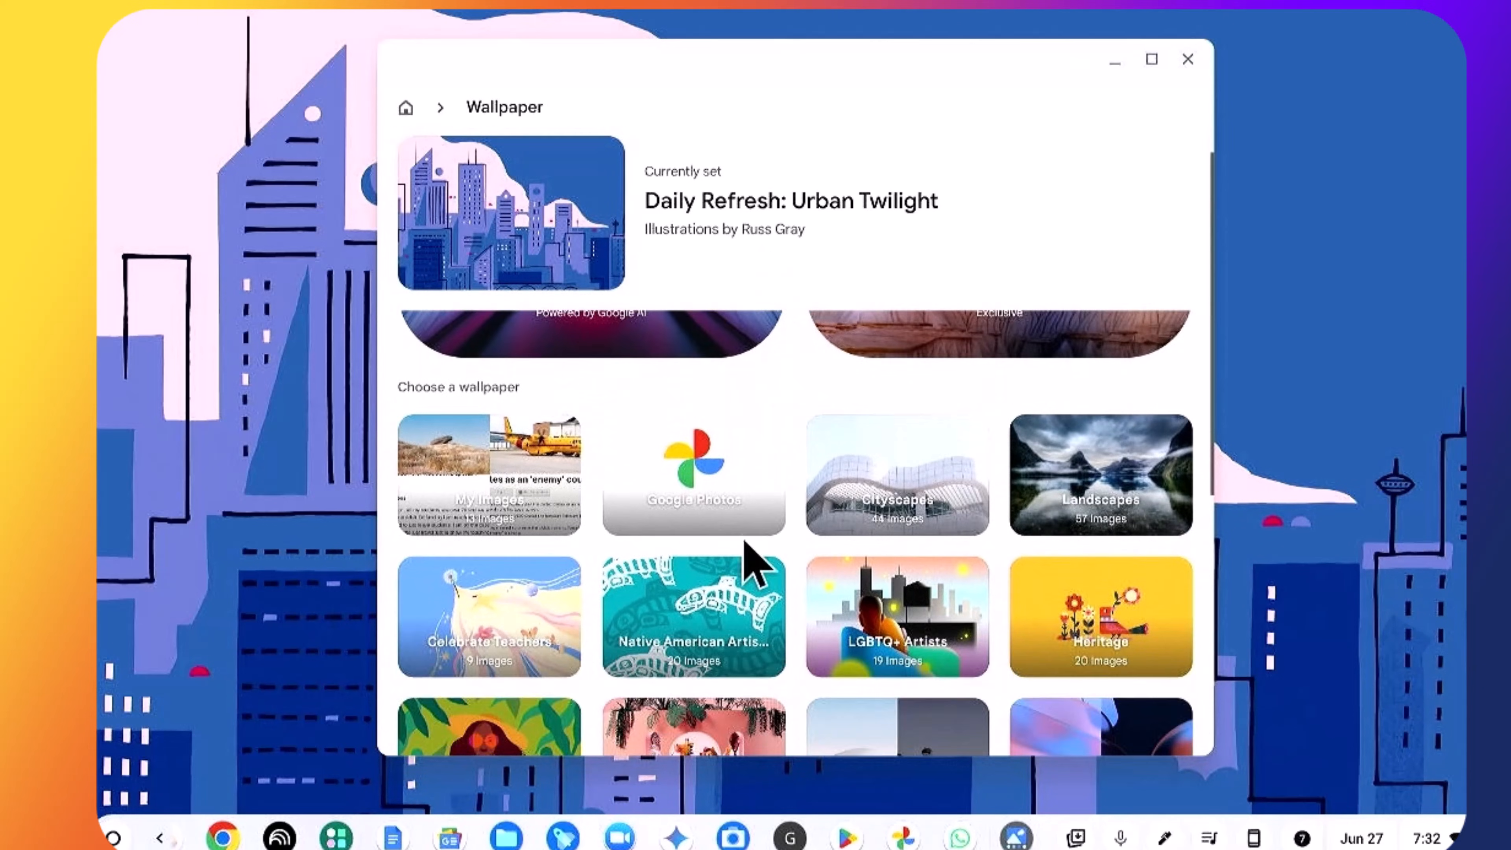
mouse_move(717, 525)
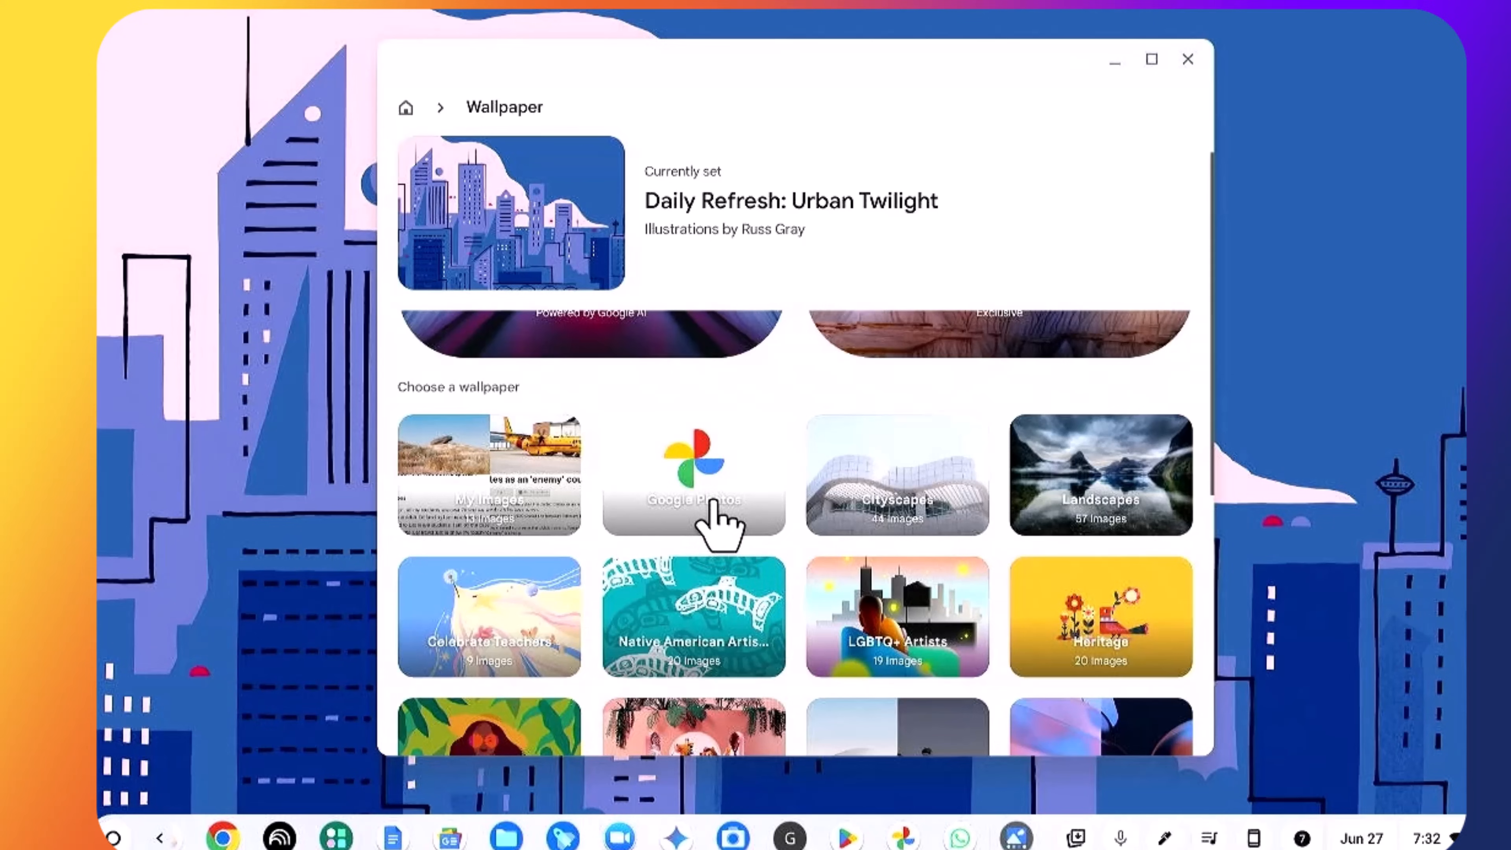
mouse_move(535, 515)
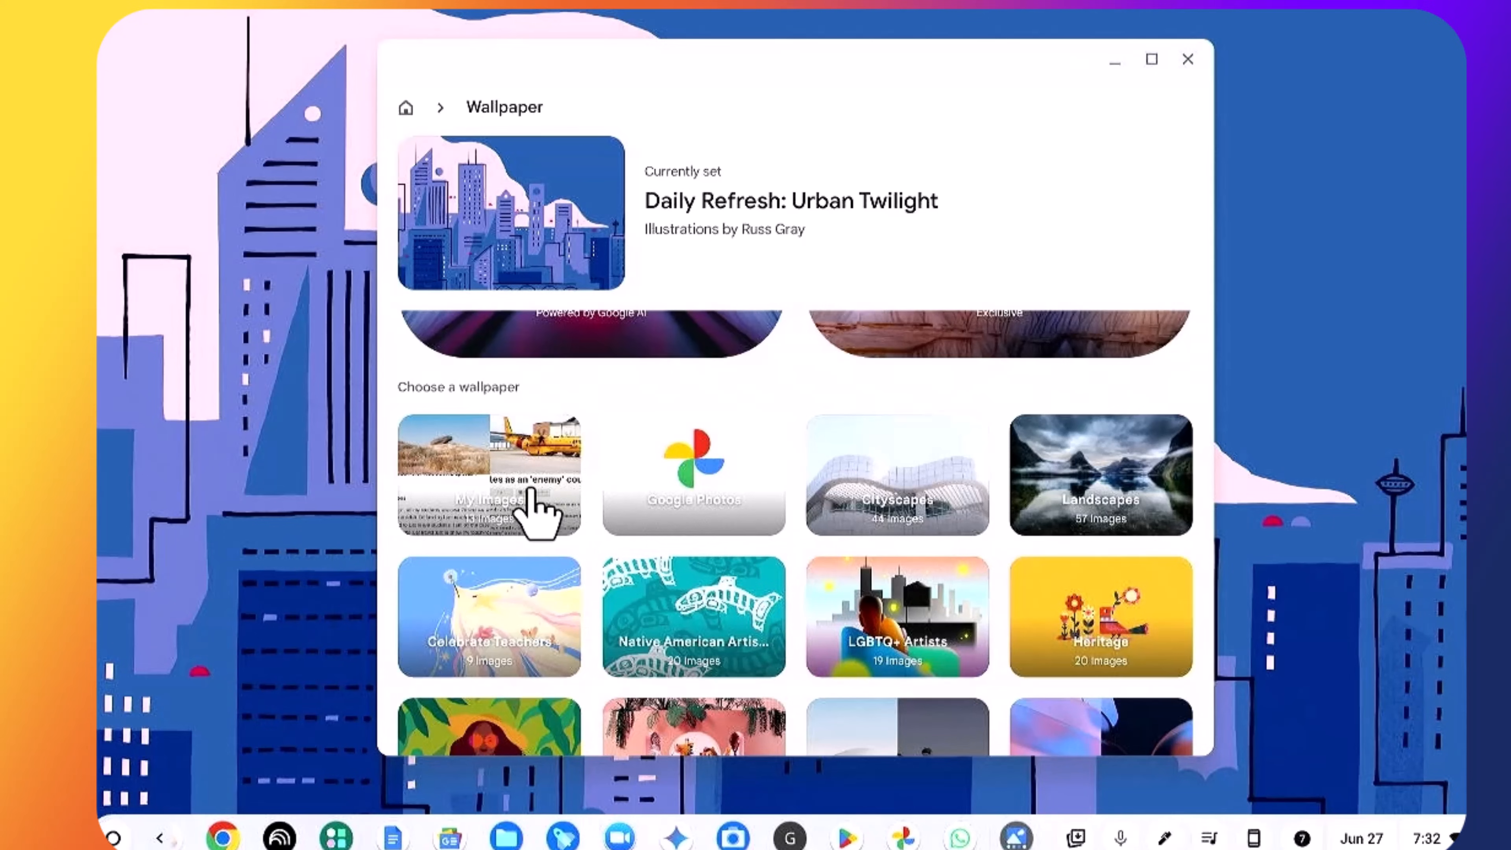
scroll("down", 3)
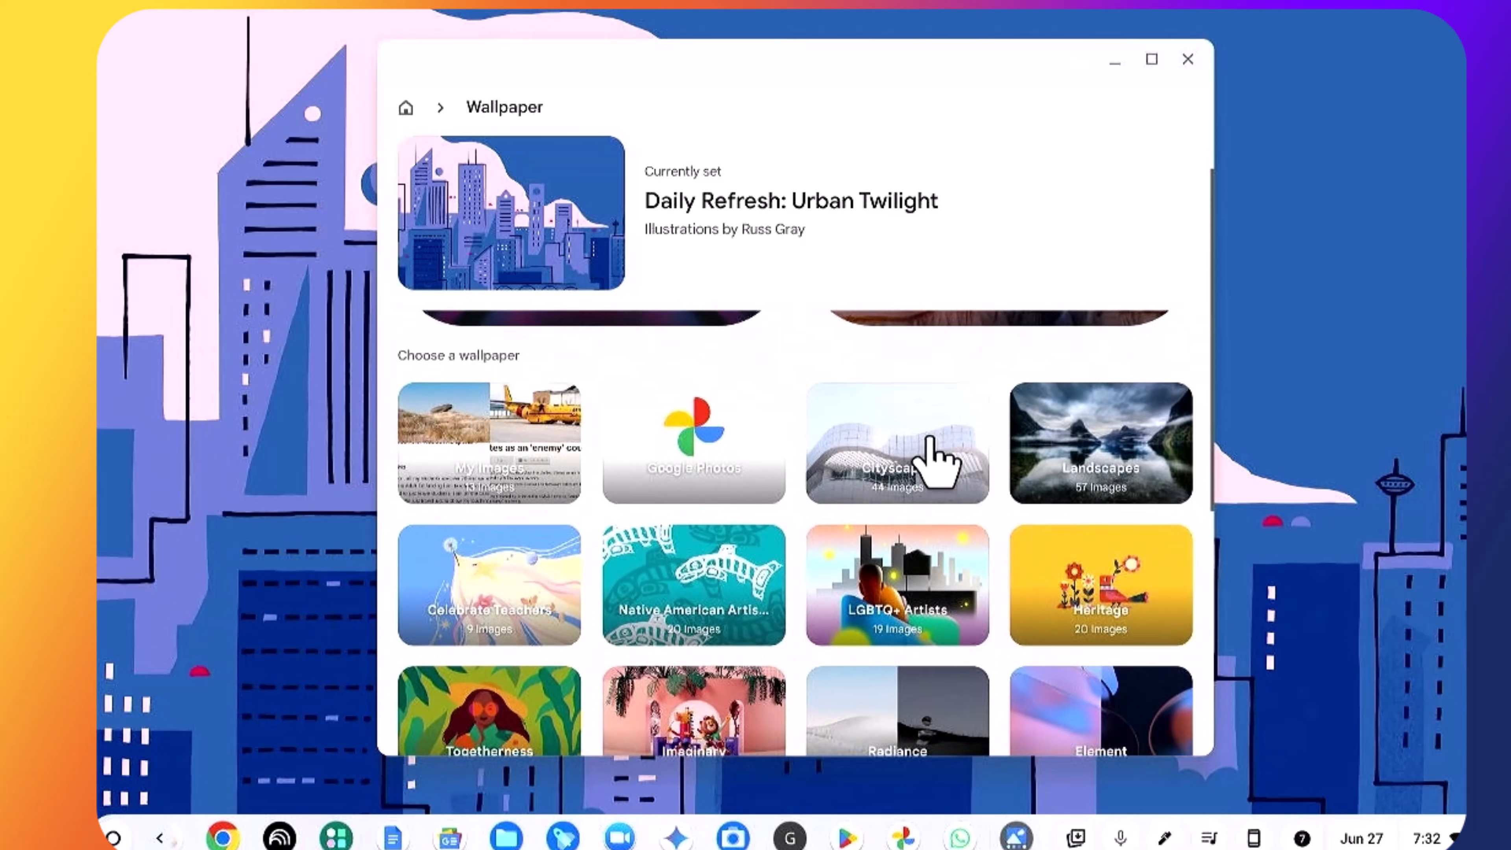
scroll("down", 3)
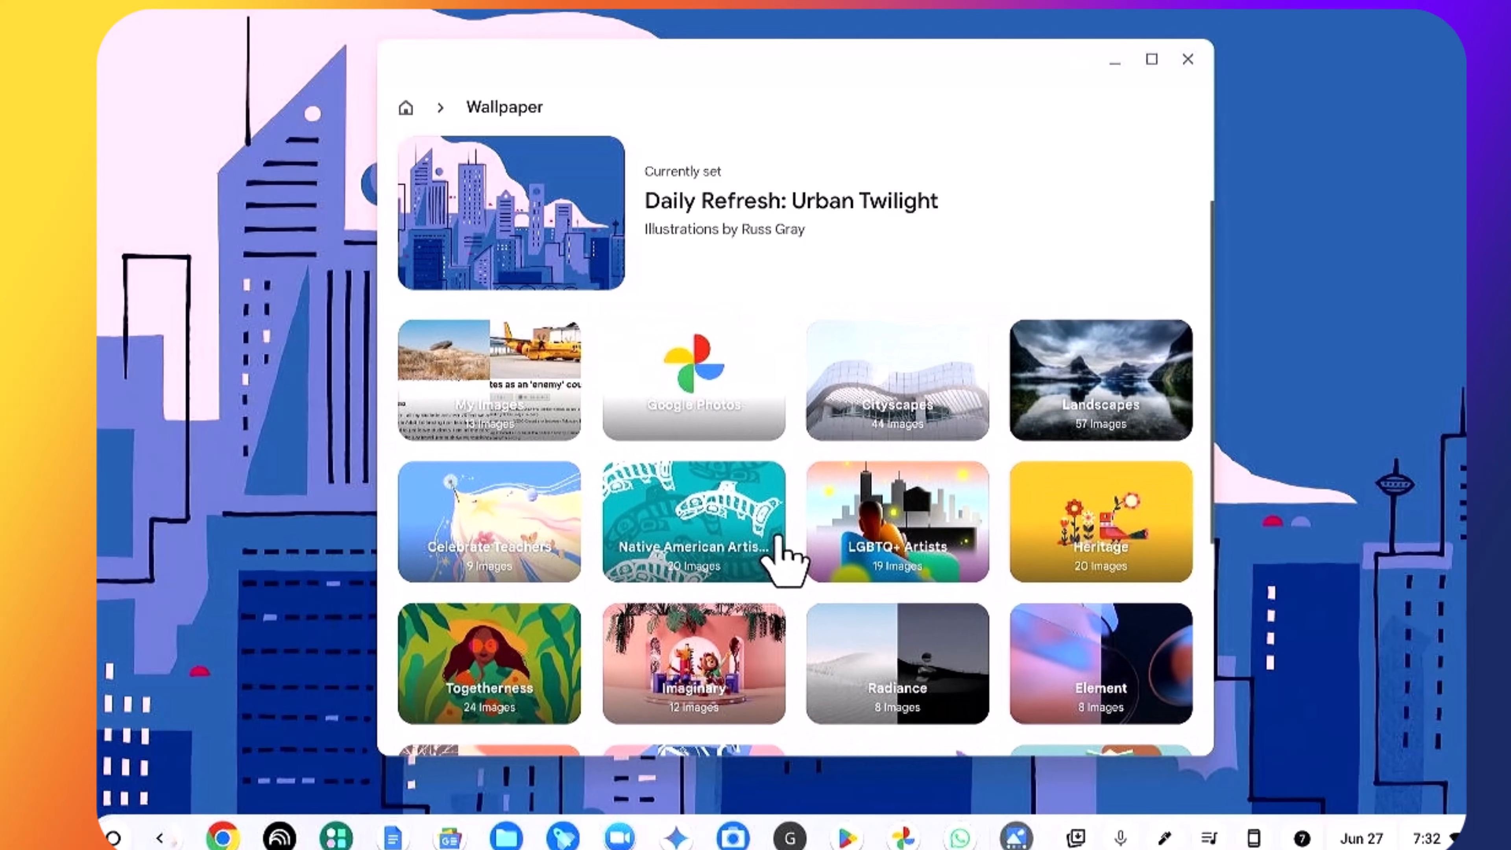
scroll("down", 3)
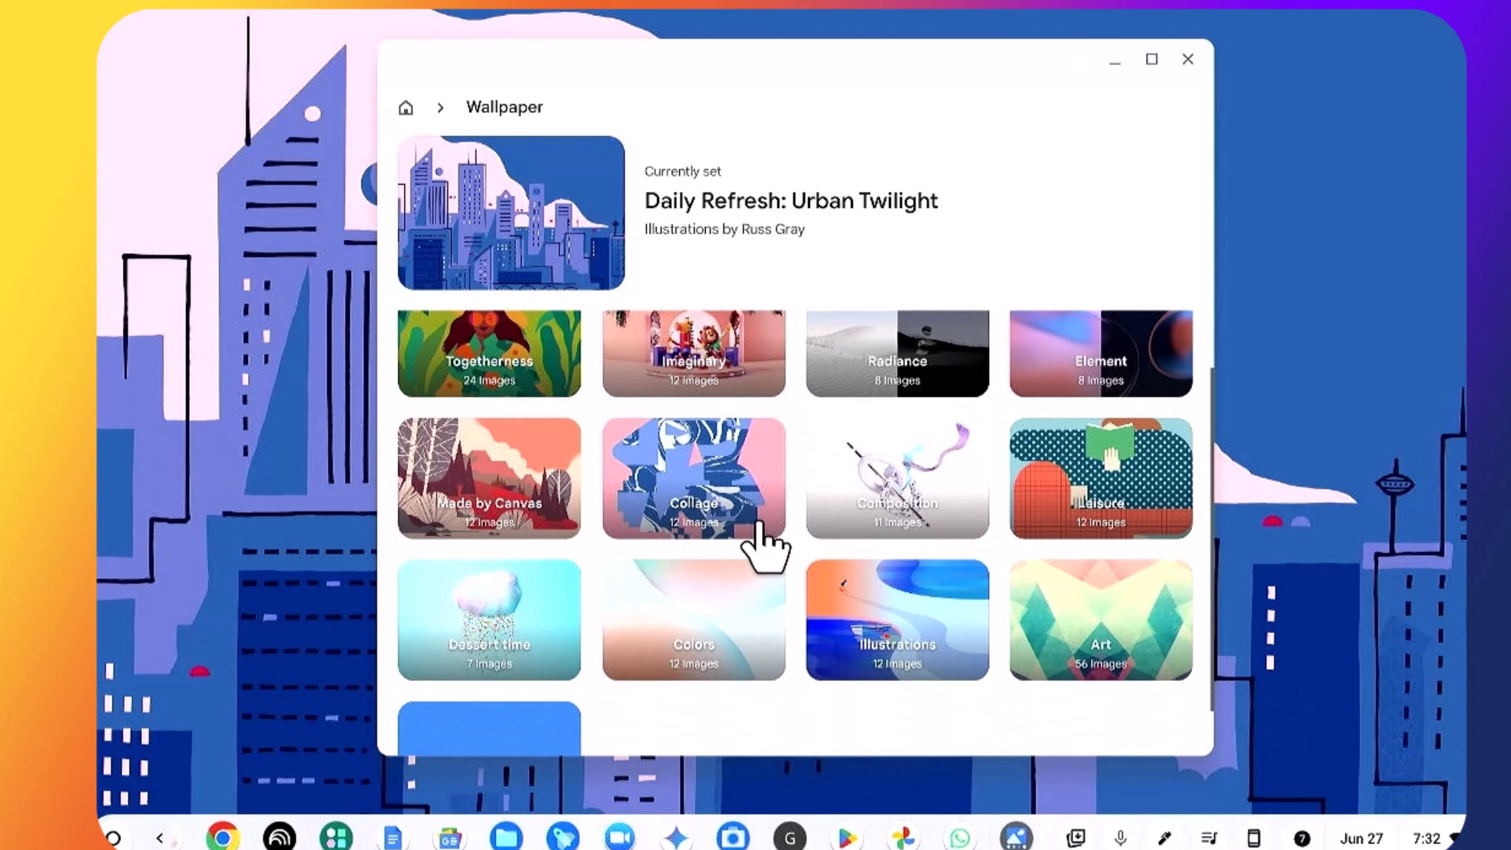
mouse_move(742, 481)
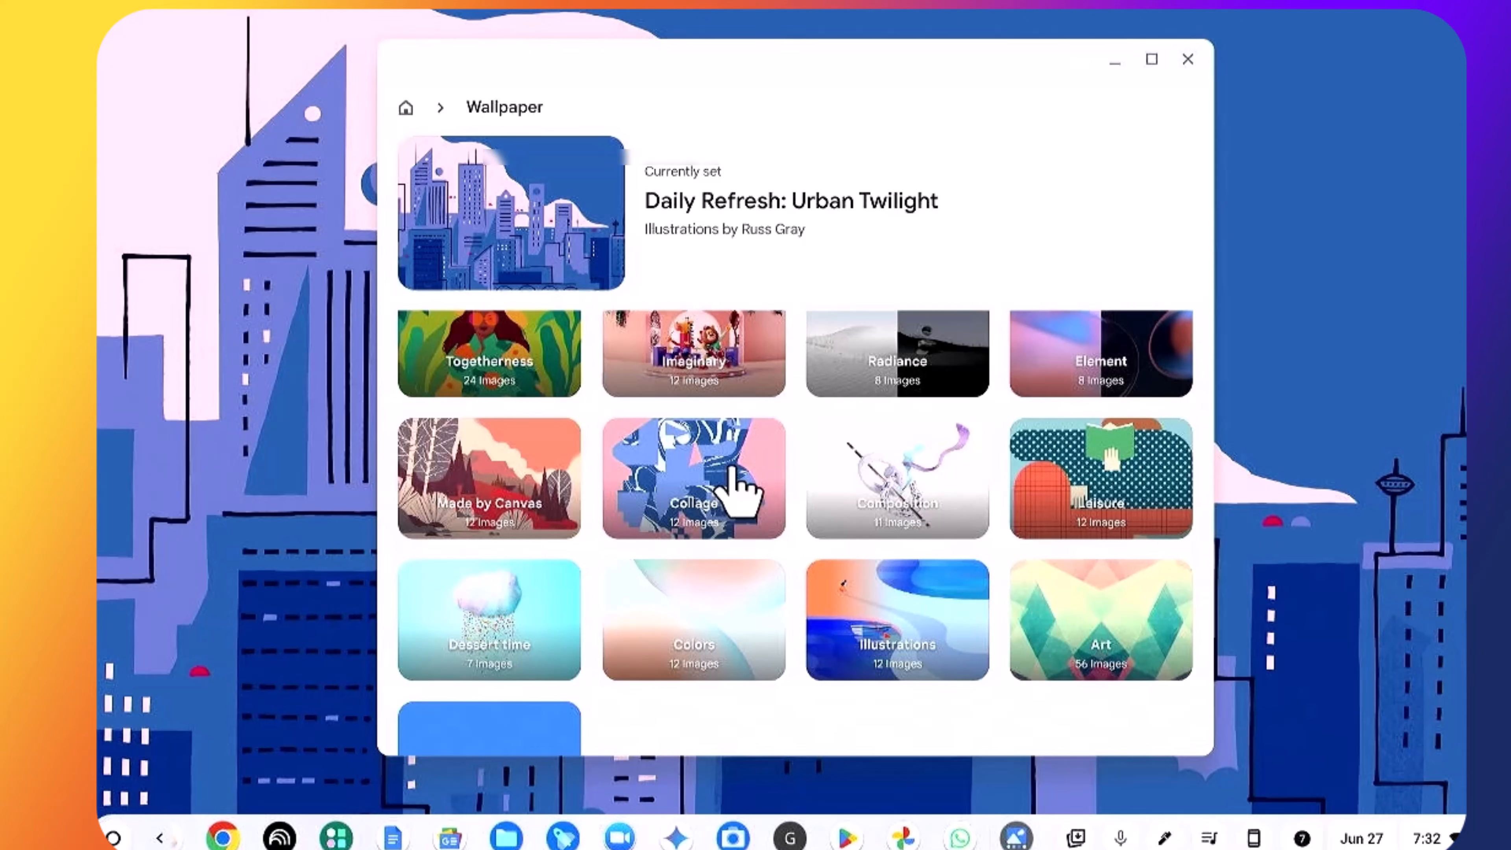
mouse_move(1202, 92)
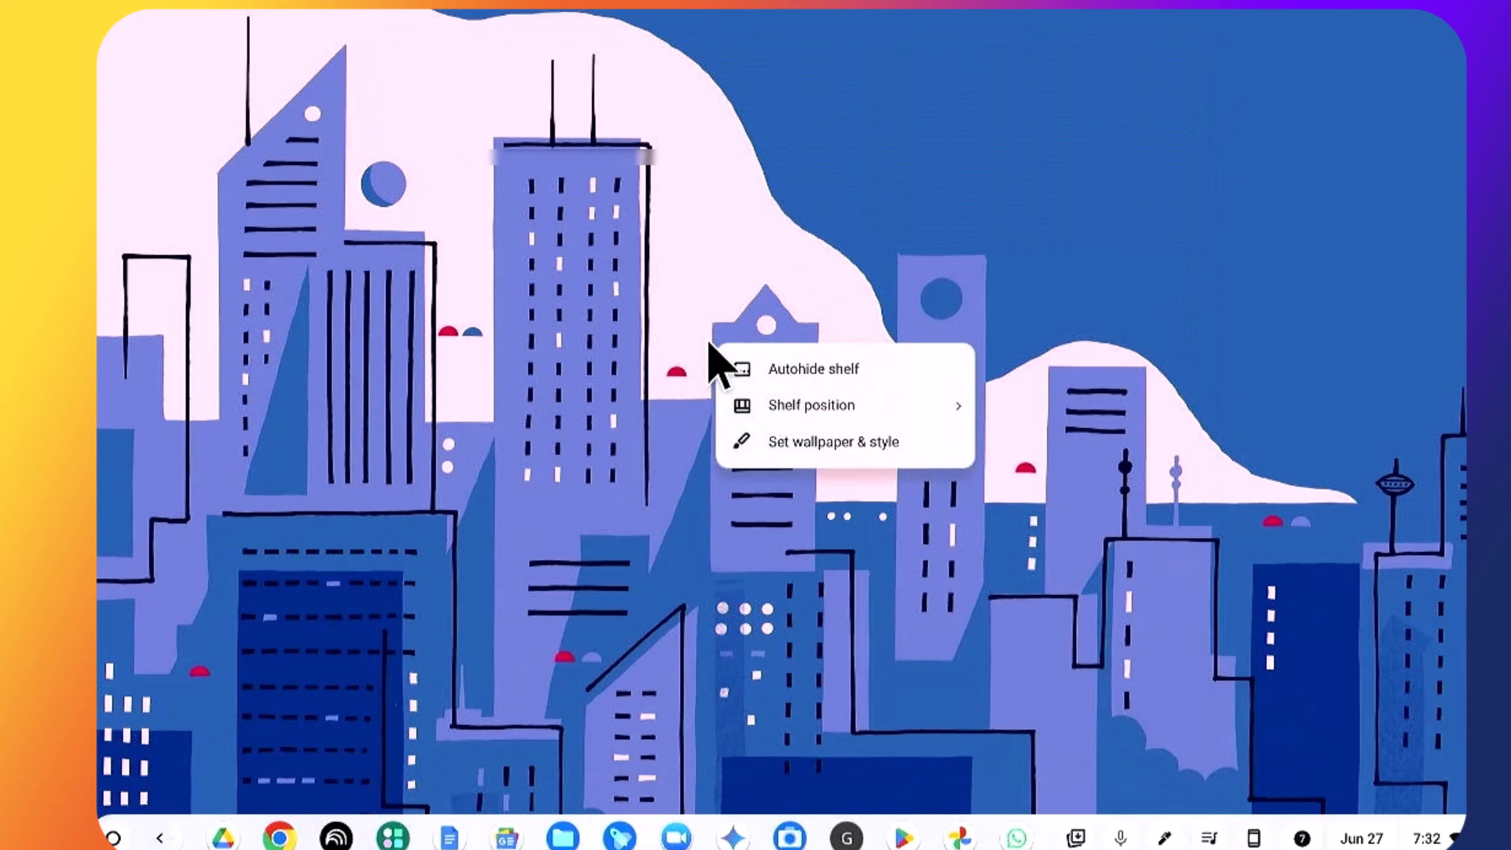
mouse_move(824, 463)
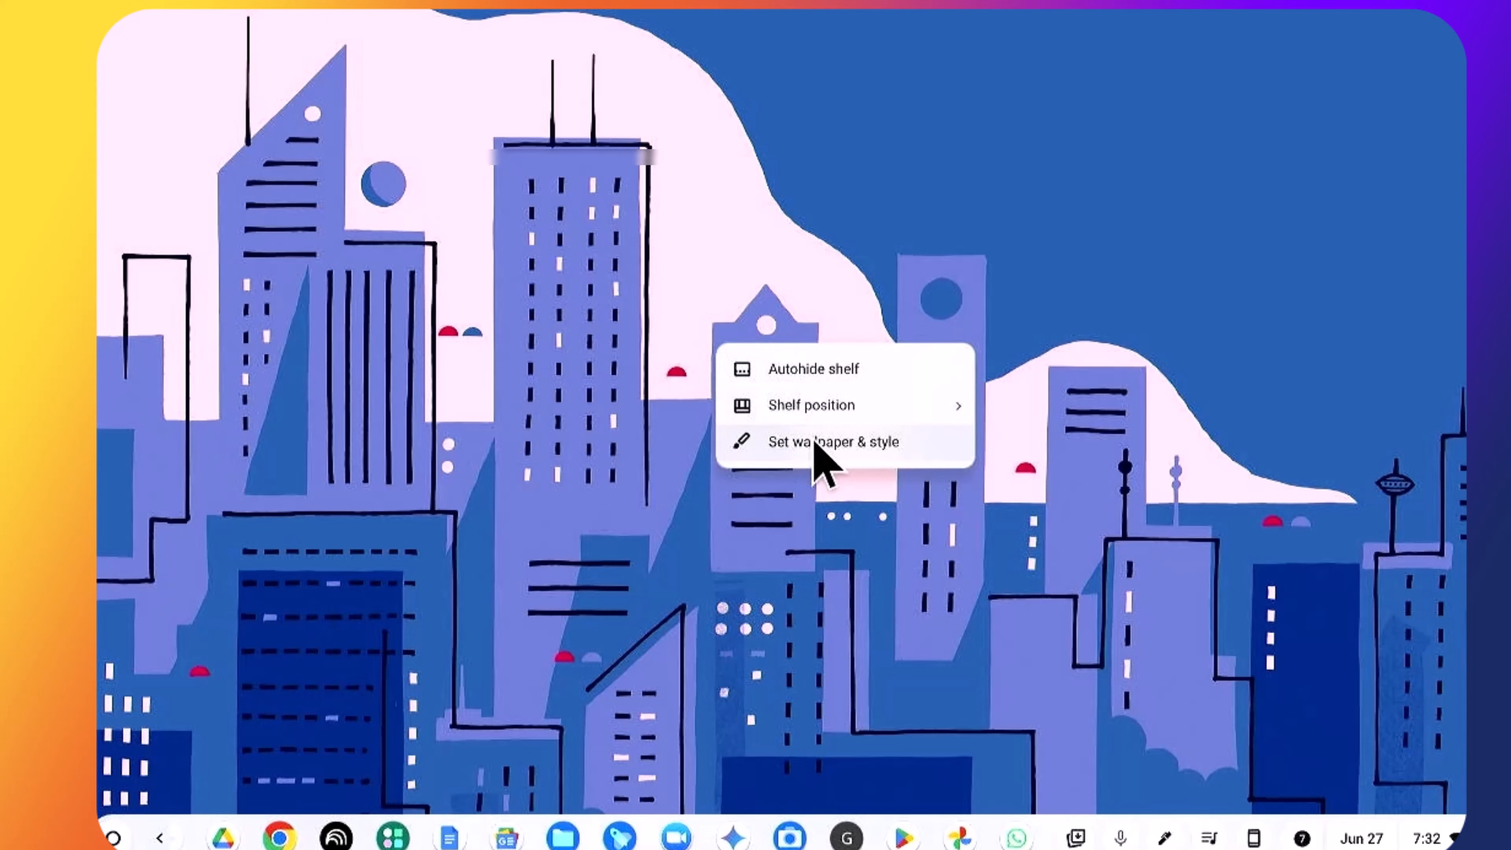
left_click(833, 441)
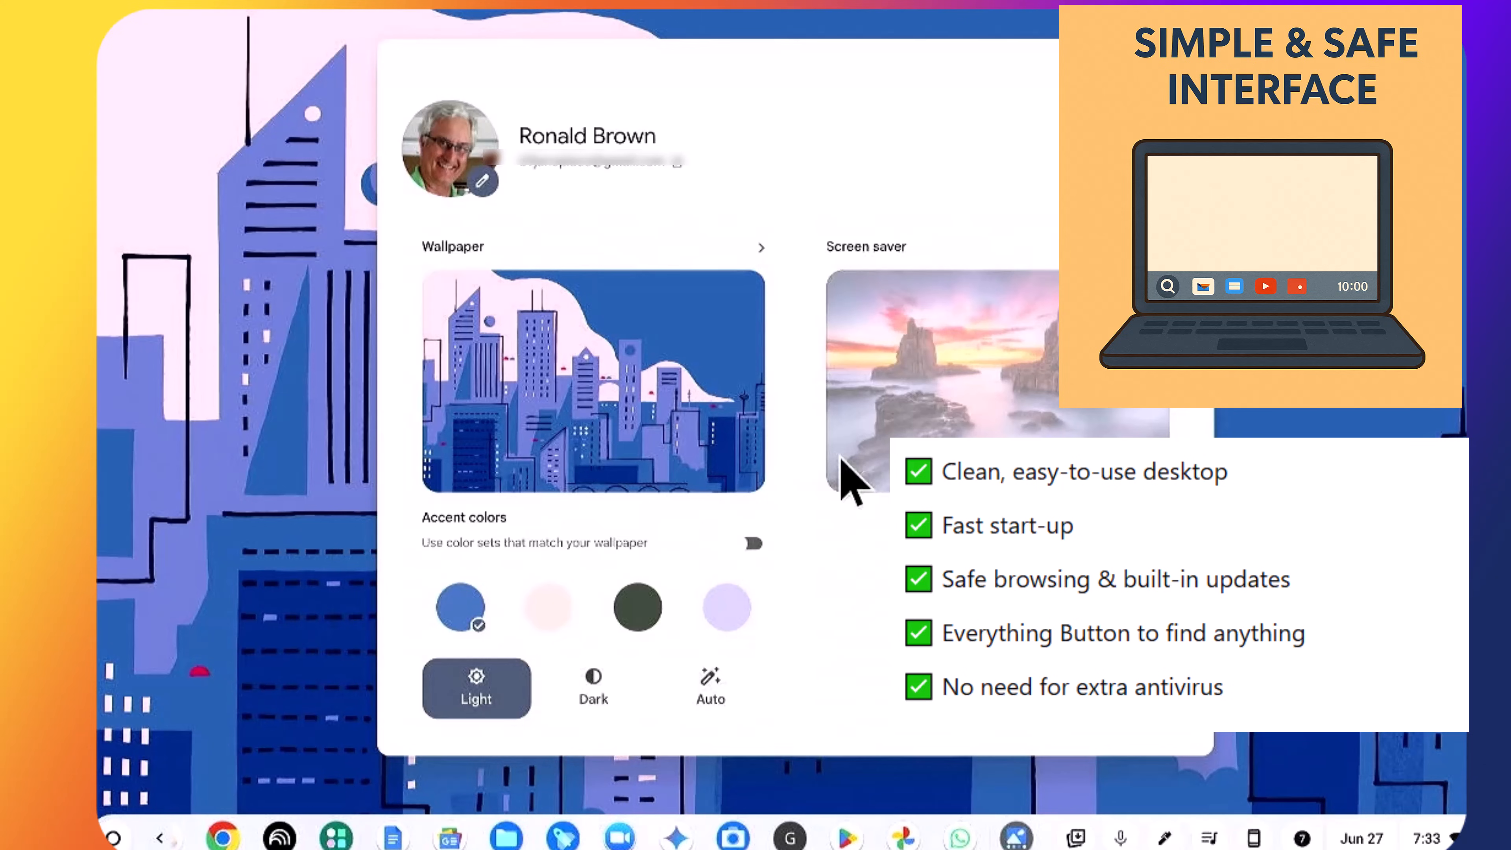
mouse_move(715, 472)
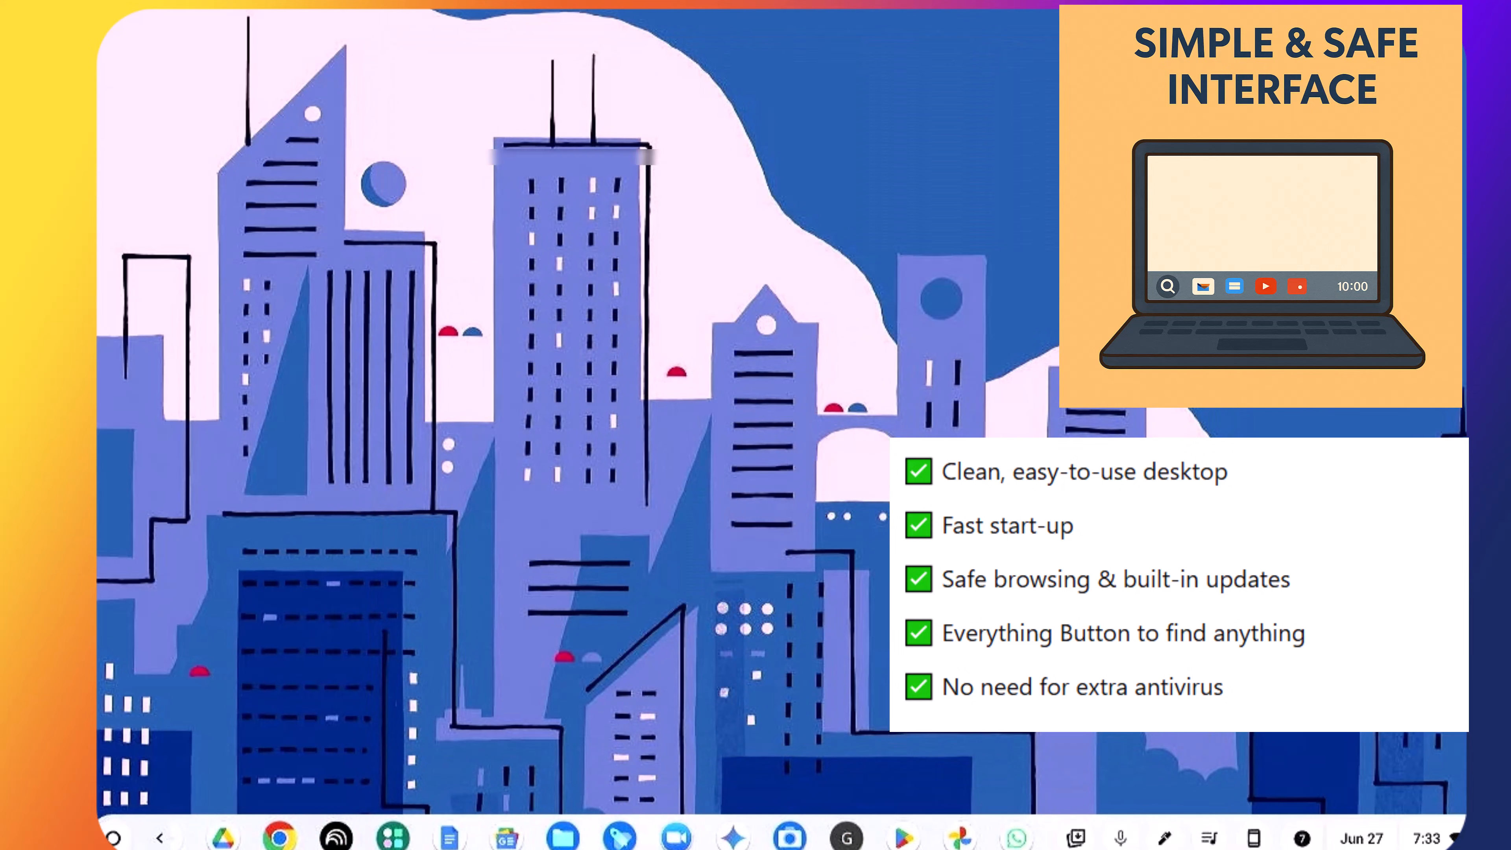
mouse_move(837, 371)
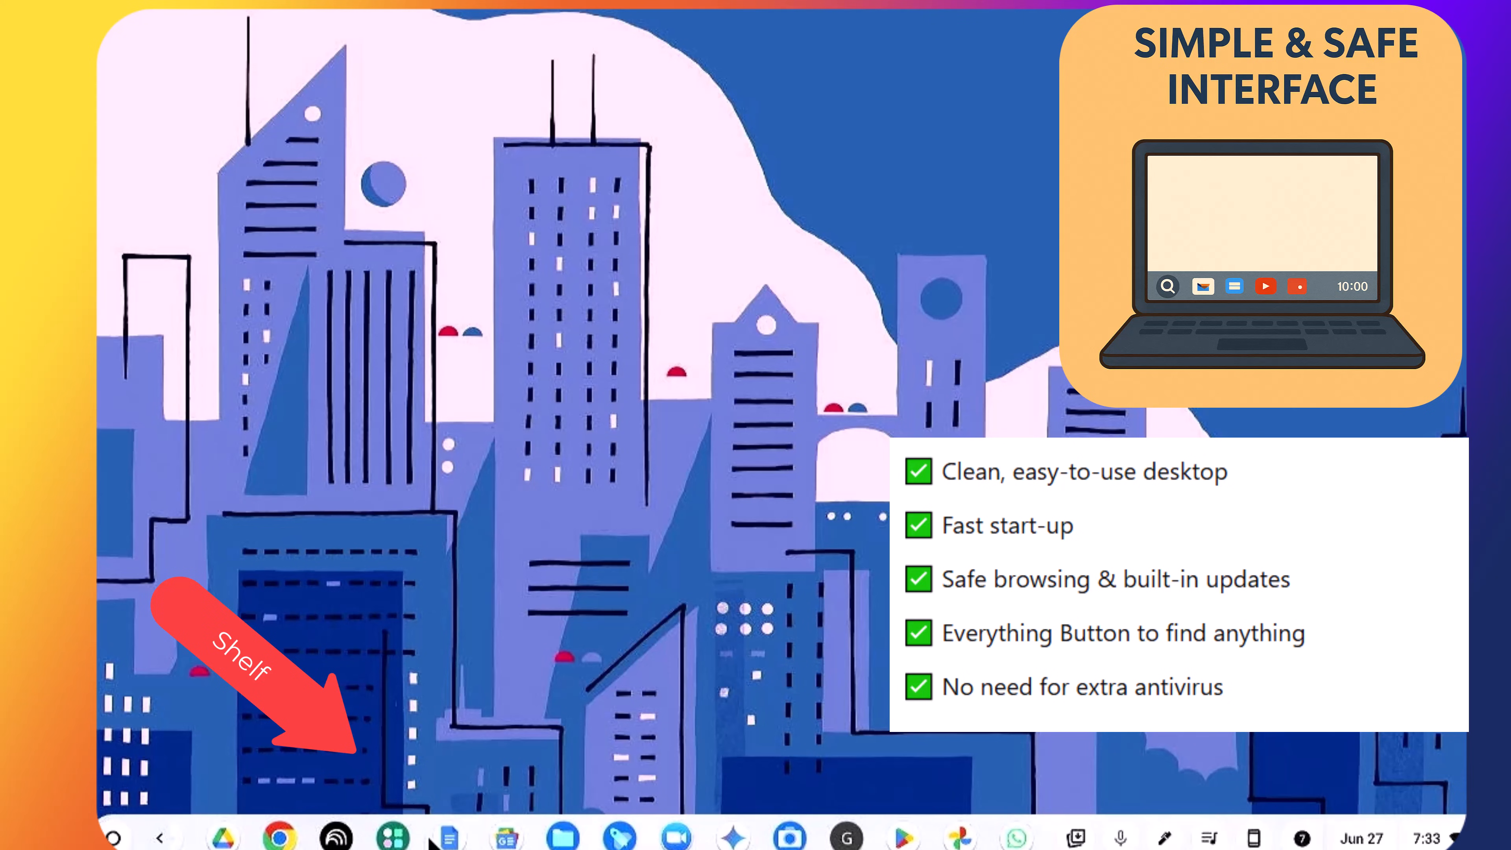
mouse_move(278, 836)
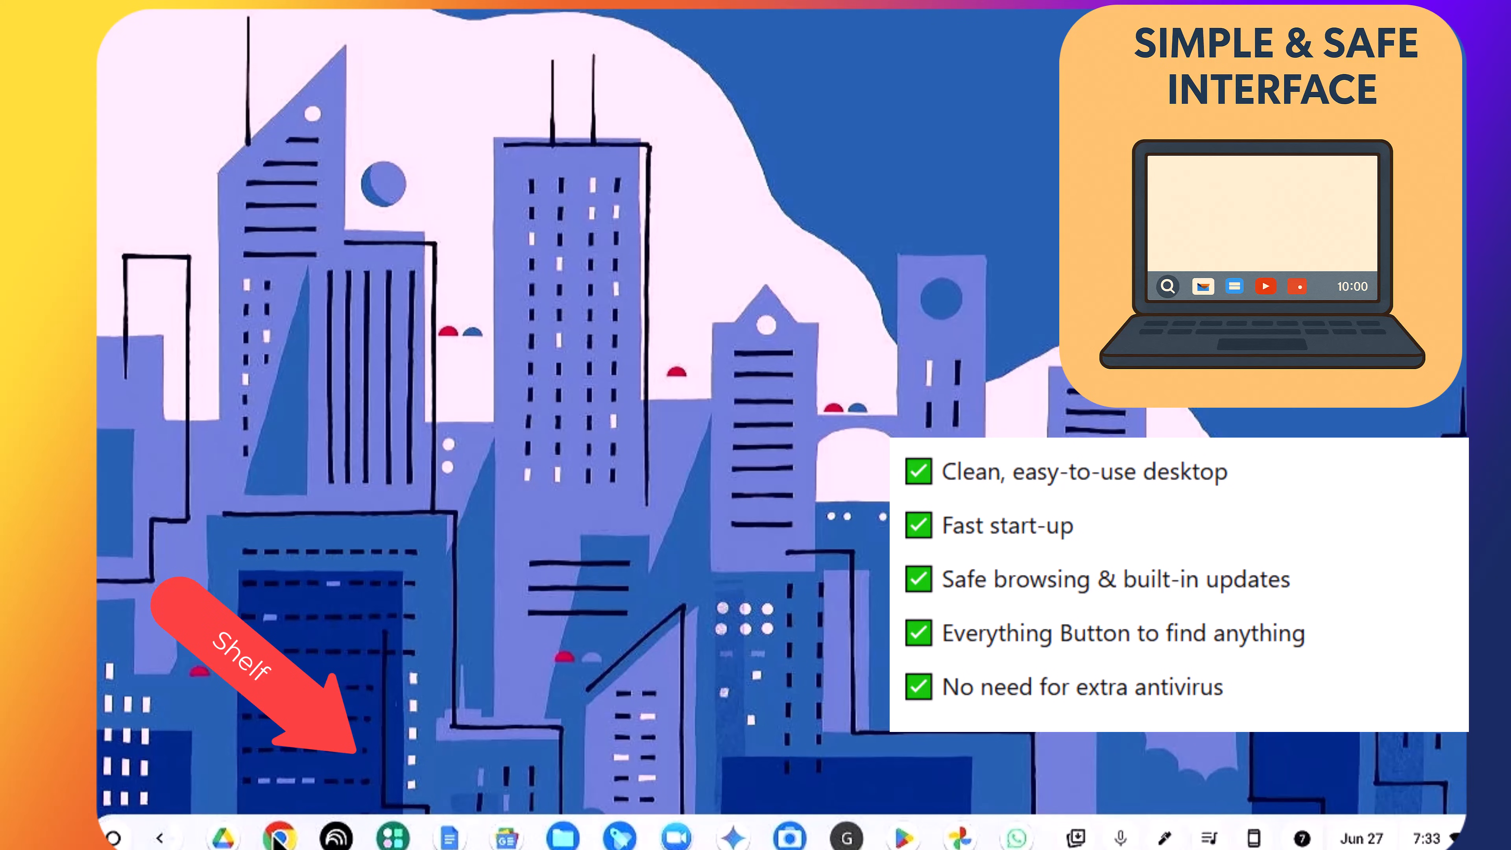
mouse_move(390, 834)
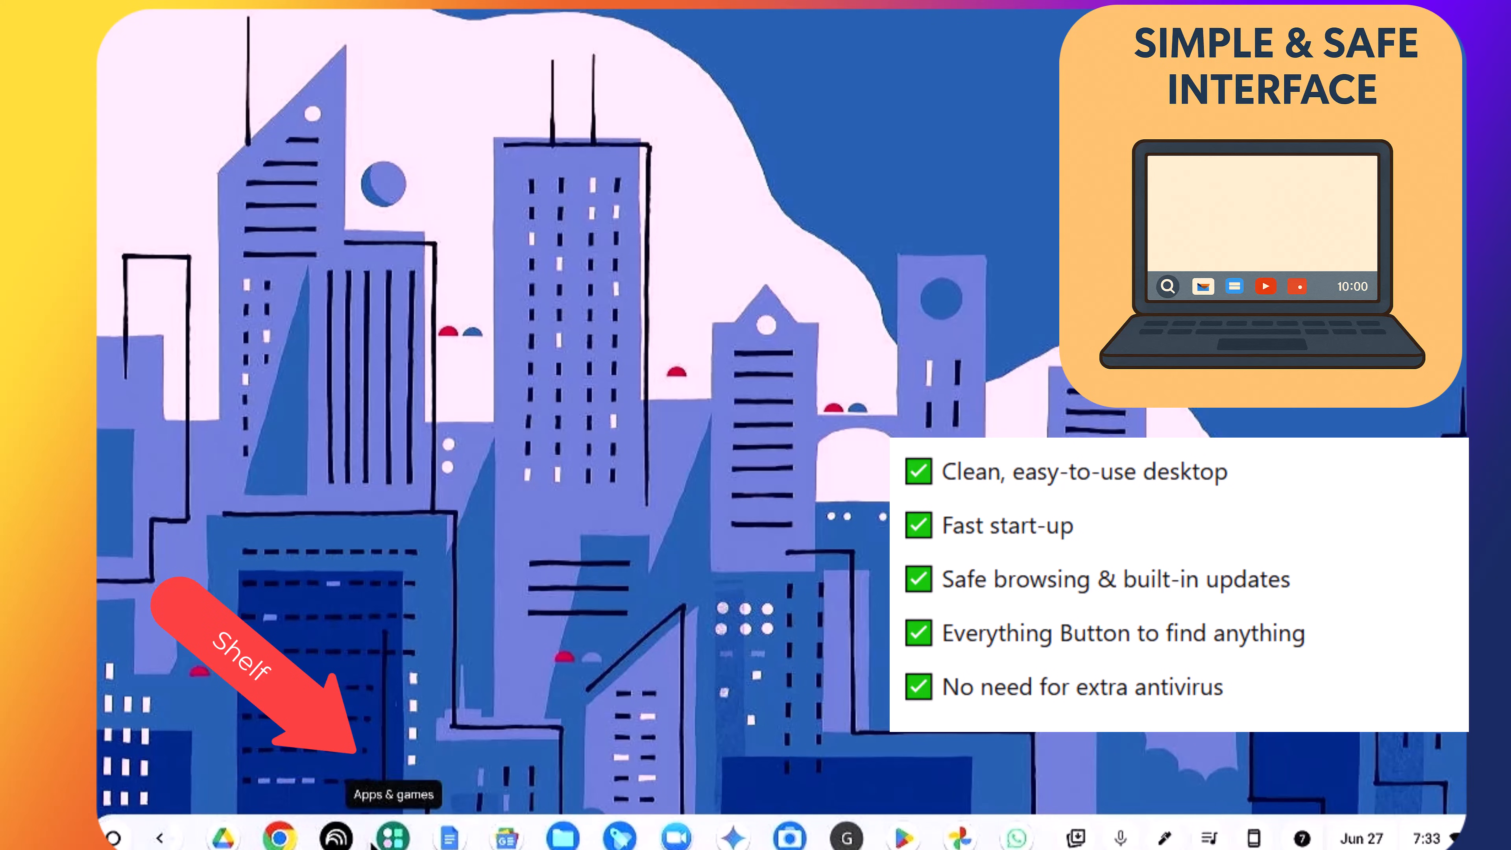
mouse_move(505, 837)
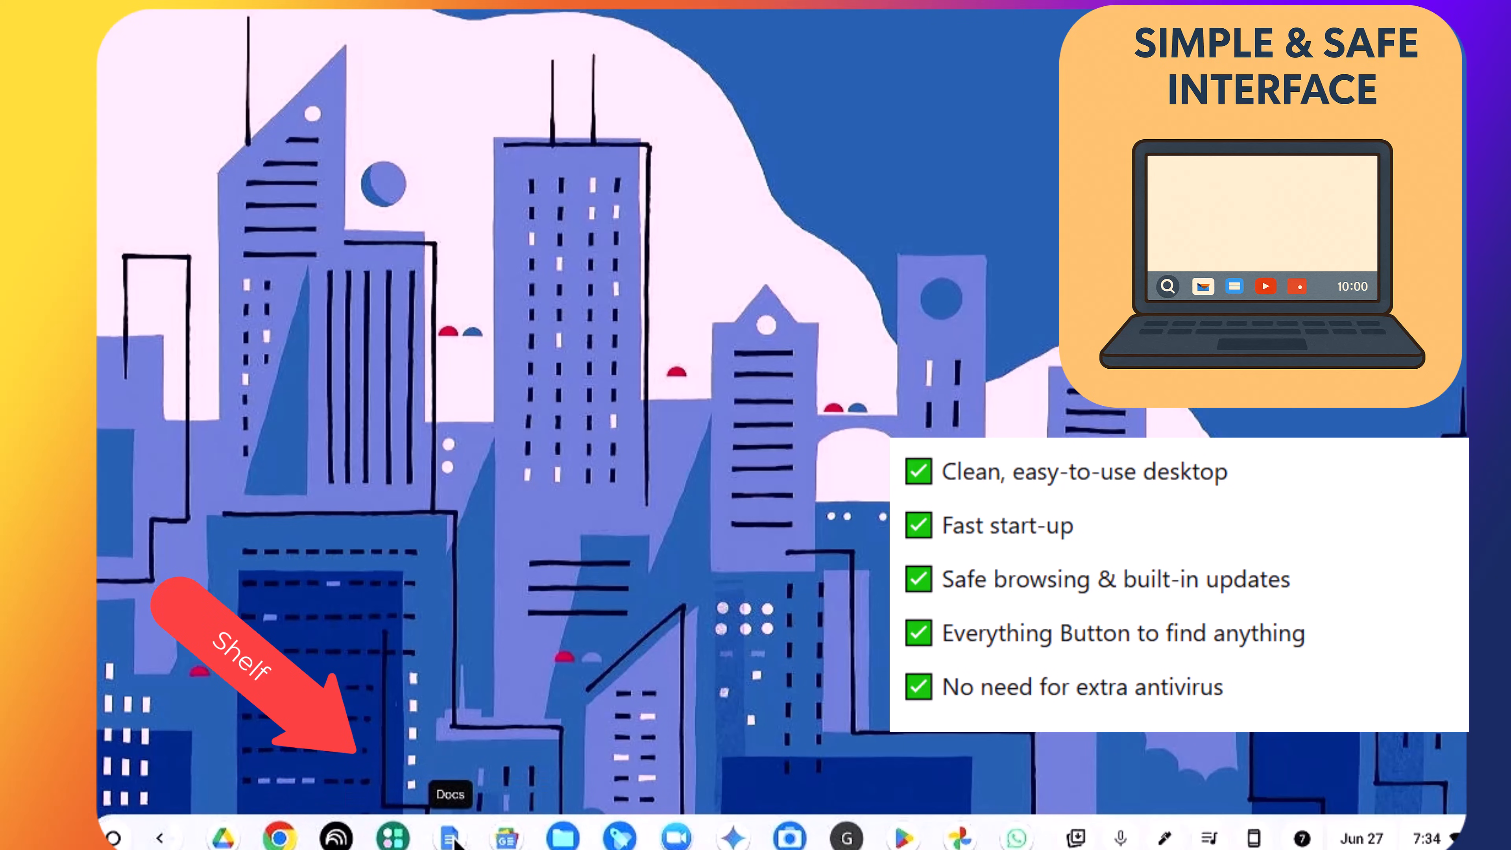
mouse_move(790, 834)
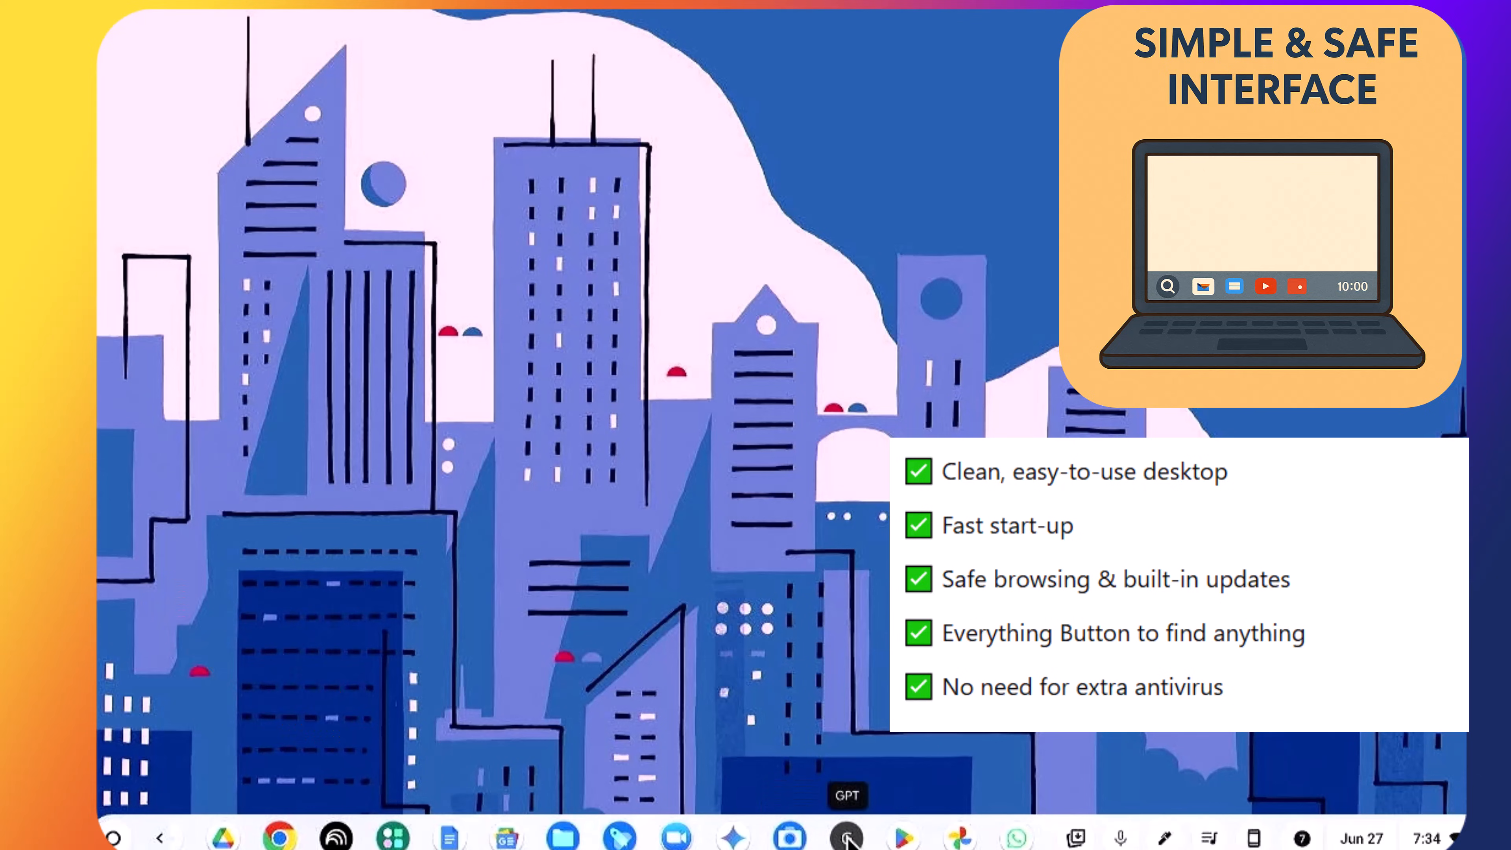
left_click(845, 834)
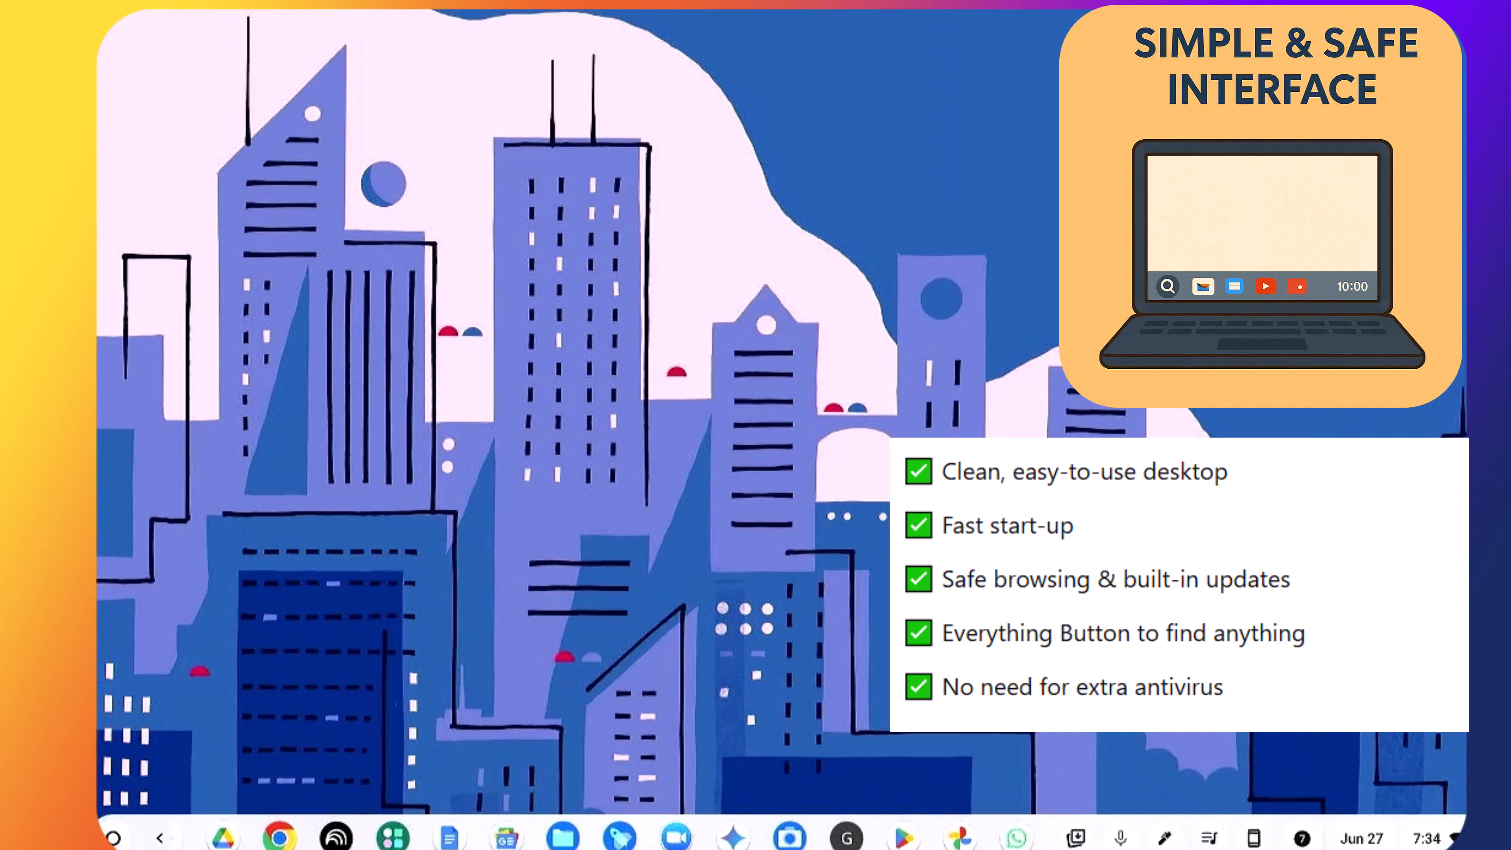
mouse_move(447, 834)
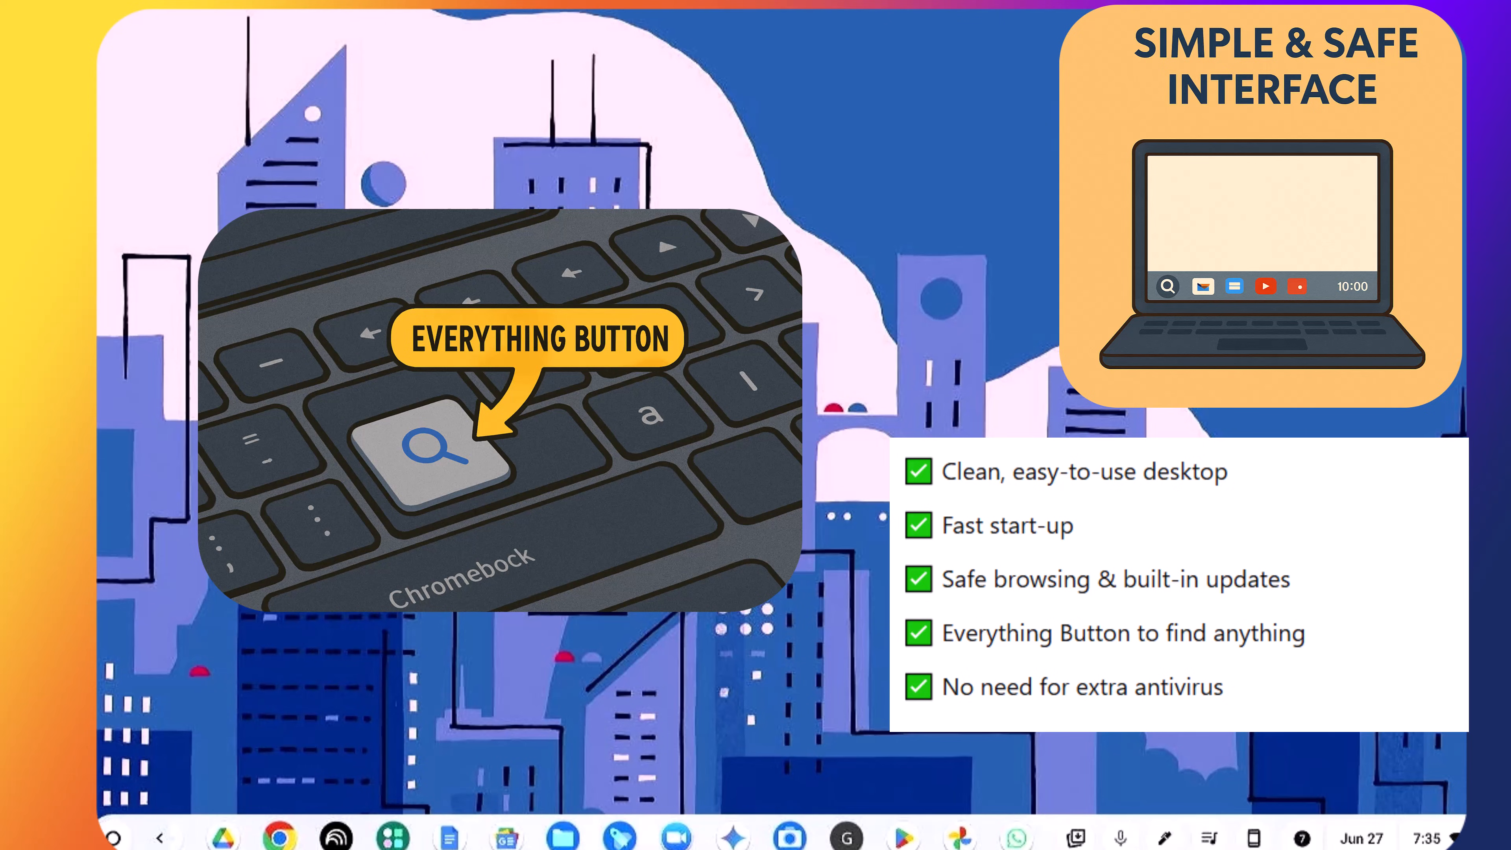
left_click(115, 836)
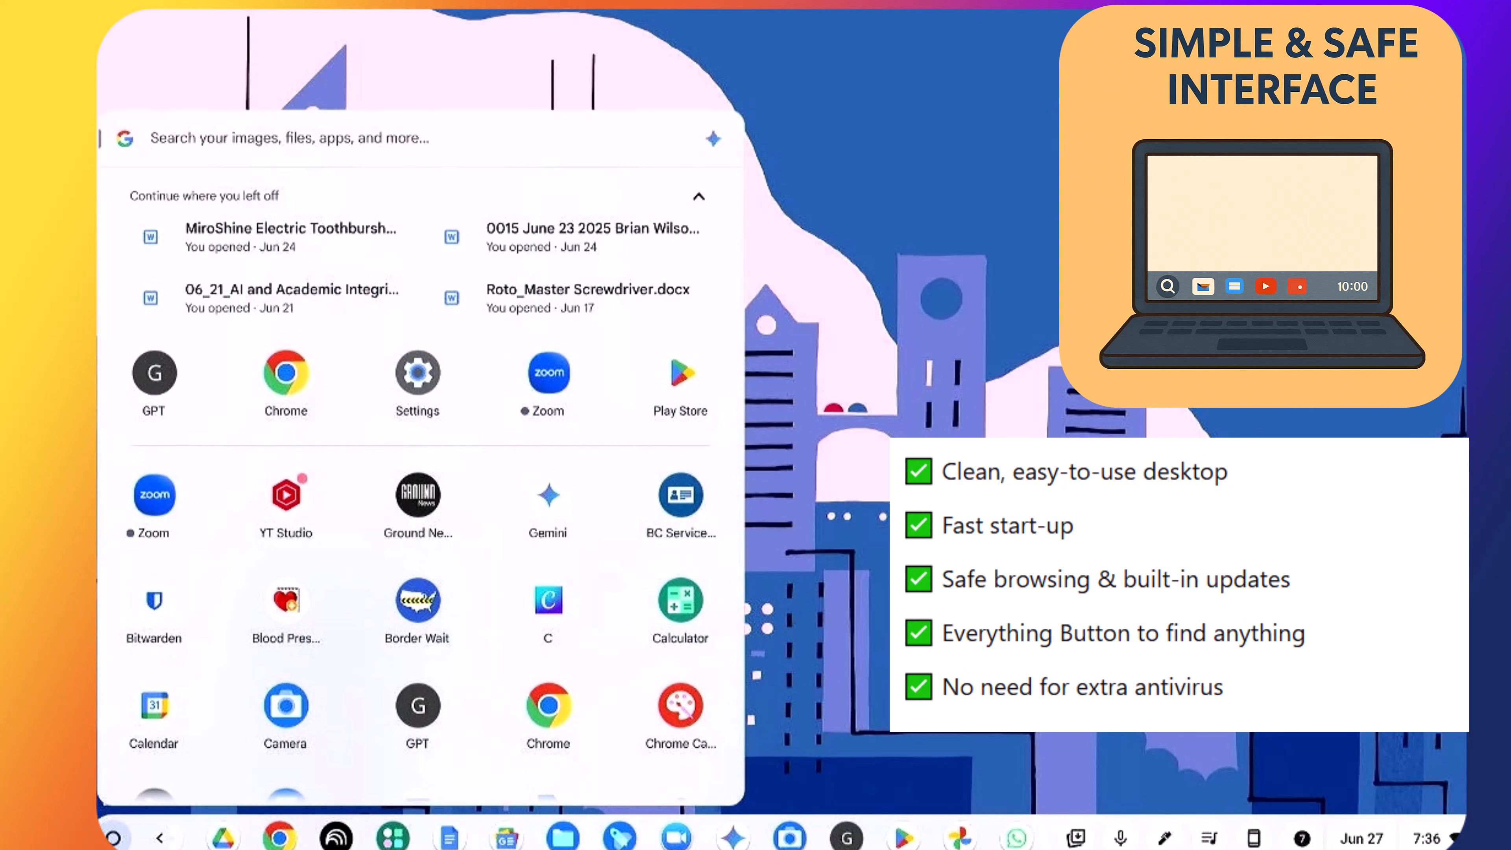
type("p")
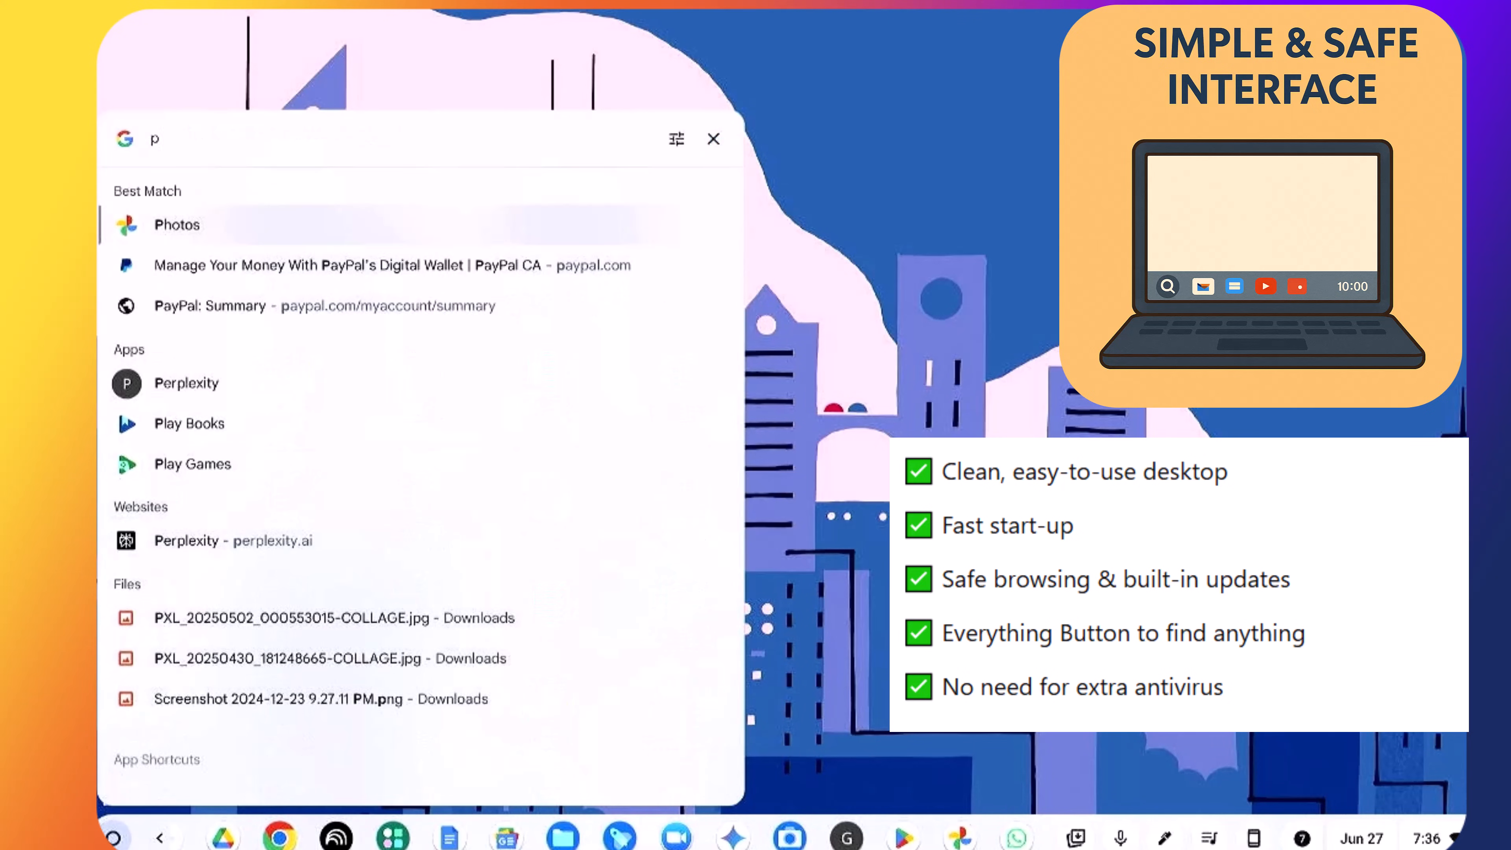
type("hotos")
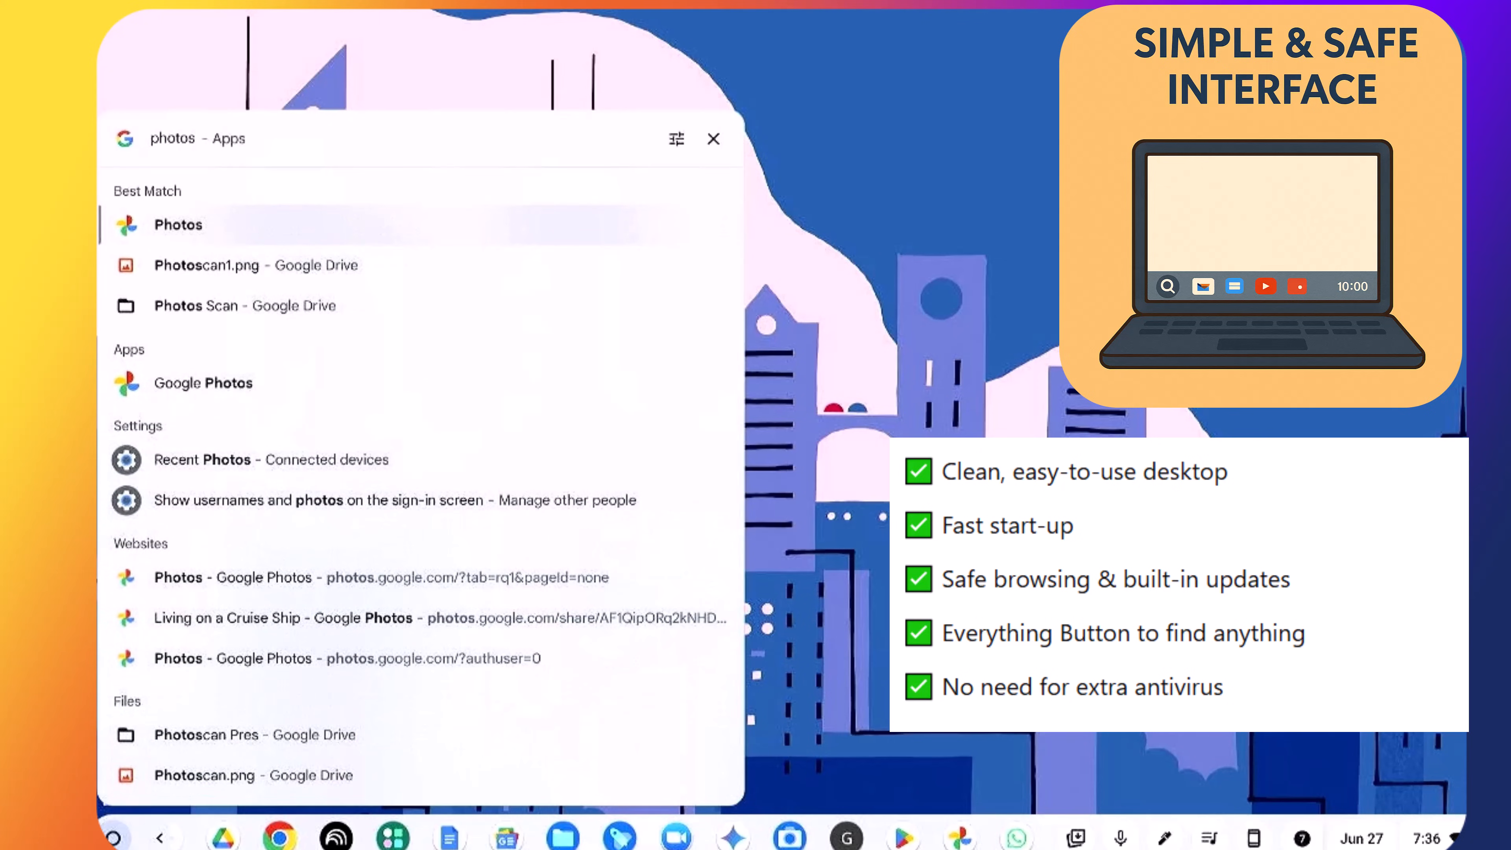
mouse_move(733, 255)
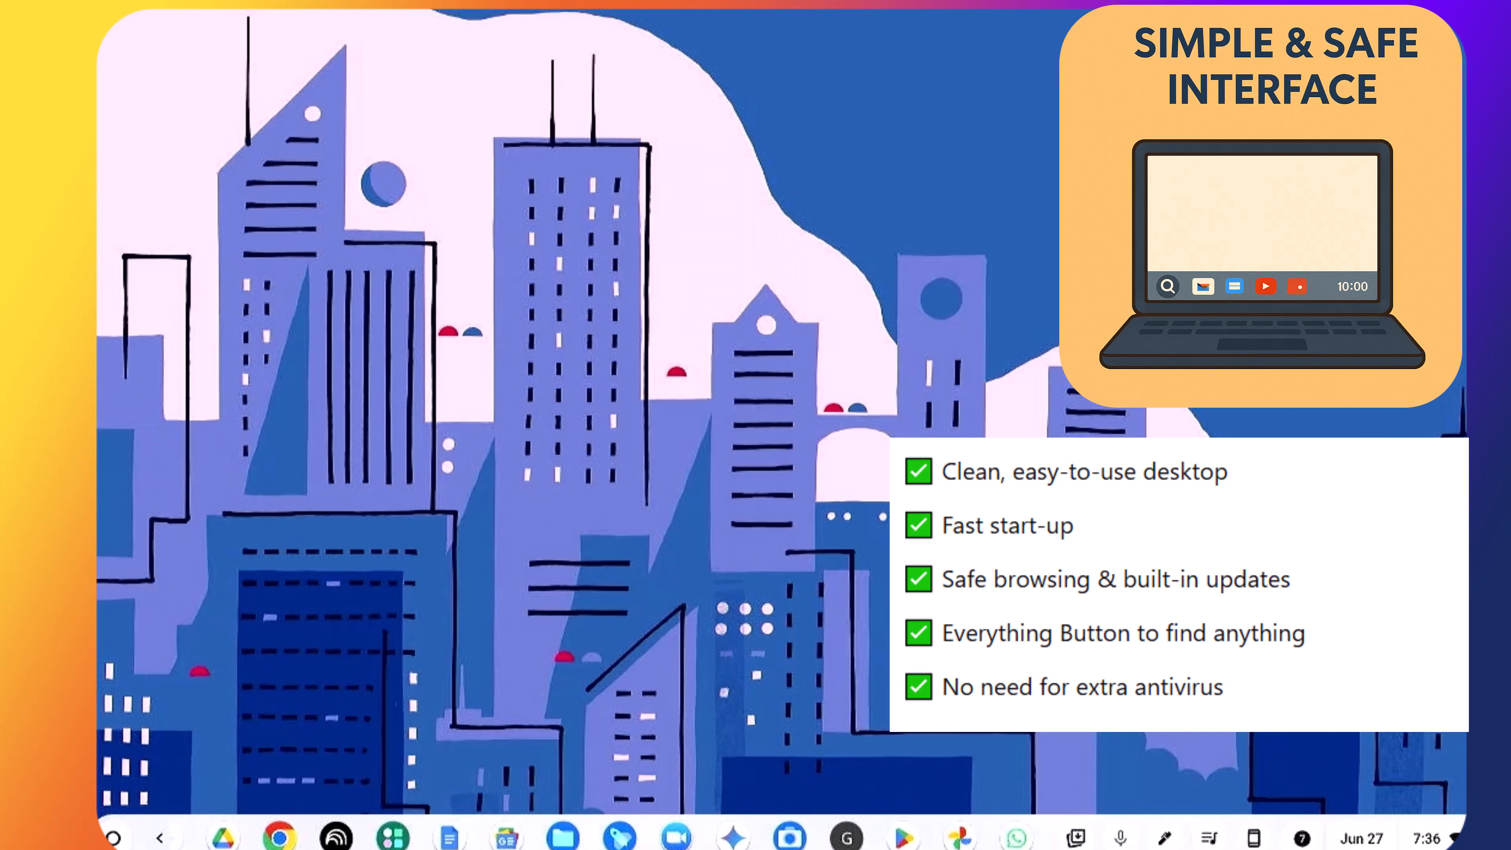
mouse_move(1093, 824)
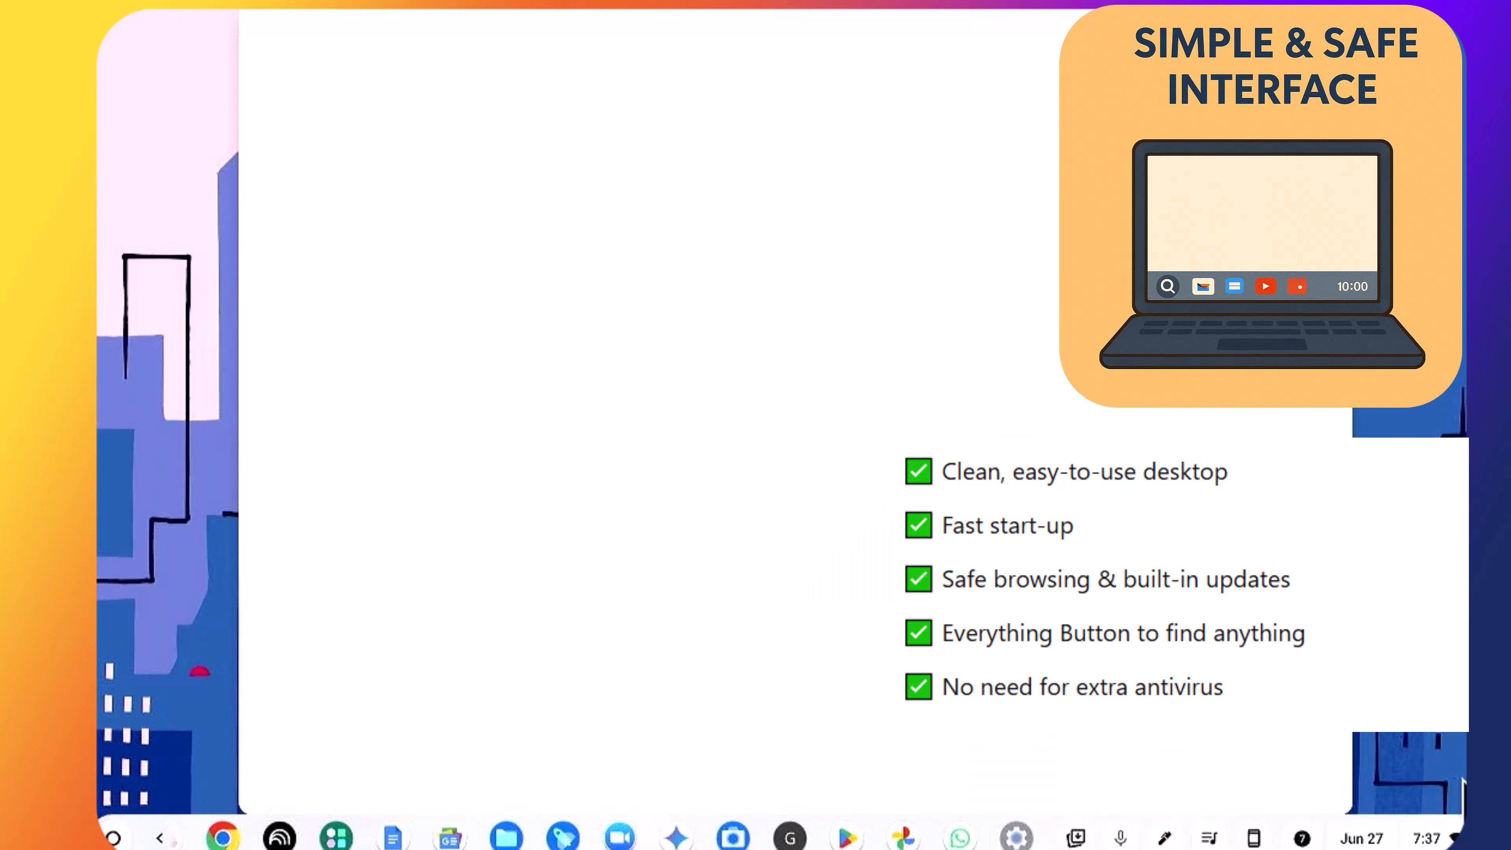
View About ChromeOS and confirm the Chromebook reports being up to date
left_click(1014, 836)
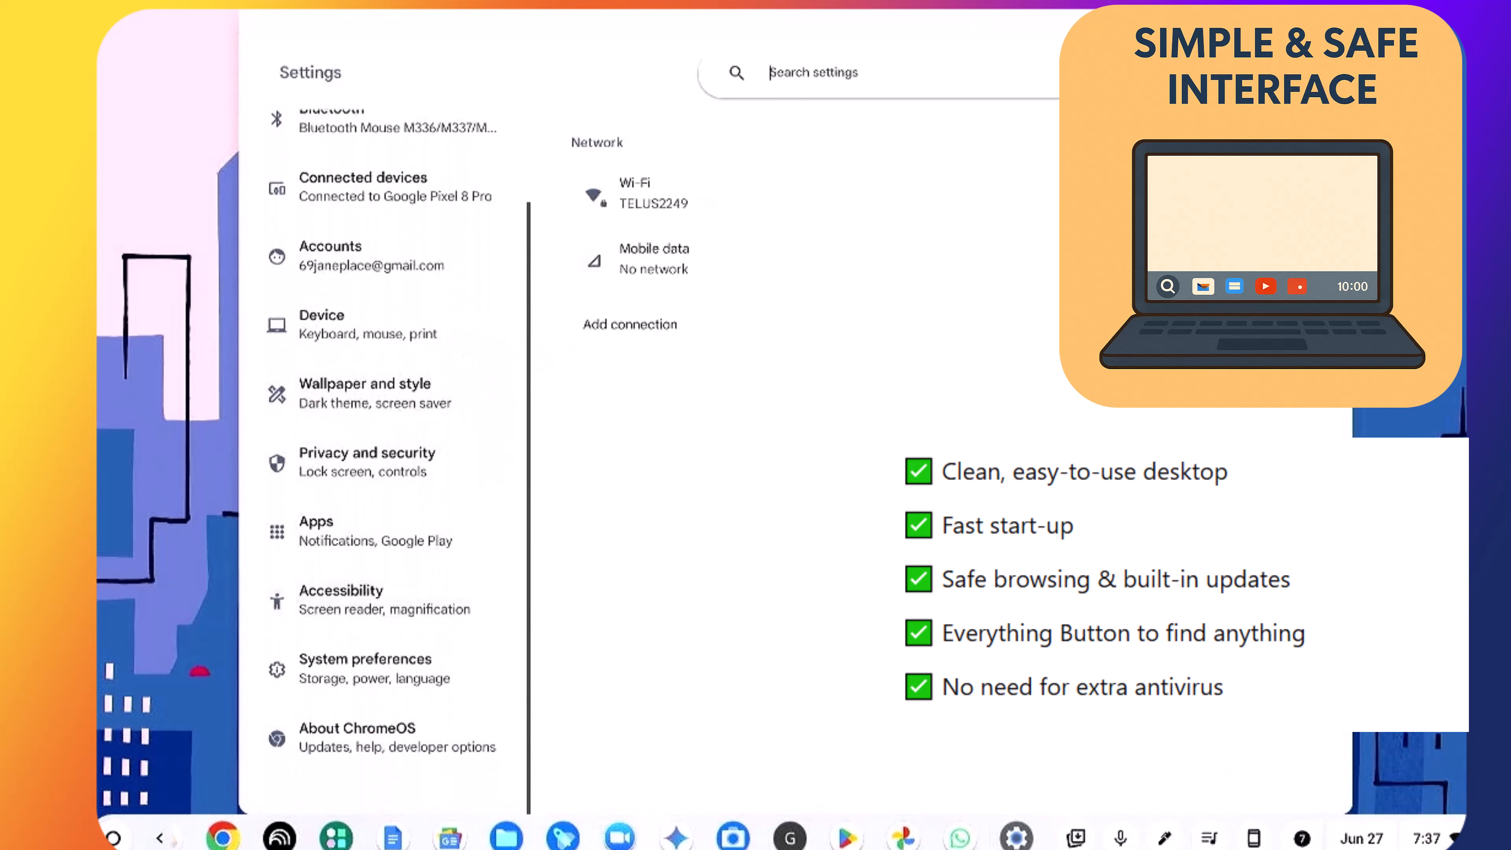
left_click(361, 737)
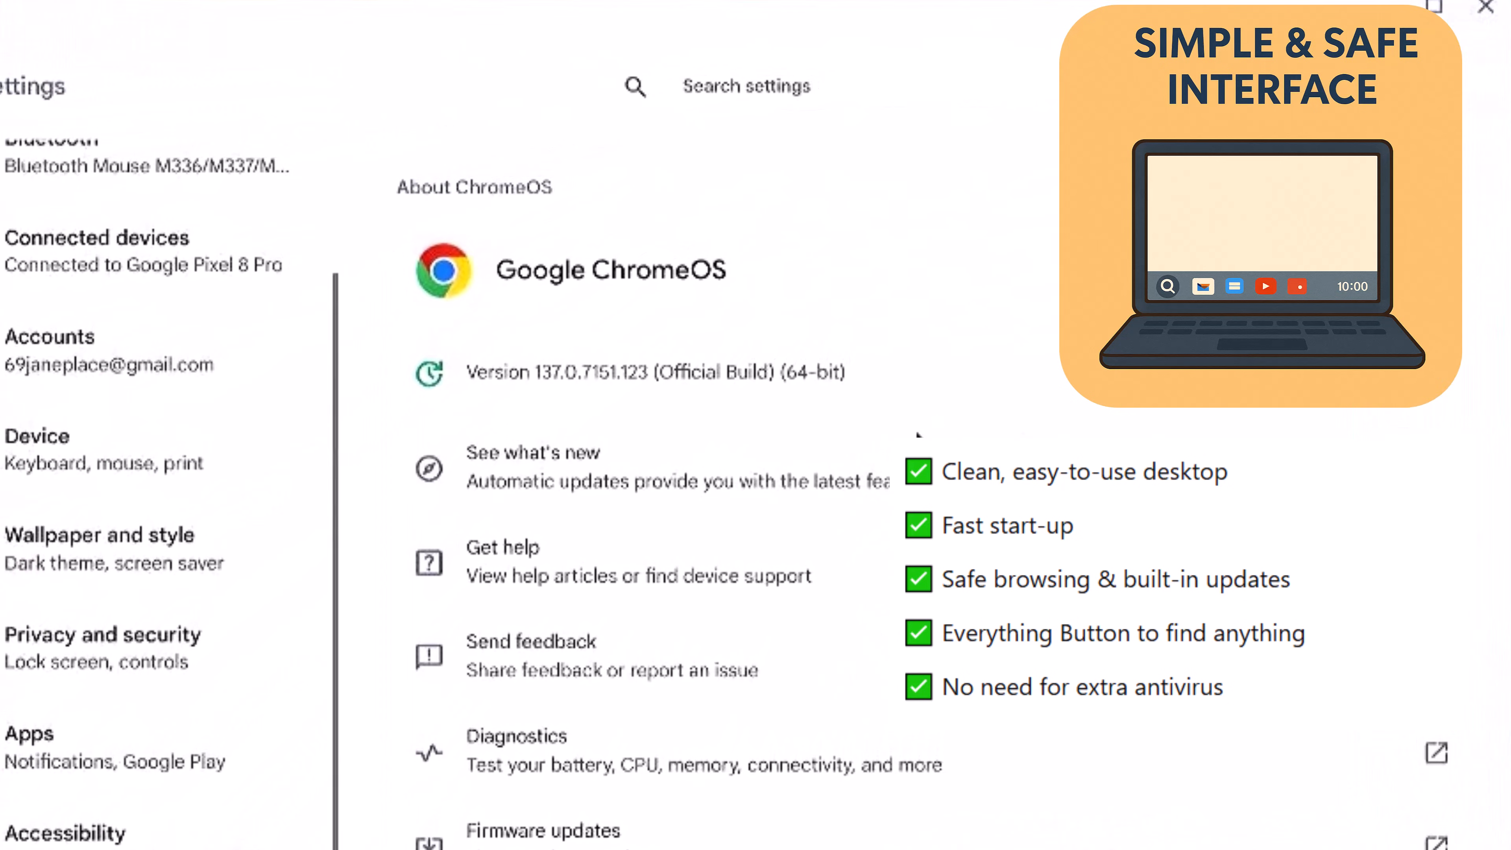
mouse_move(568, 424)
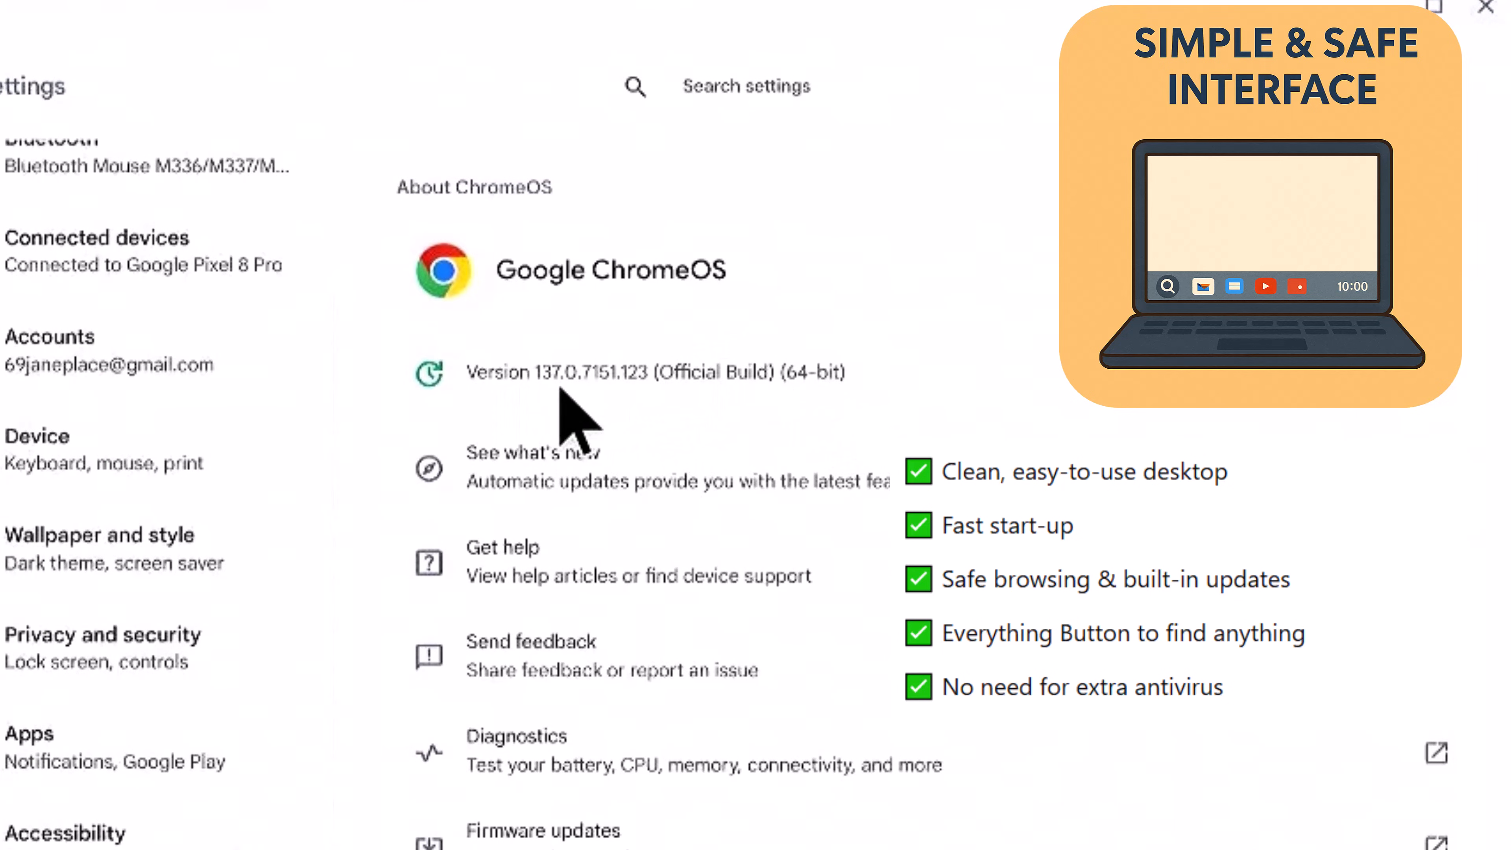
mouse_move(1031, 417)
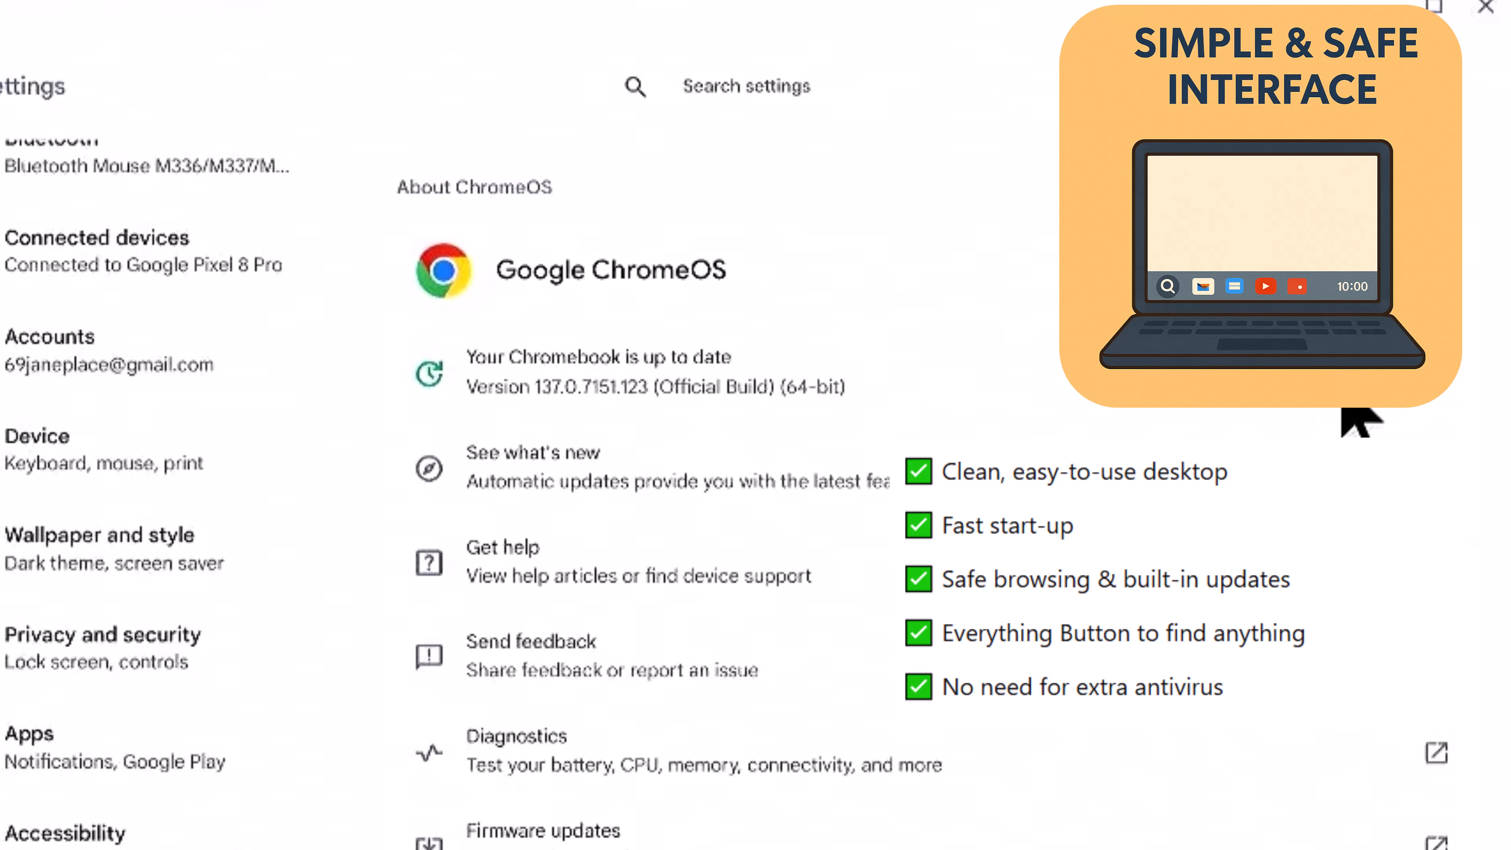
mouse_move(1354, 443)
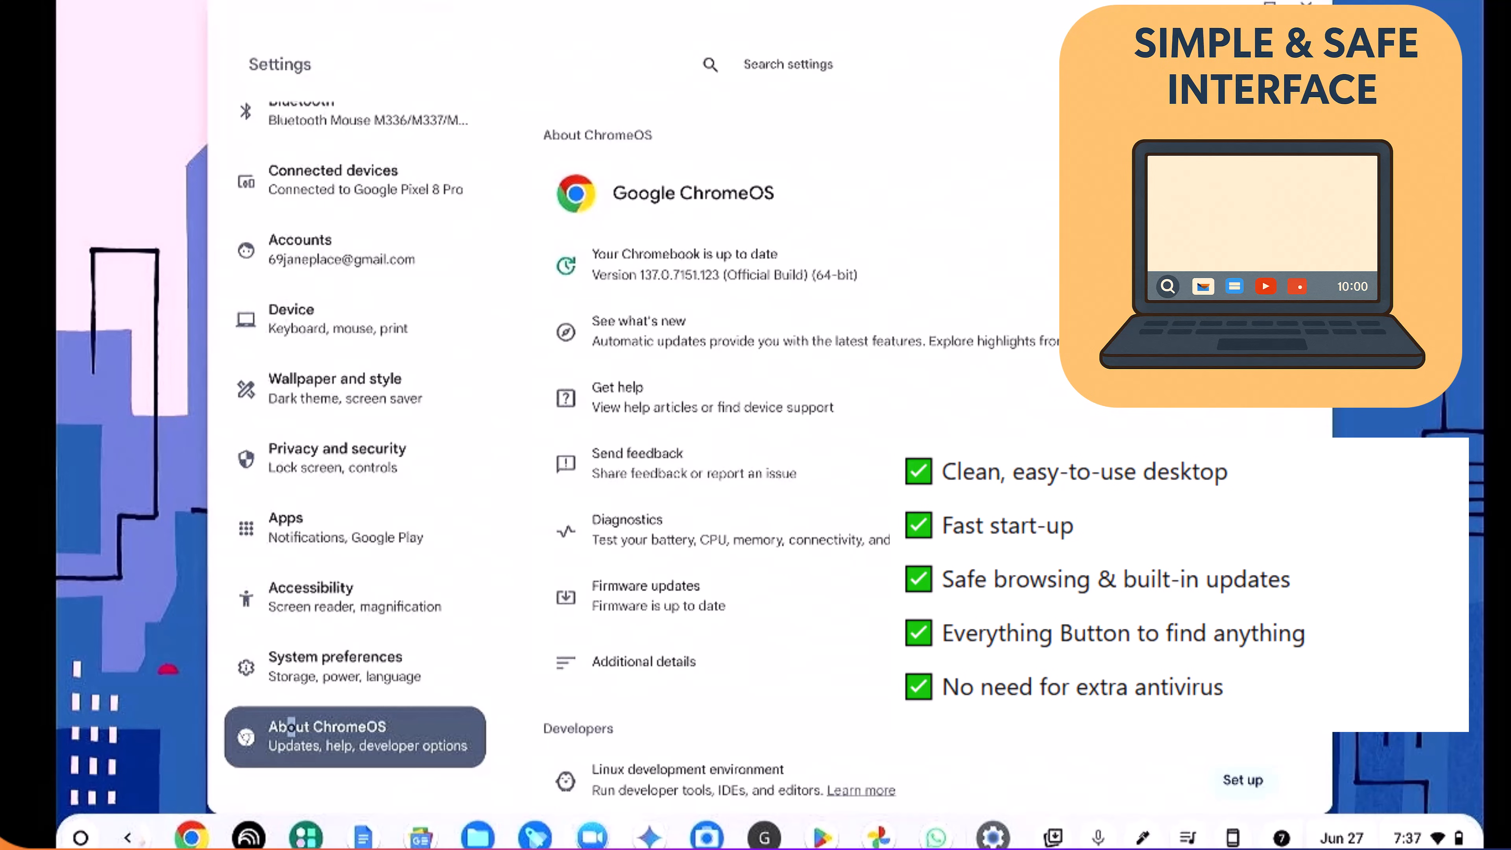
mouse_move(1039, 299)
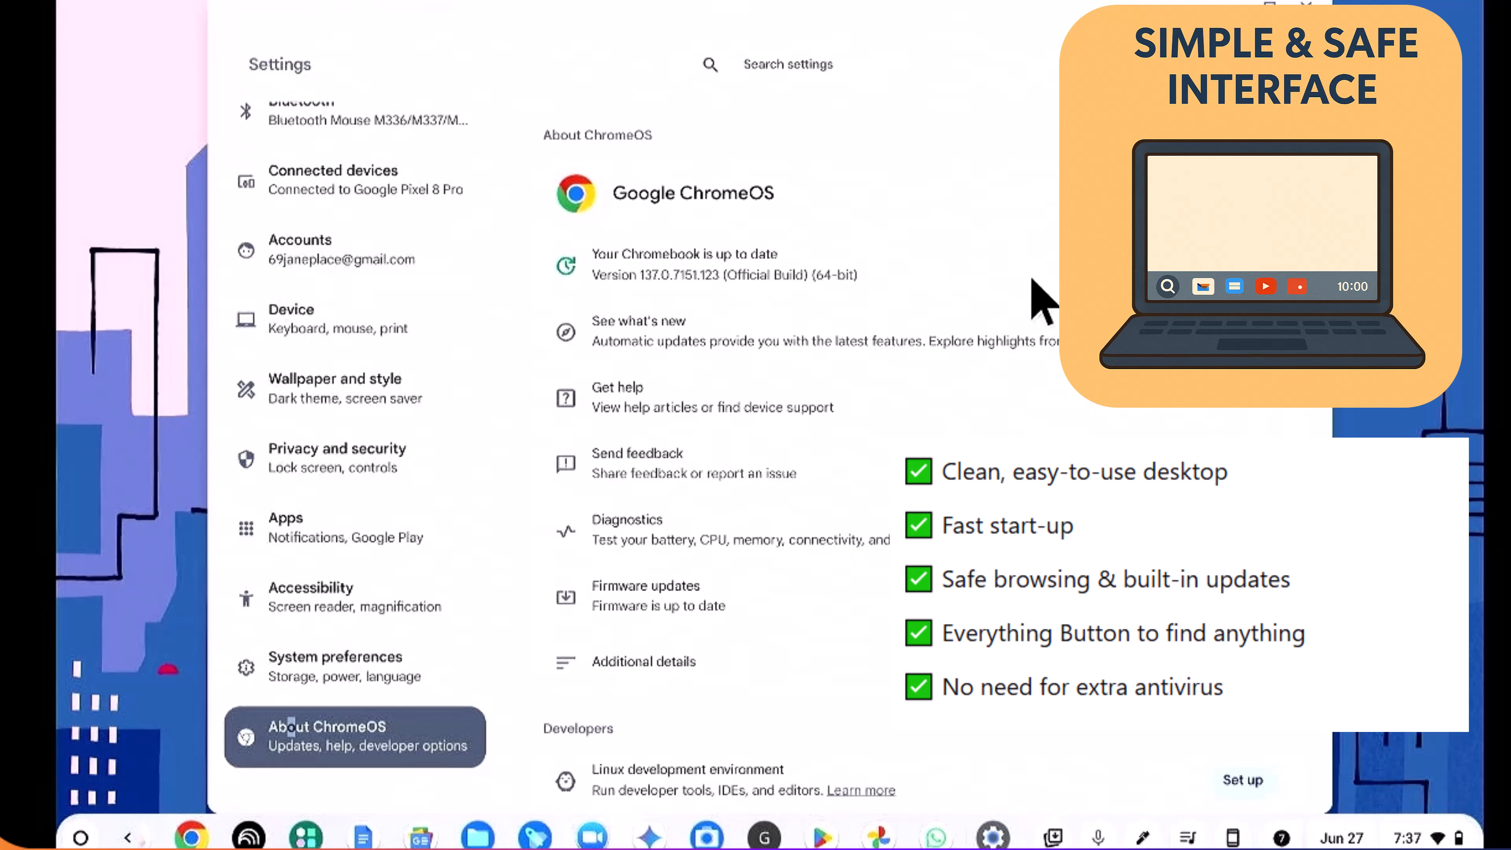
mouse_move(901, 296)
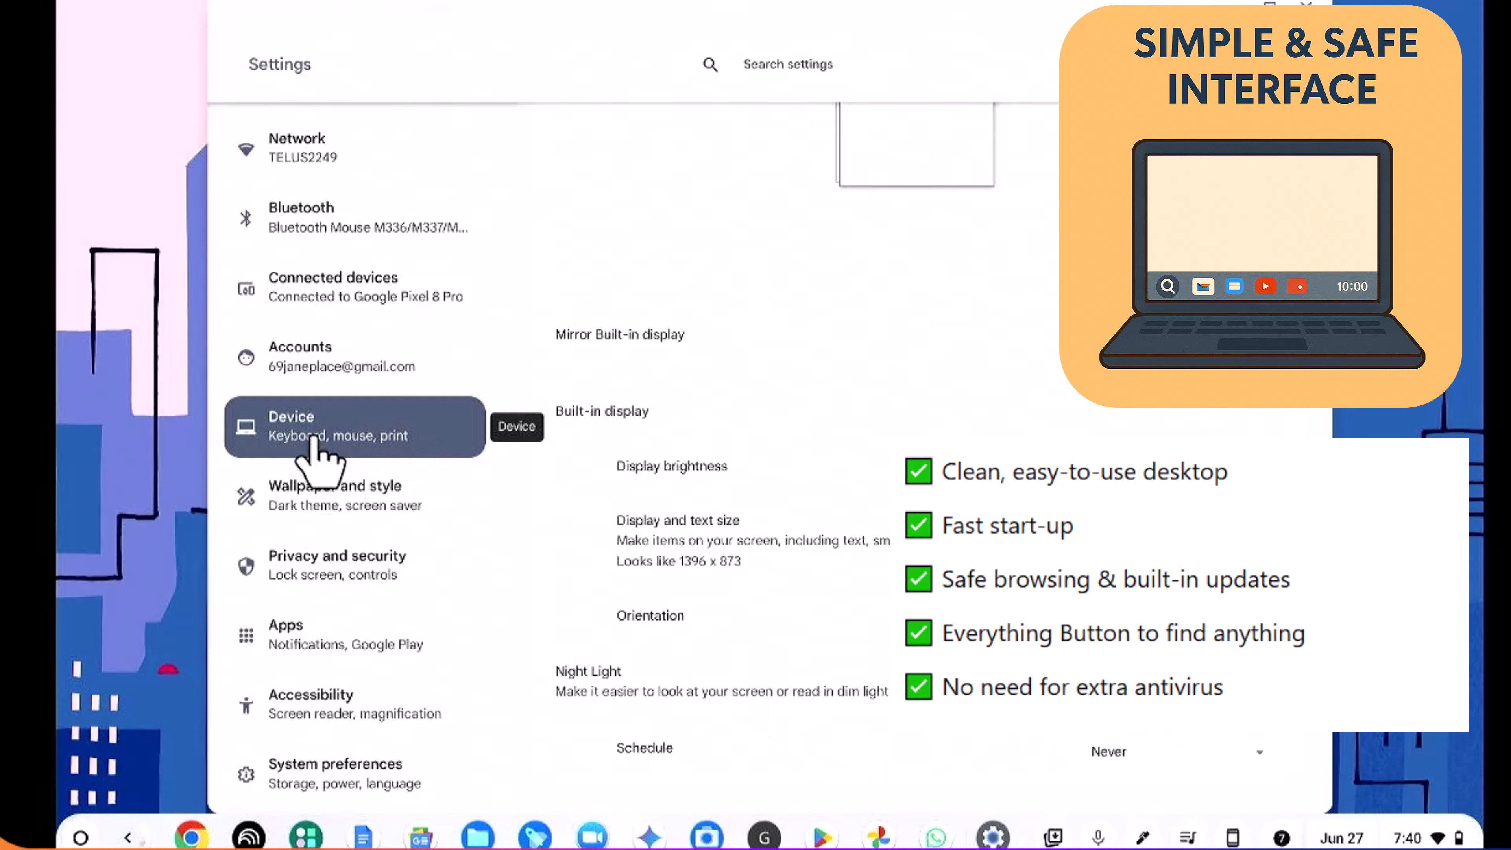
mouse_move(313, 447)
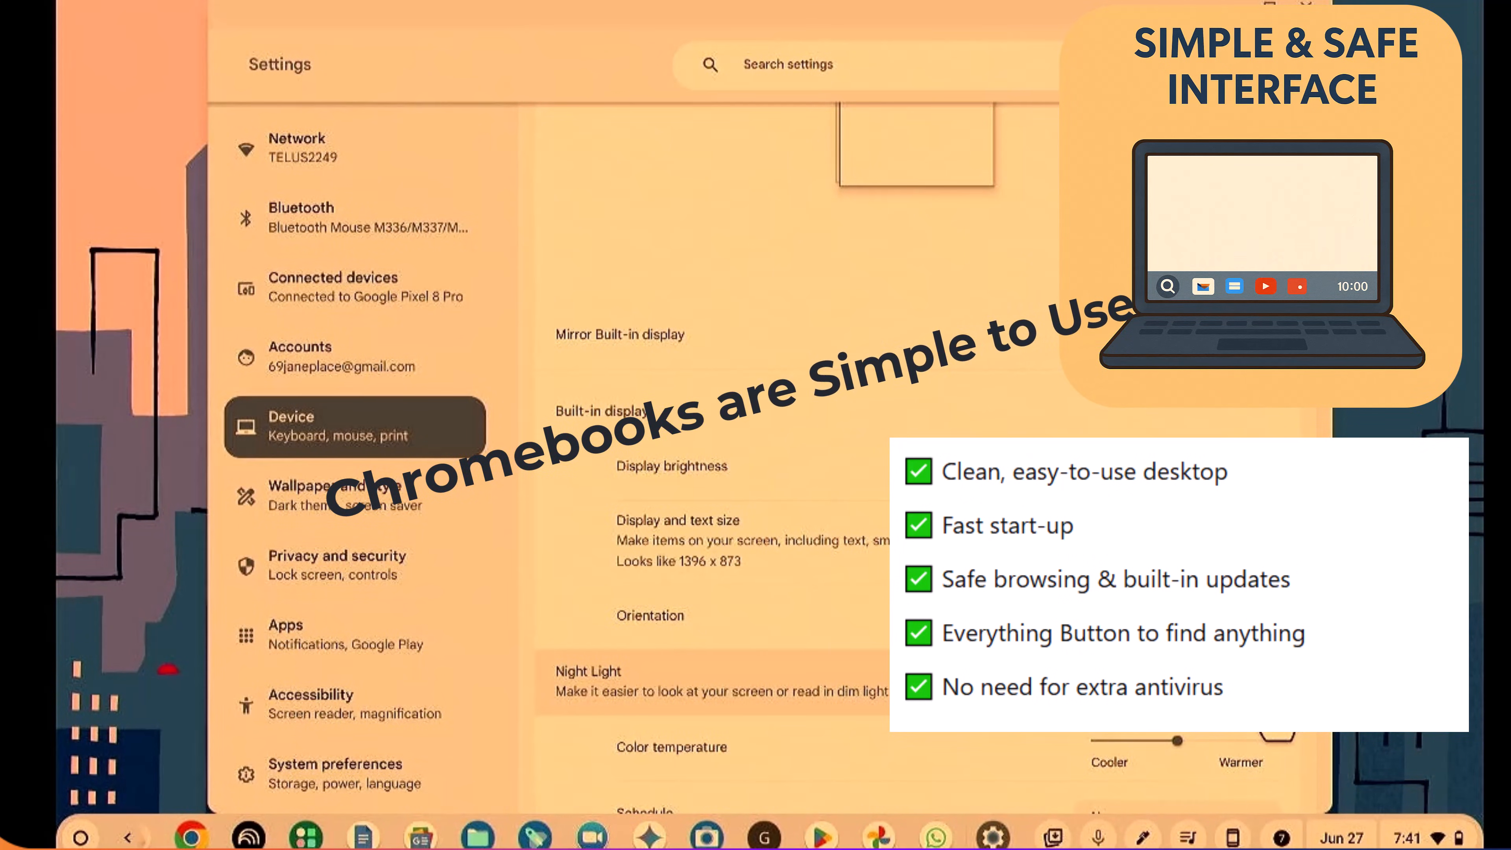
mouse_move(1081, 739)
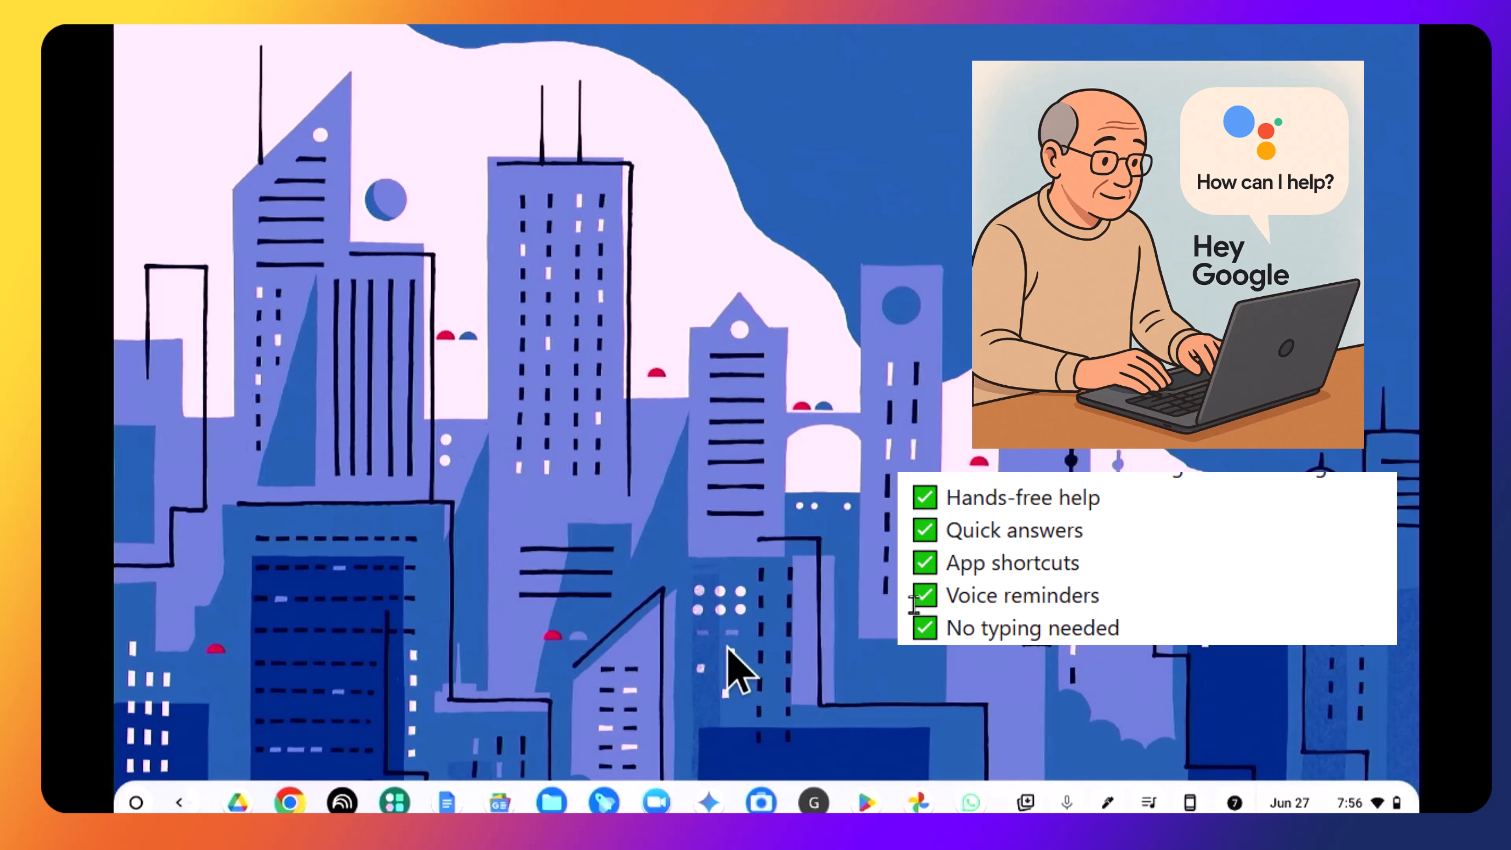
mouse_move(737, 674)
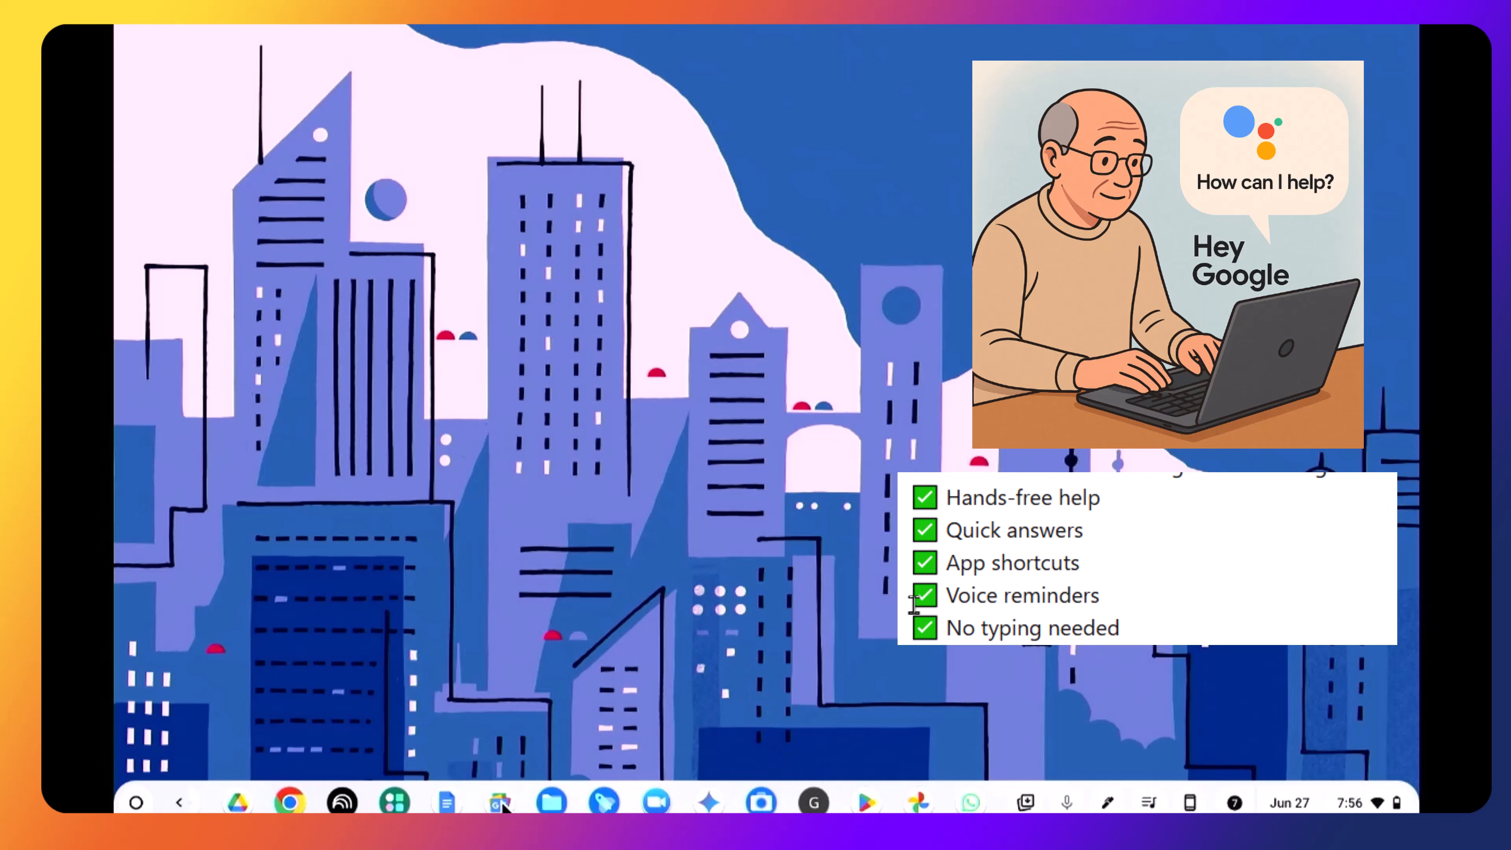
mouse_move(553, 801)
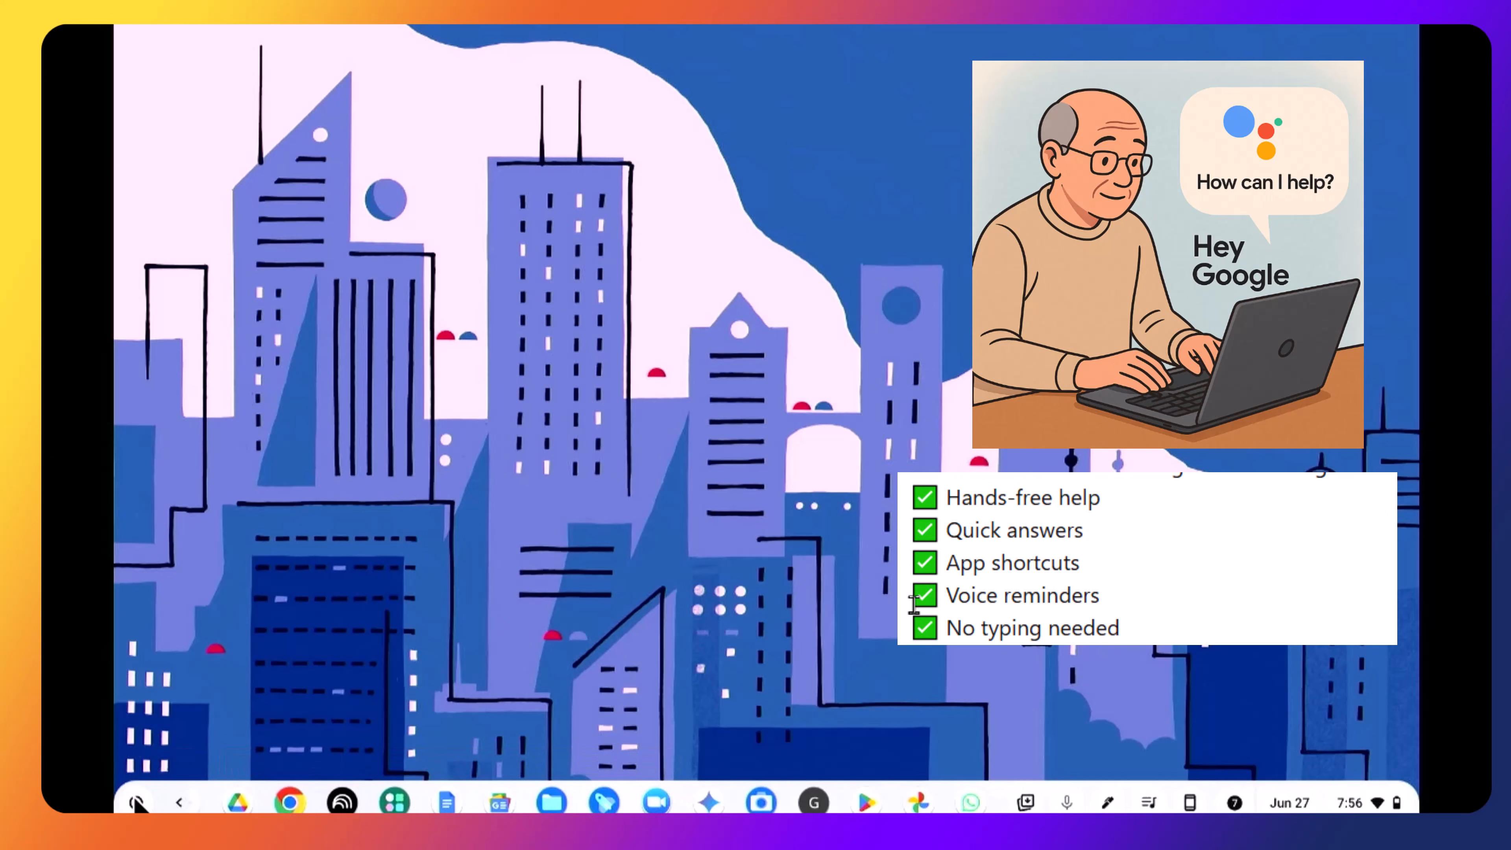
left_click(137, 801)
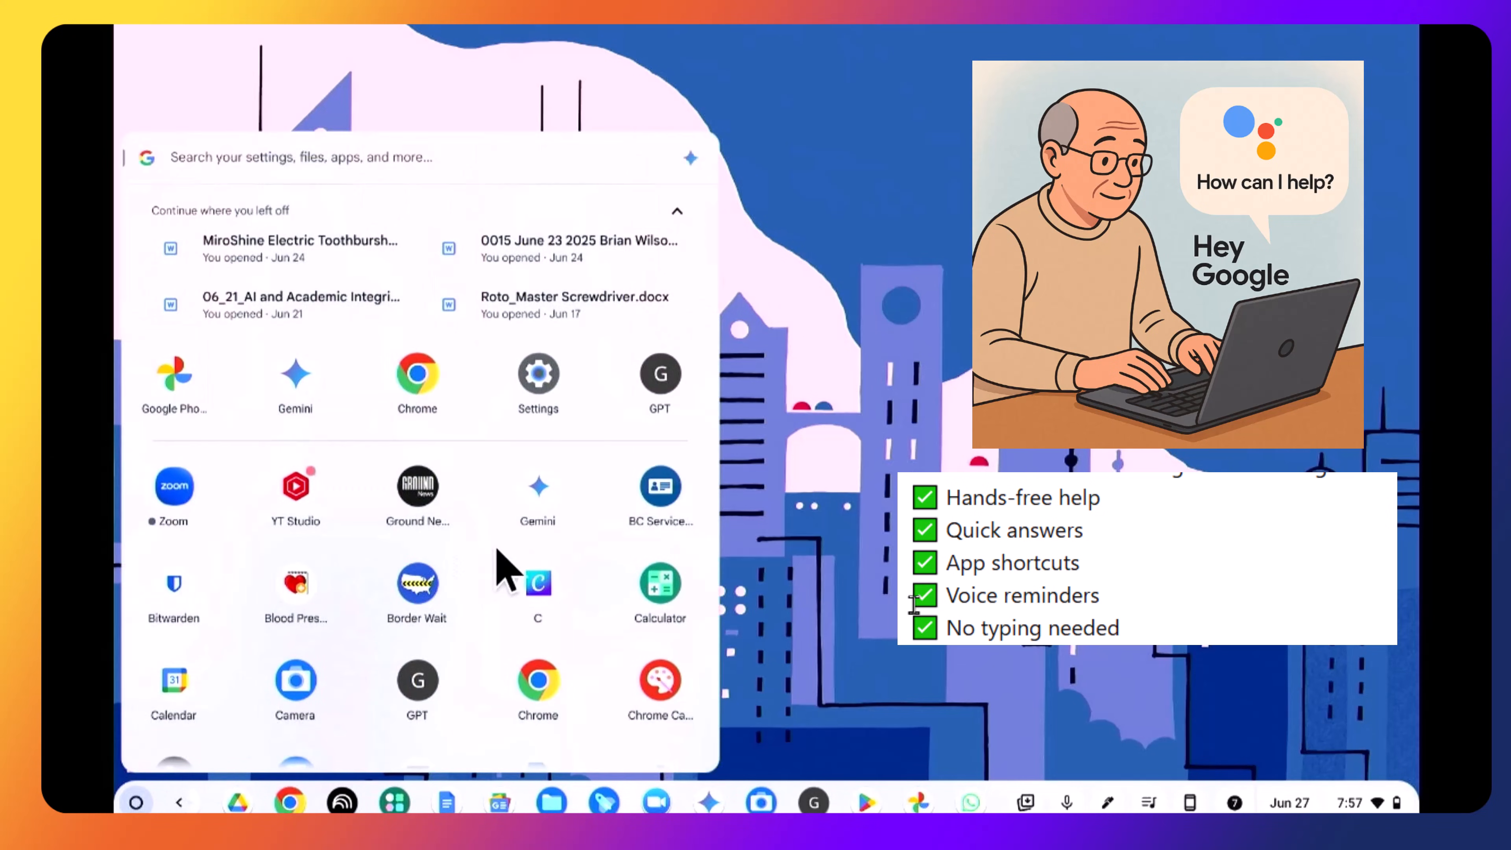
mouse_move(540, 501)
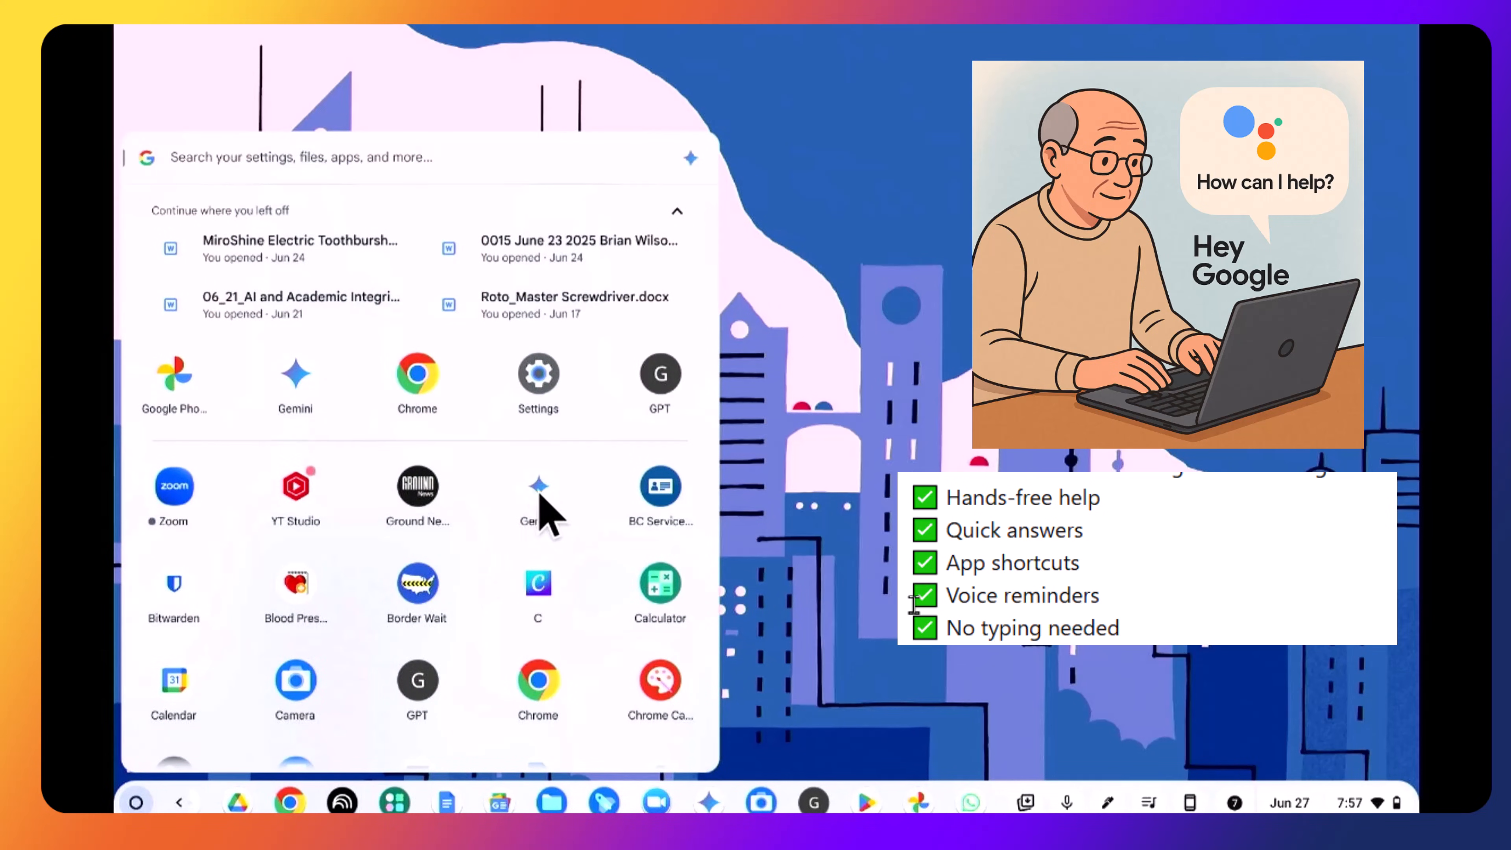
mouse_move(552, 510)
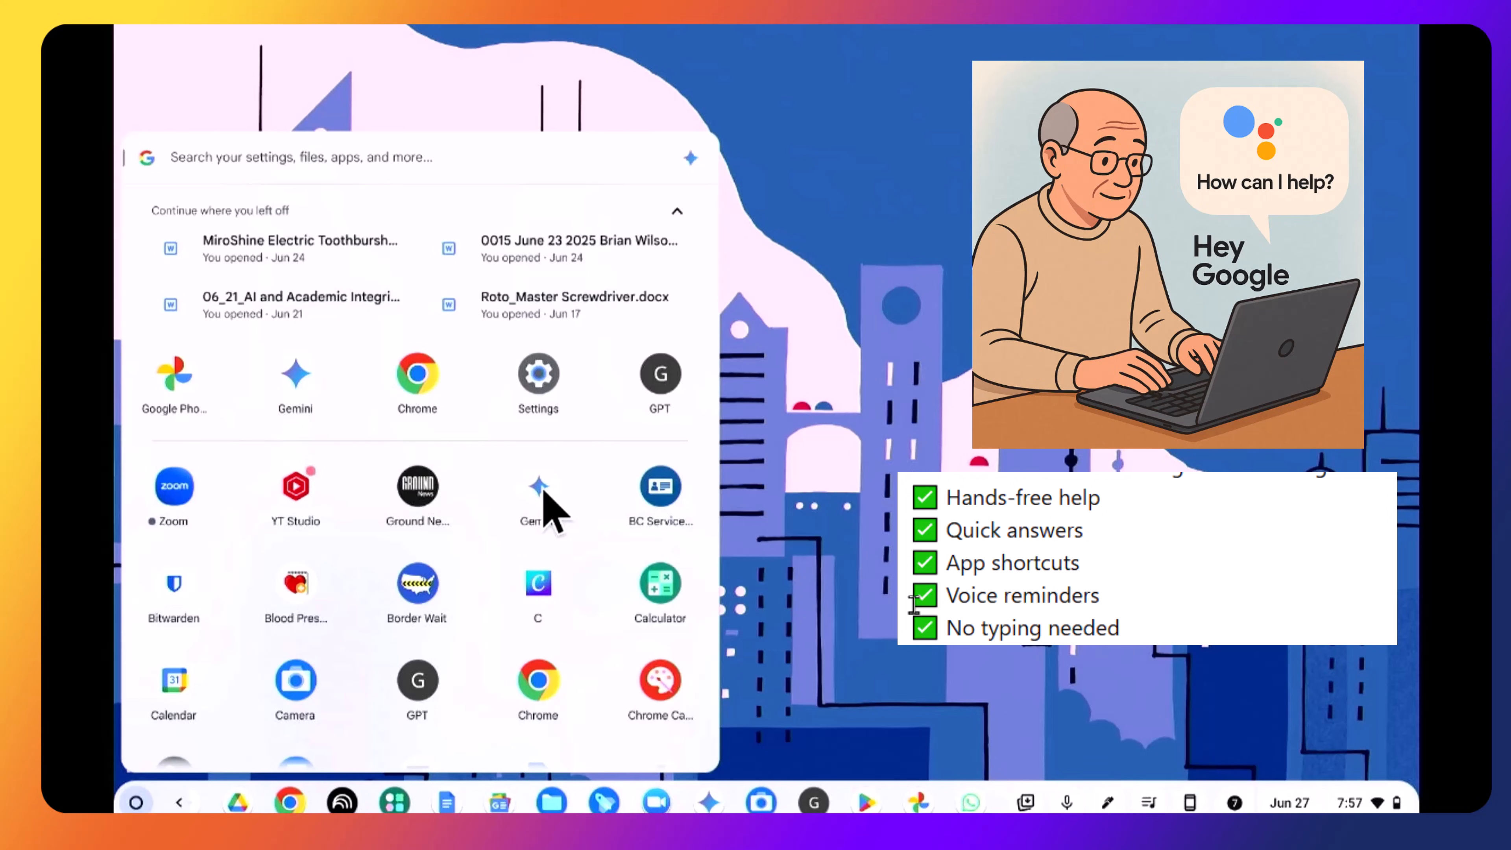
mouse_move(557, 511)
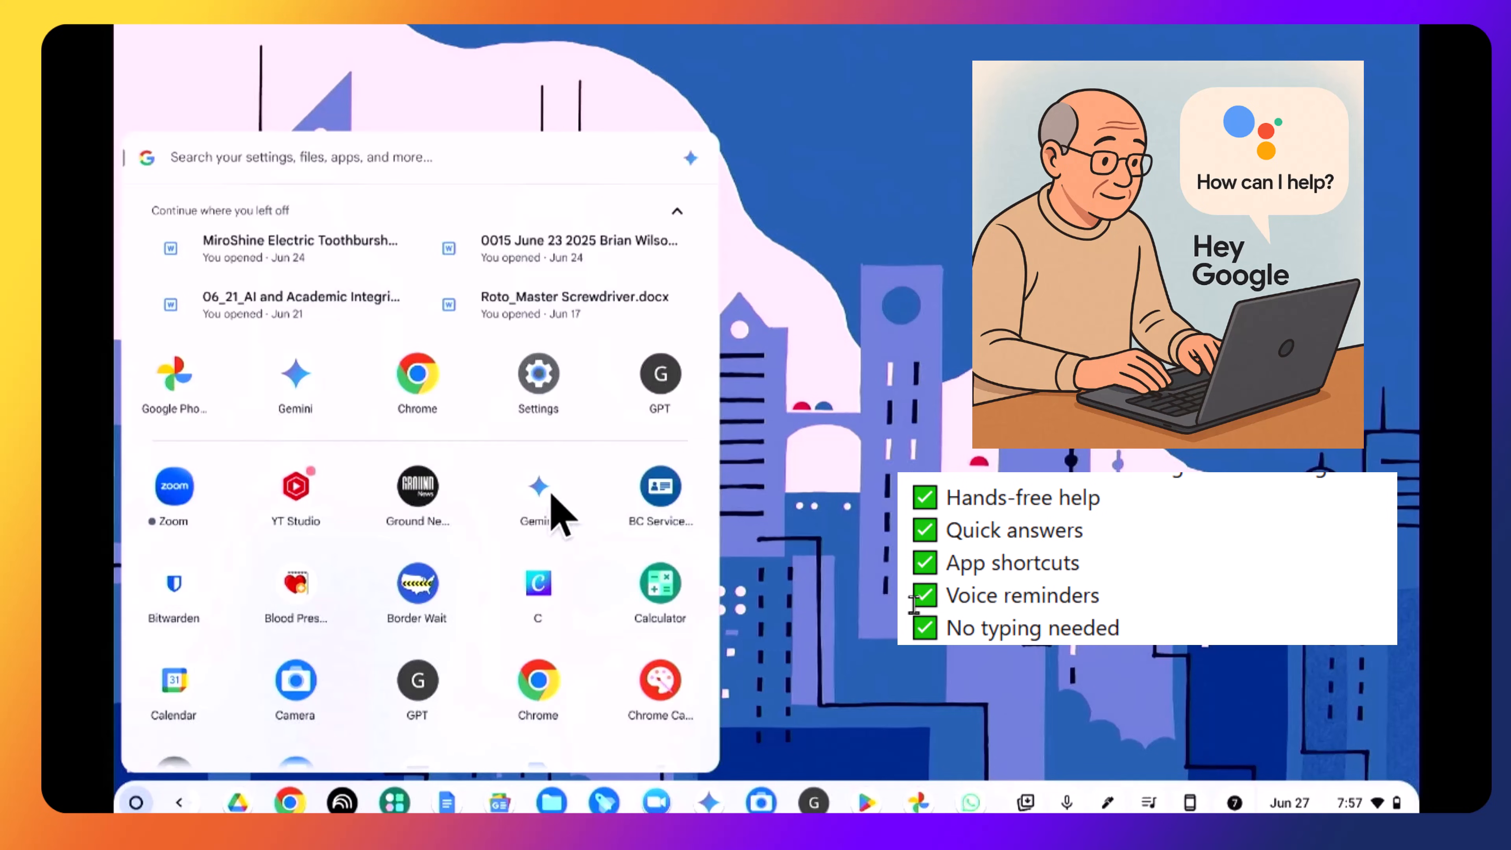
mouse_move(579, 636)
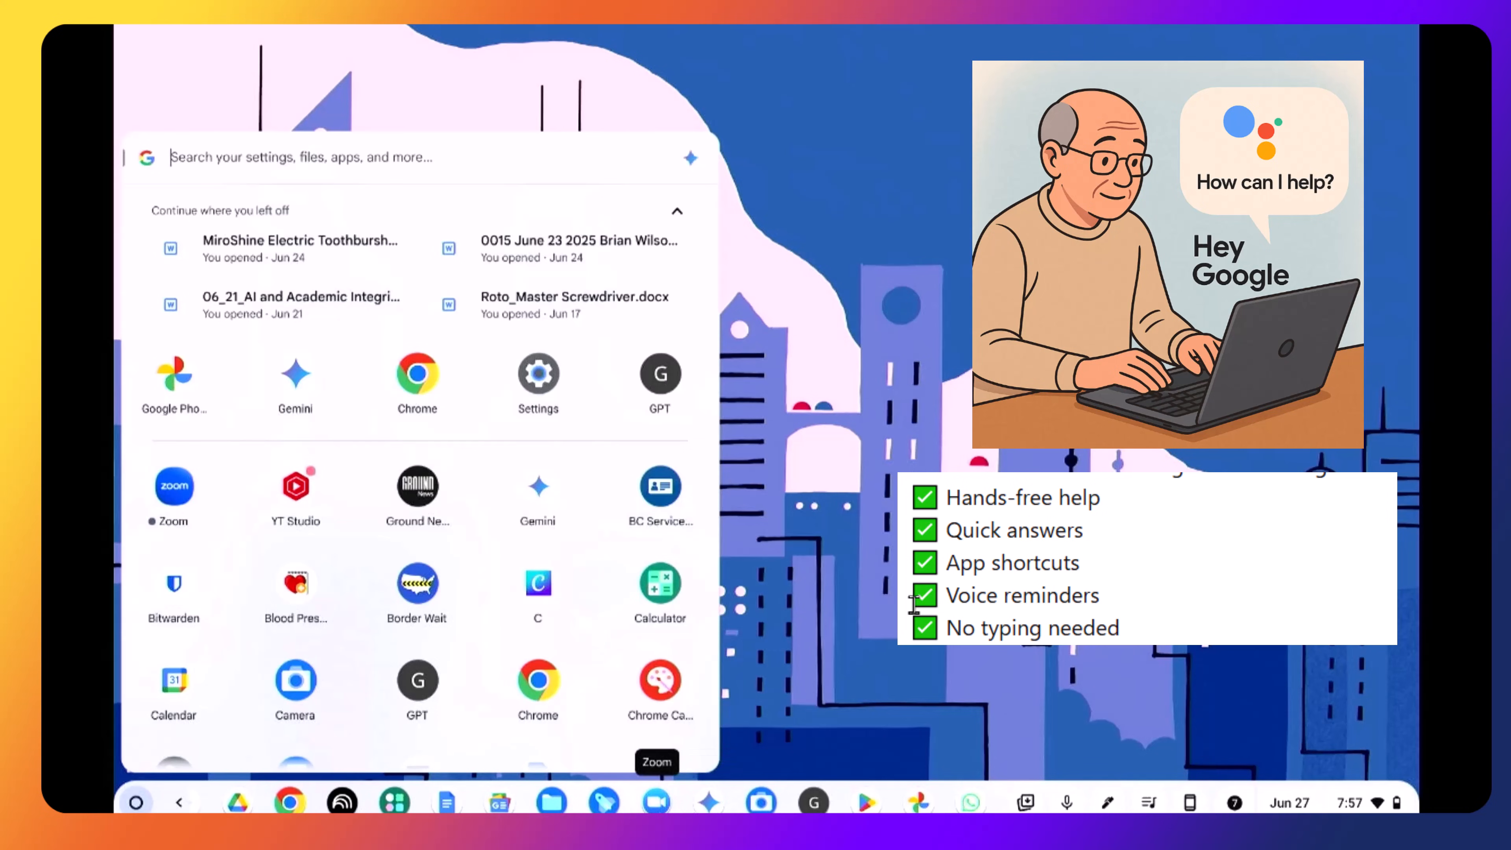
mouse_move(709, 801)
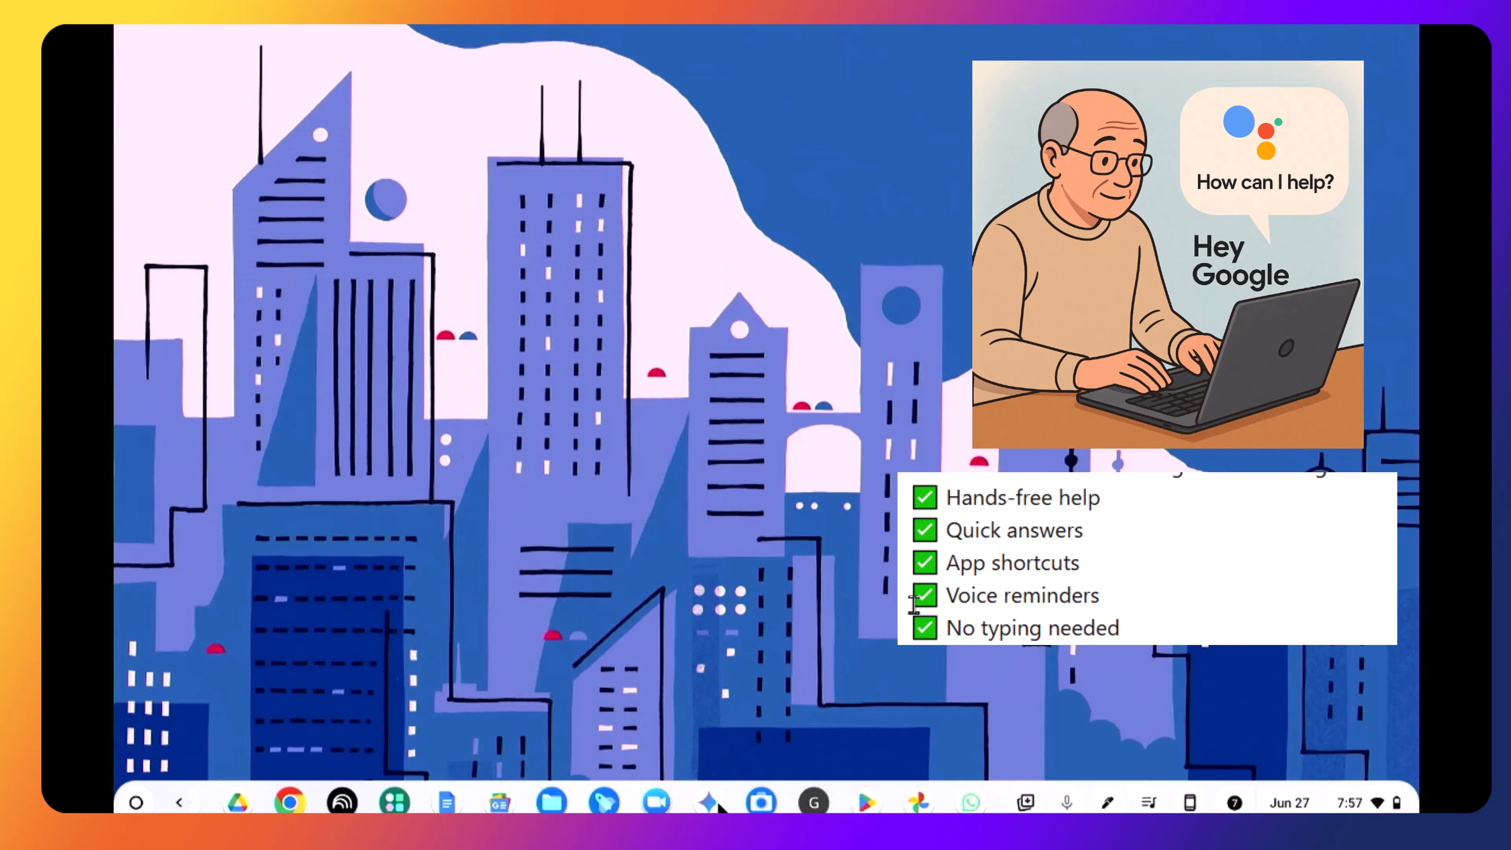
mouse_move(709, 801)
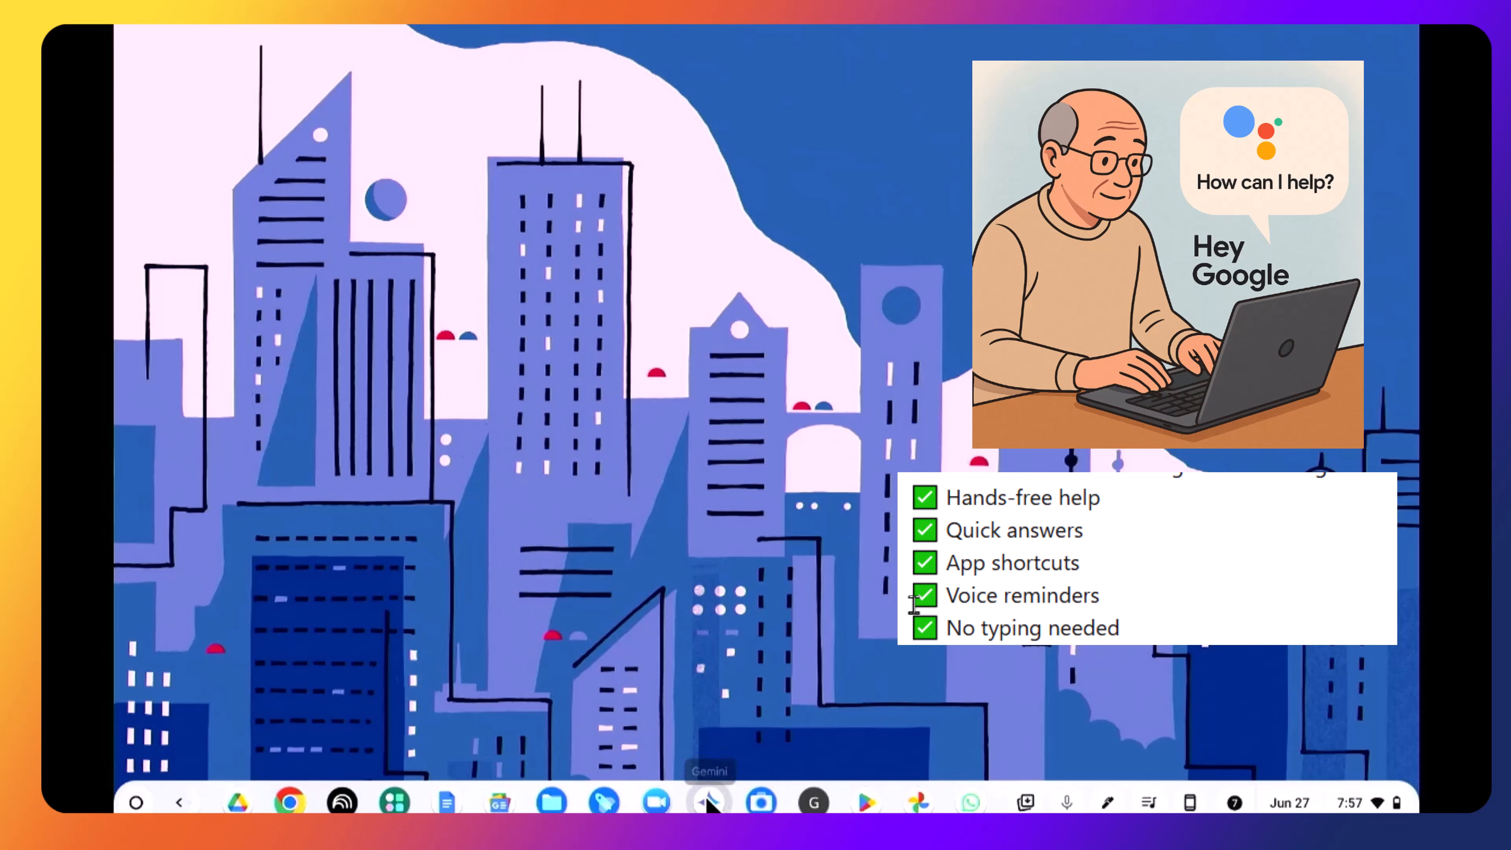
Launch Gemini from the shelf and dictate a question about tomorrow's weather in Comox, British Columbia
left_click(708, 801)
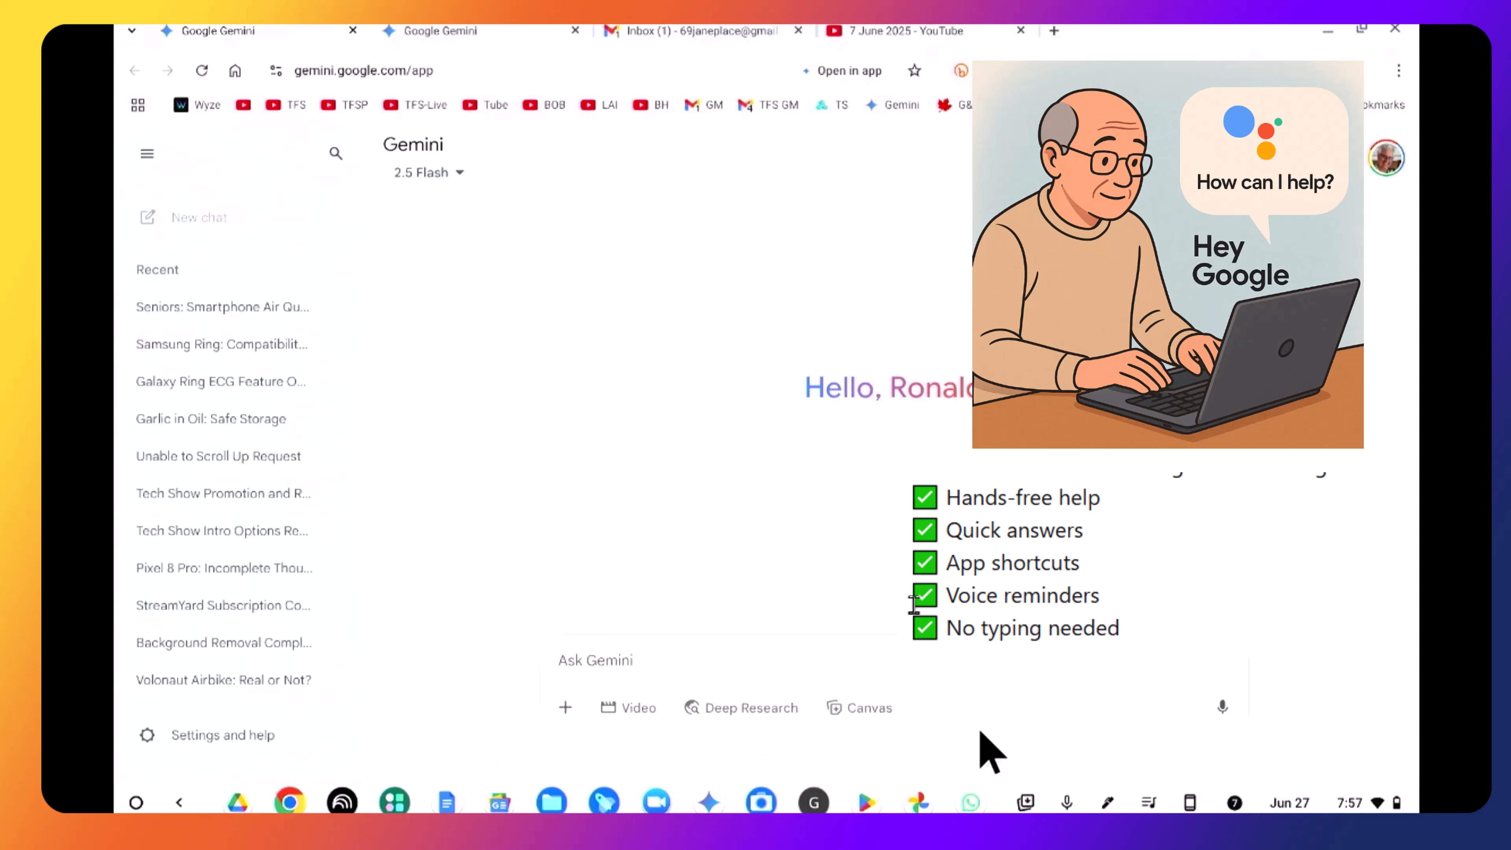
left_click(595, 661)
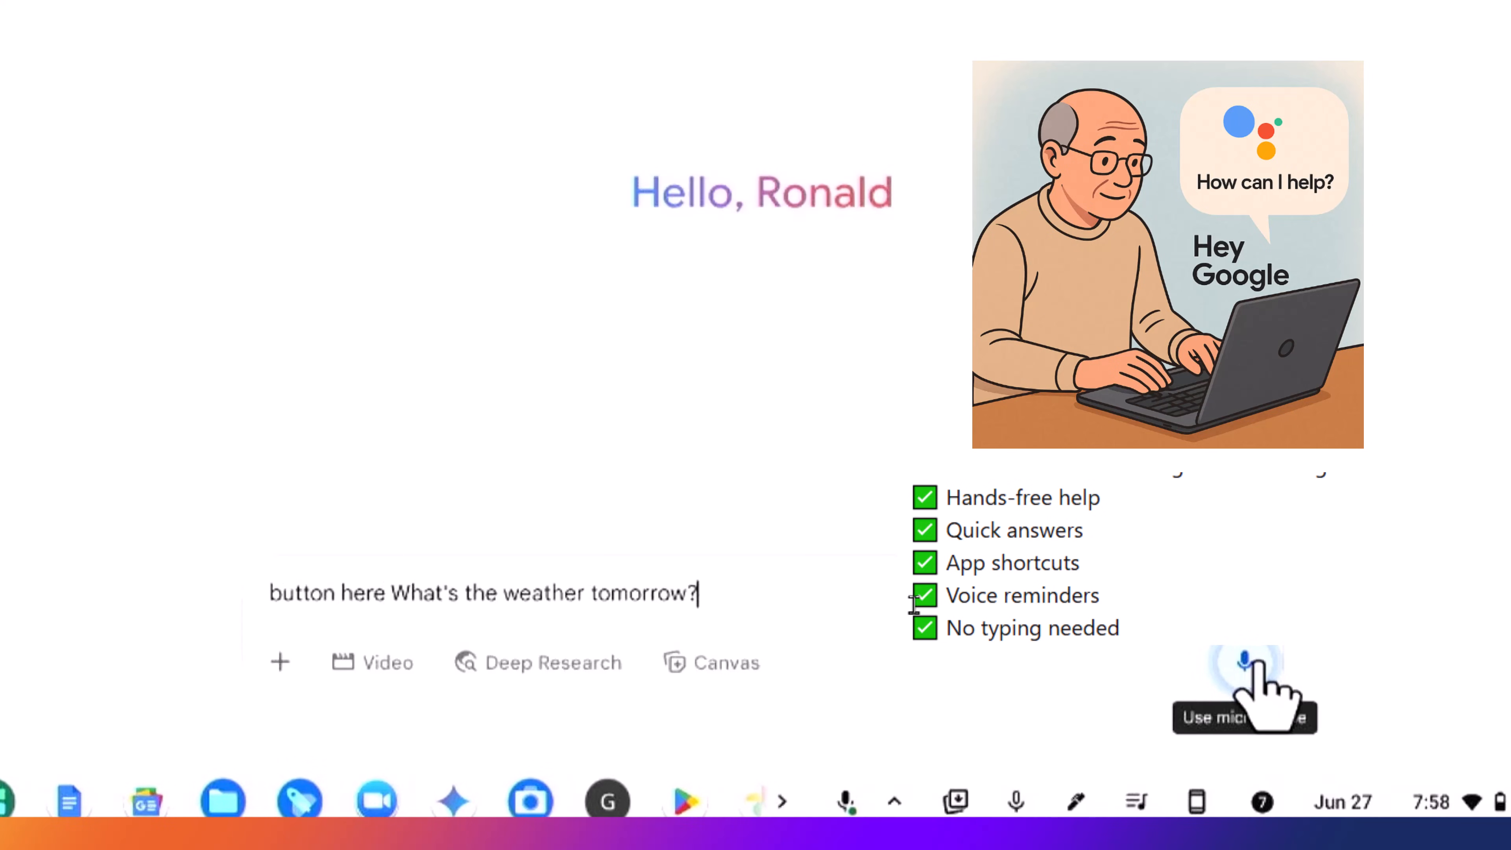
type("in Comox, British Col")
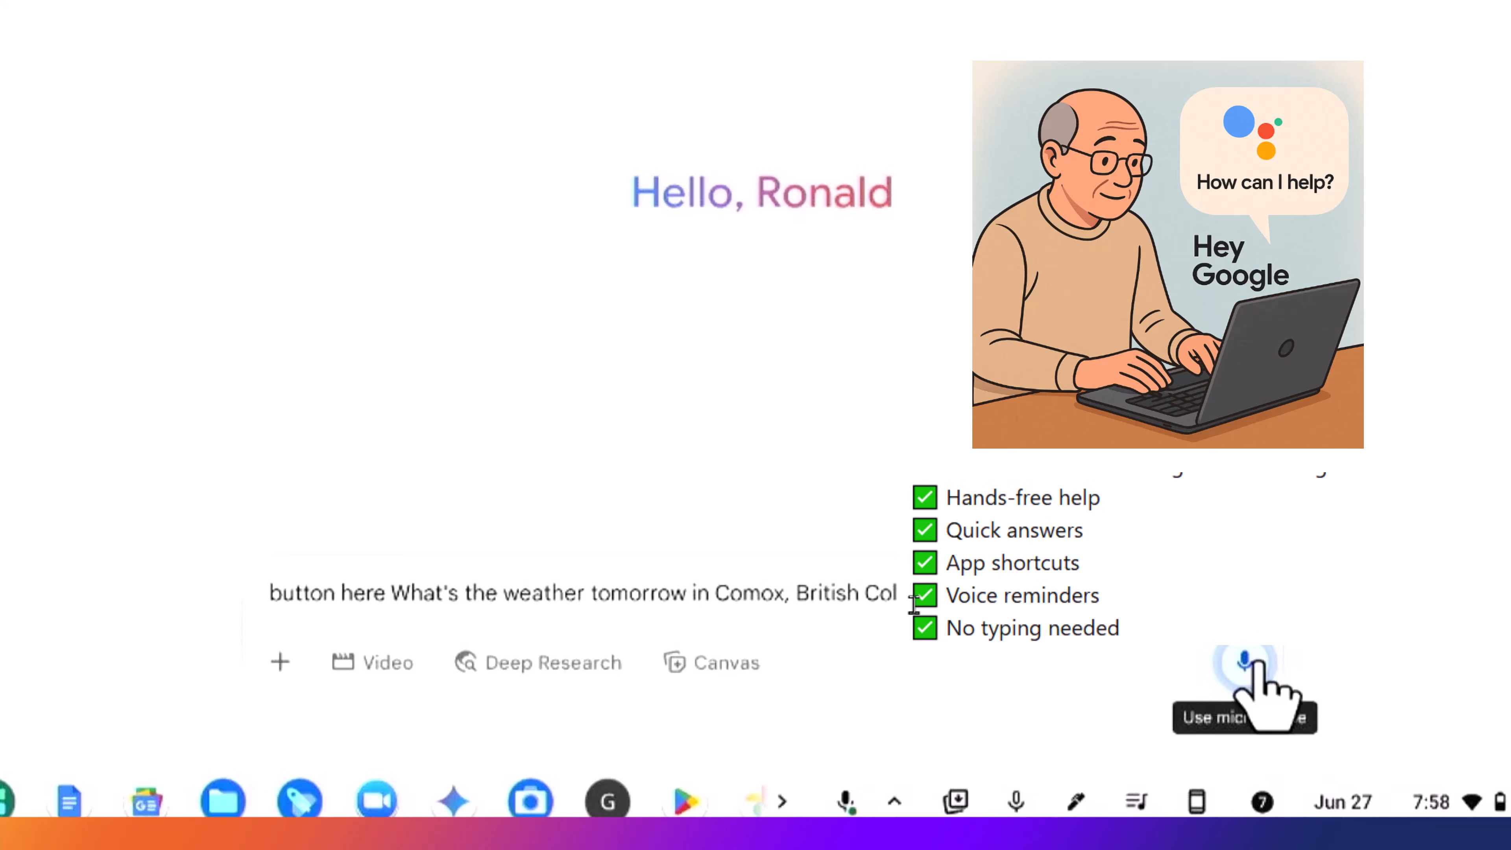
Send the weather question, then dictate and send 'check my email for any new messages'
left_click(1244, 662)
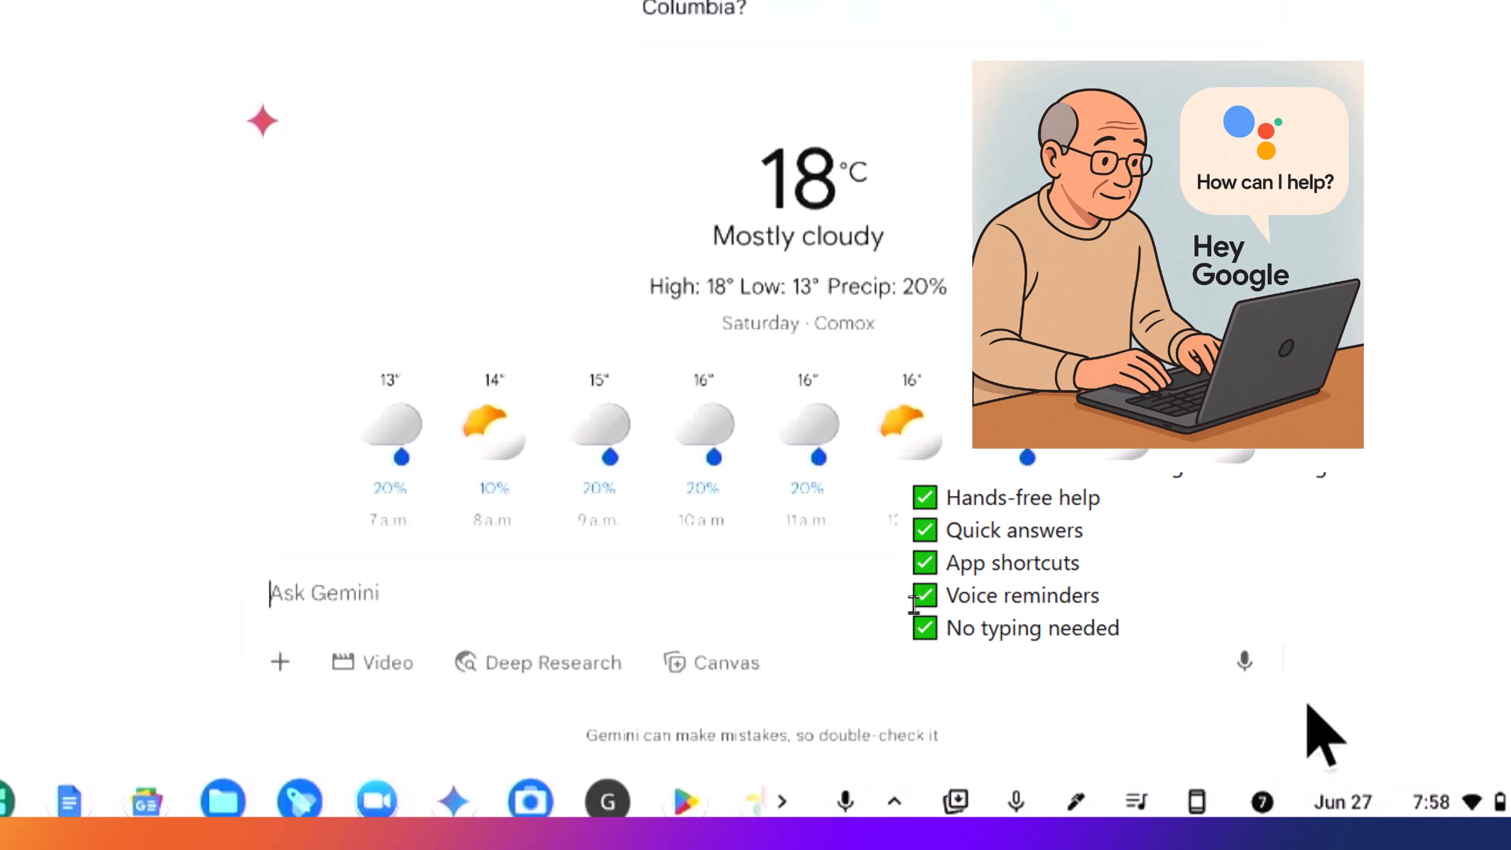
left_click(1244, 662)
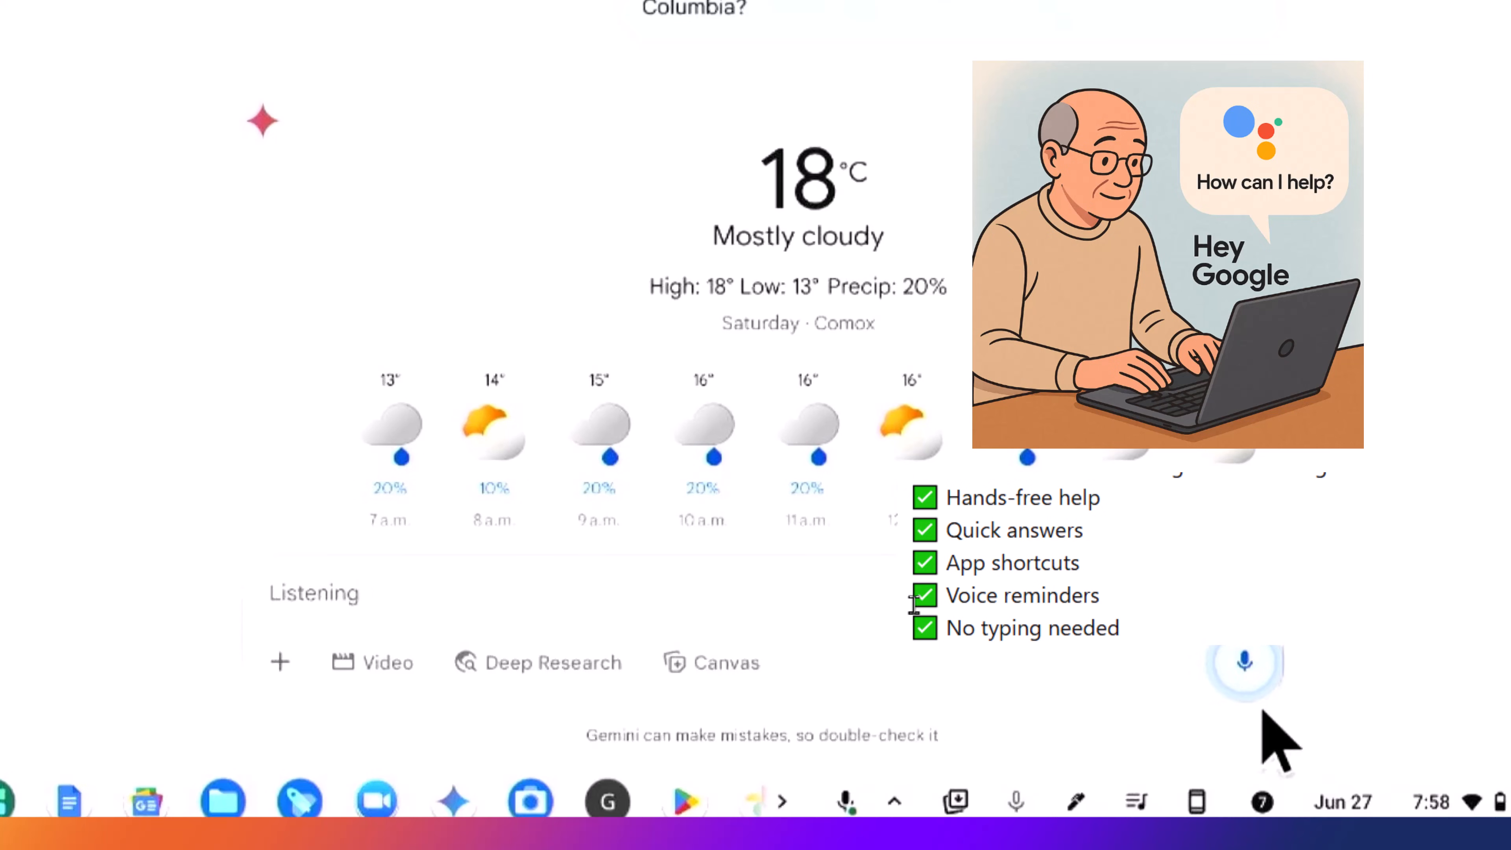
type("check my email for any new messages.")
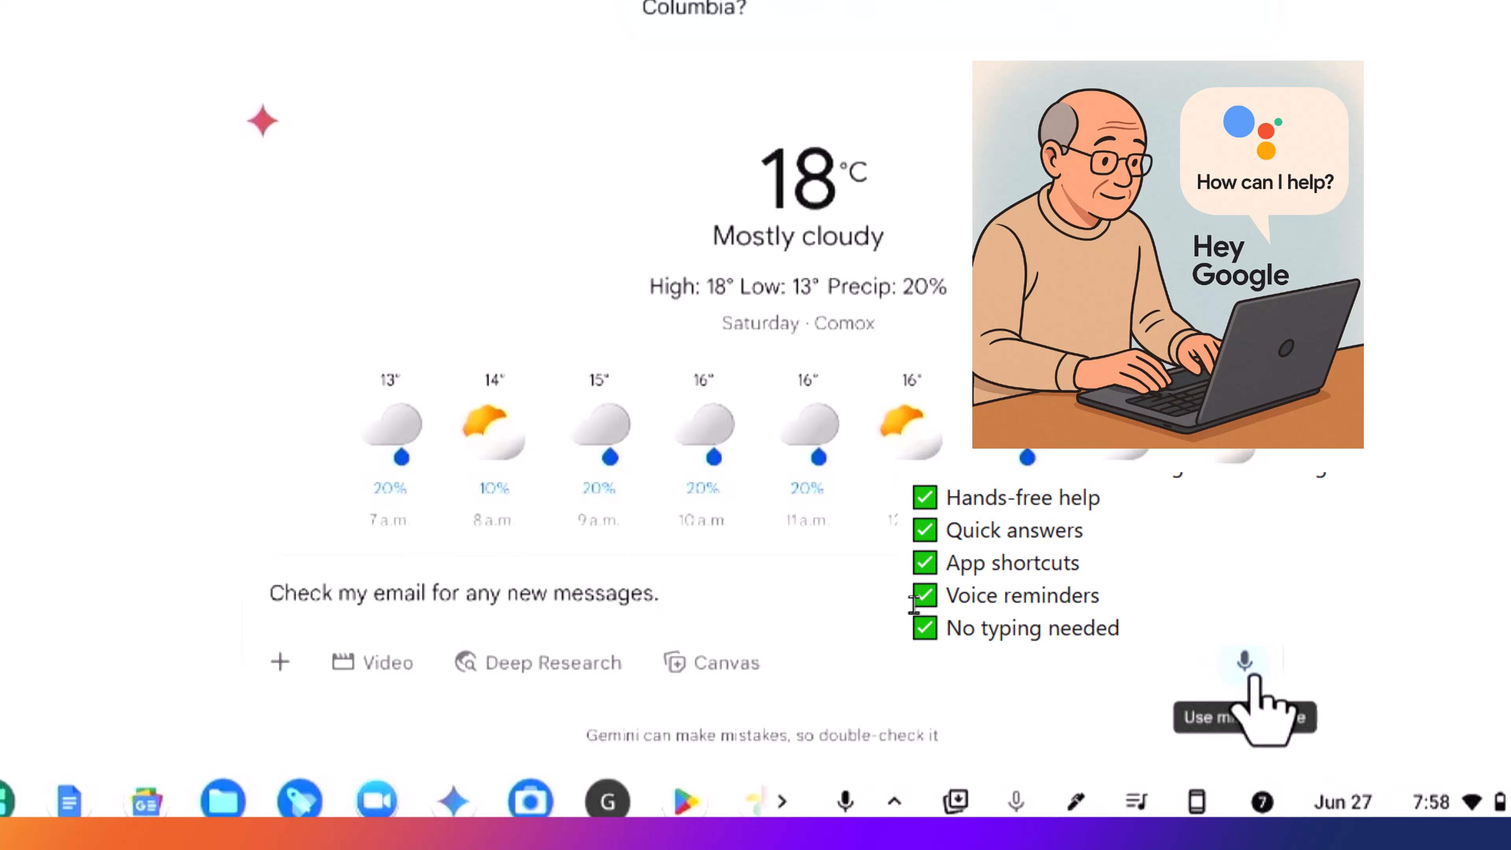
left_click(1244, 662)
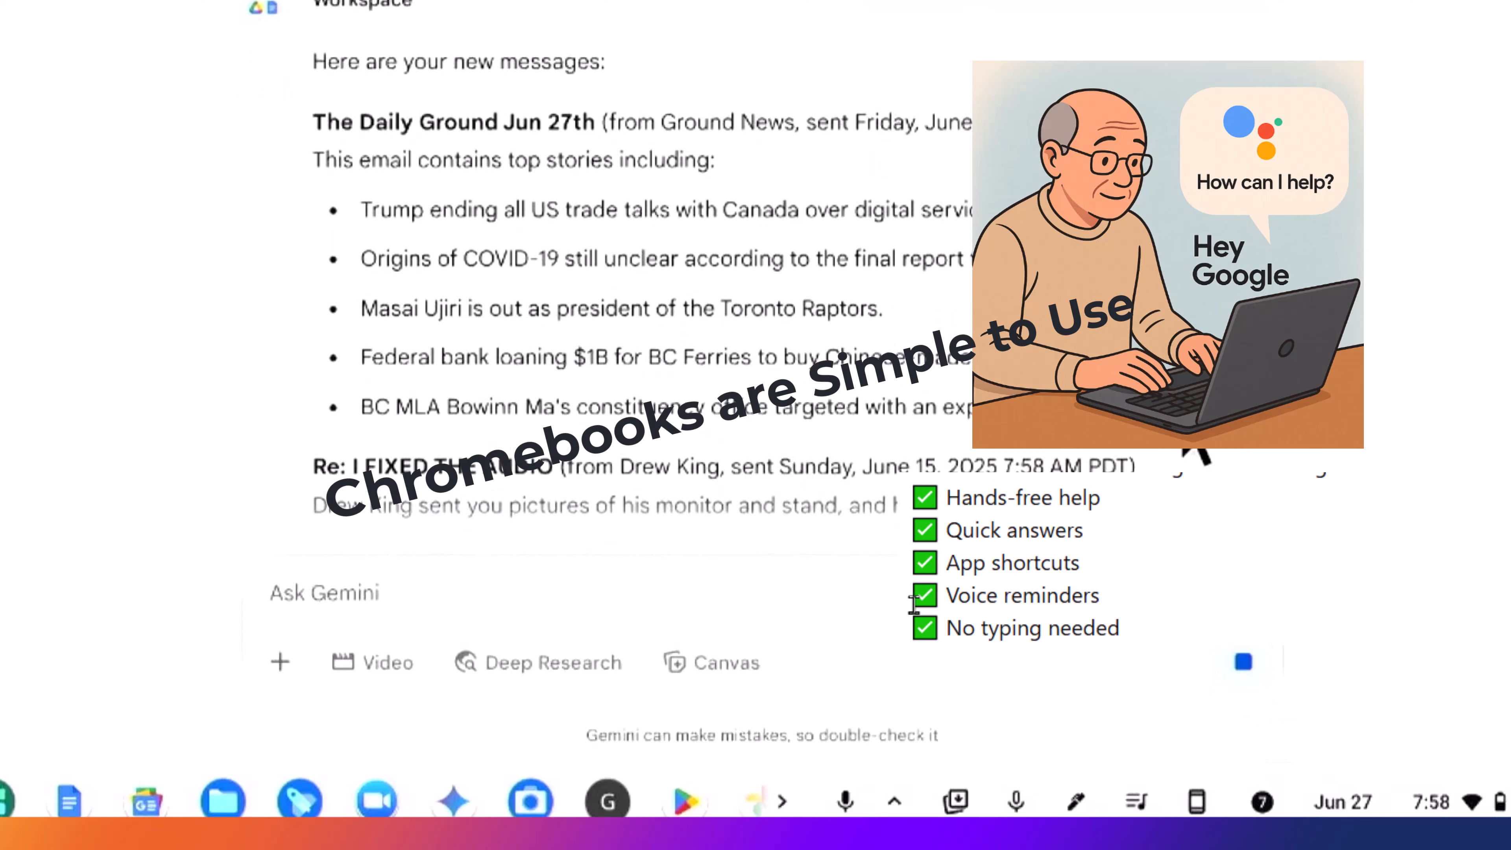
scroll("down", 3)
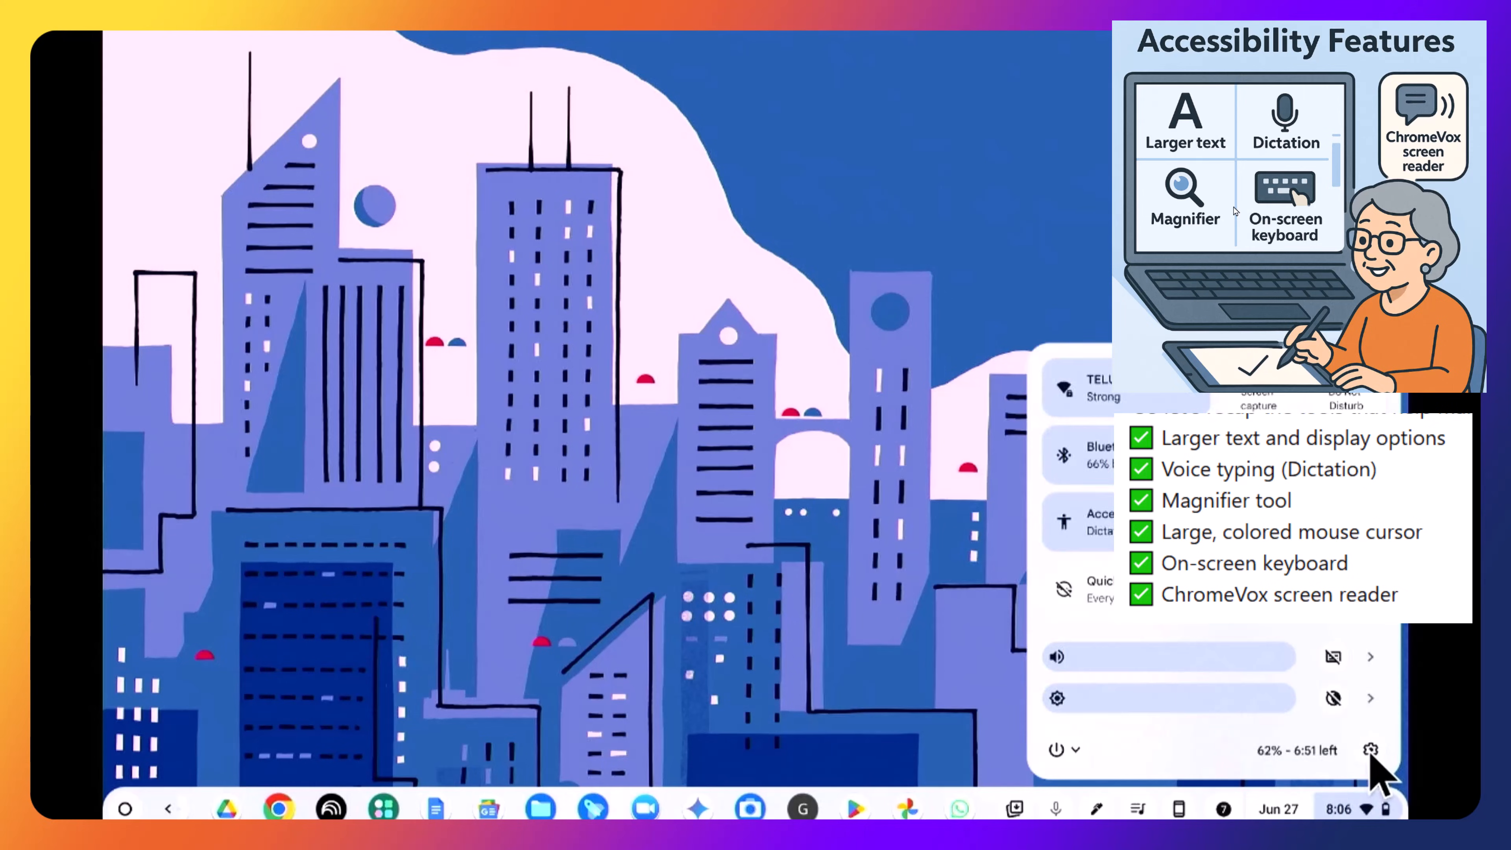
Reach the Settings Device page listing mouse, touchpad, keyboard, display, audio and printers
left_click(1370, 749)
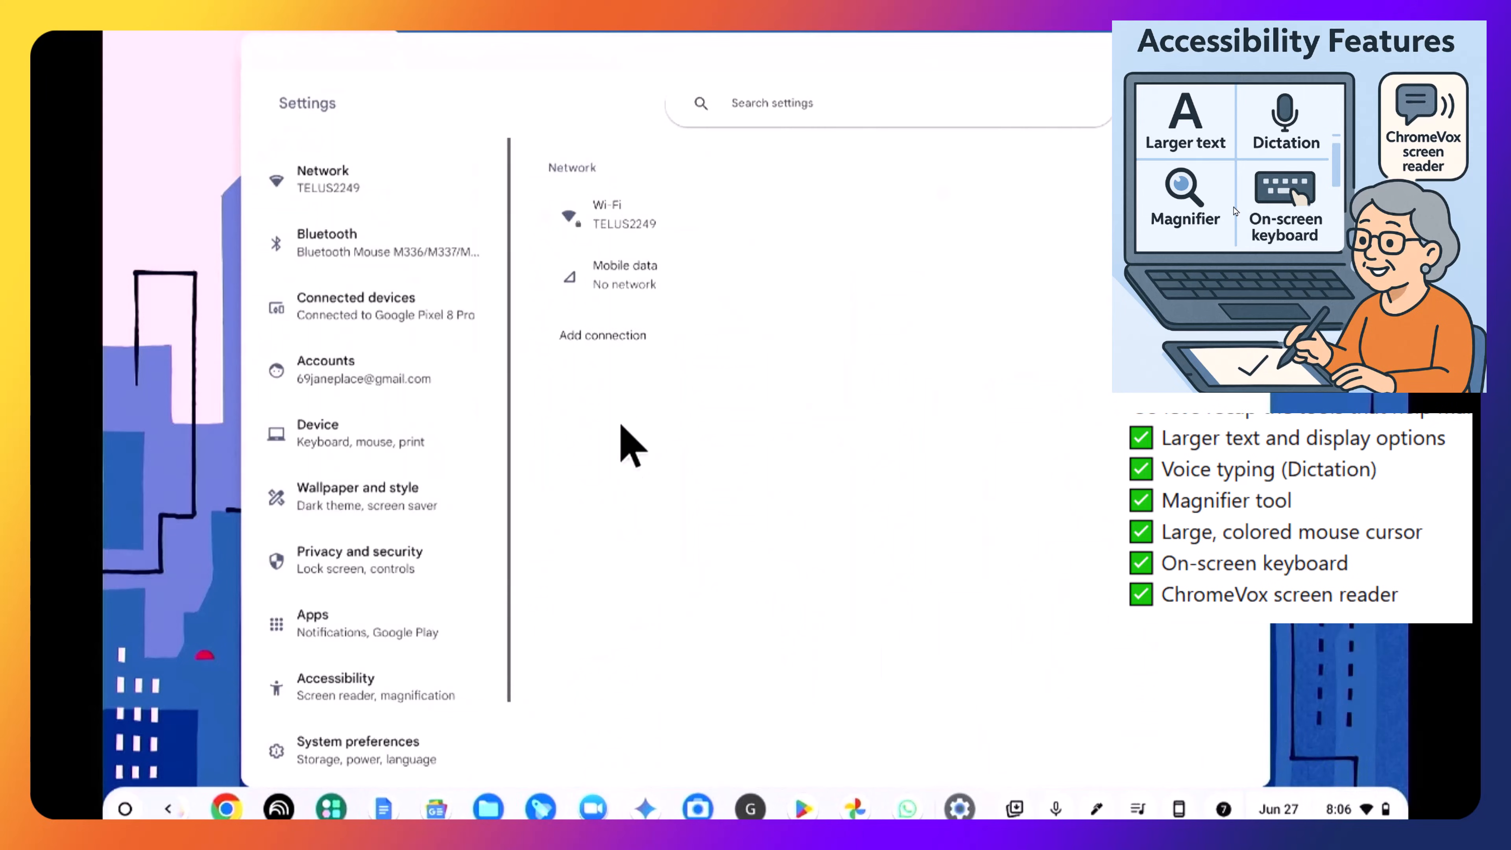
mouse_move(335, 686)
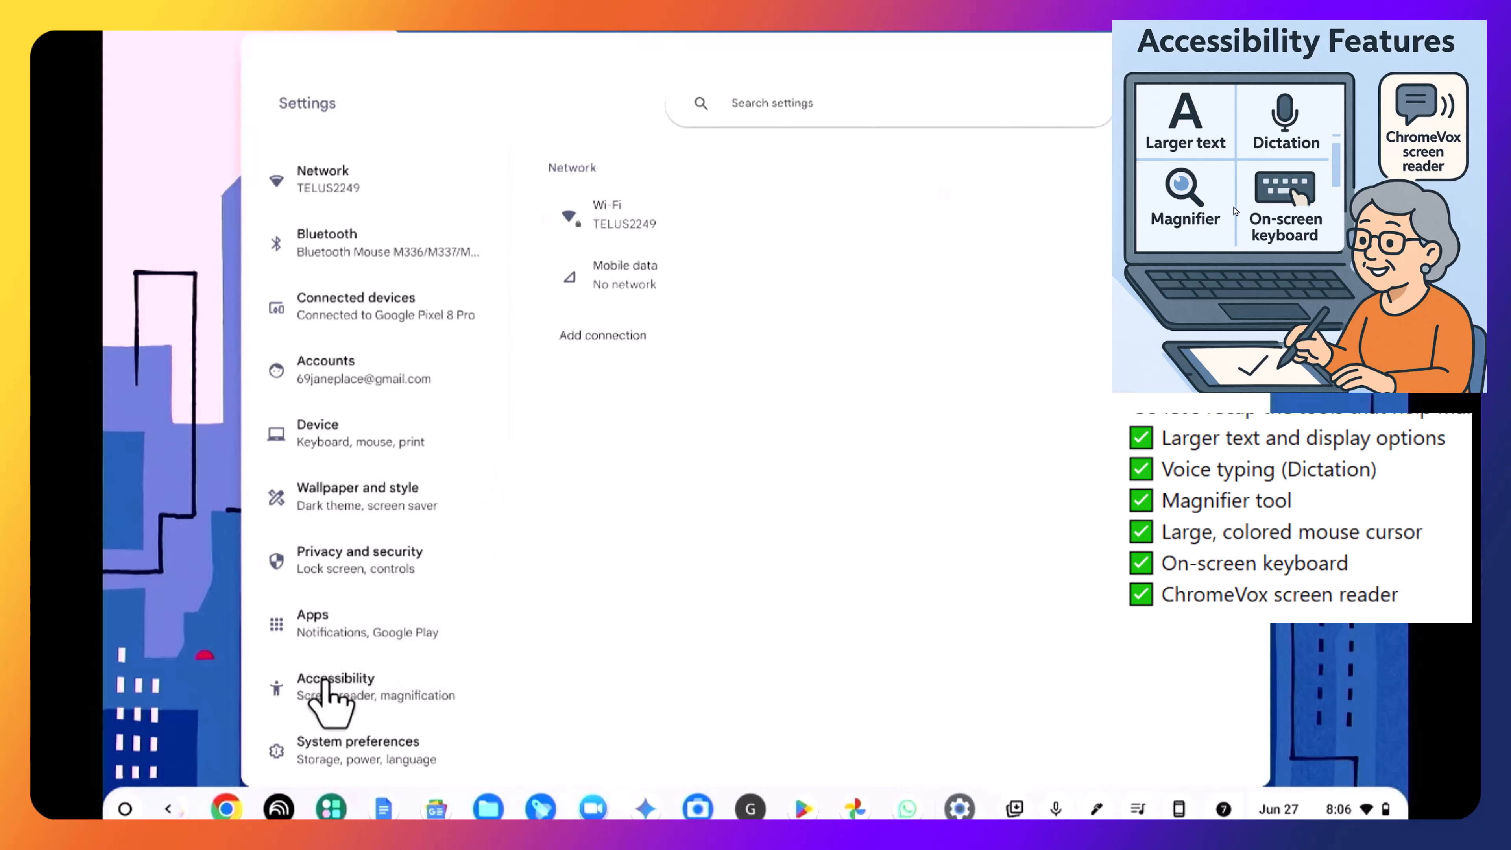
left_click(336, 686)
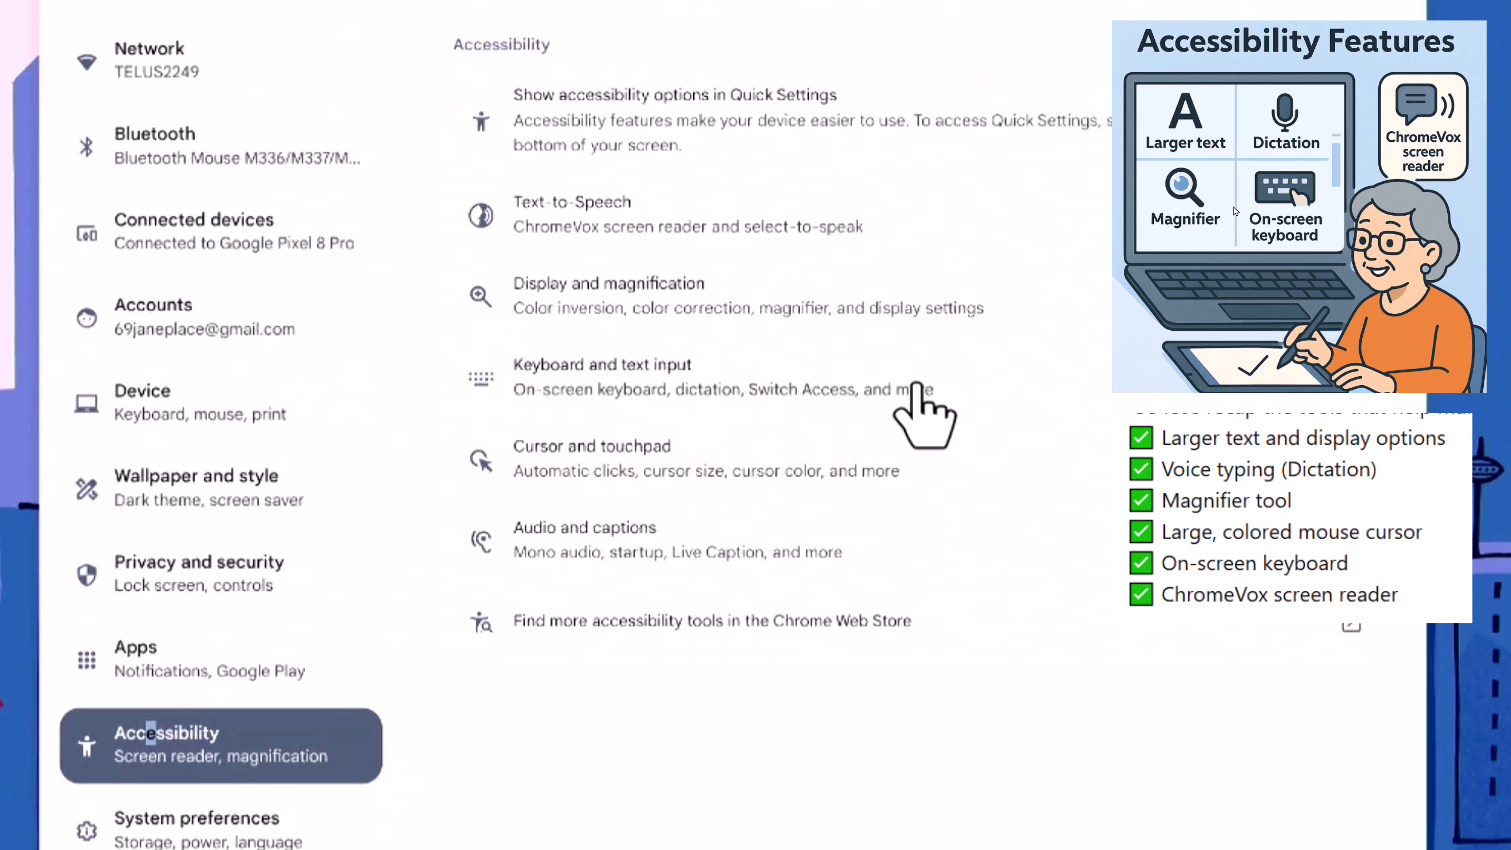
left_click(609, 283)
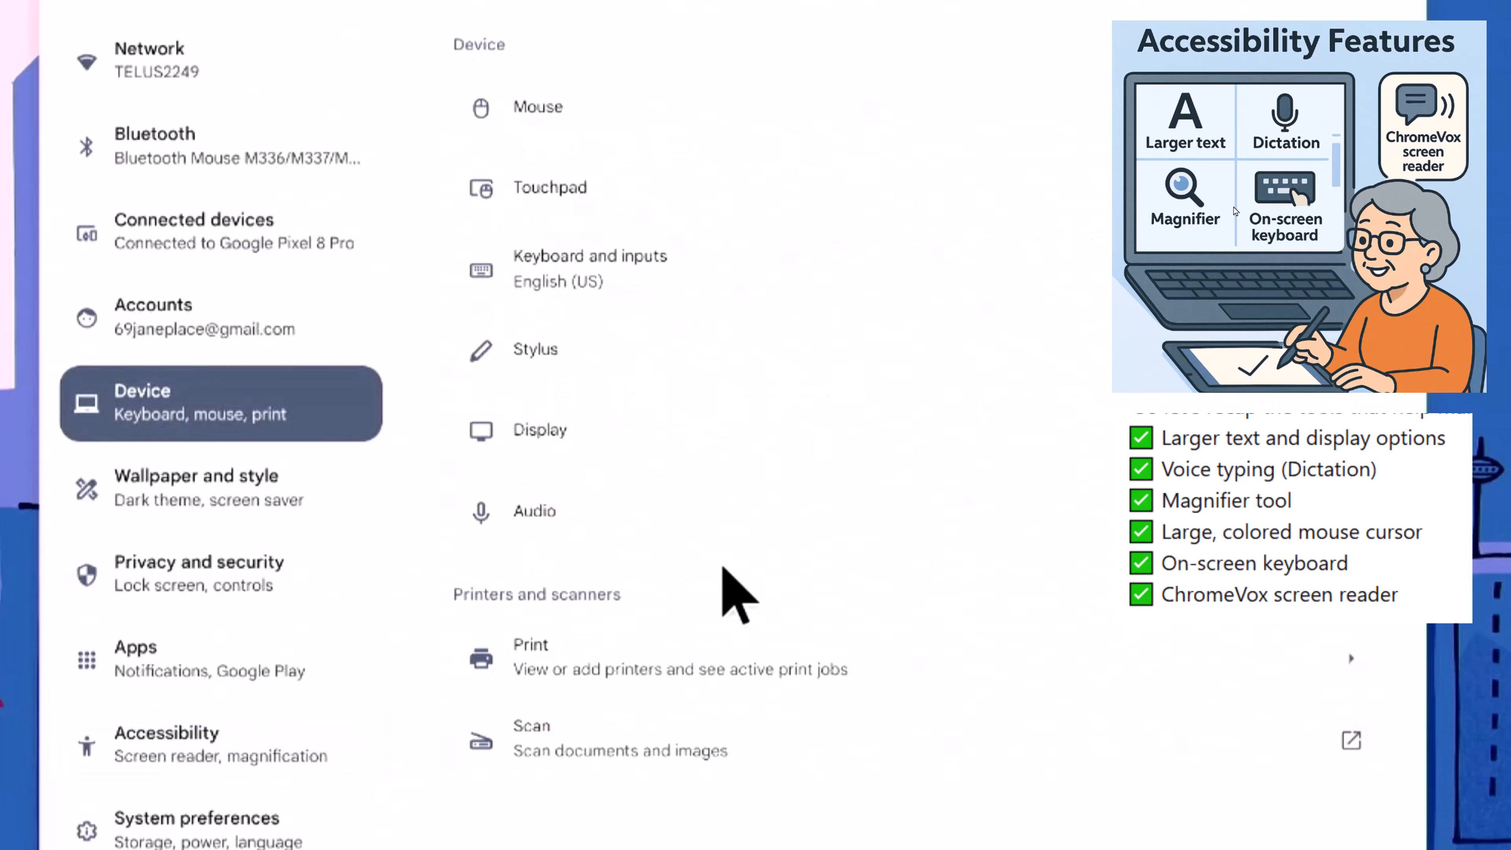
mouse_move(674, 617)
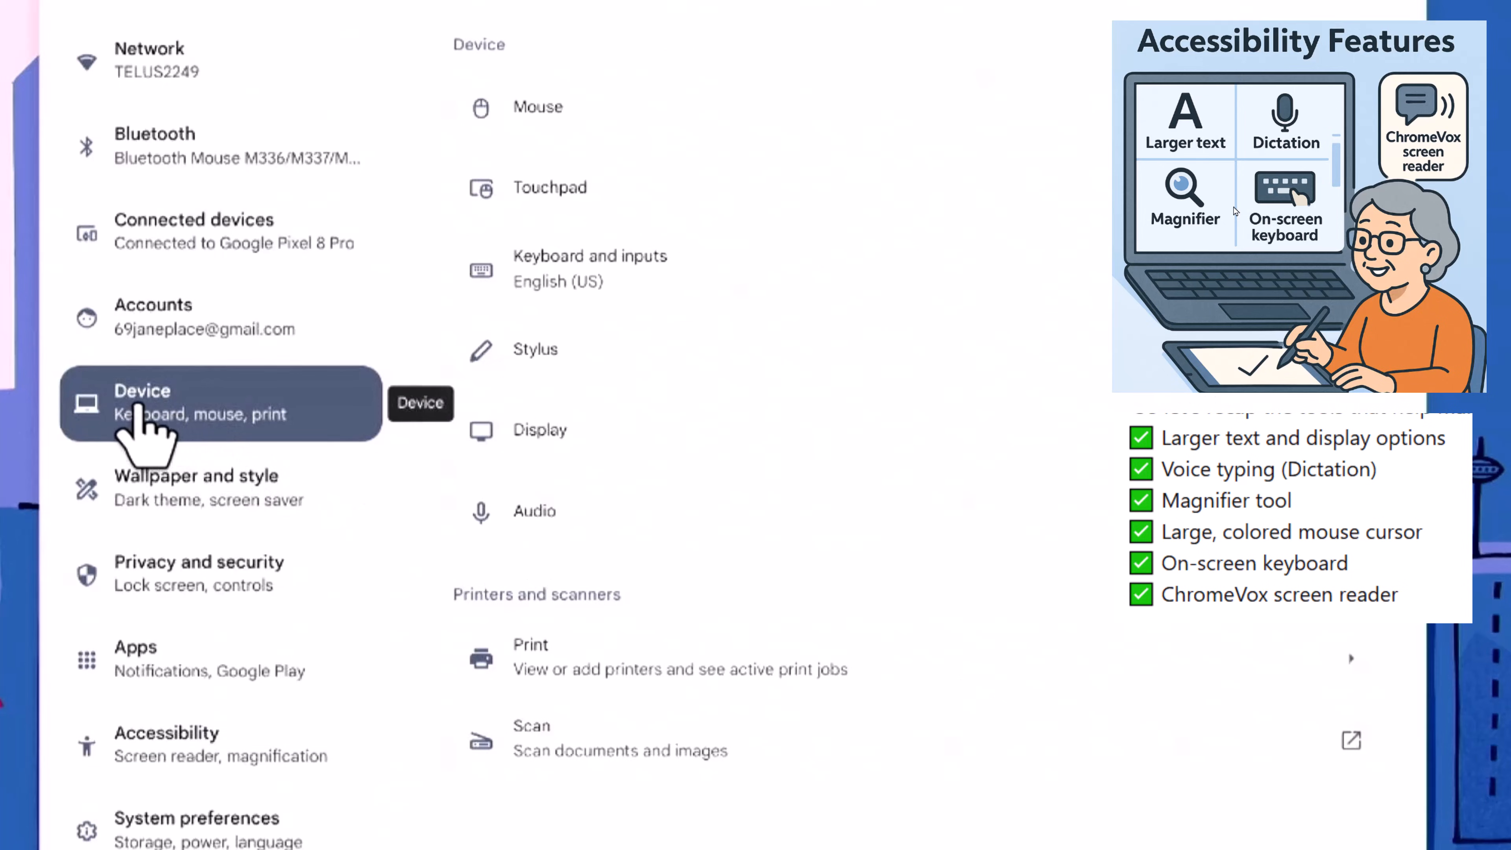
mouse_move(650, 588)
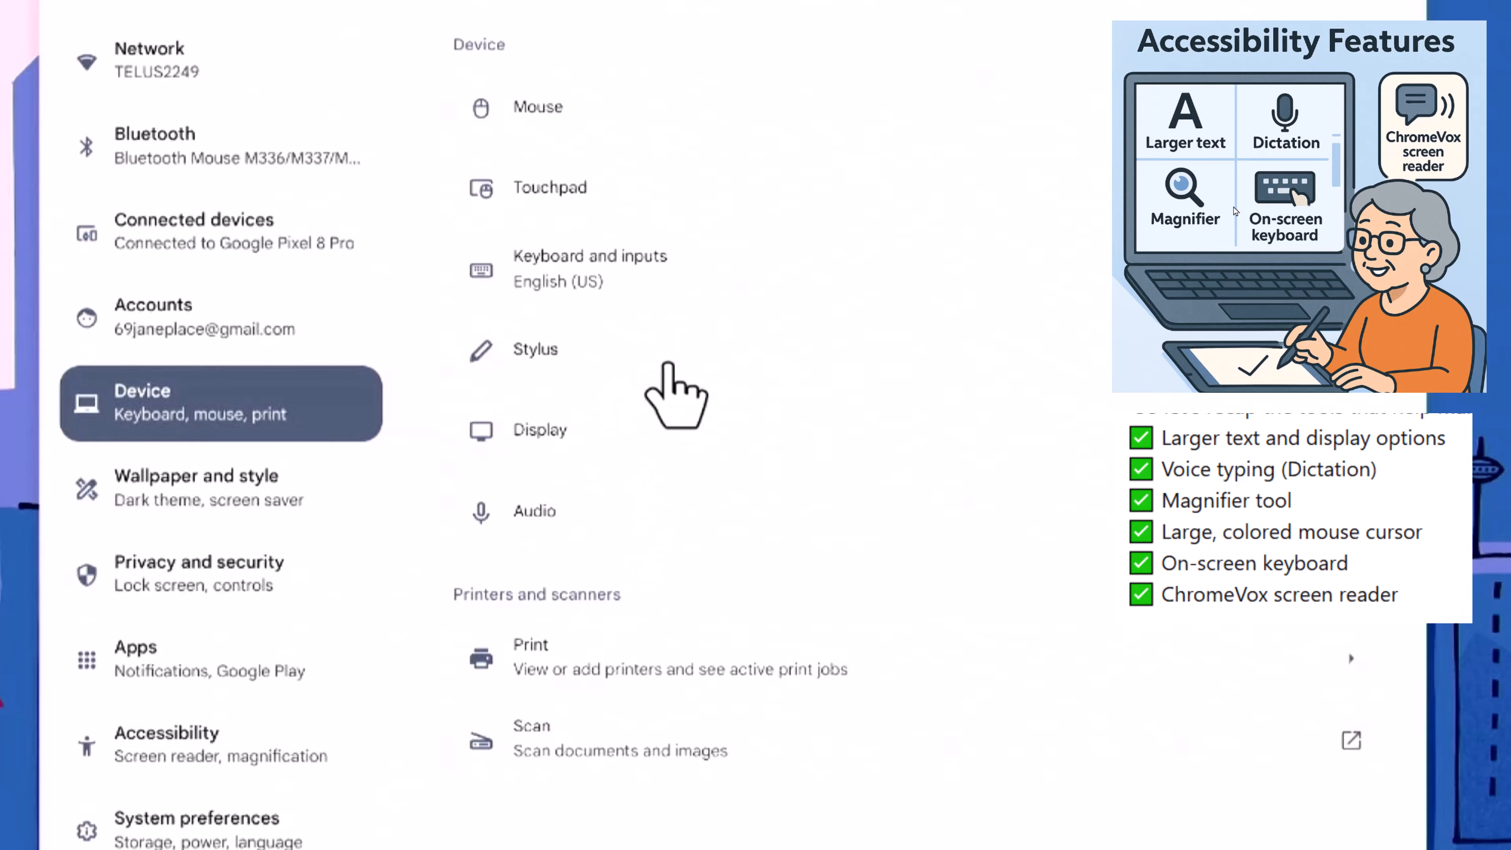
Try the Display and text size slider at 80%, 110% and 130% to enlarge everything on screen
left_click(541, 430)
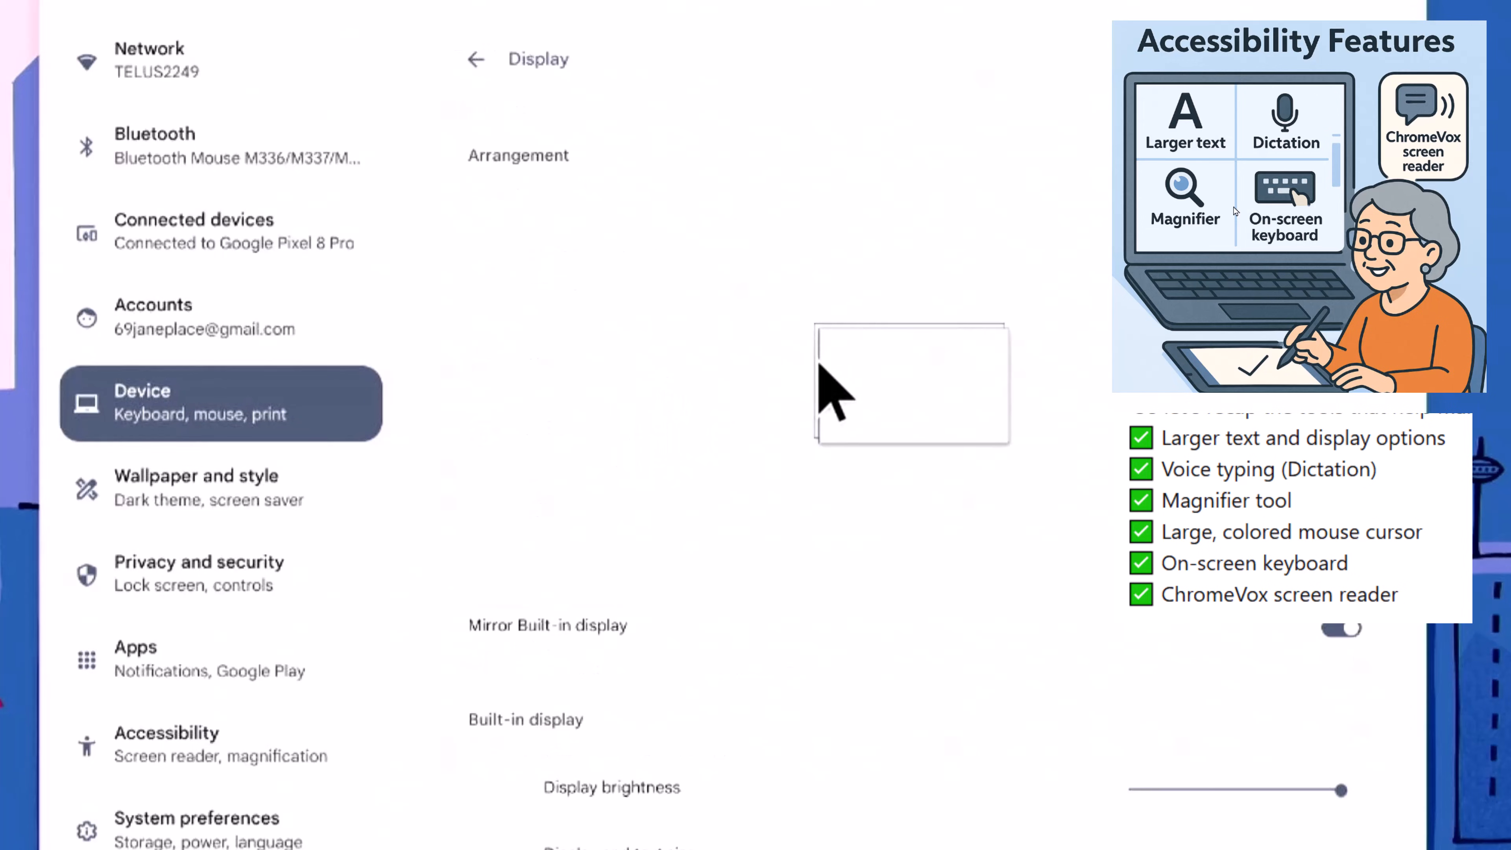
scroll("down", 3)
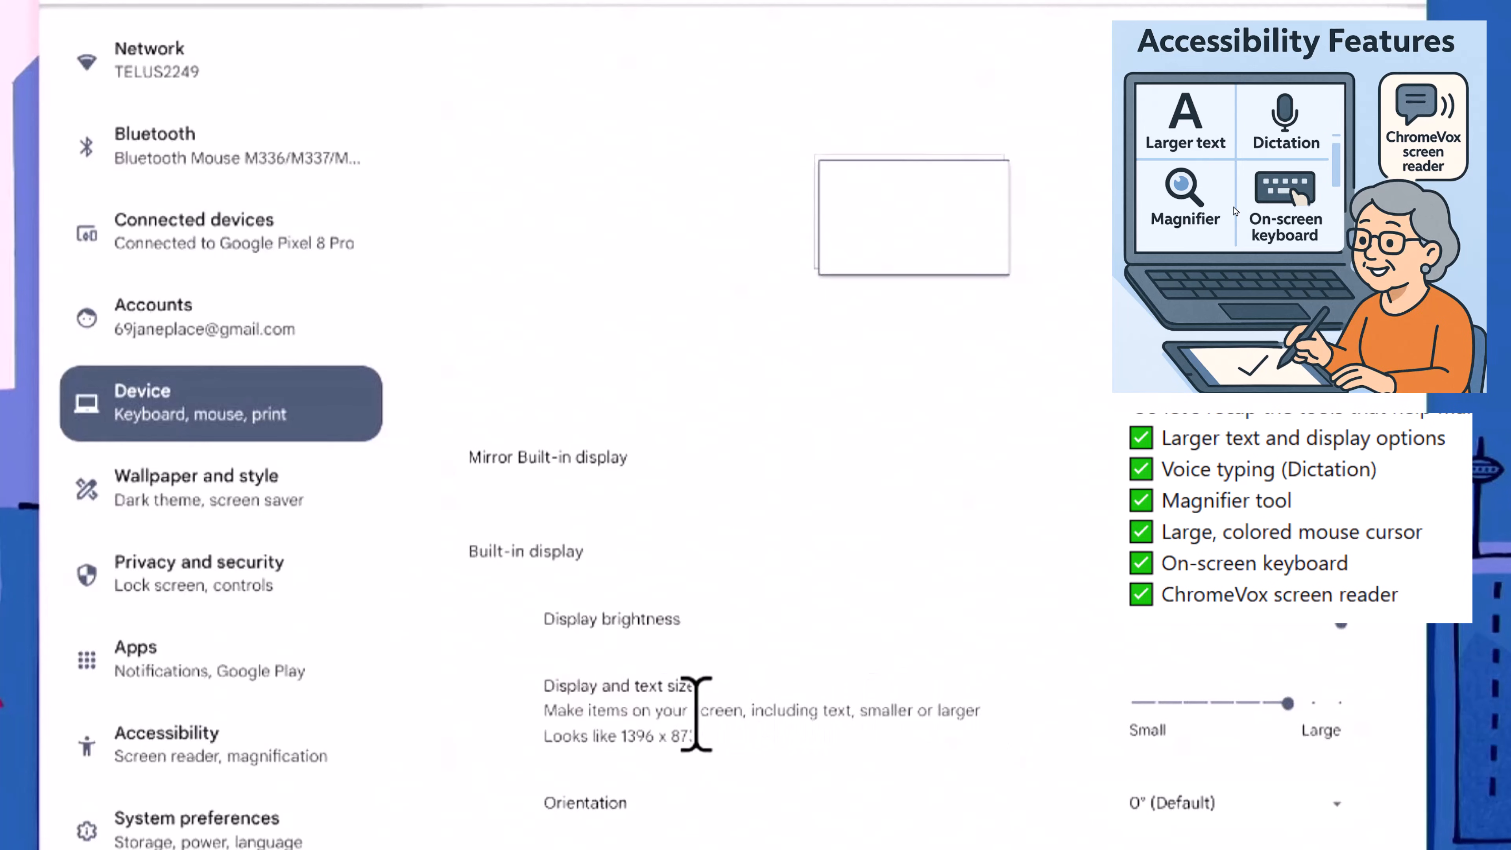
mouse_move(644, 685)
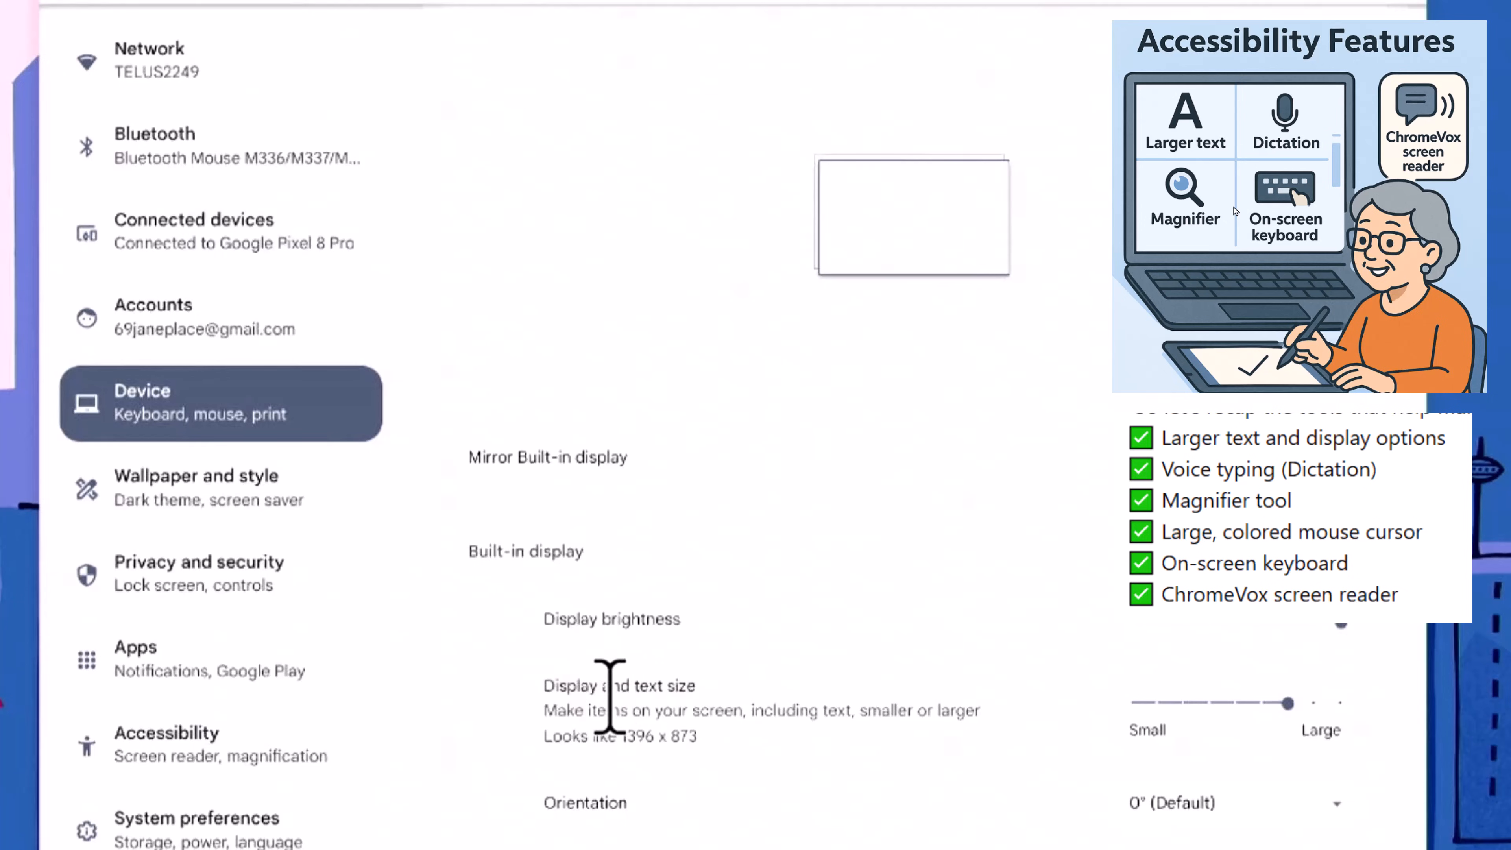
left_click_drag(1282, 701, 1300, 701)
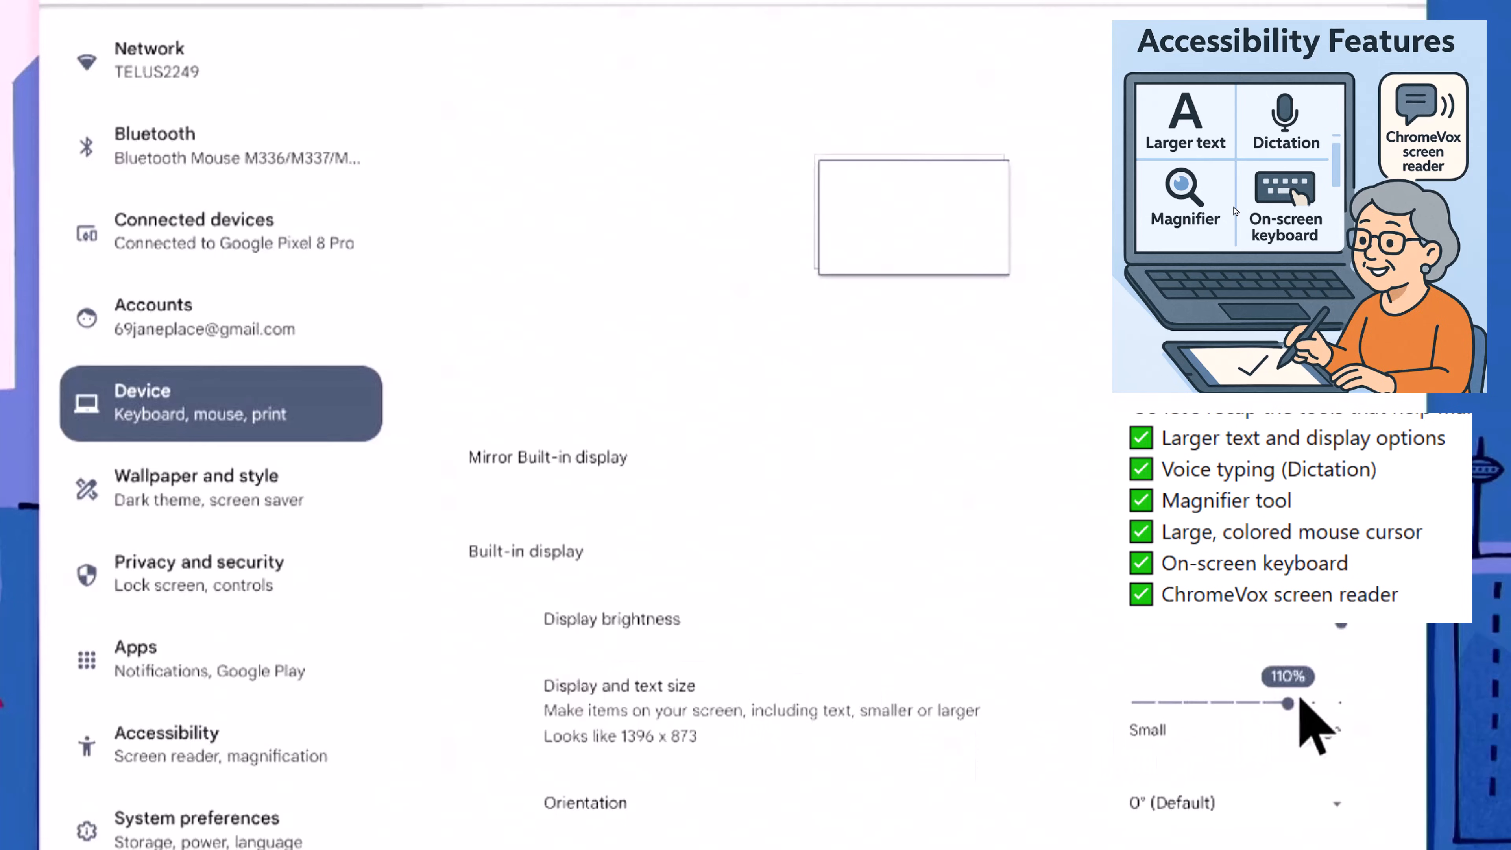
left_click_drag(1295, 704, 1154, 704)
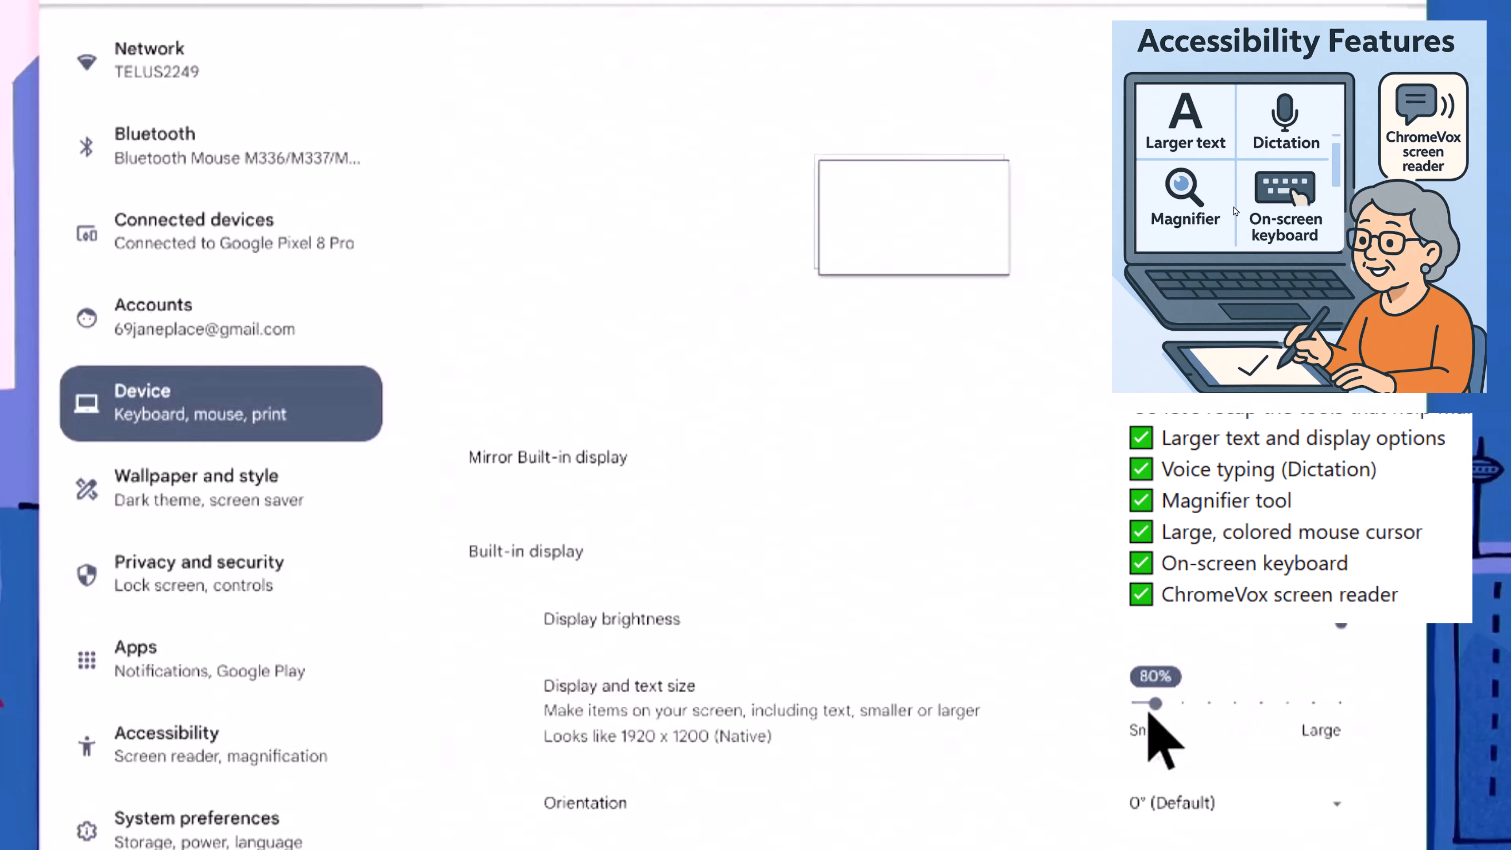
left_click_drag(1154, 702, 1291, 703)
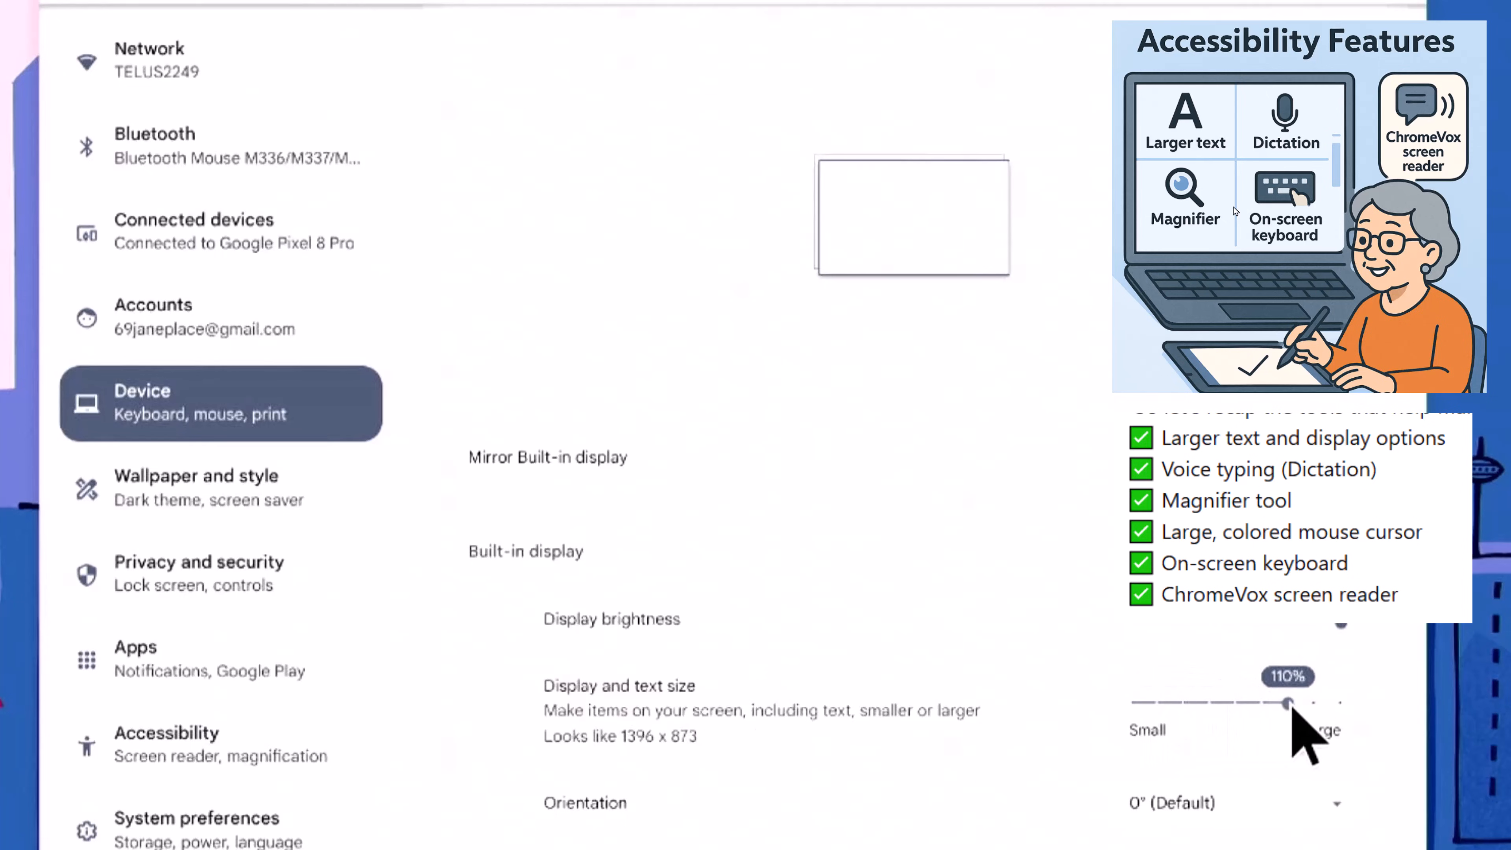
left_click_drag(1292, 703, 1339, 703)
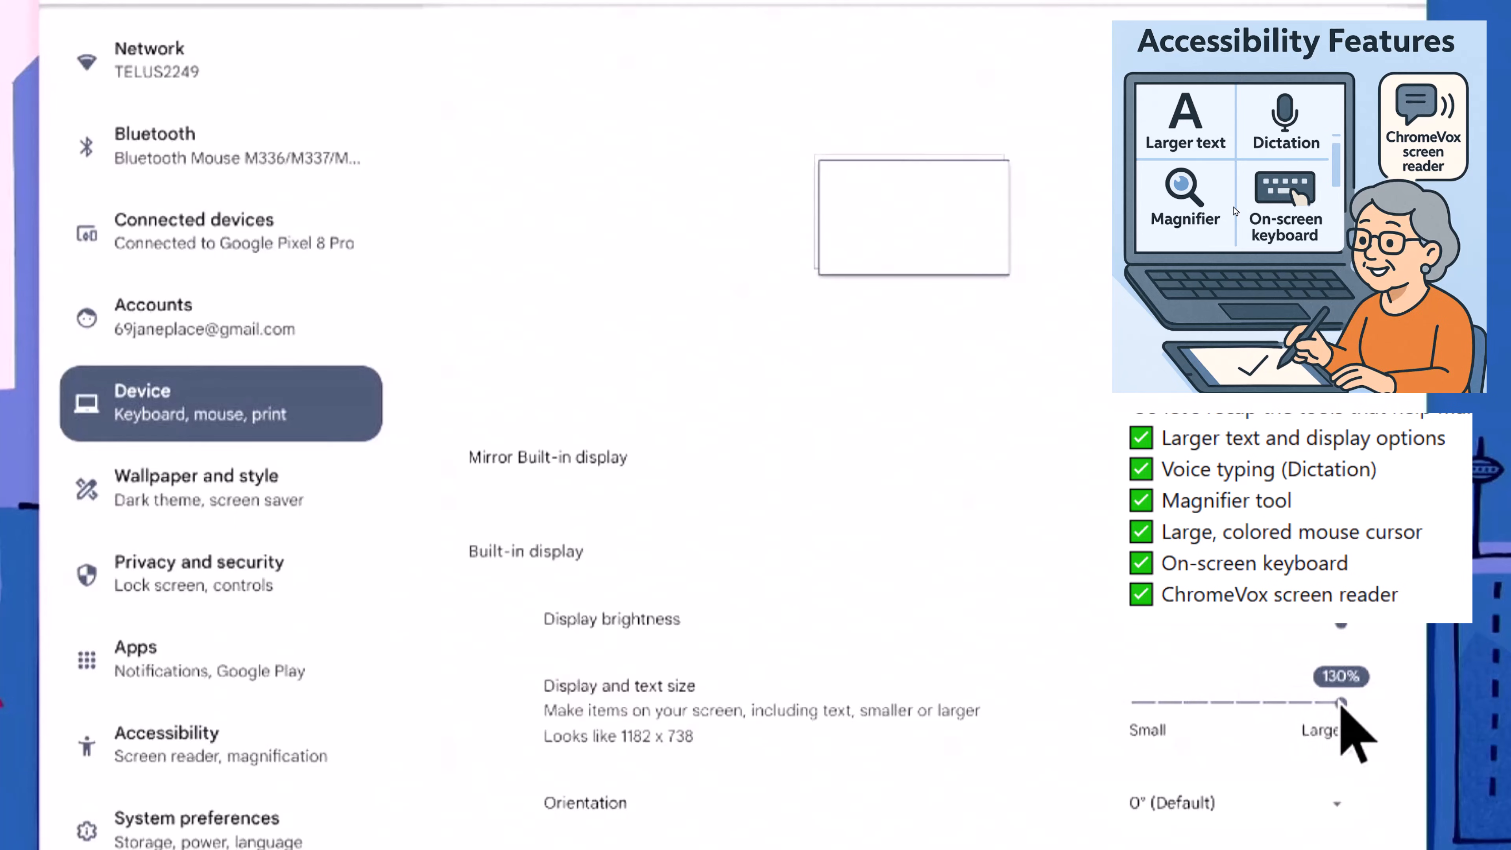
left_click_drag(1354, 701, 1282, 701)
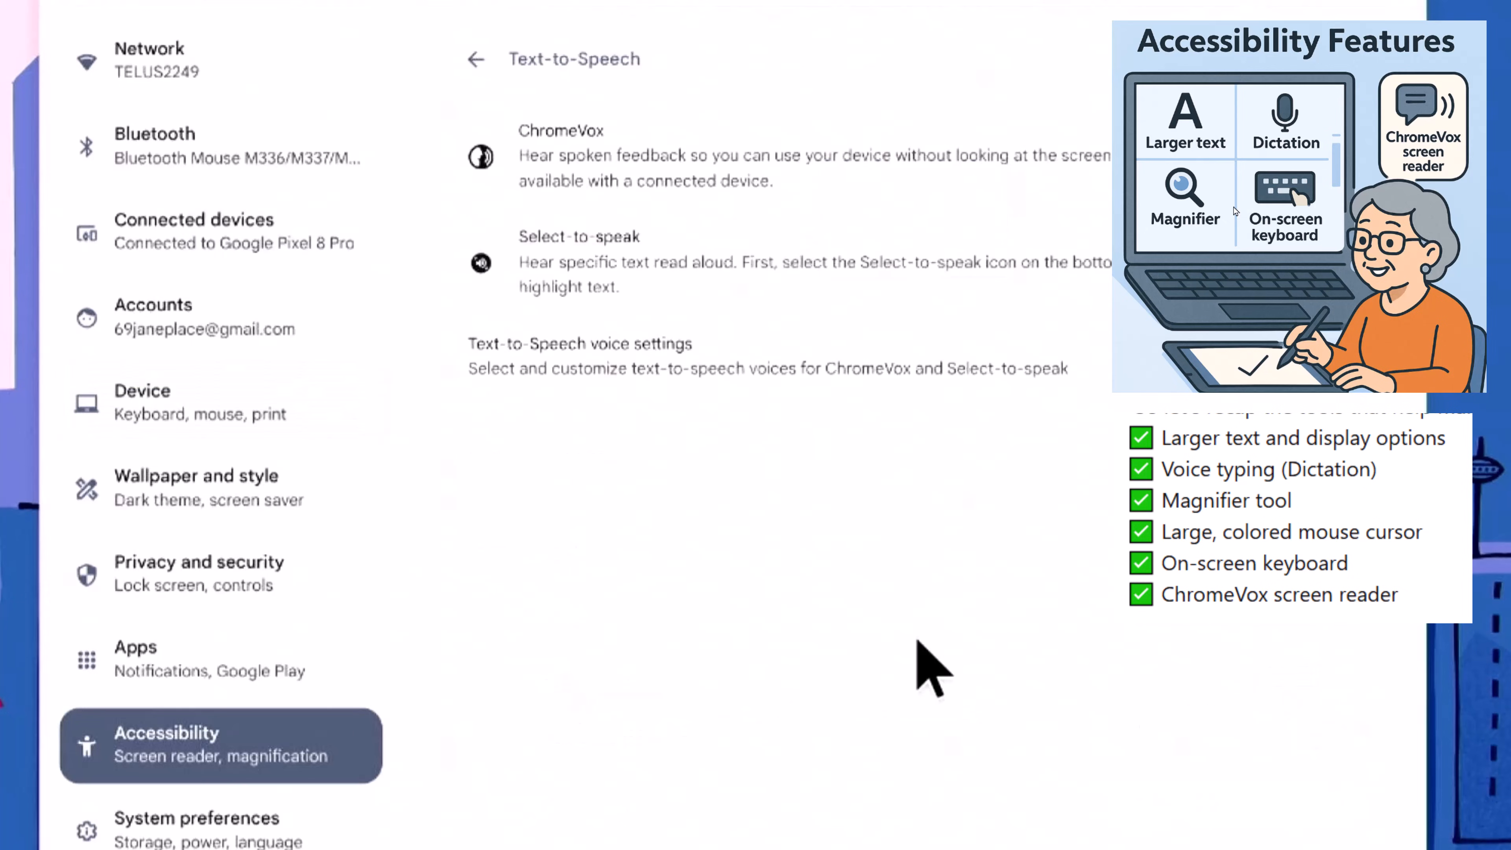
mouse_move(981, 665)
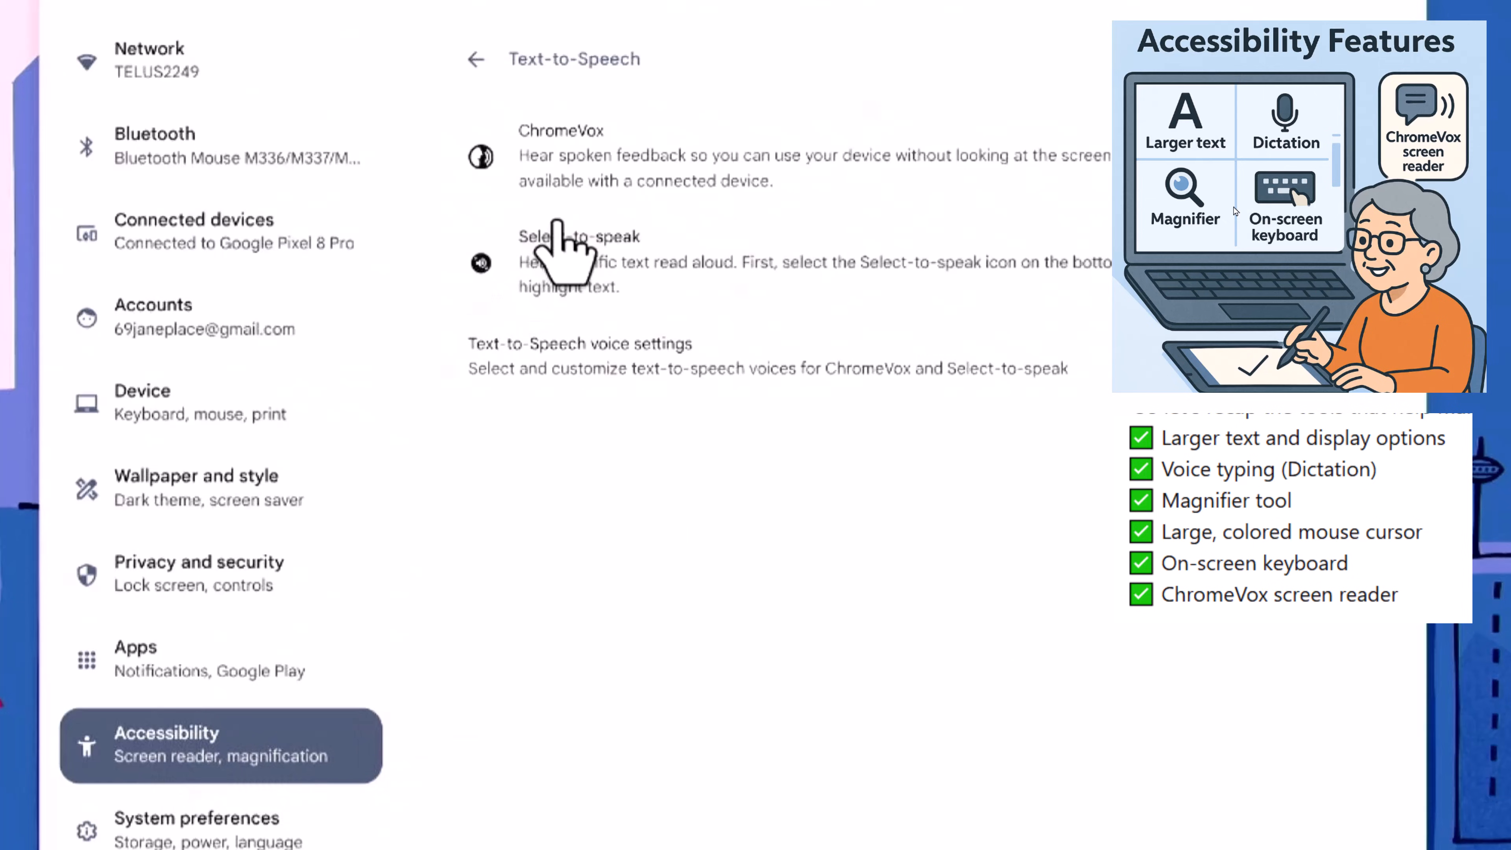
mouse_move(535, 197)
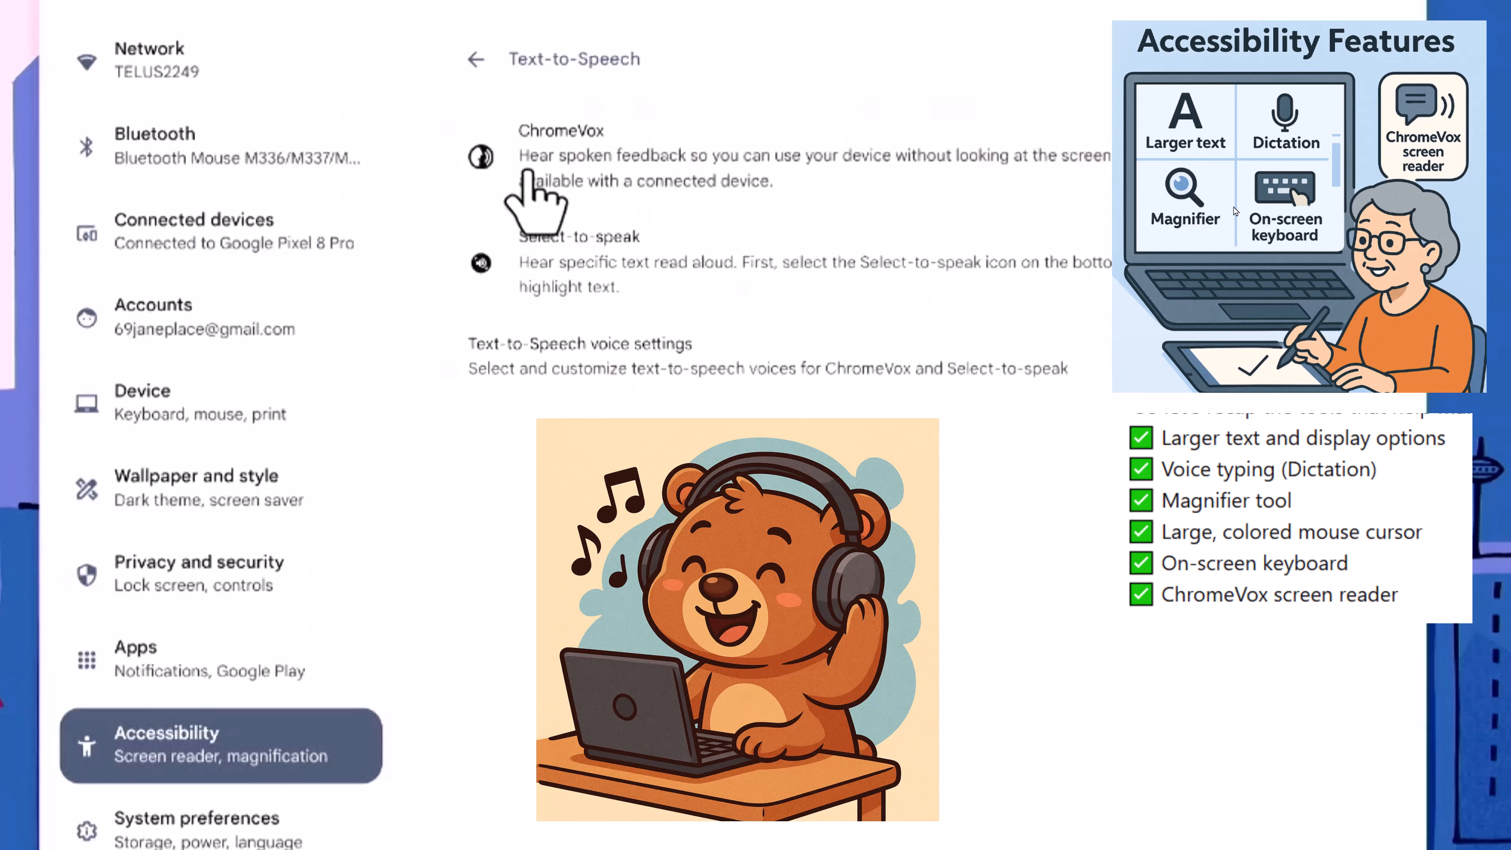
mouse_move(574, 202)
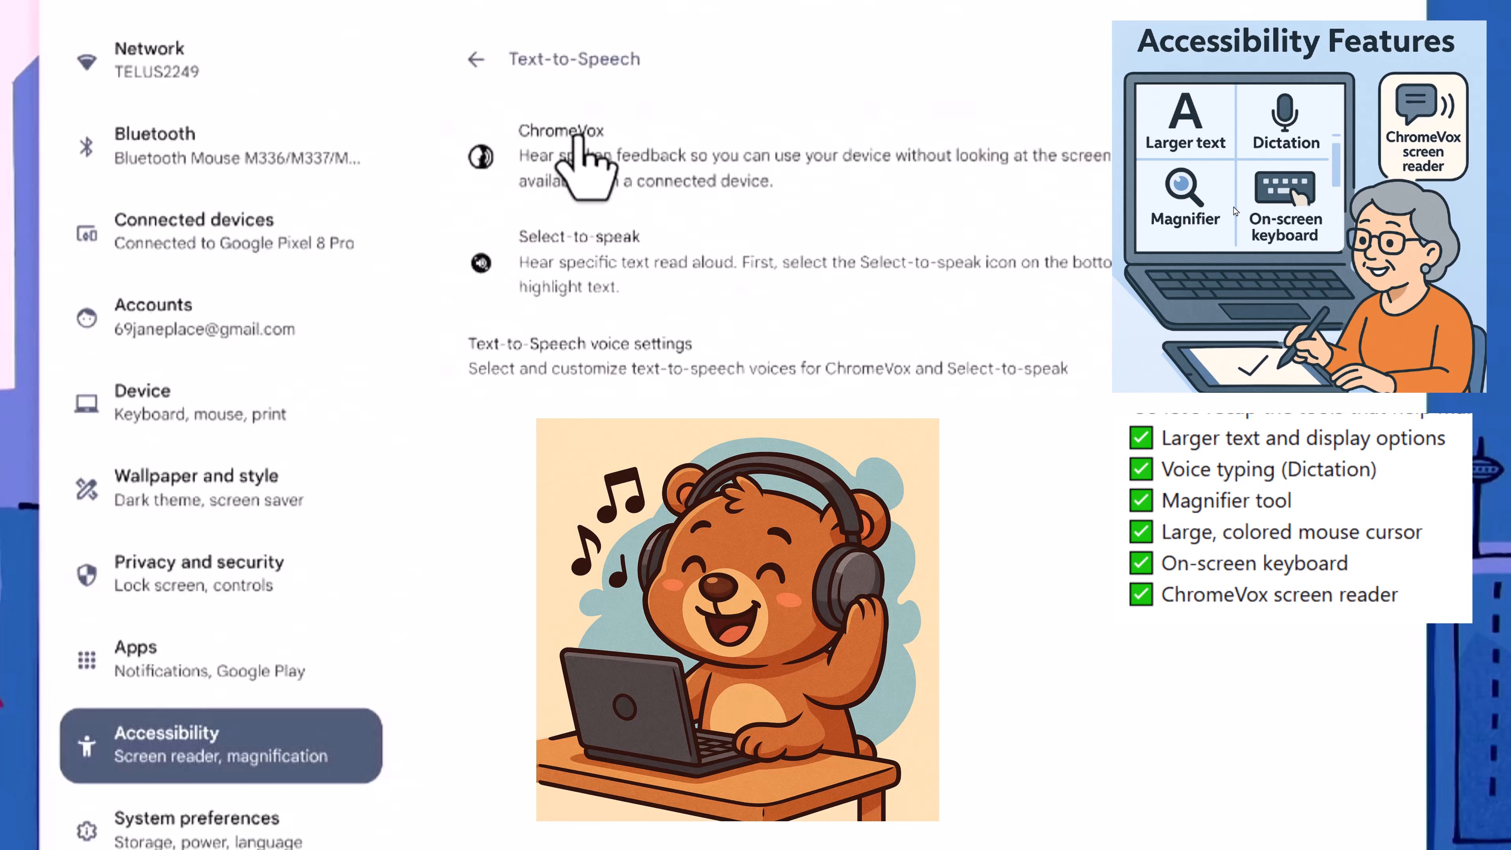
mouse_move(579, 203)
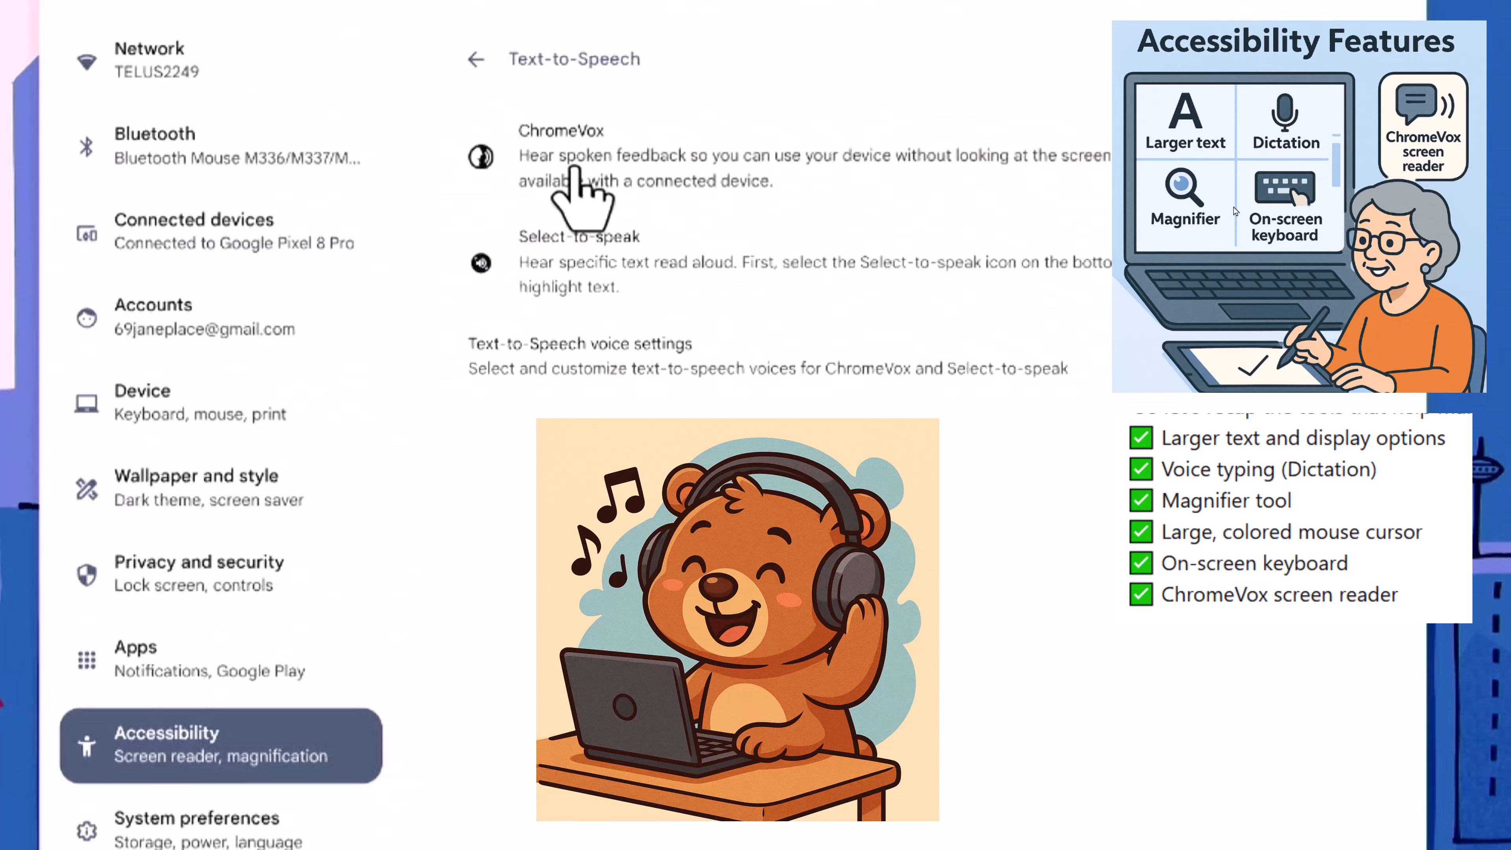
mouse_move(837, 219)
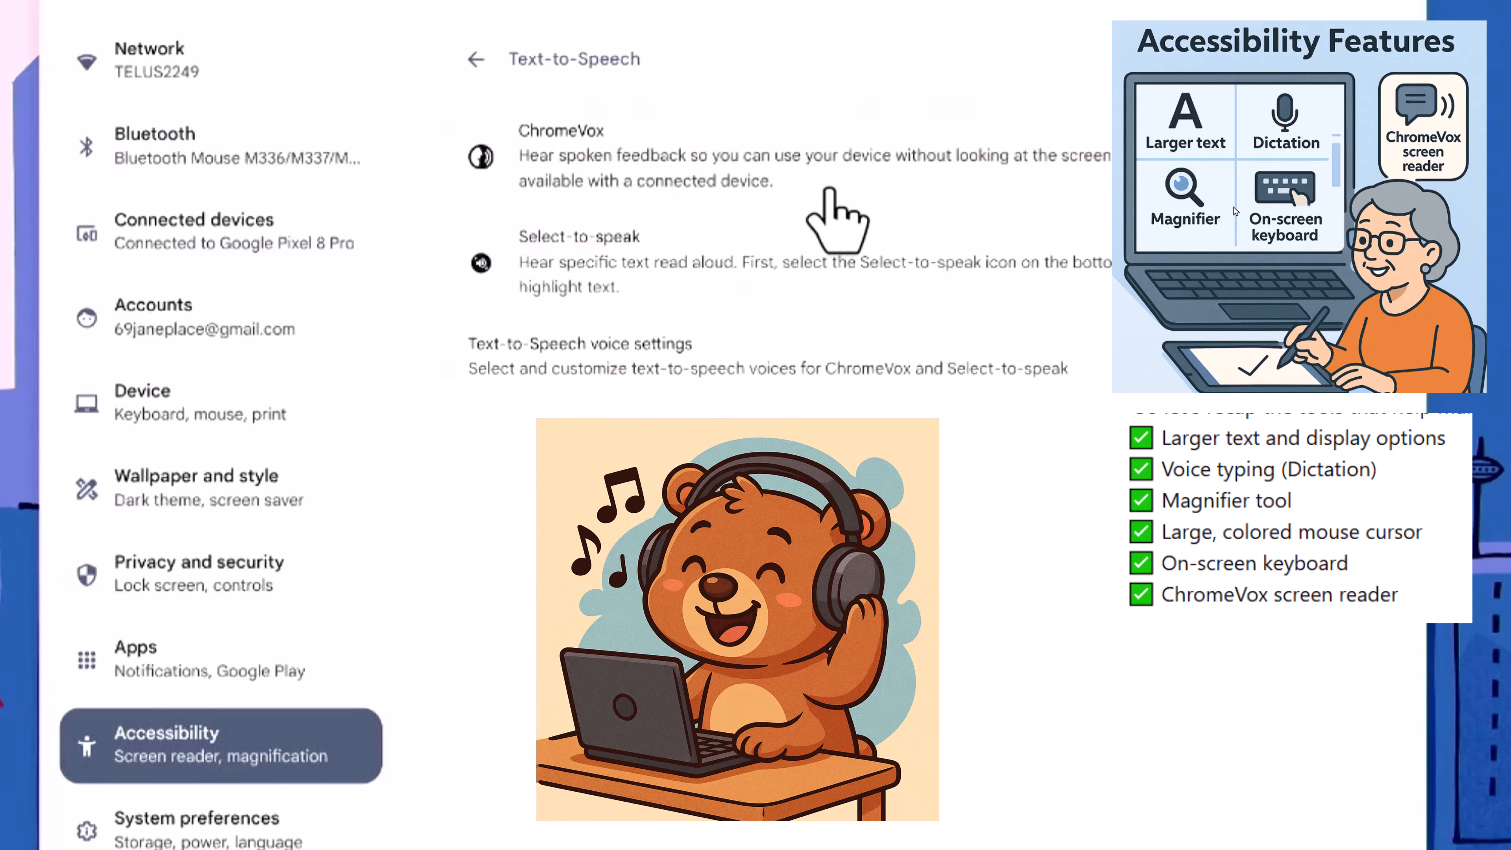
mouse_move(856, 222)
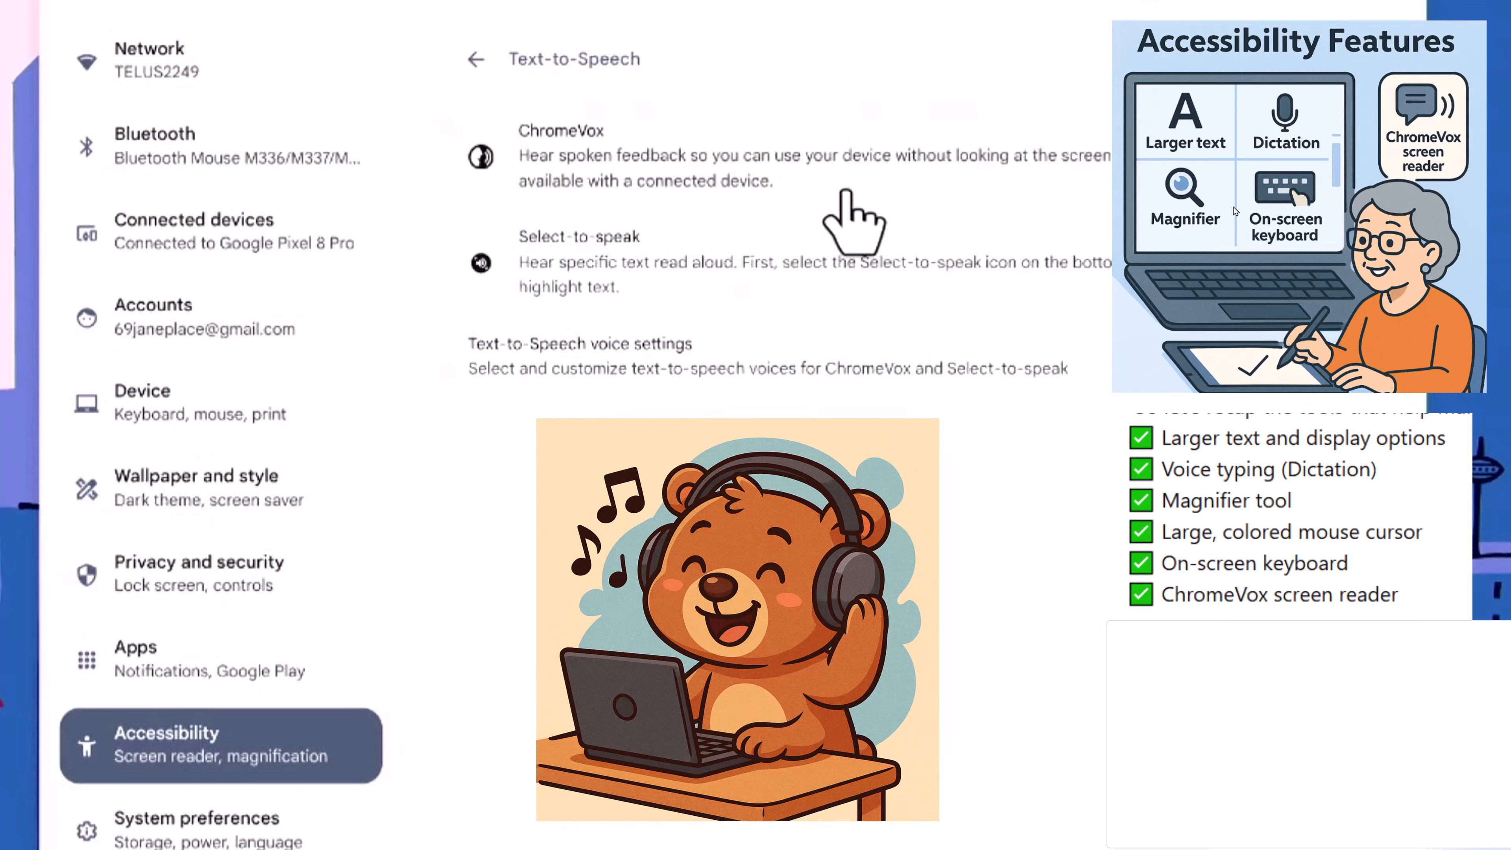
mouse_move(851, 220)
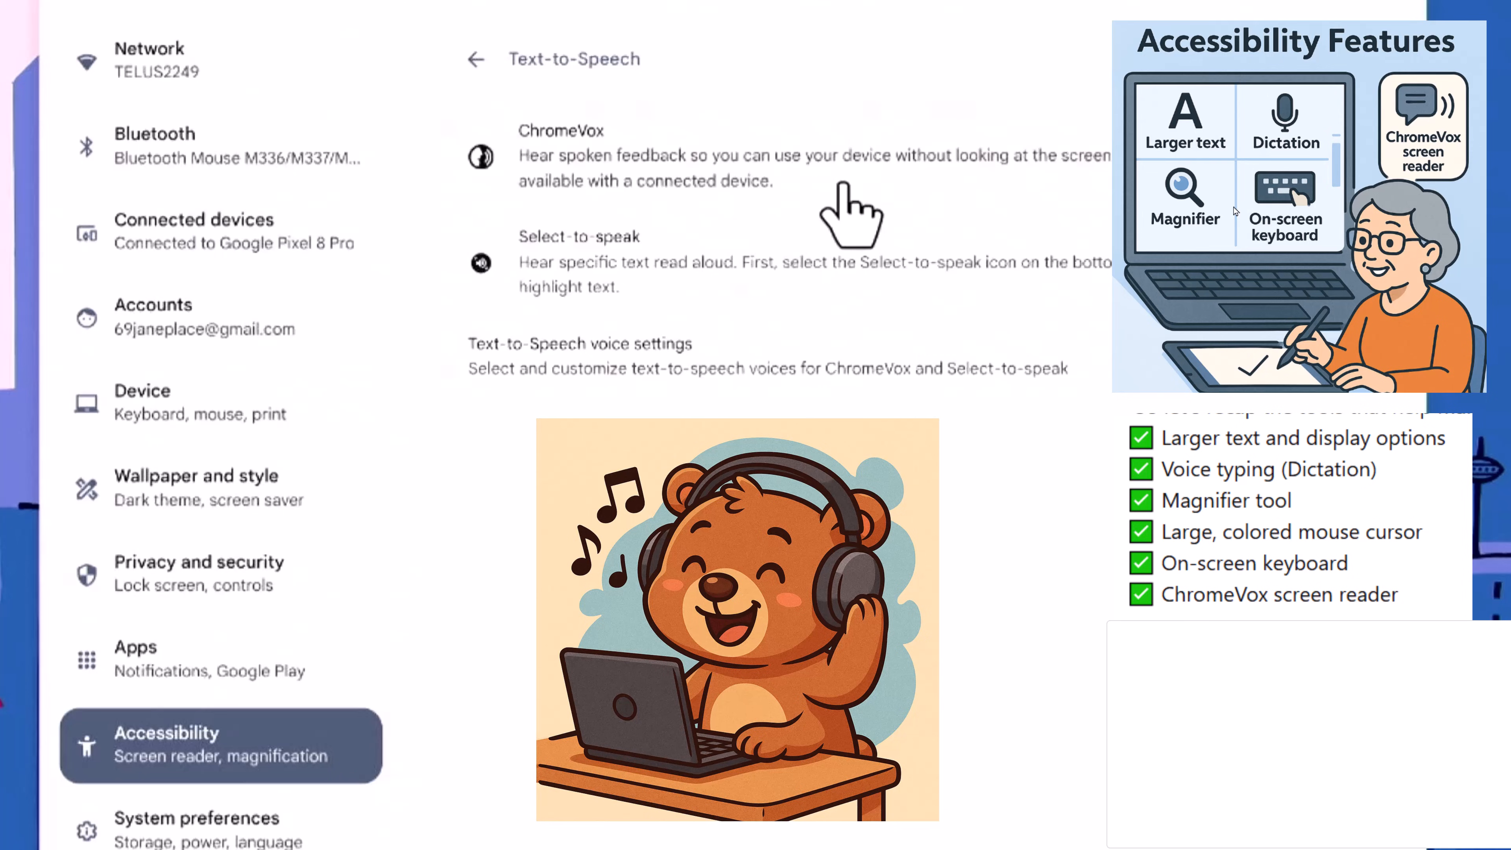
mouse_move(693, 322)
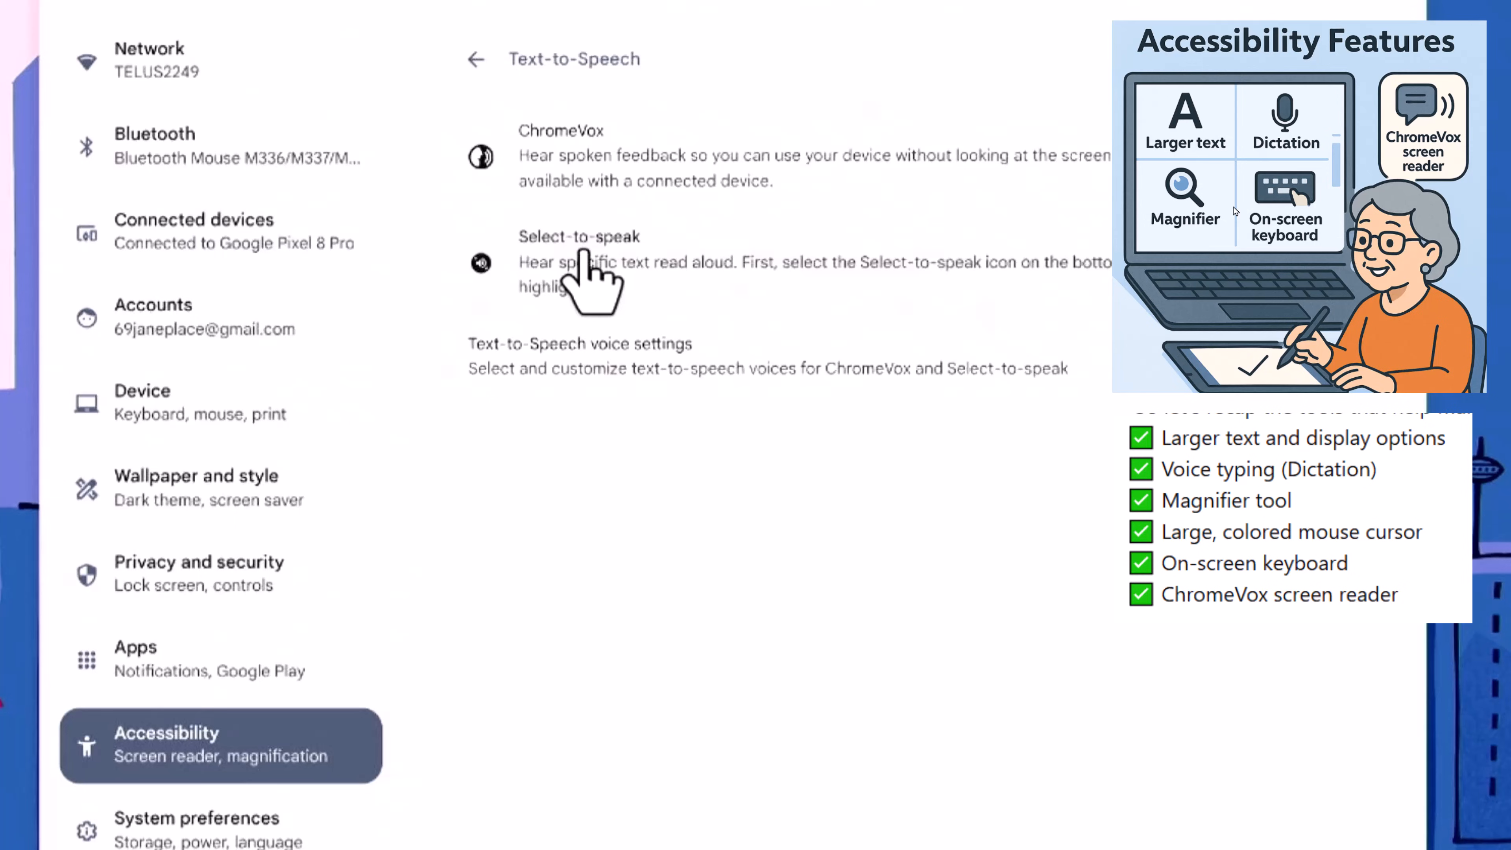
mouse_move(621, 390)
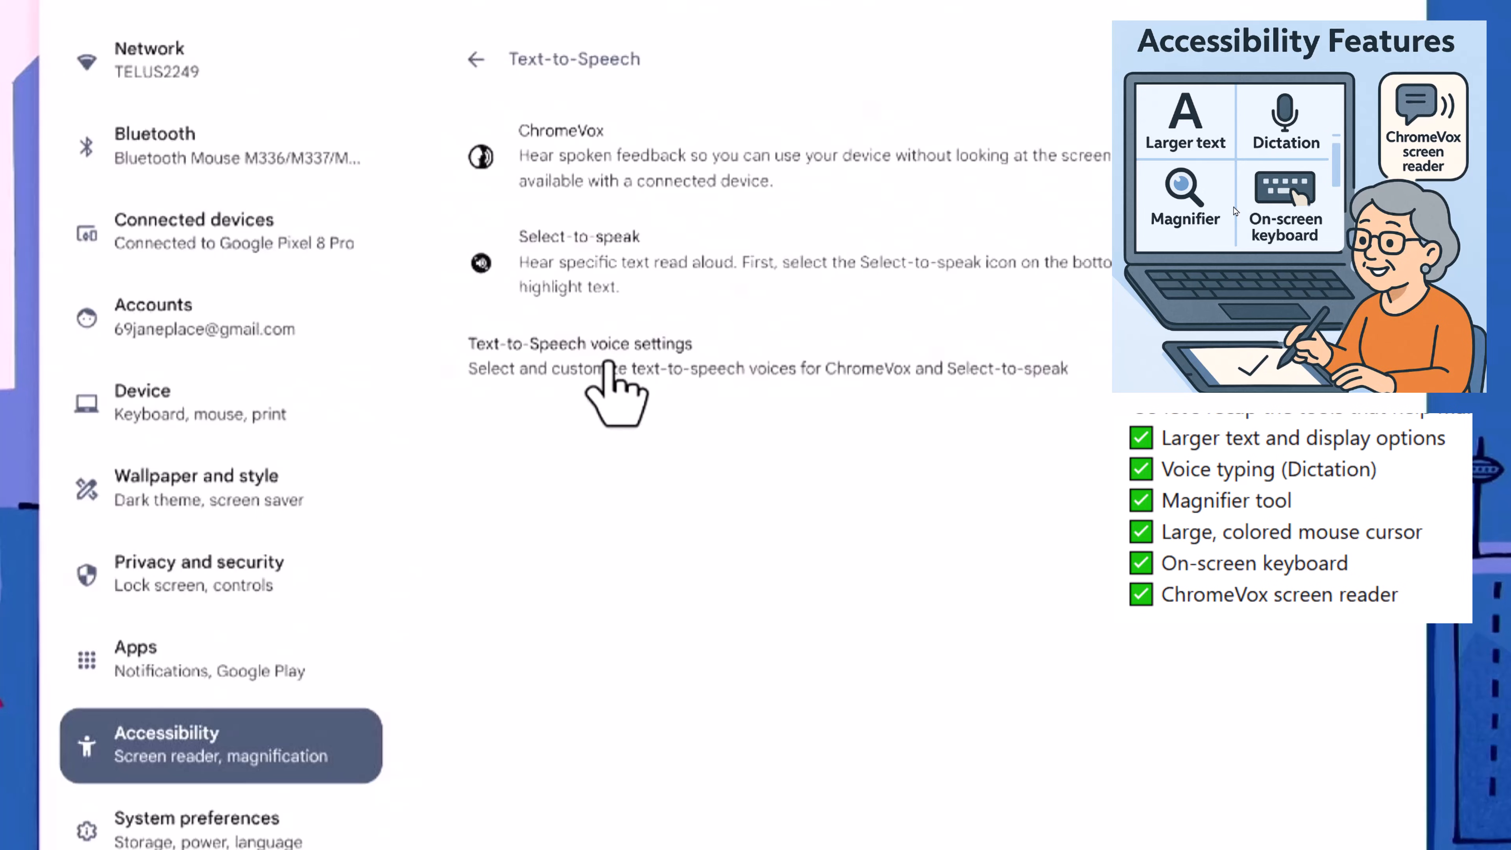
Review the Text-to-Speech voice settings for rate, pitch, volume, preview and preferred voices
left_click(579, 368)
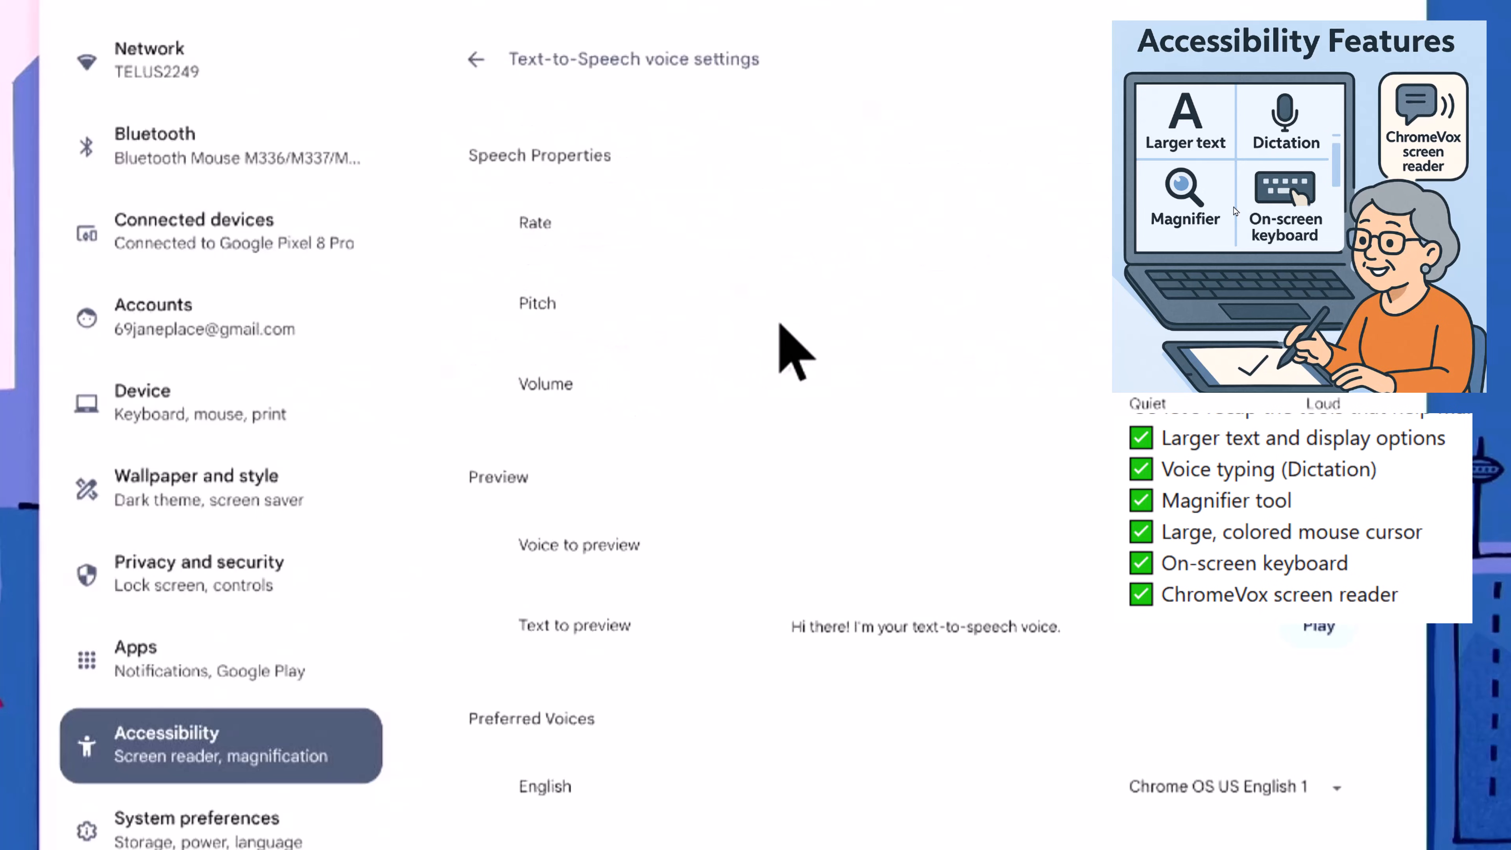
scroll("down", 3)
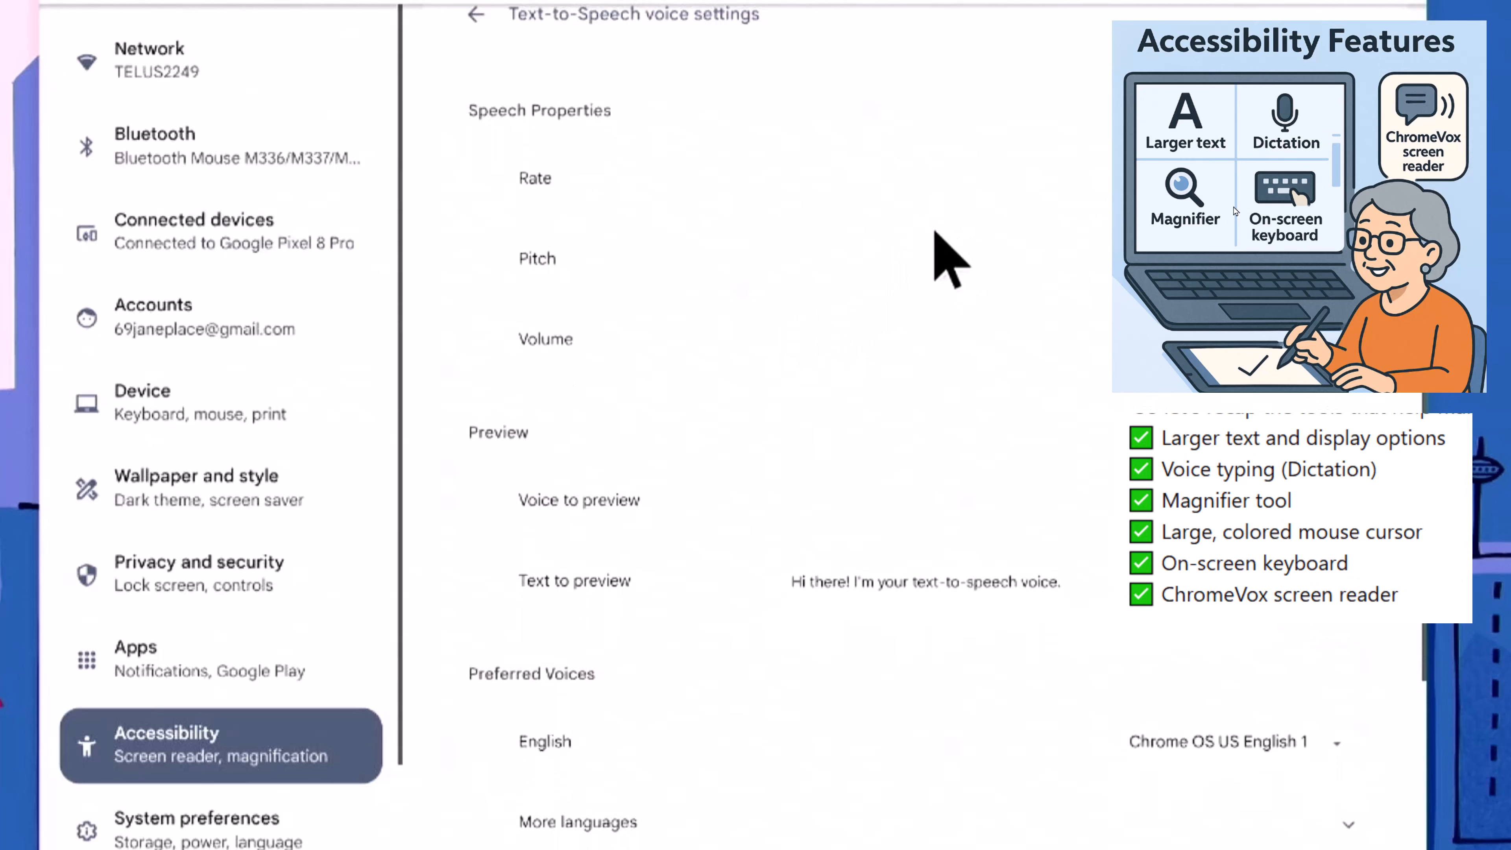
scroll("down", 3)
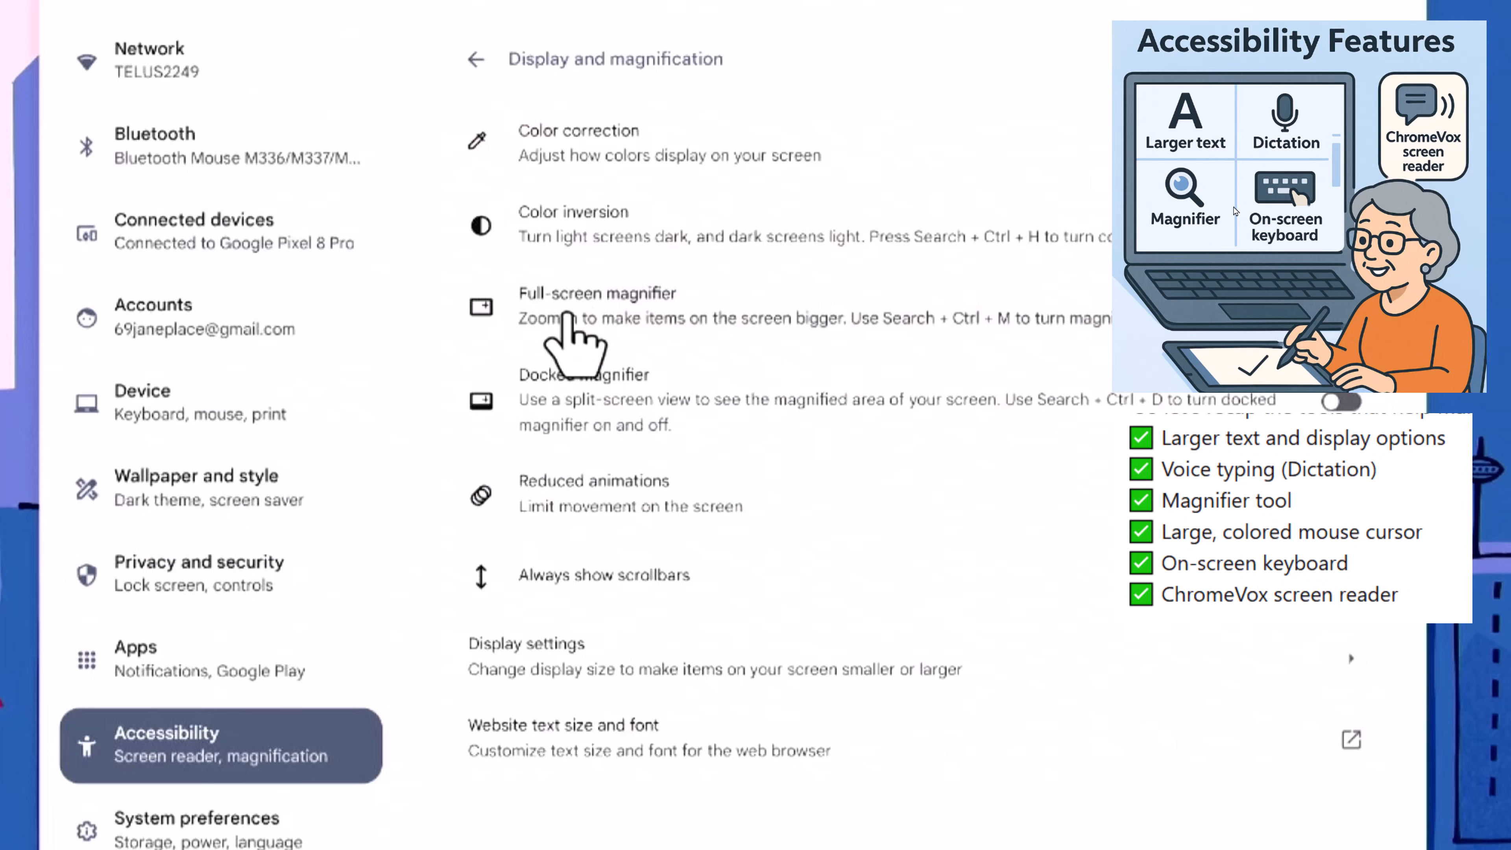
mouse_move(562, 343)
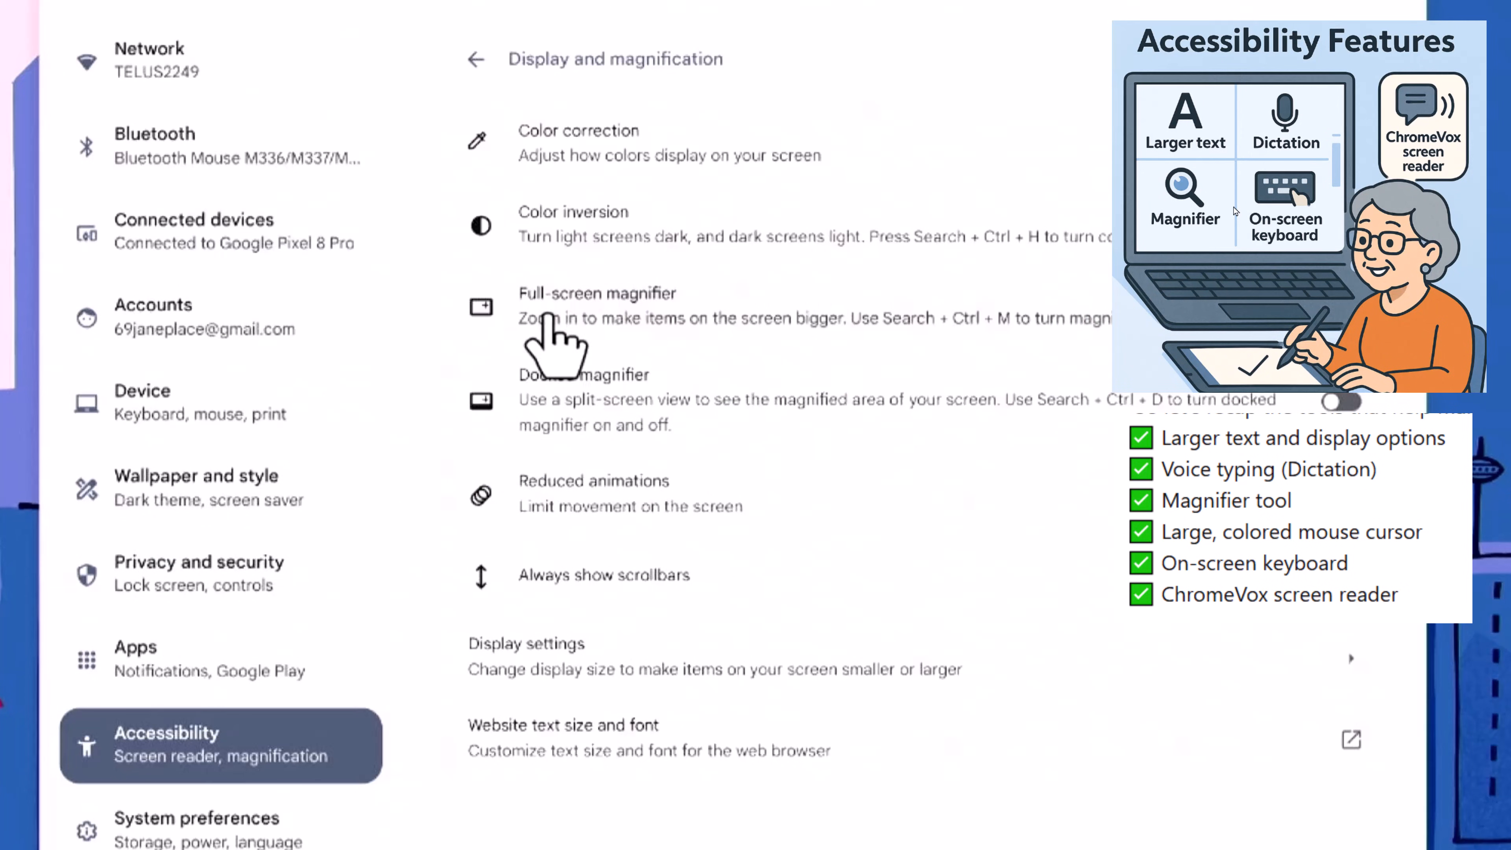
mouse_move(626, 371)
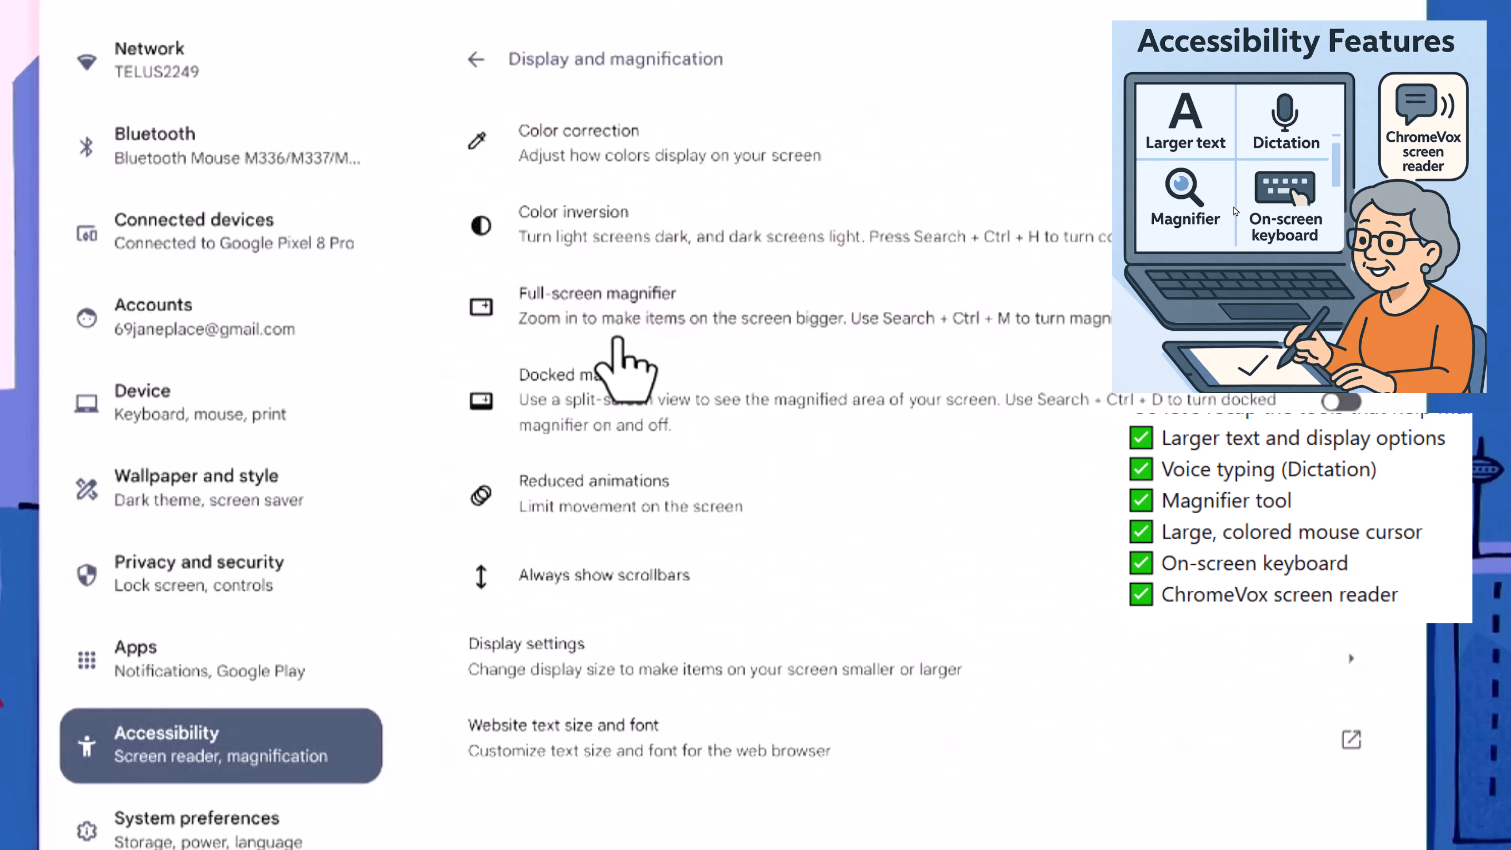
Enable the docked magnifier with its keyboard shortcut so a magnified strip appears on top
key("ctrl+m")
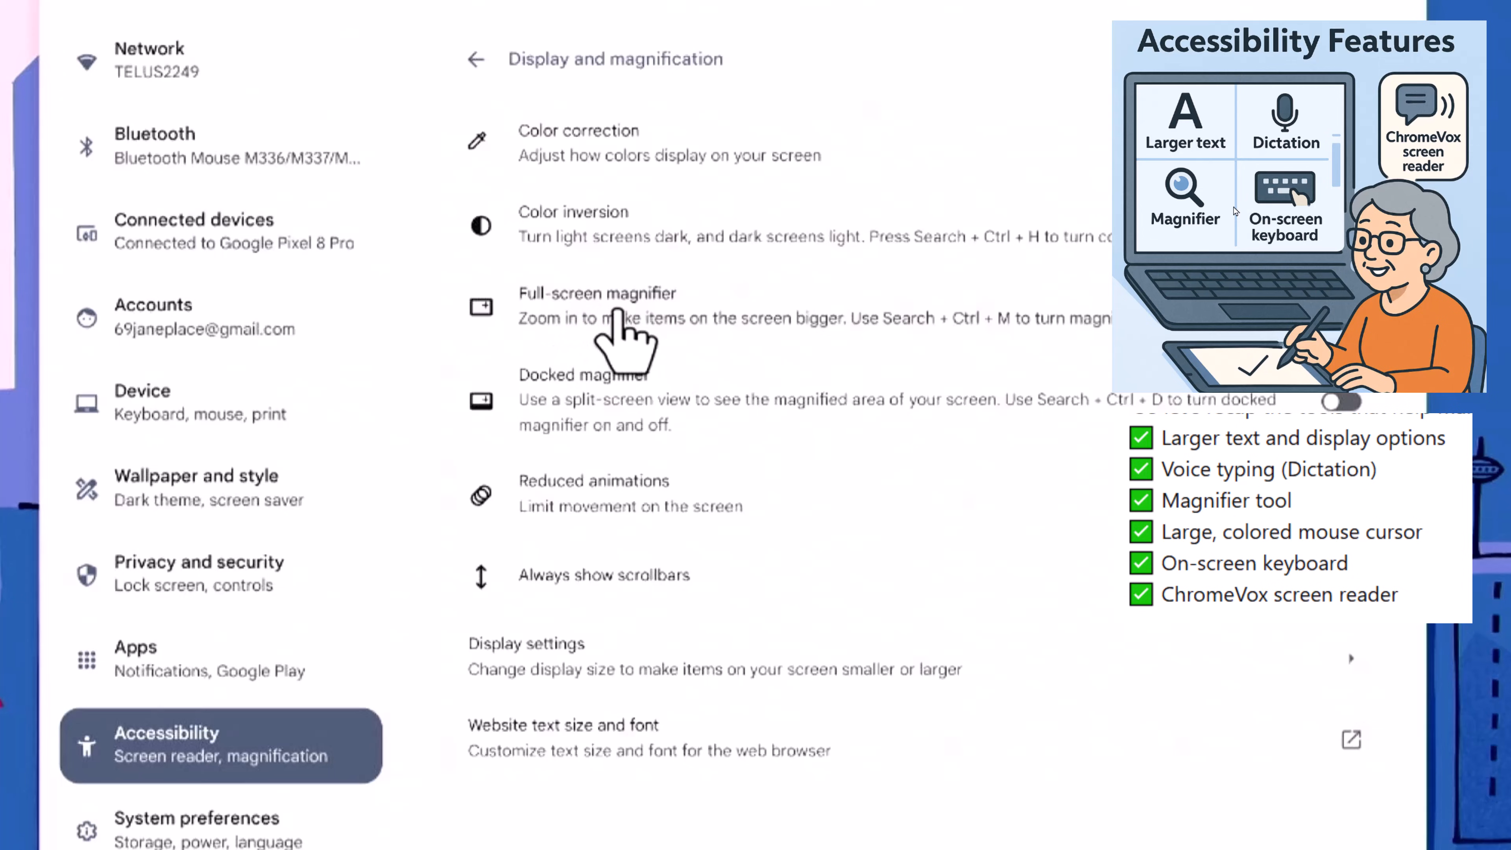
mouse_move(842, 424)
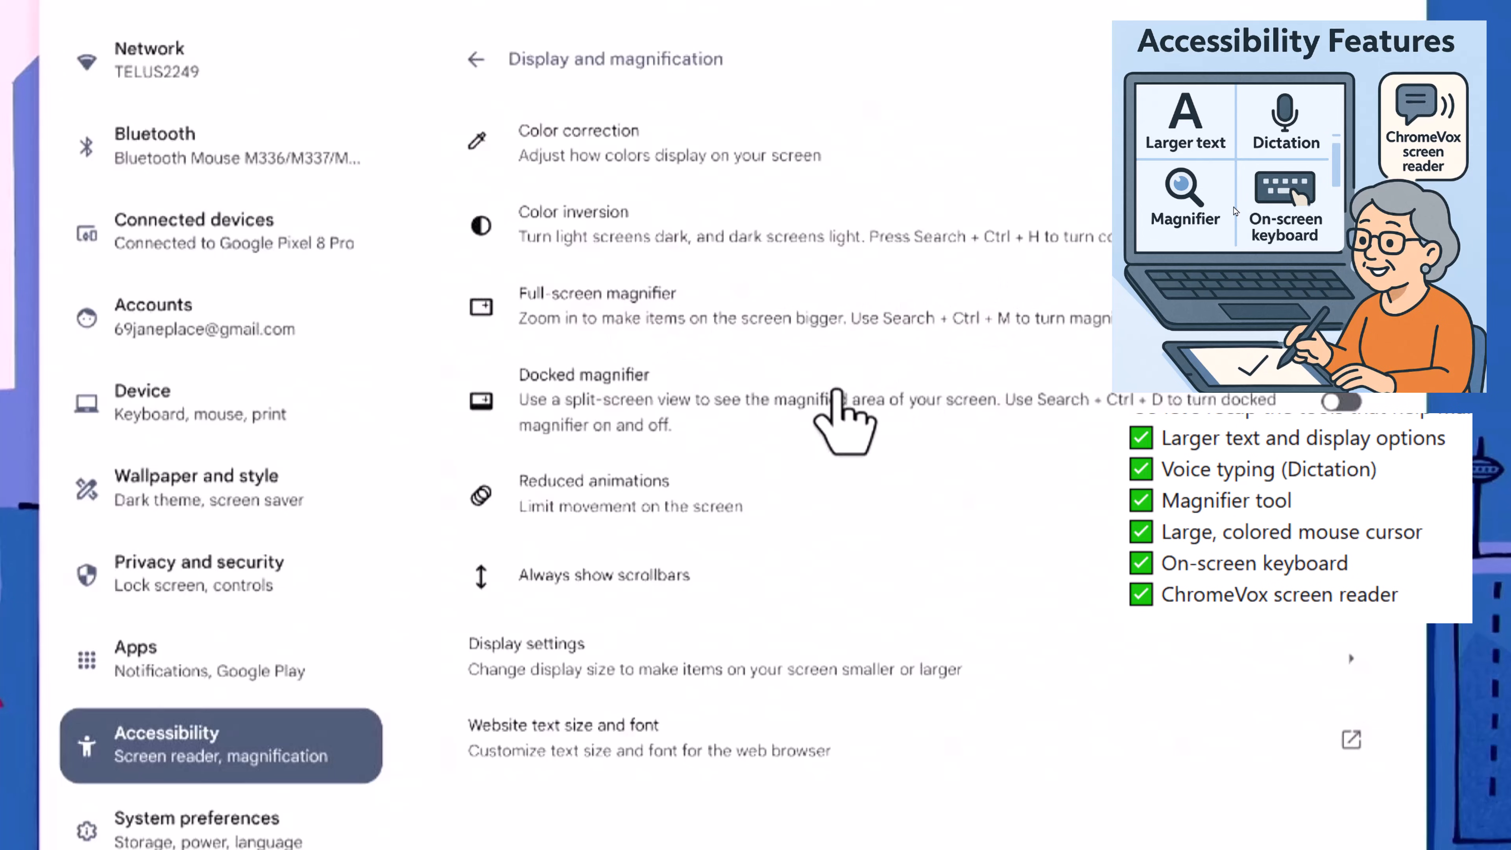
mouse_move(793, 422)
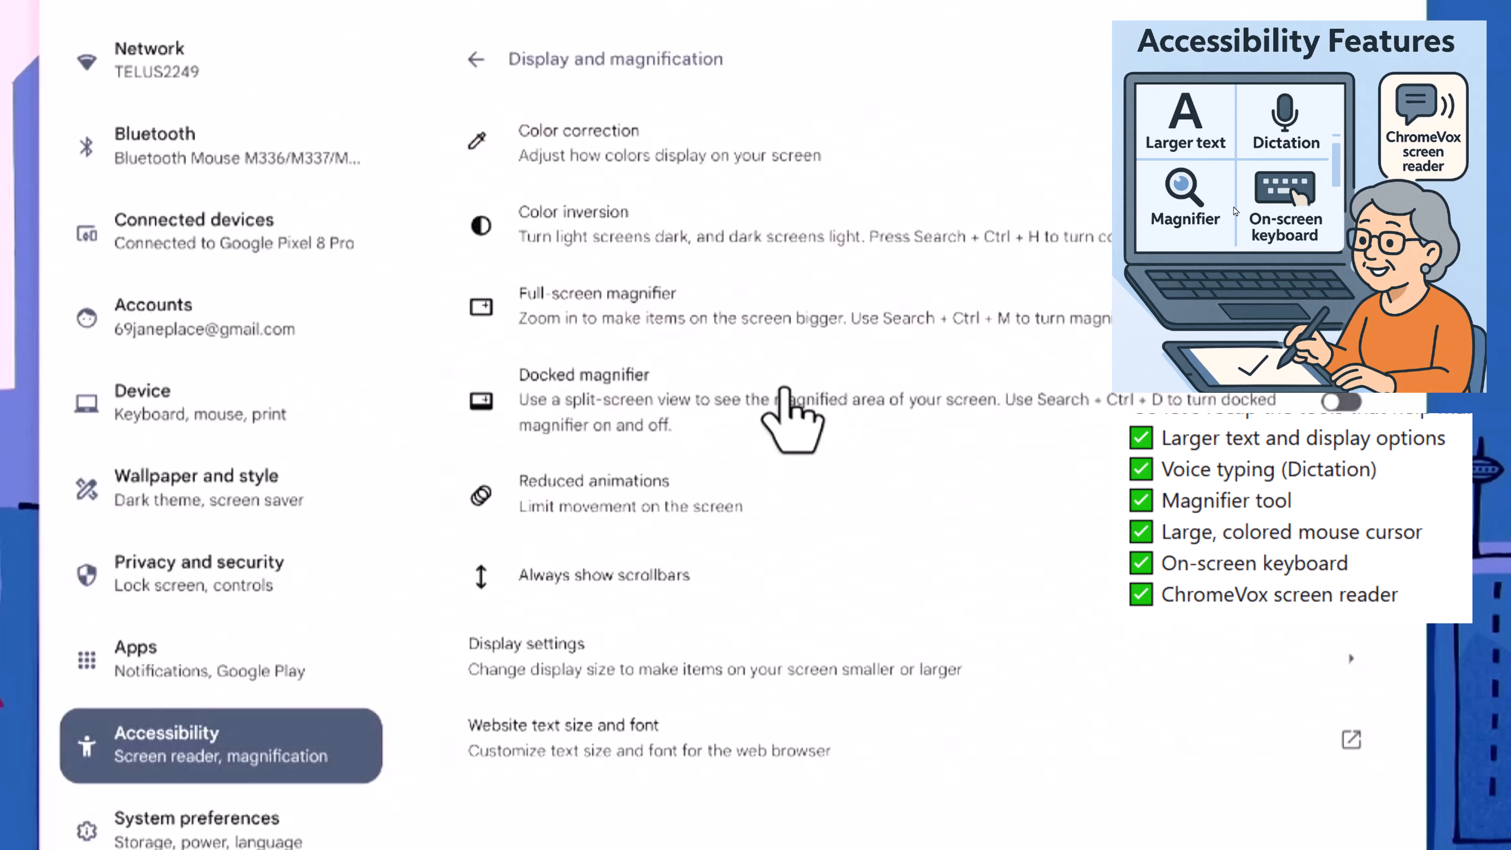
mouse_move(634, 472)
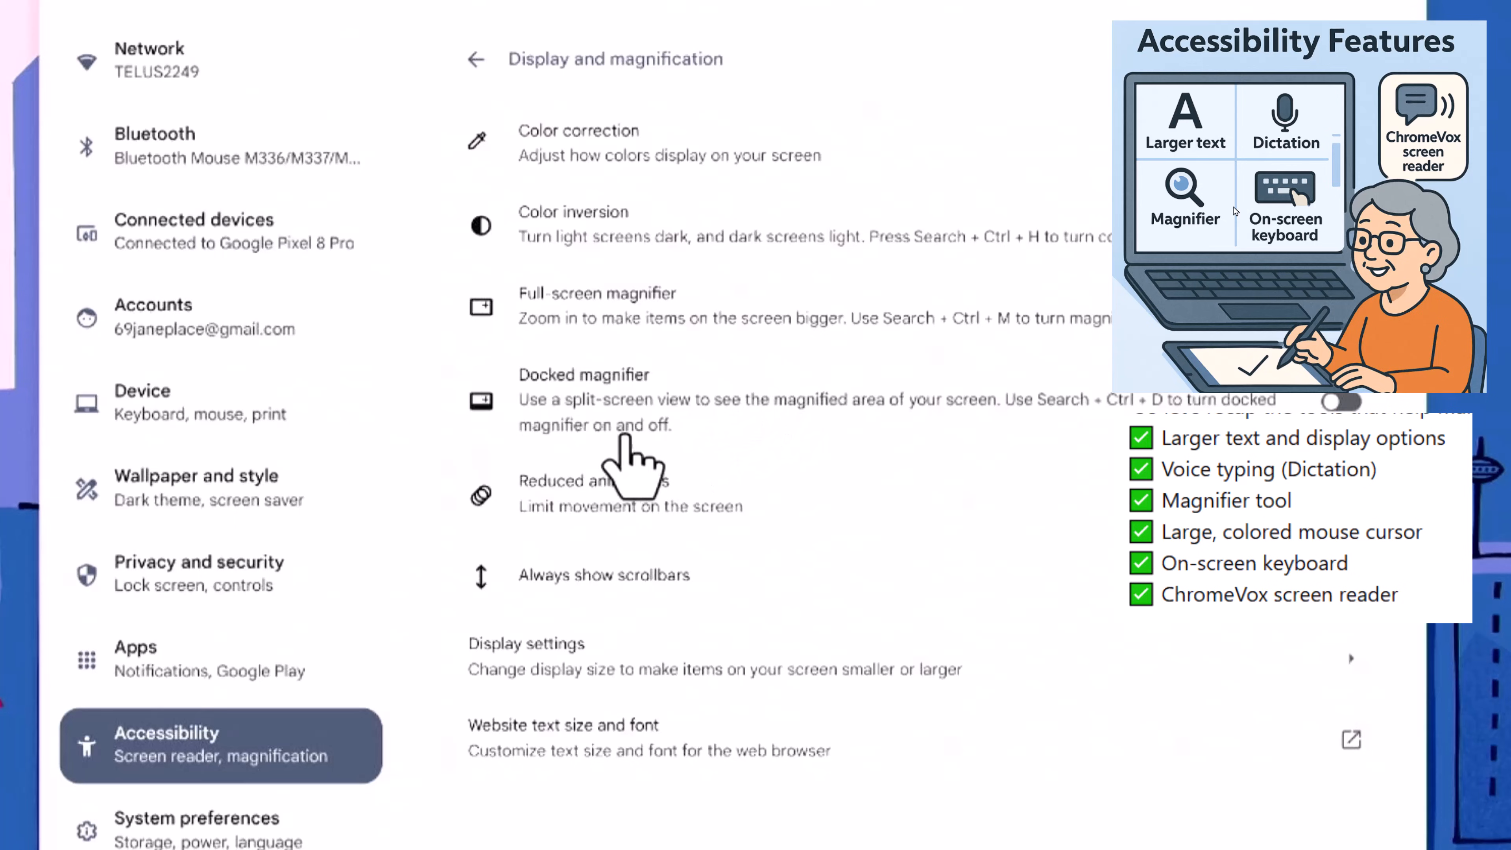
mouse_move(745, 474)
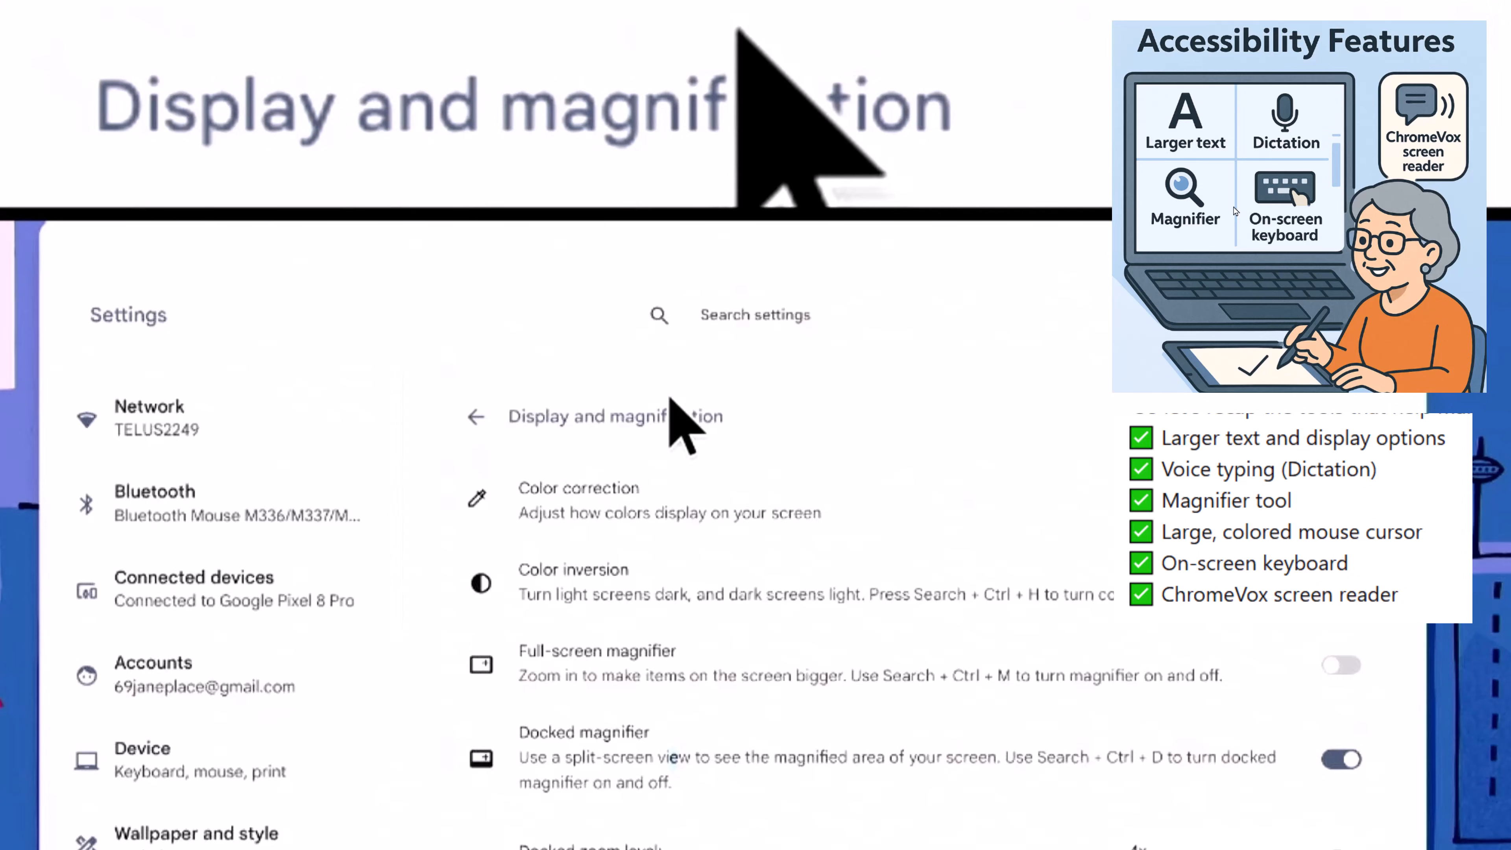
mouse_move(574, 284)
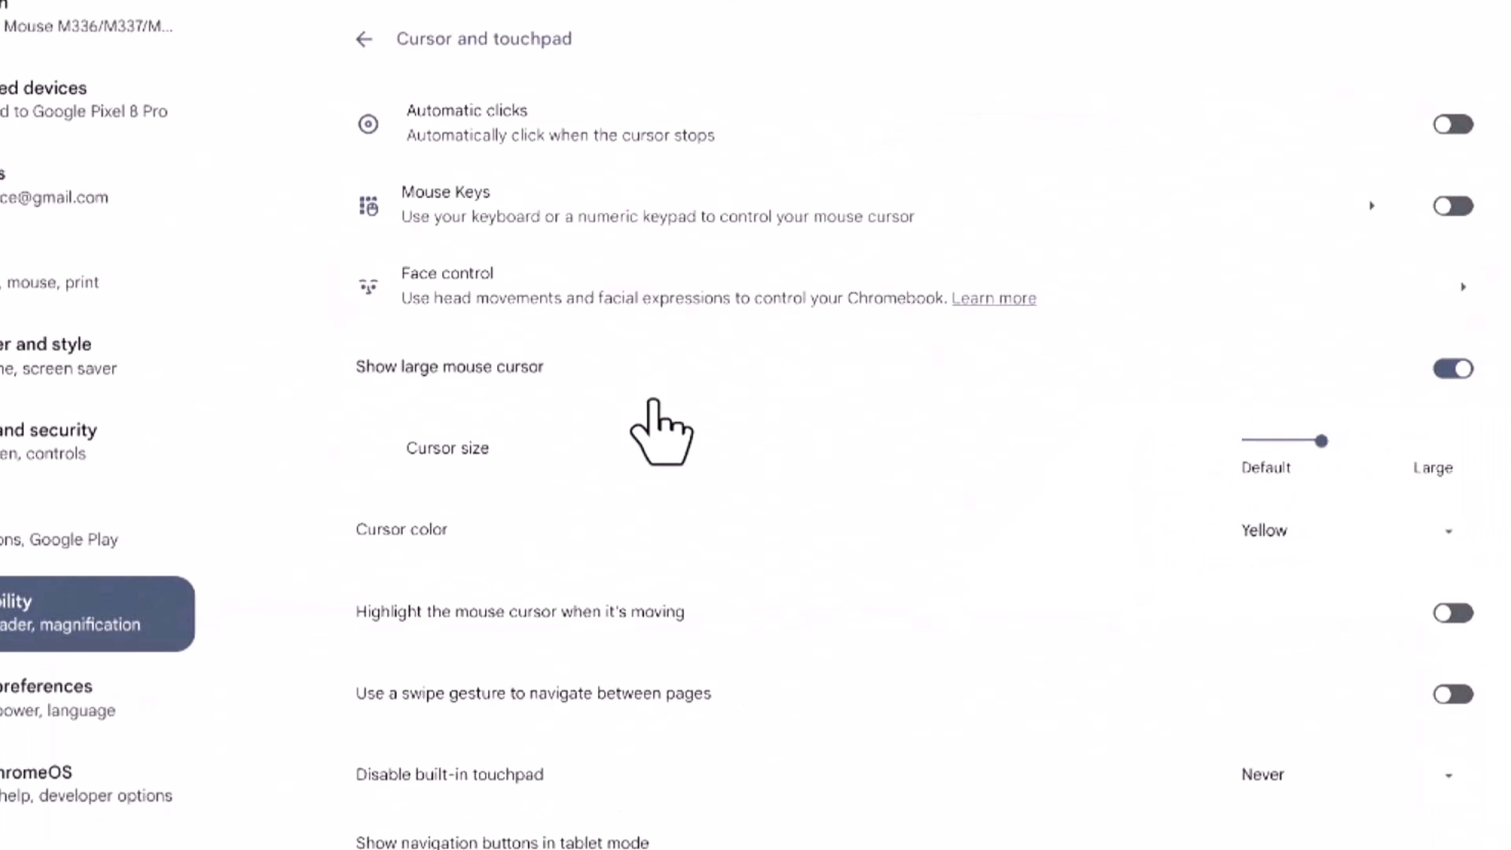
mouse_move(670, 429)
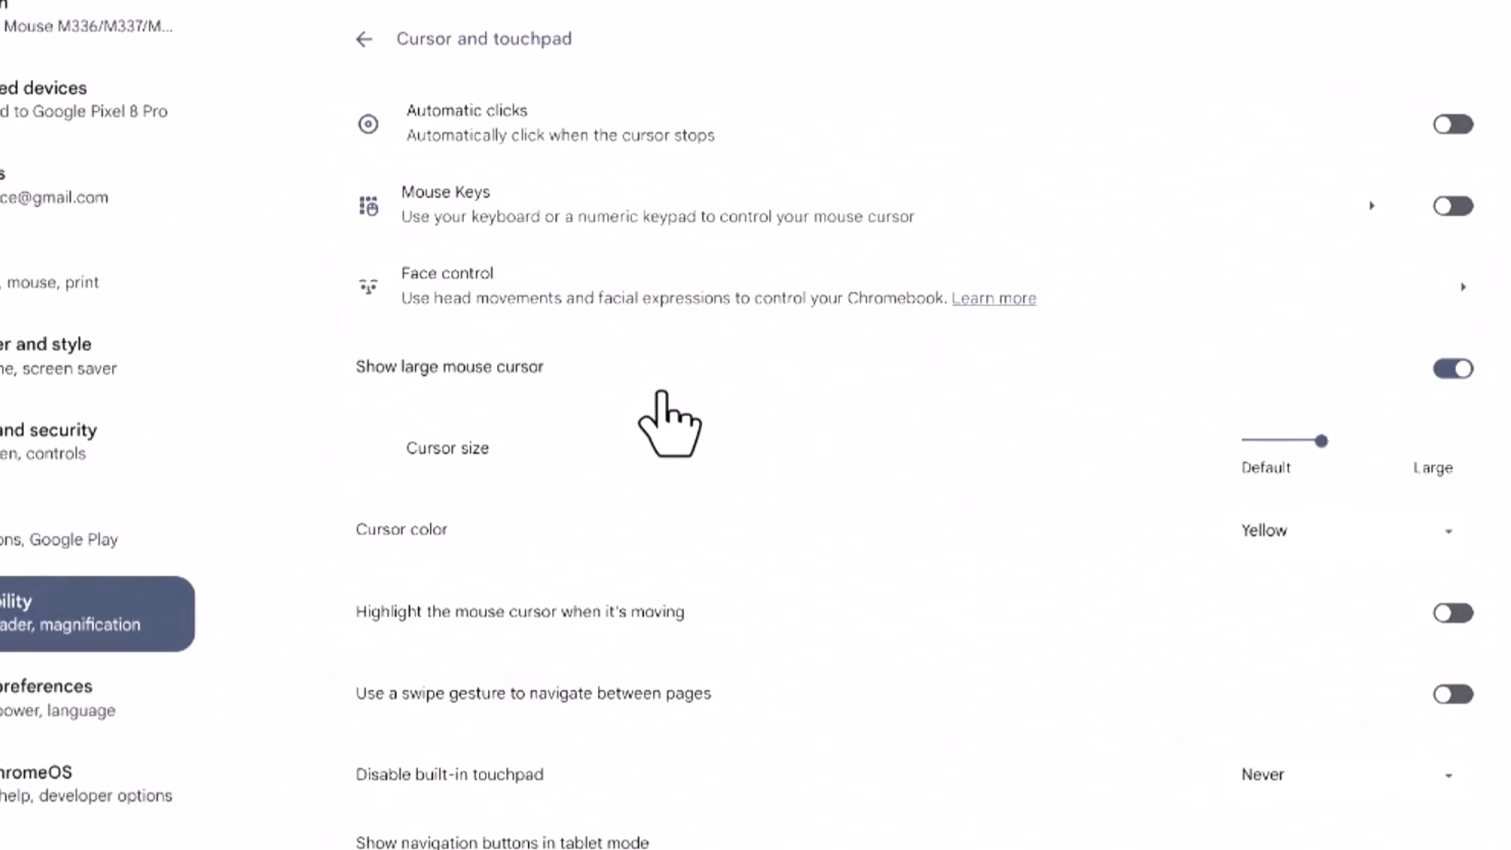
mouse_move(416, 415)
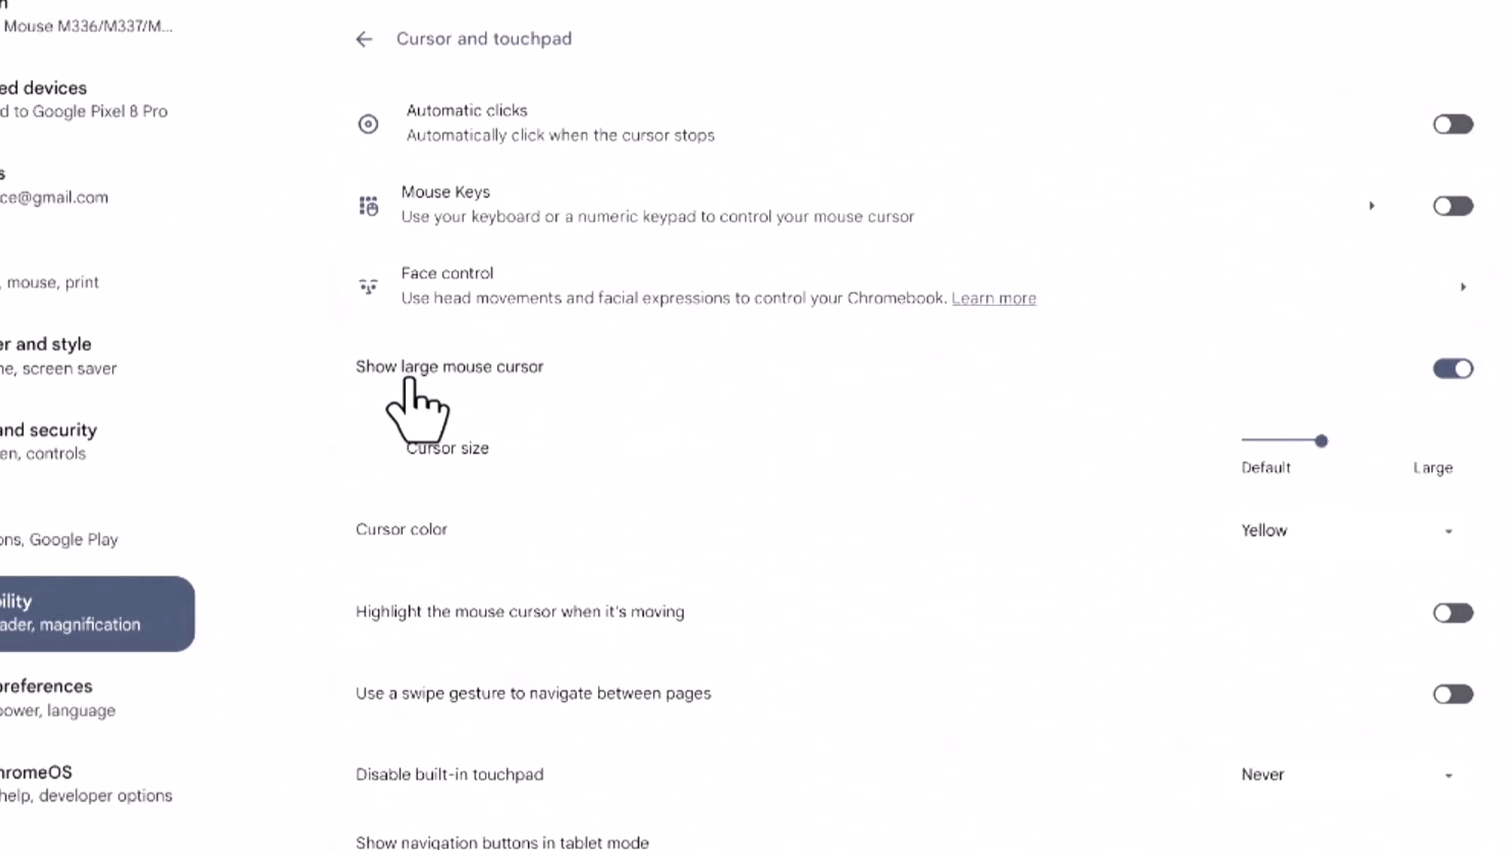
mouse_move(448, 424)
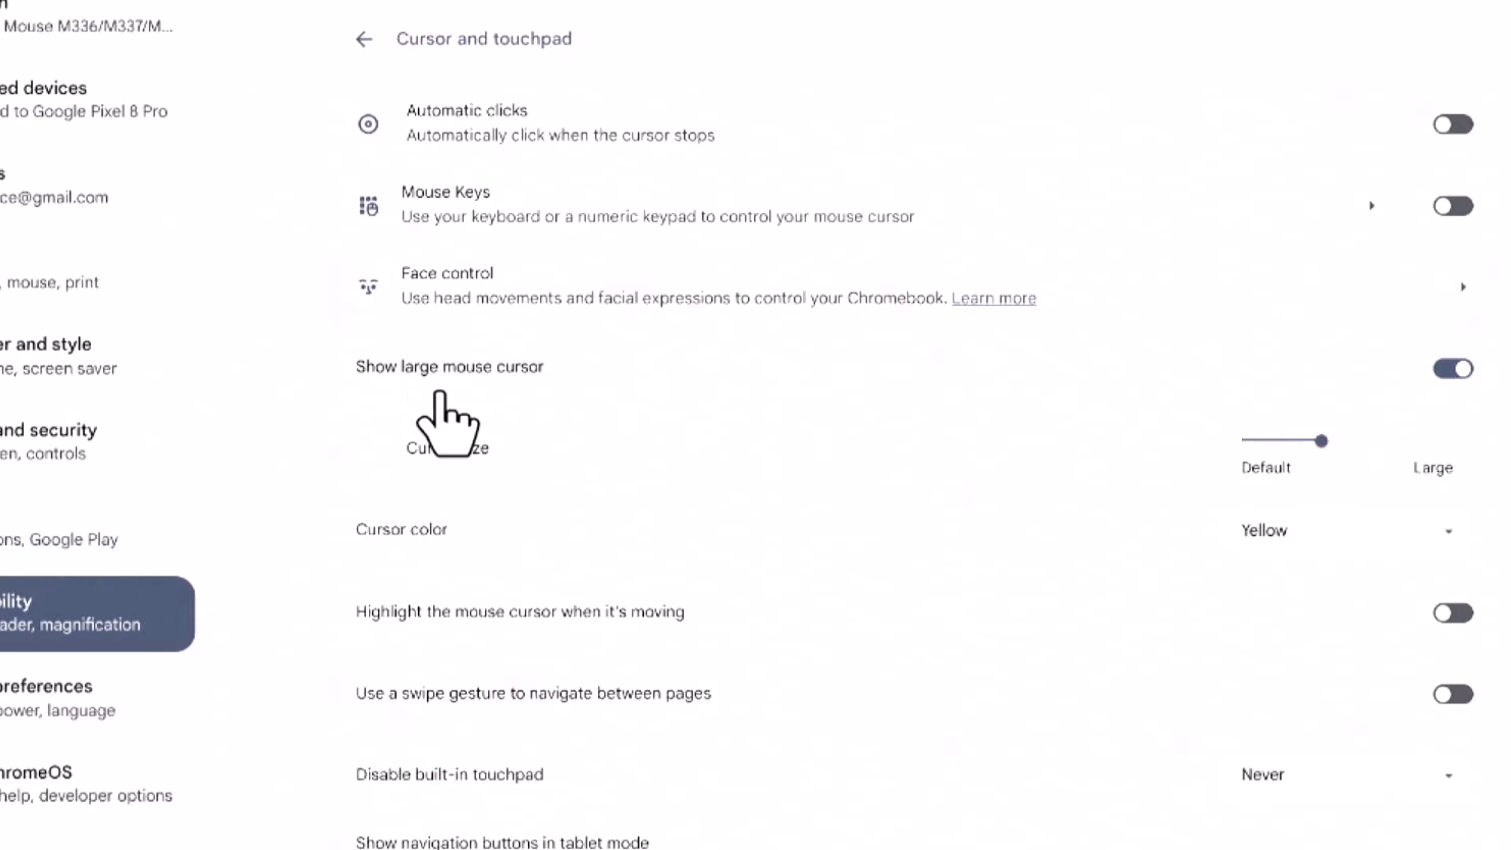
mouse_move(690, 424)
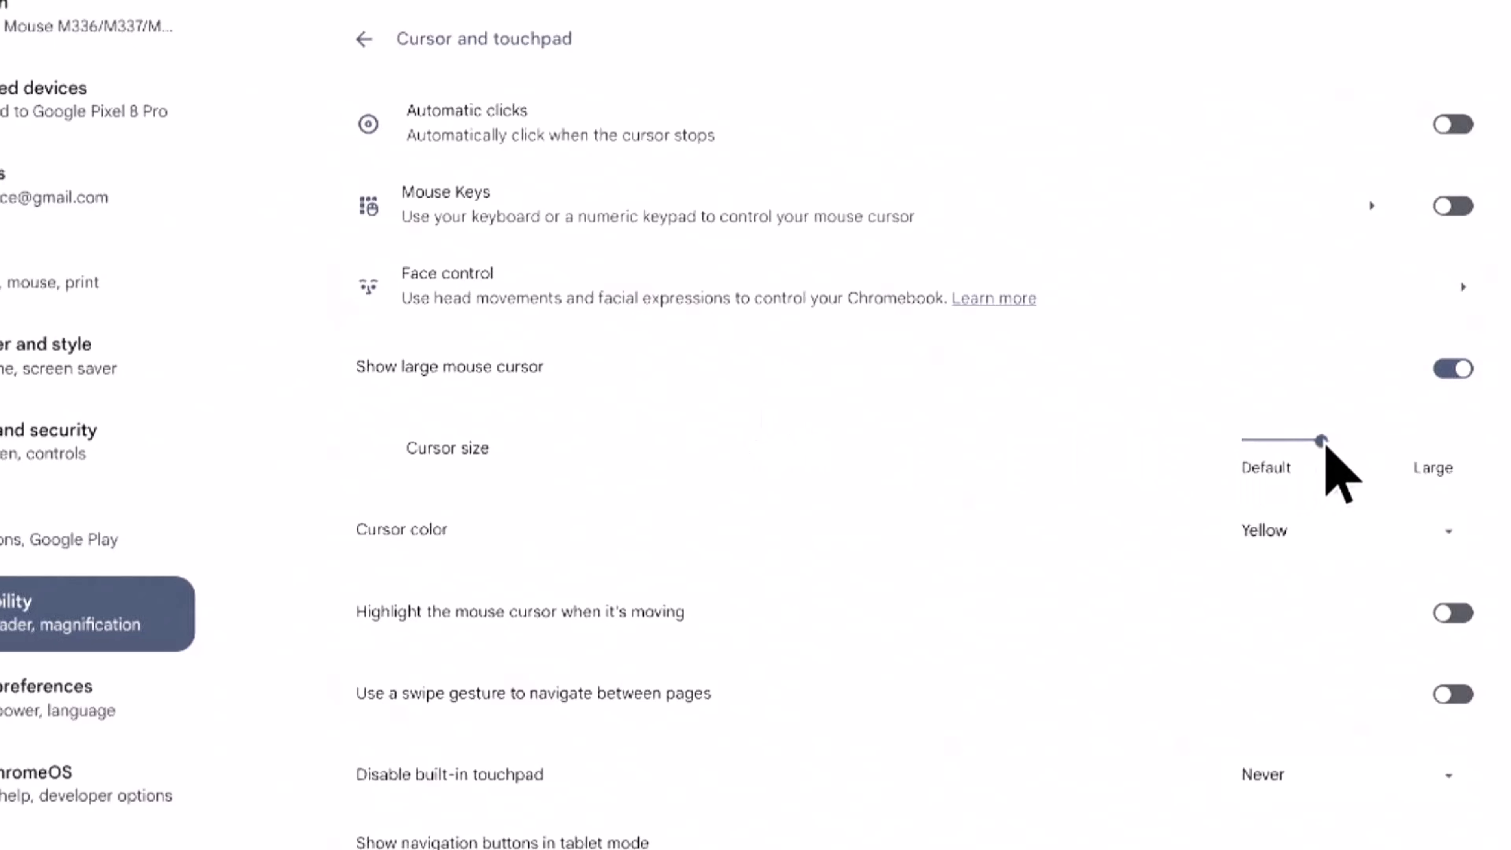
Slide the cursor size up to Large, then back down close to Default
left_click_drag(1320, 441, 1338, 441)
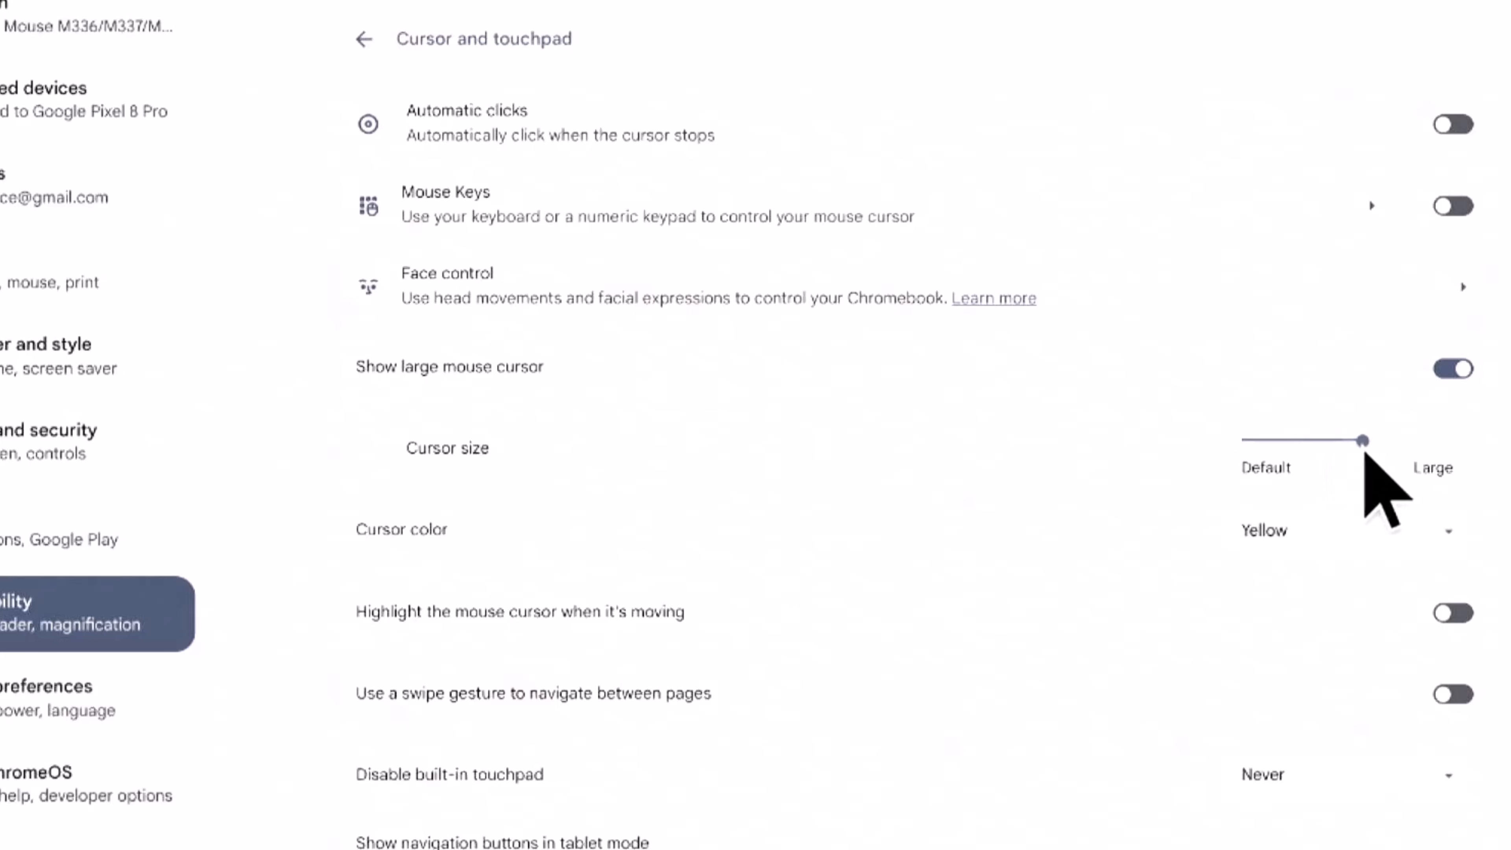
left_click_drag(1335, 440, 1440, 441)
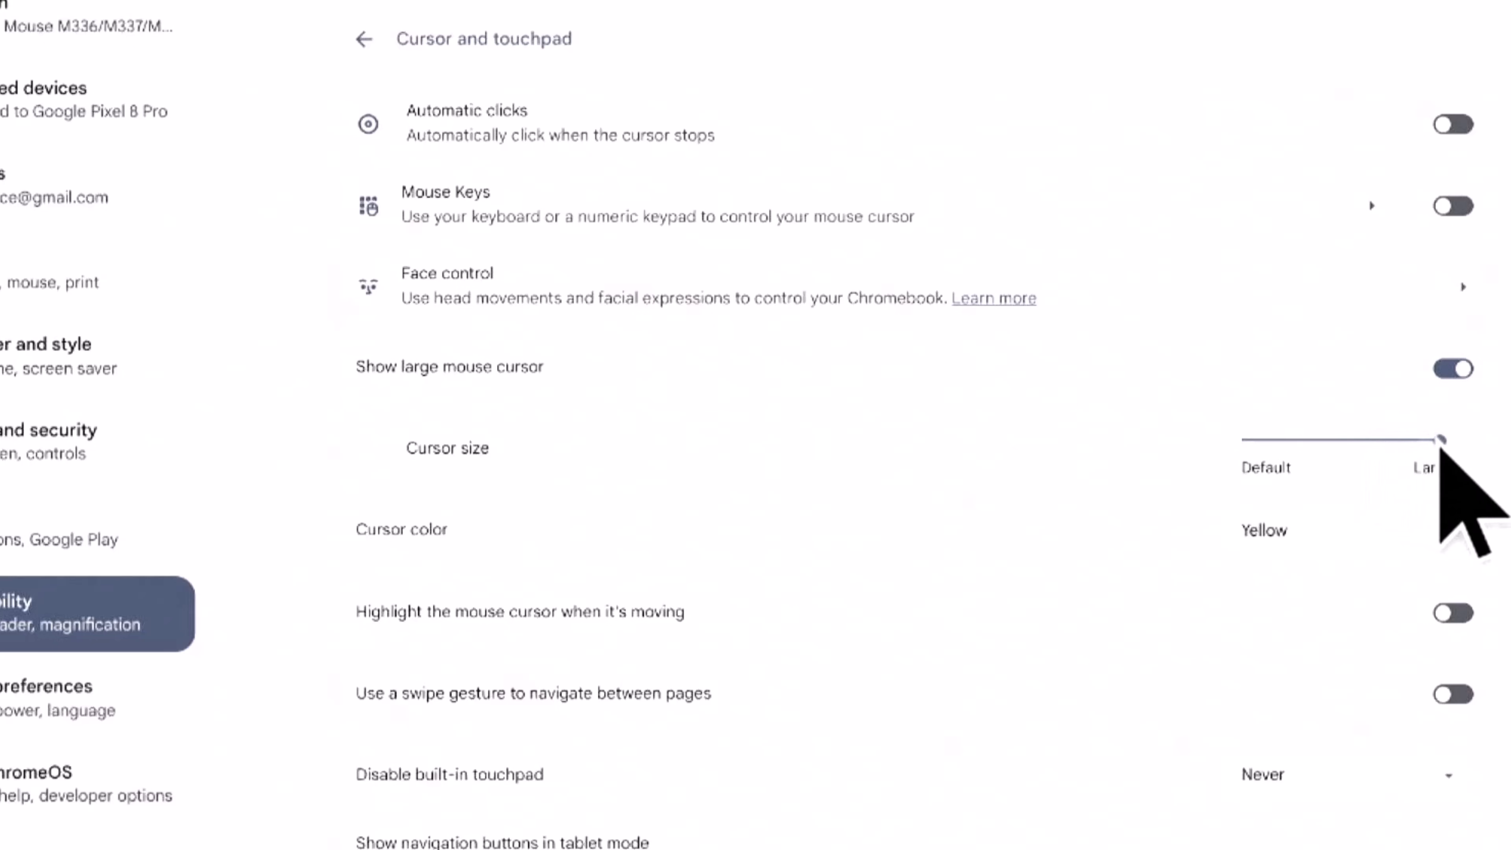
left_click_drag(1445, 441, 1334, 441)
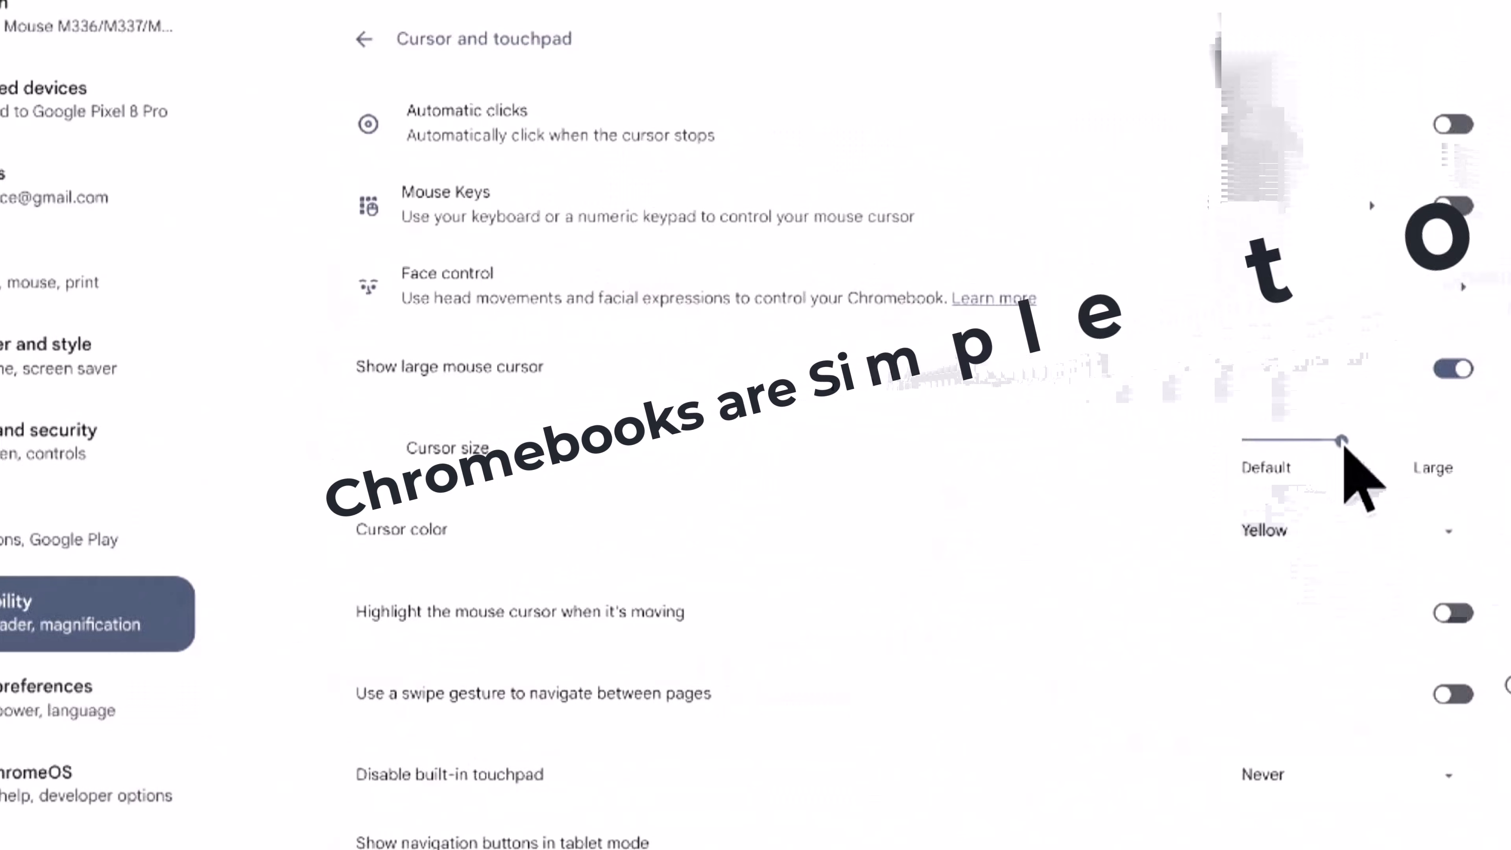
left_click_drag(1339, 439, 1262, 443)
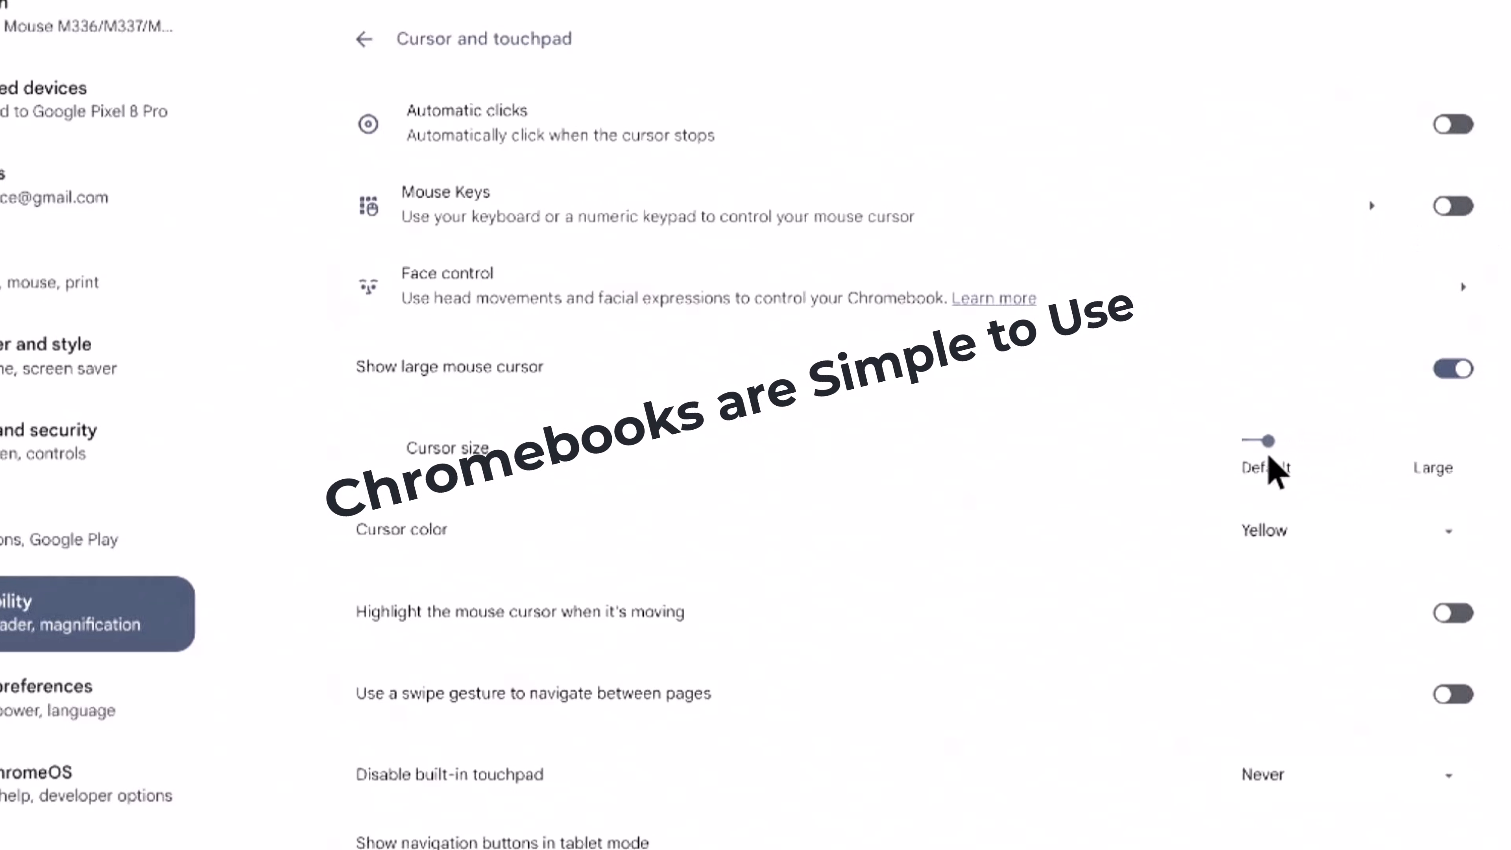
left_click_drag(1257, 442, 1369, 442)
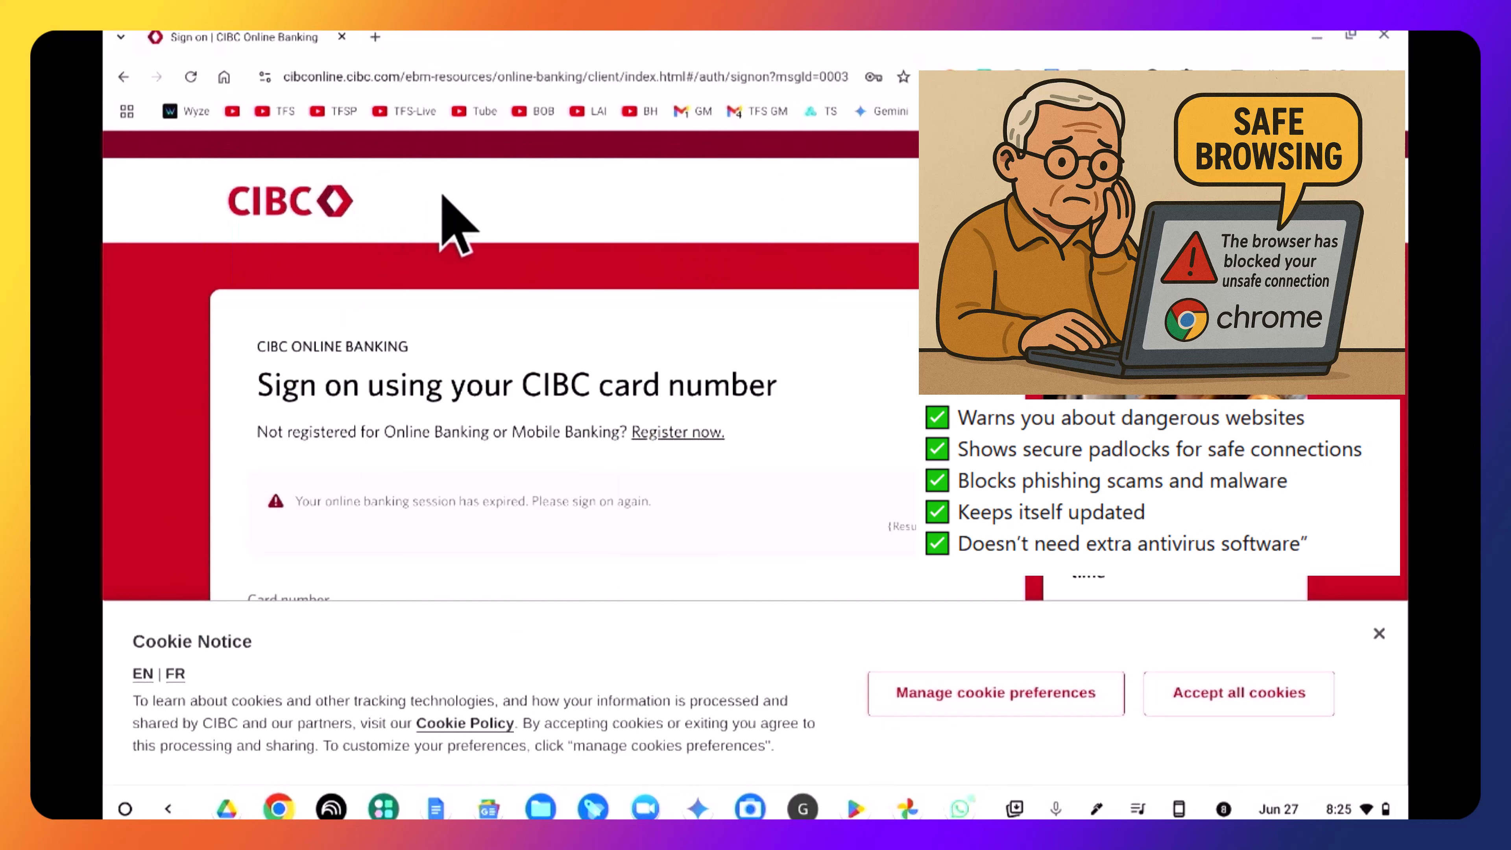
mouse_move(308, 255)
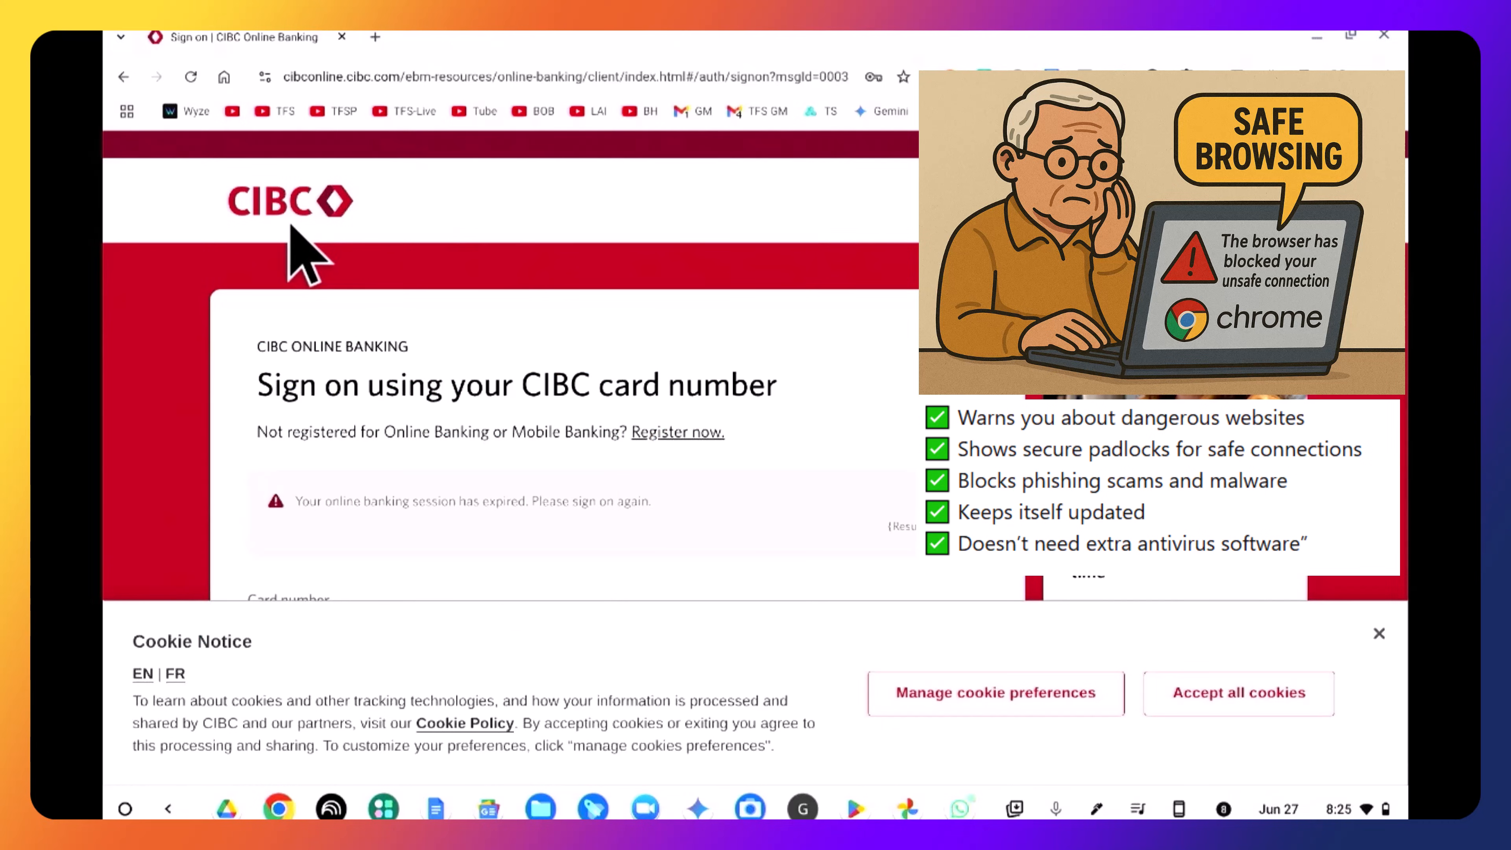
mouse_move(280, 130)
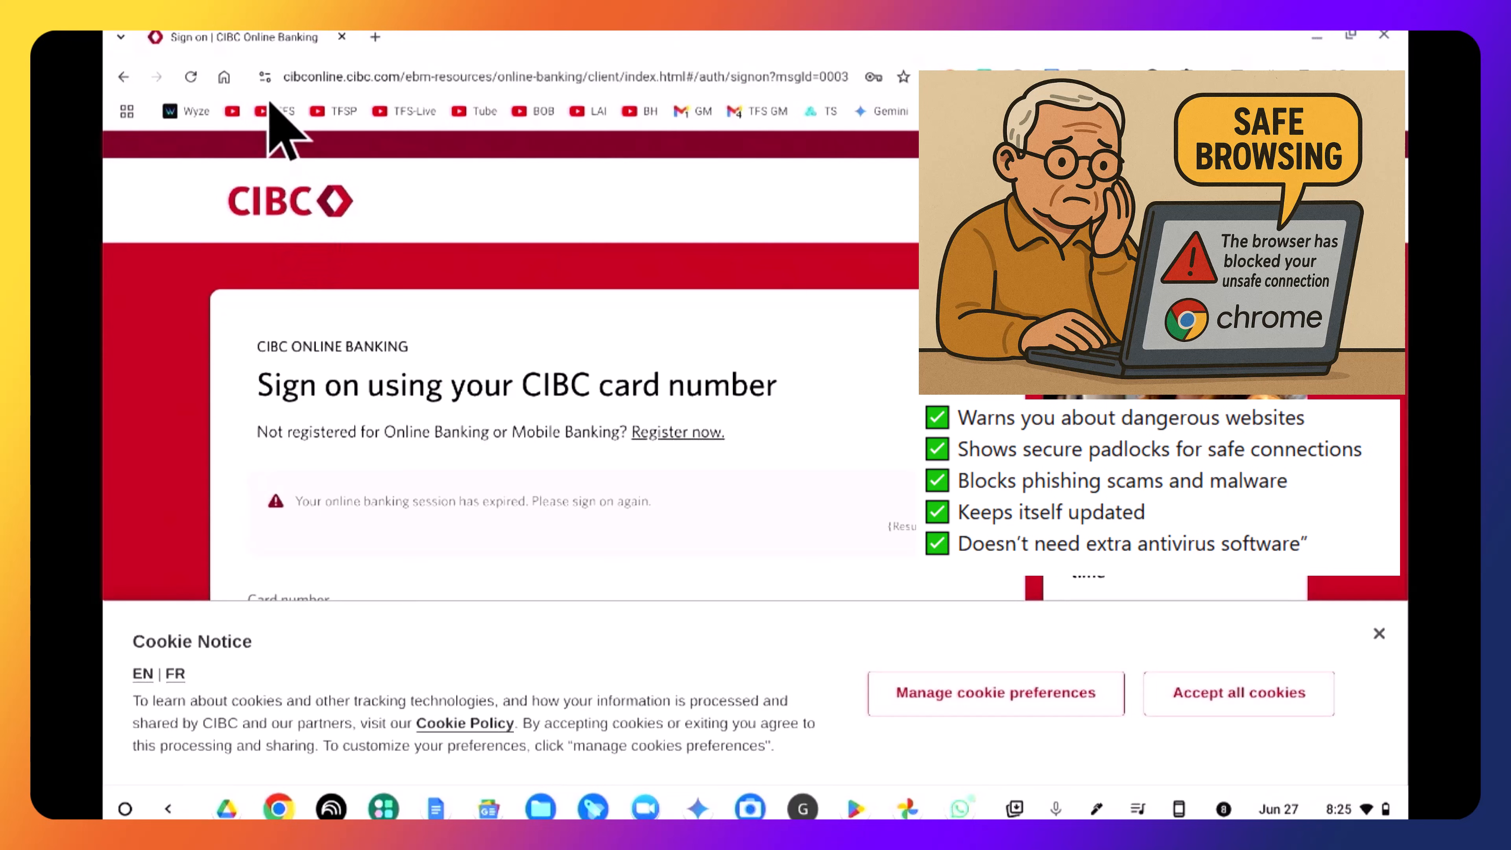
mouse_move(279, 107)
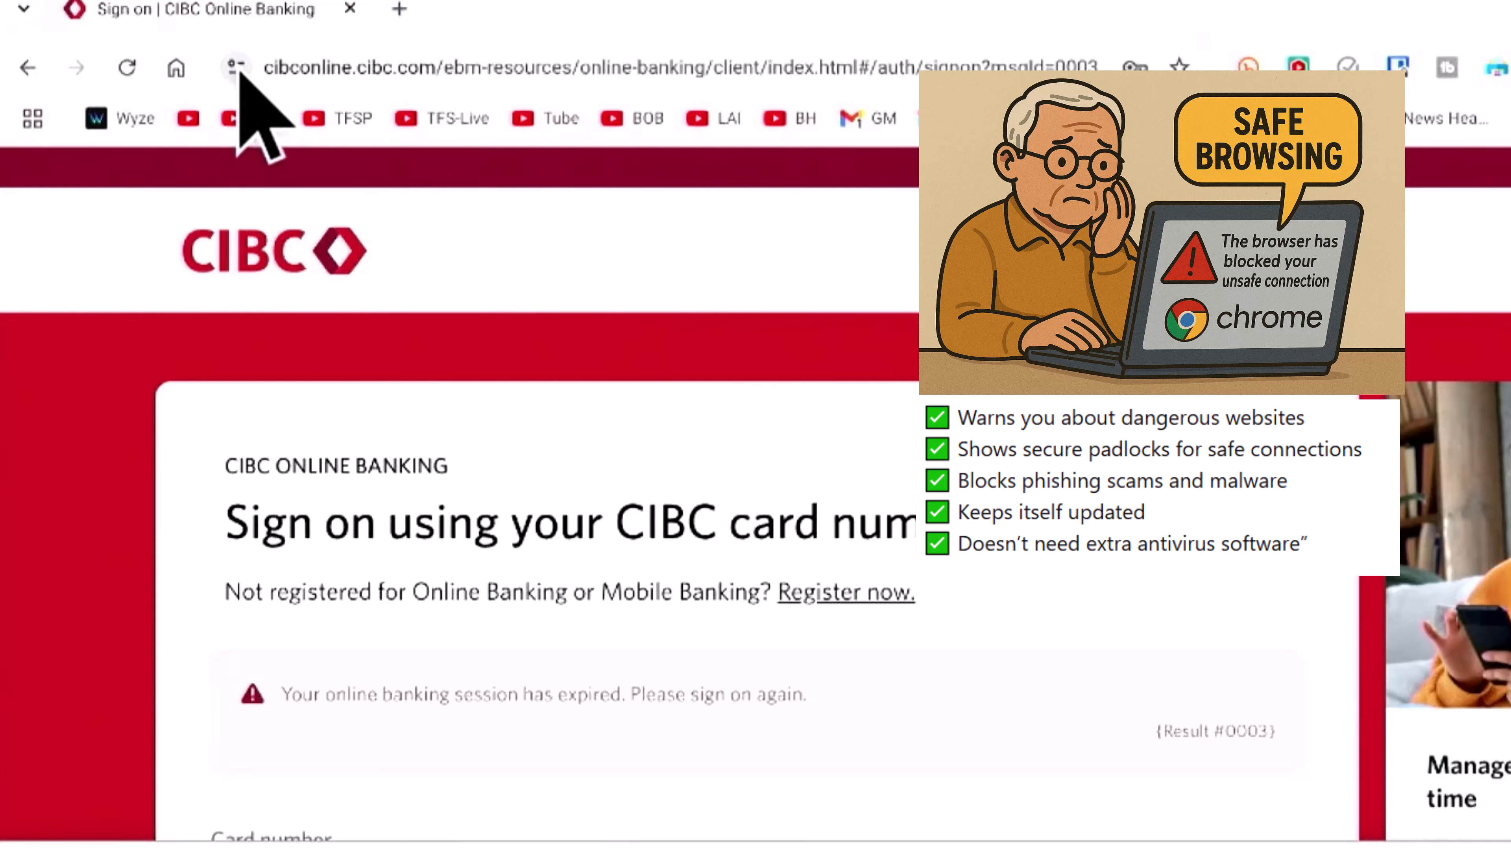
Check the CIBC site's connection security, permissions and cookies and site data, returning to the summary
left_click(235, 67)
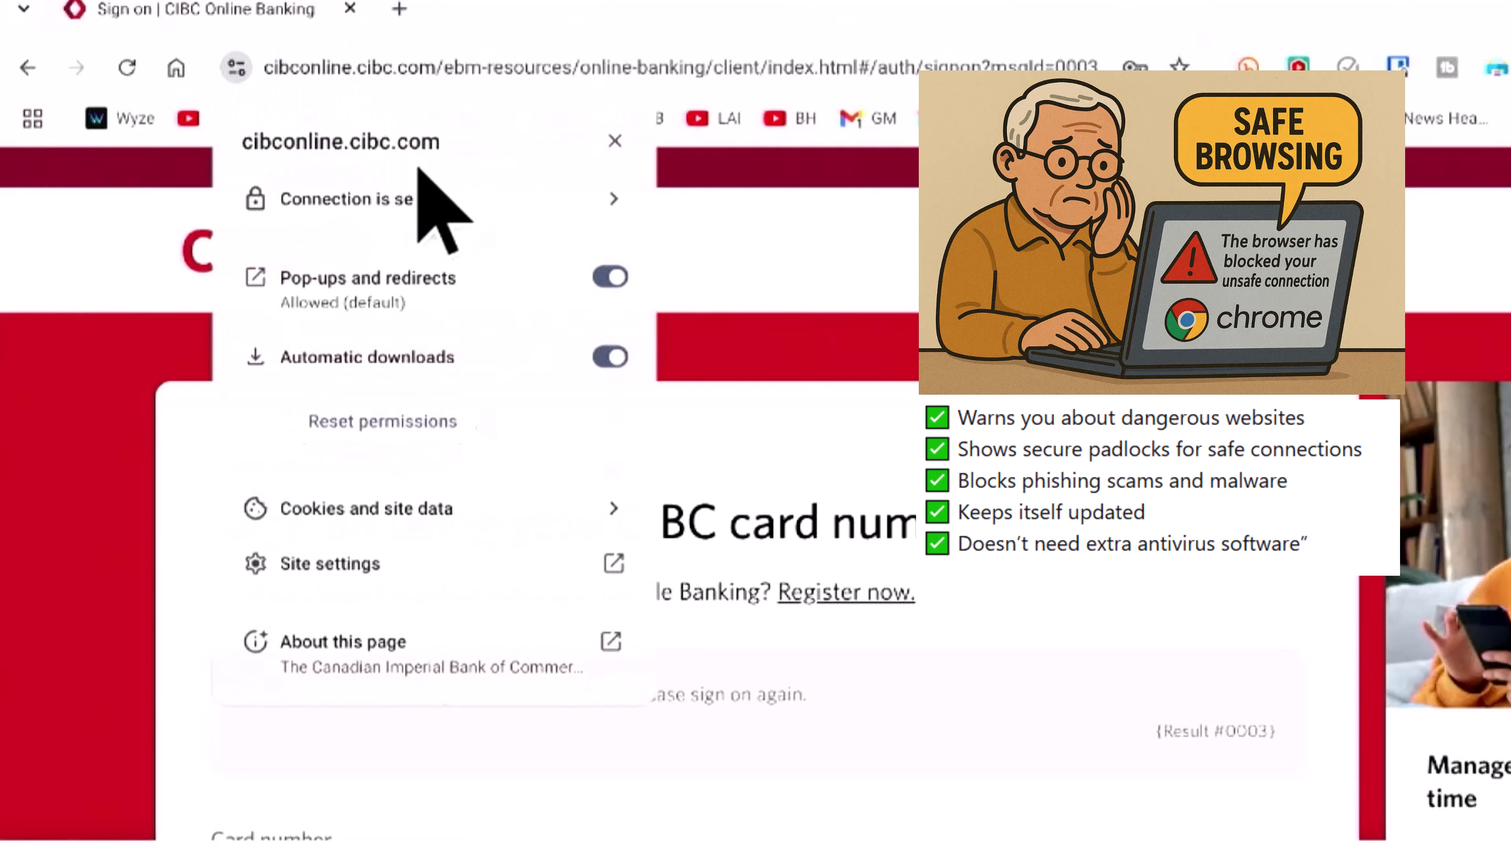
mouse_move(568, 279)
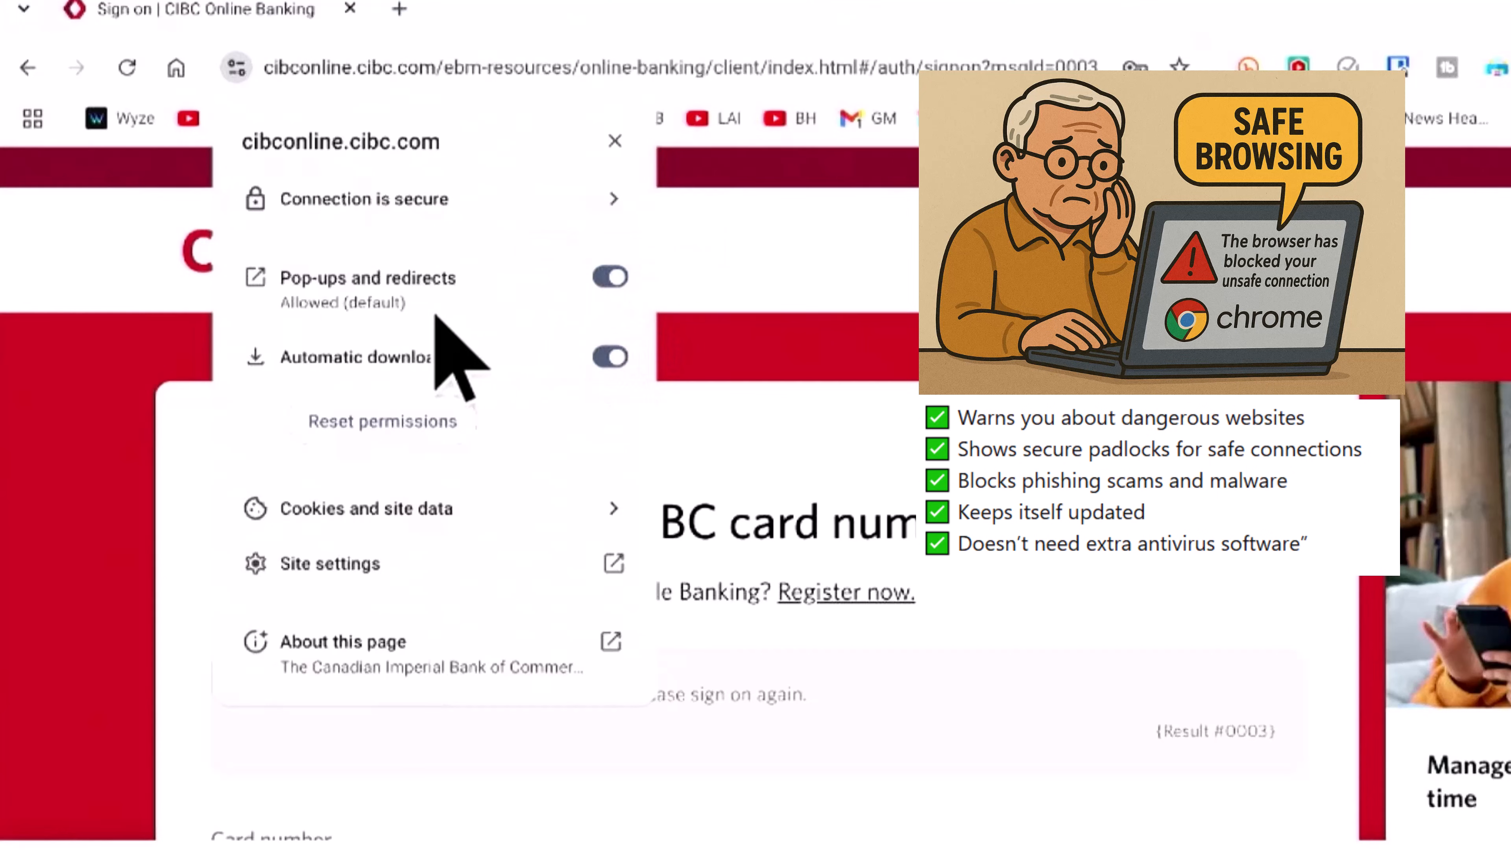
mouse_move(454, 347)
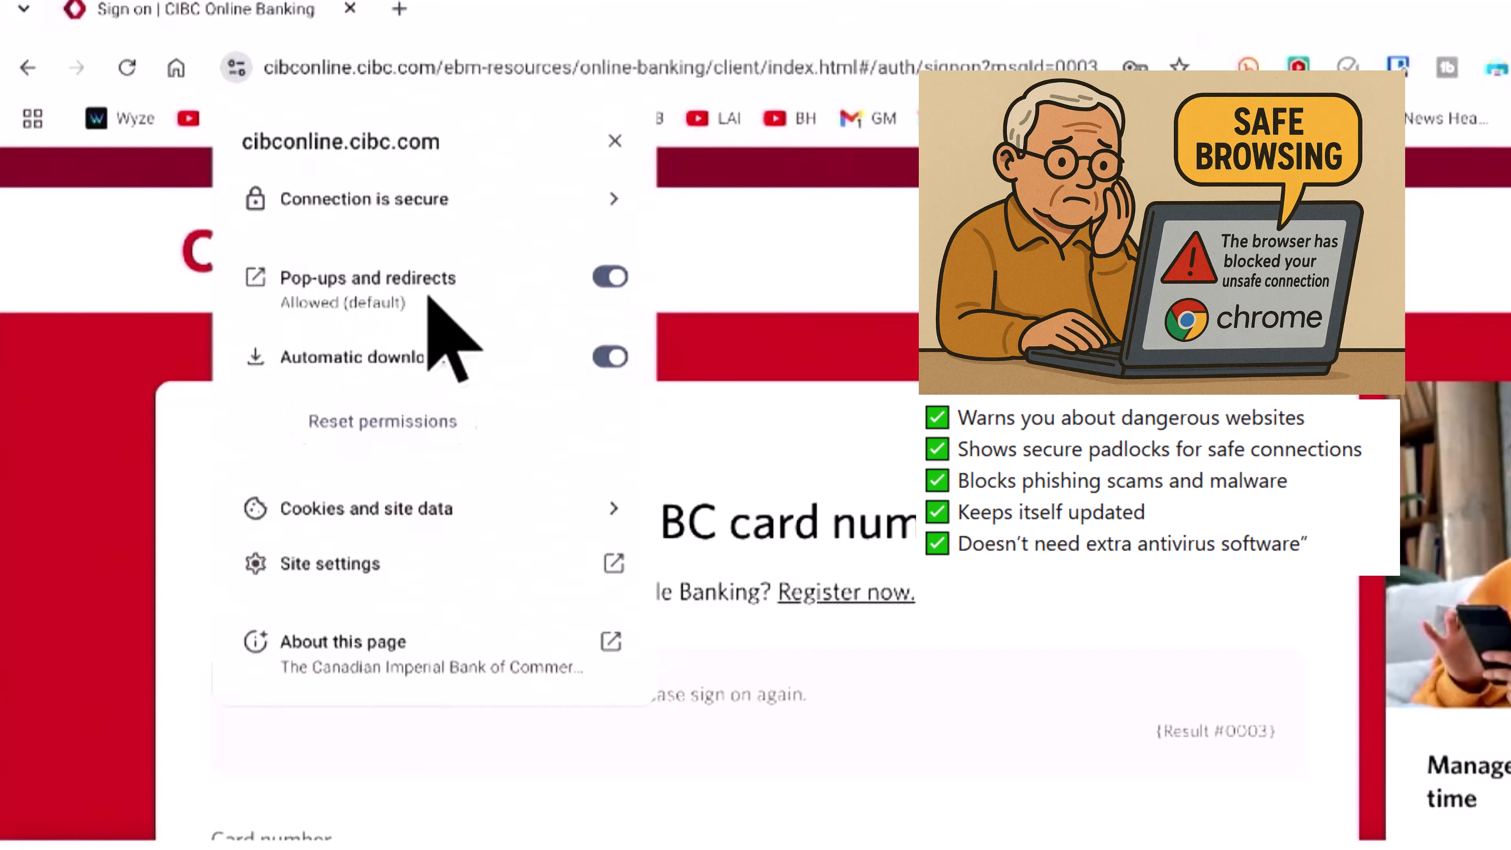
mouse_move(511, 424)
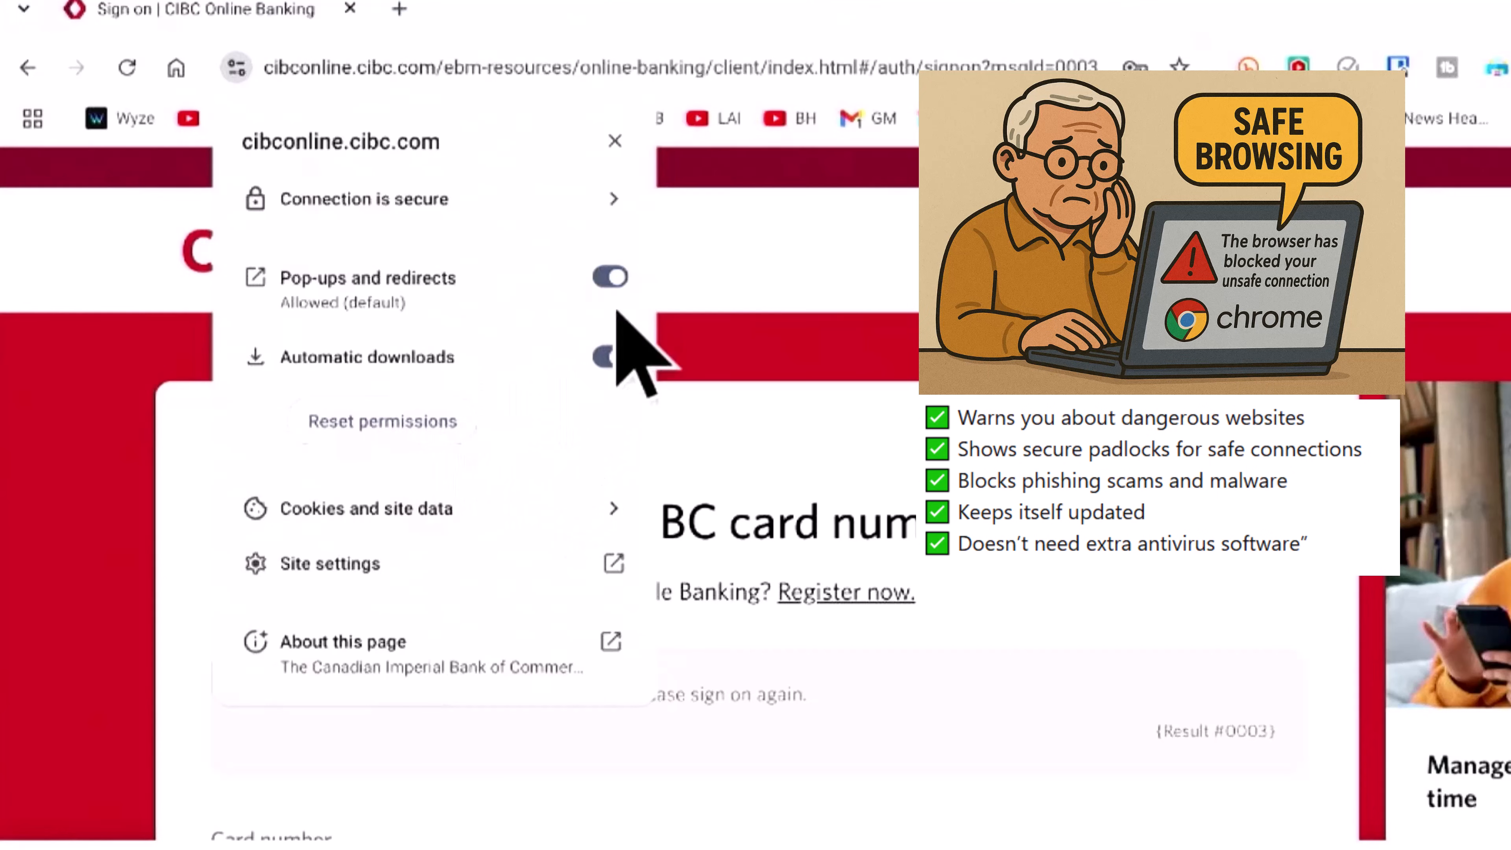
left_click(610, 356)
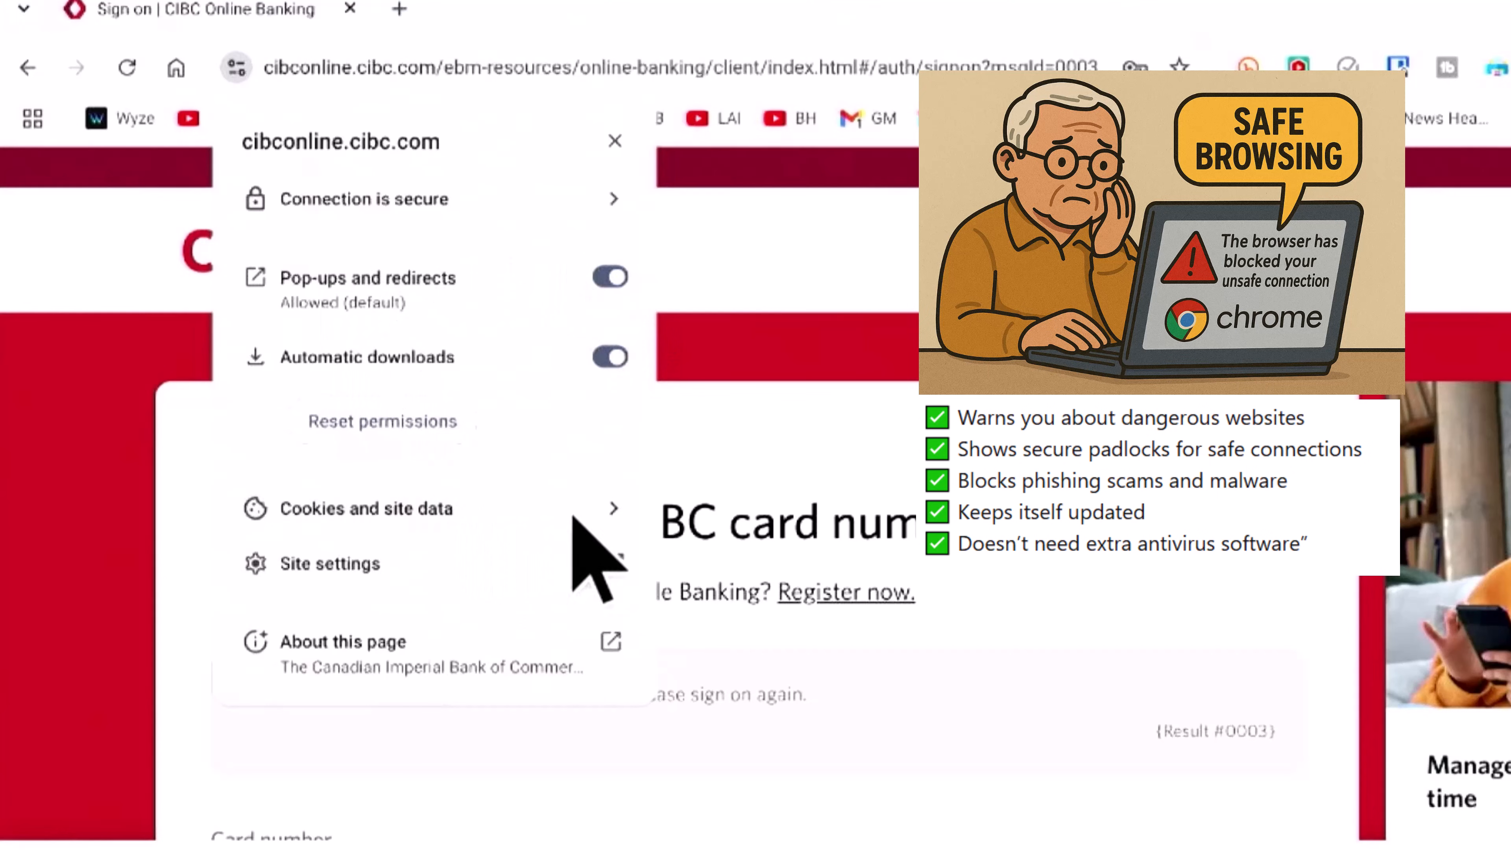
left_click(364, 507)
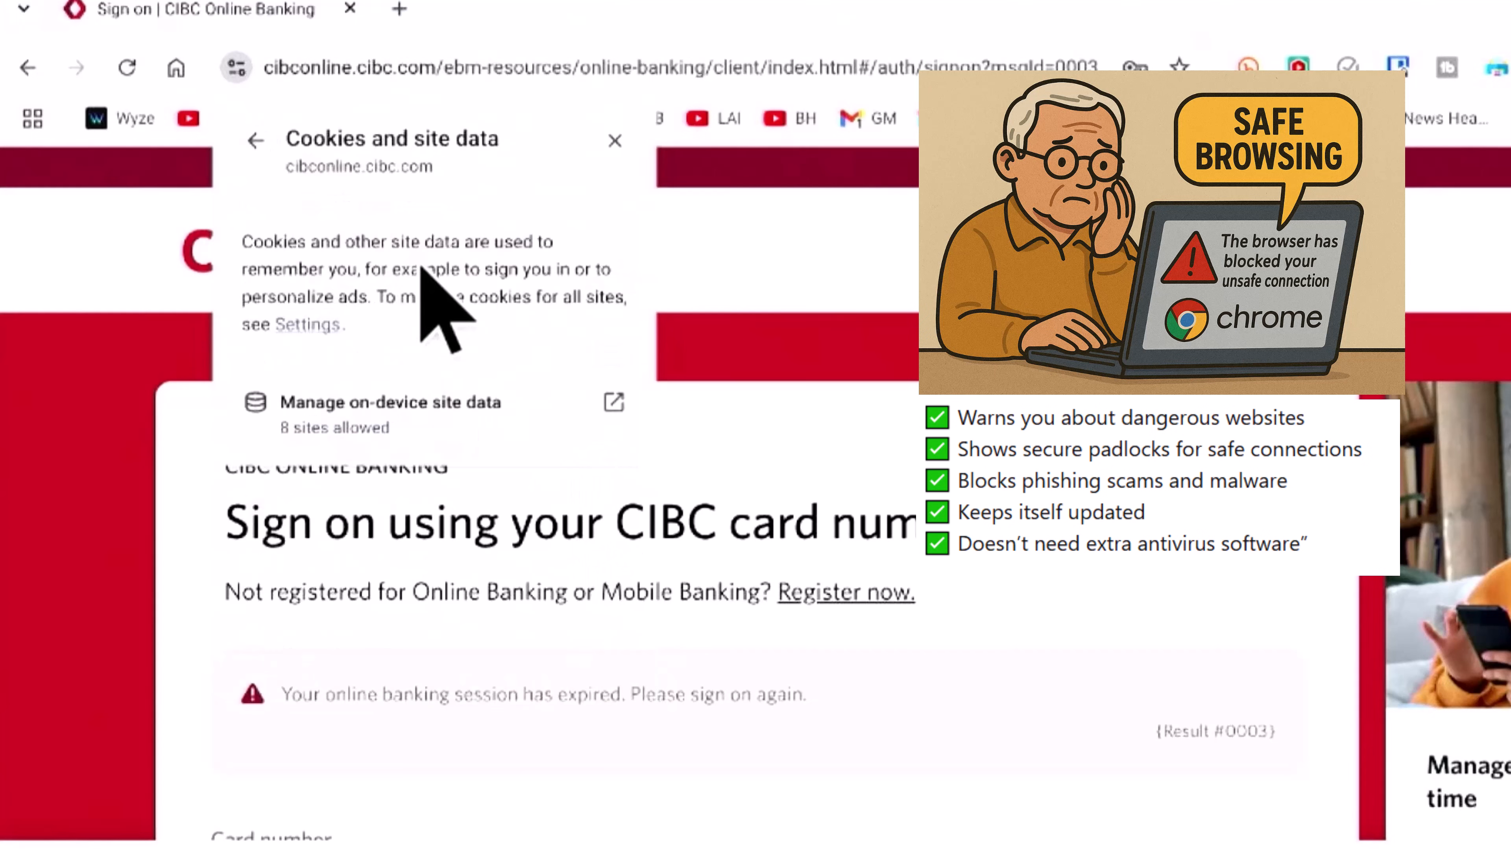
mouse_move(496, 255)
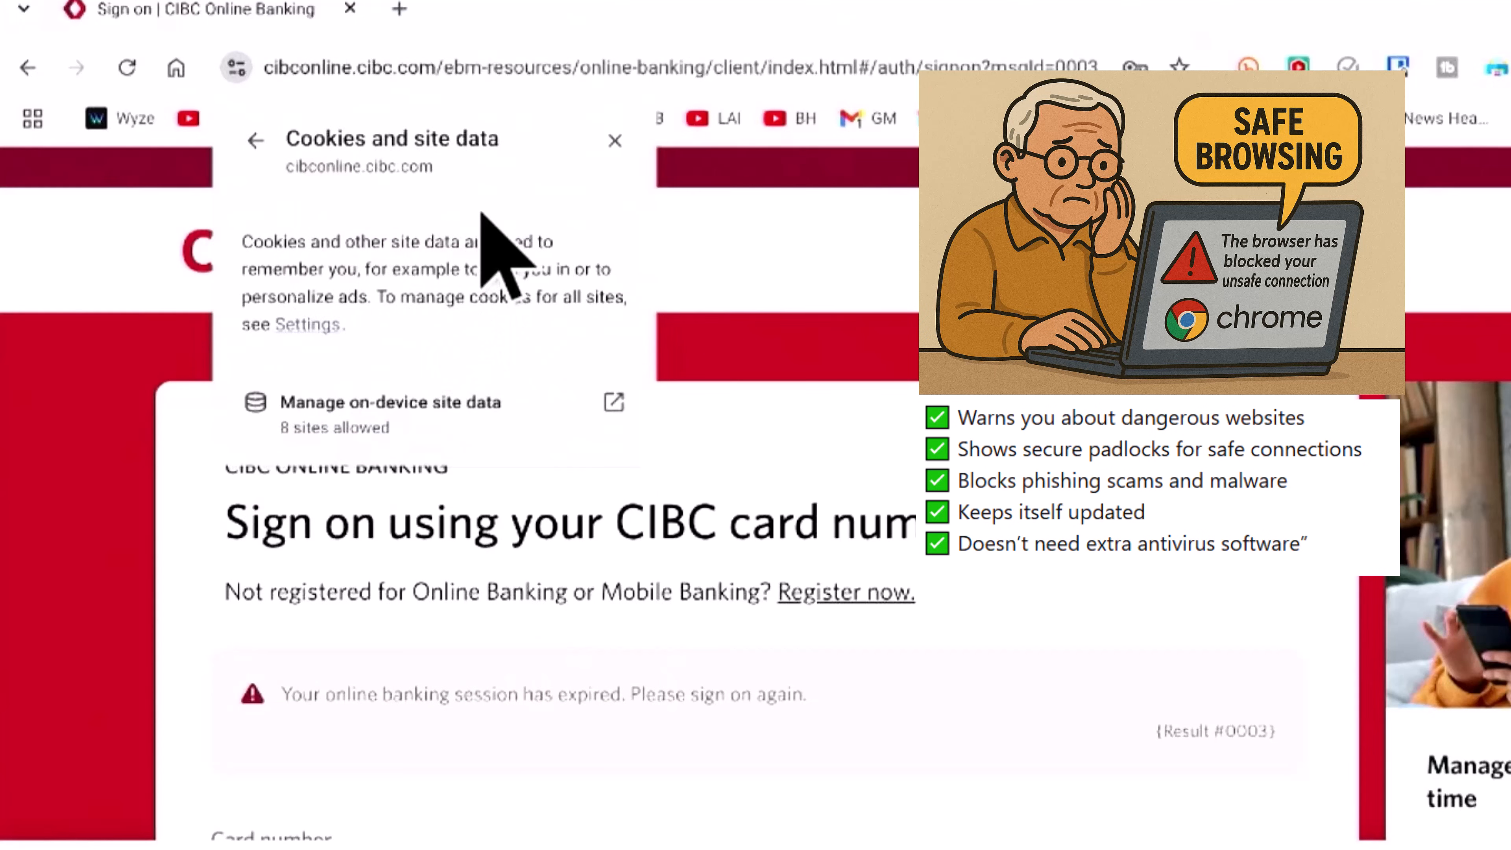
left_click(257, 141)
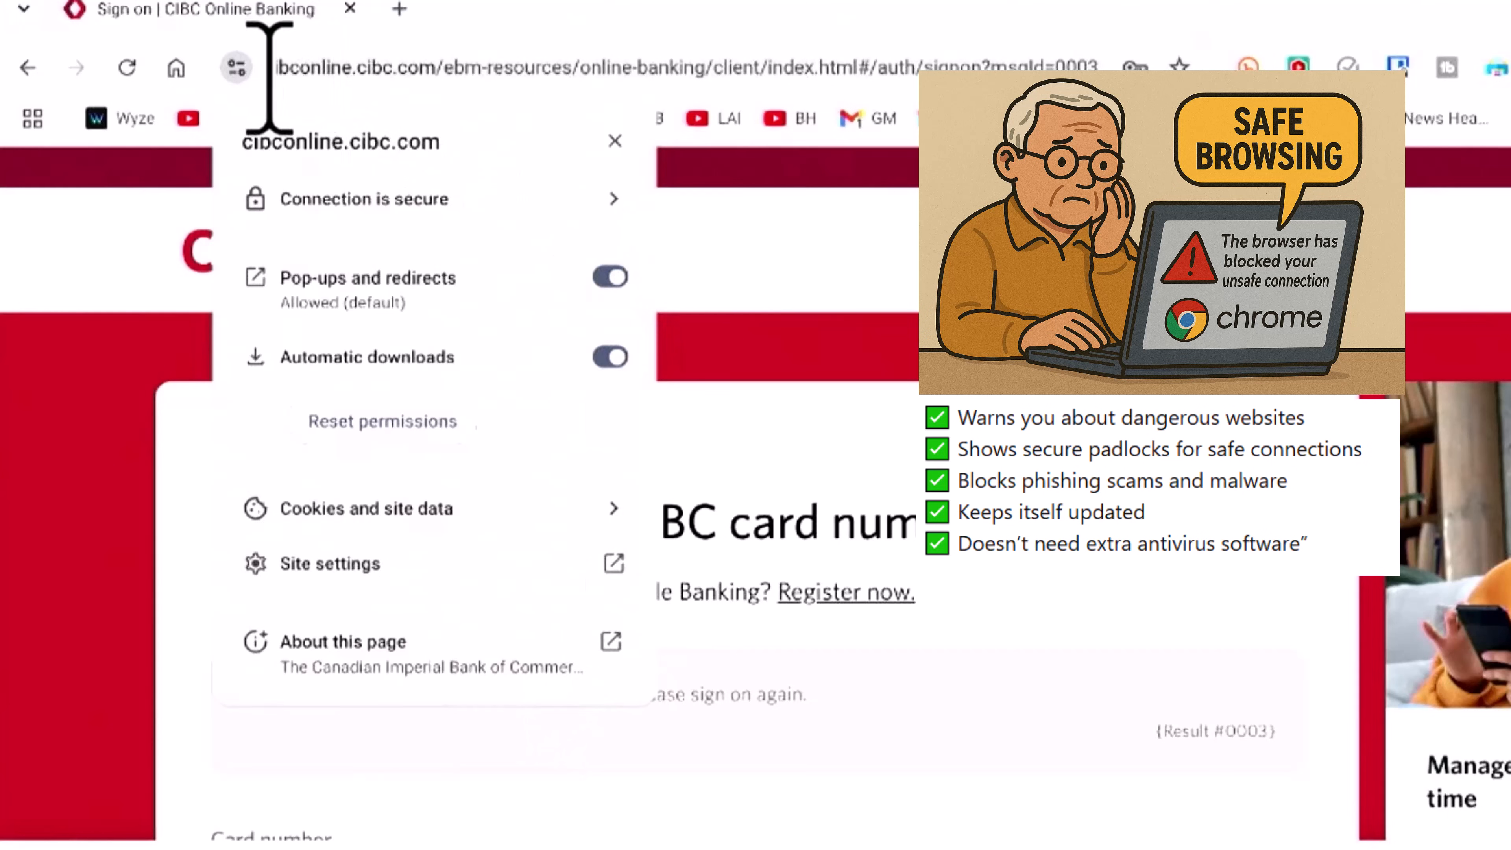
mouse_move(235, 69)
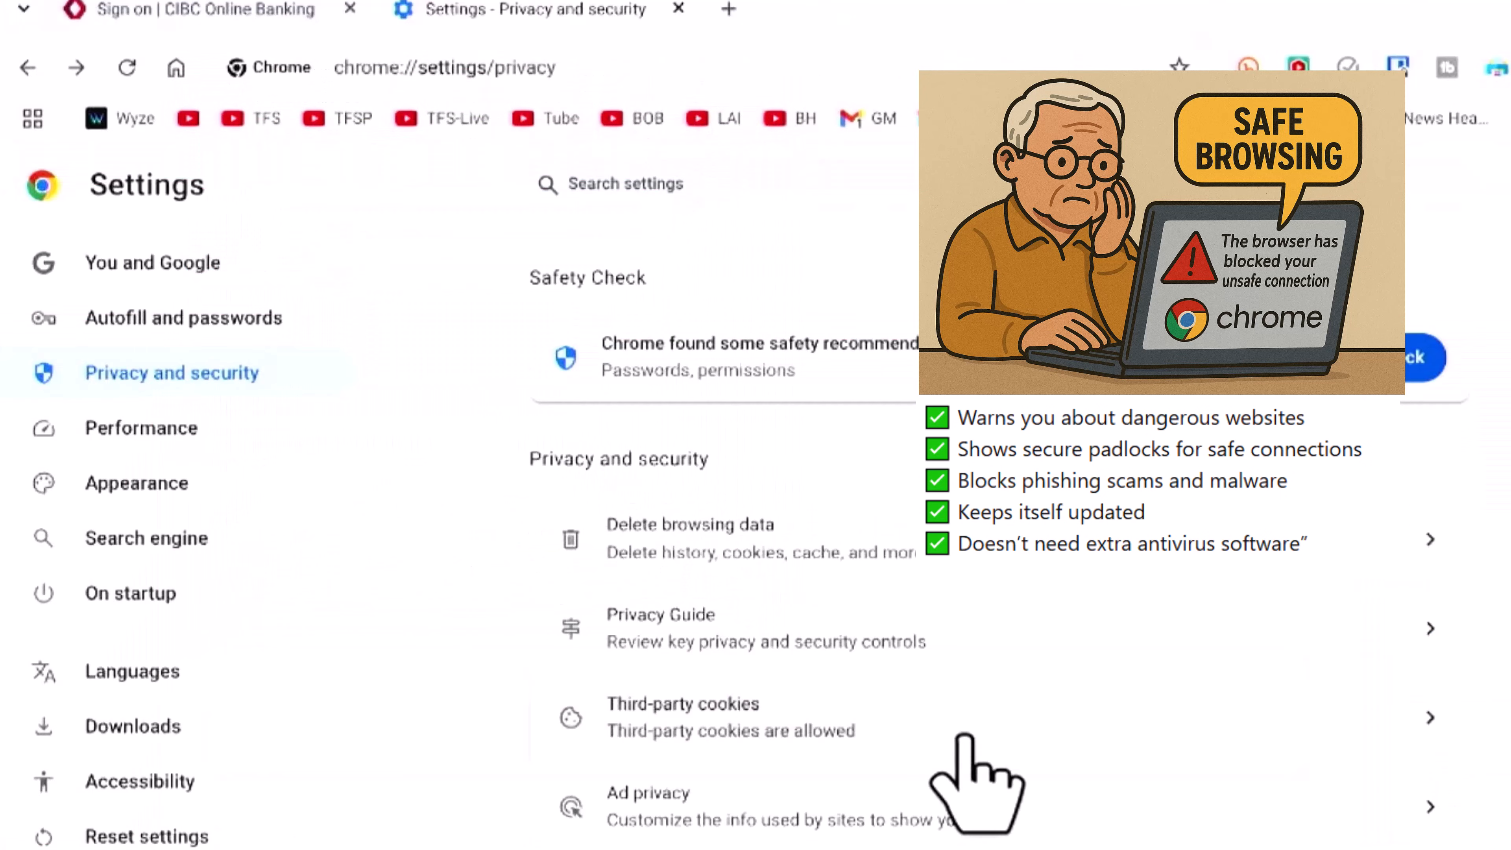
mouse_move(928, 761)
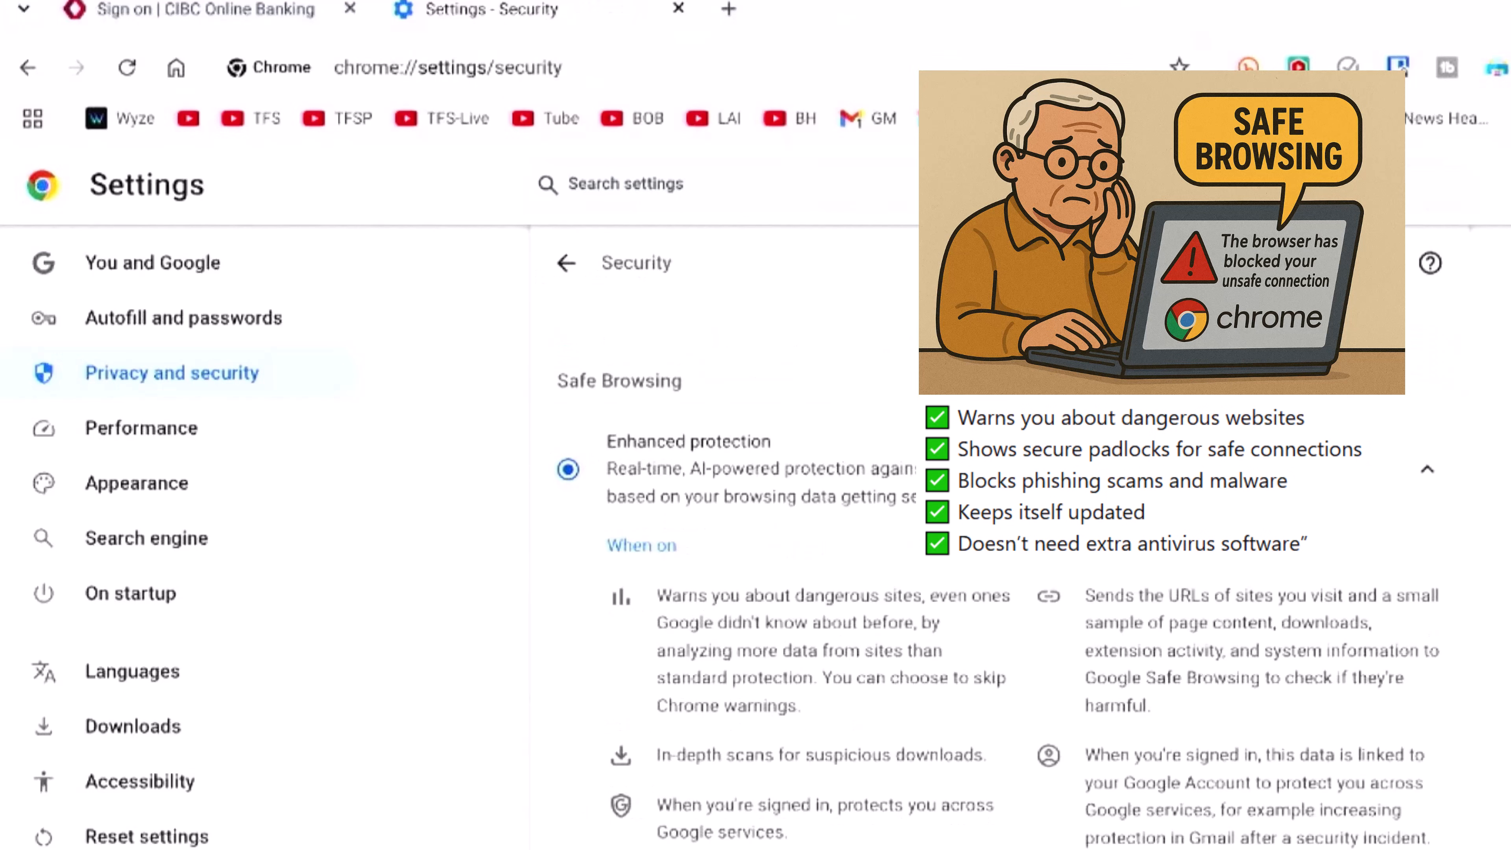
mouse_move(597, 443)
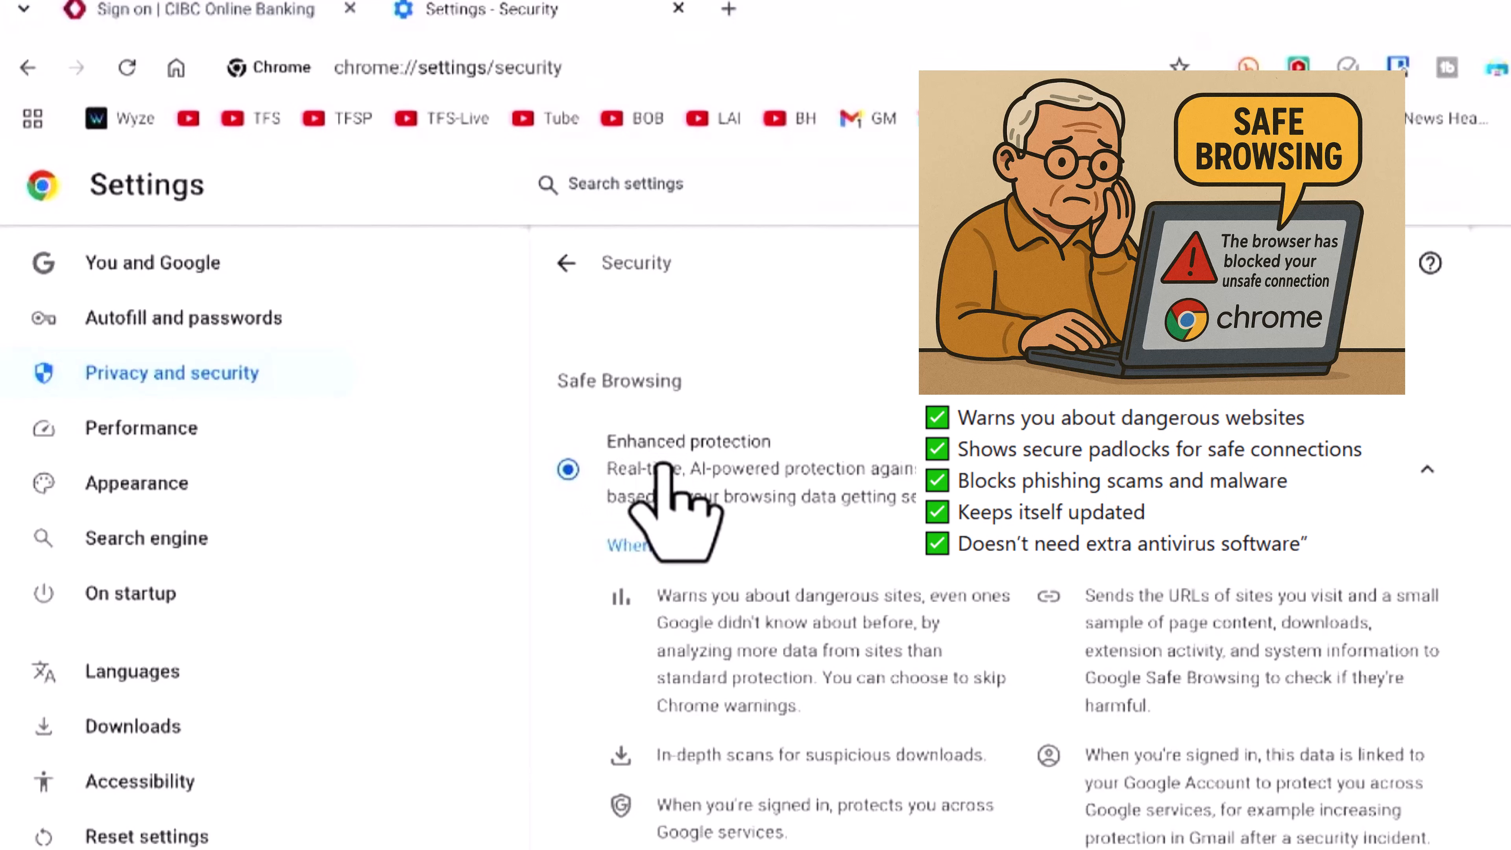
mouse_move(566, 469)
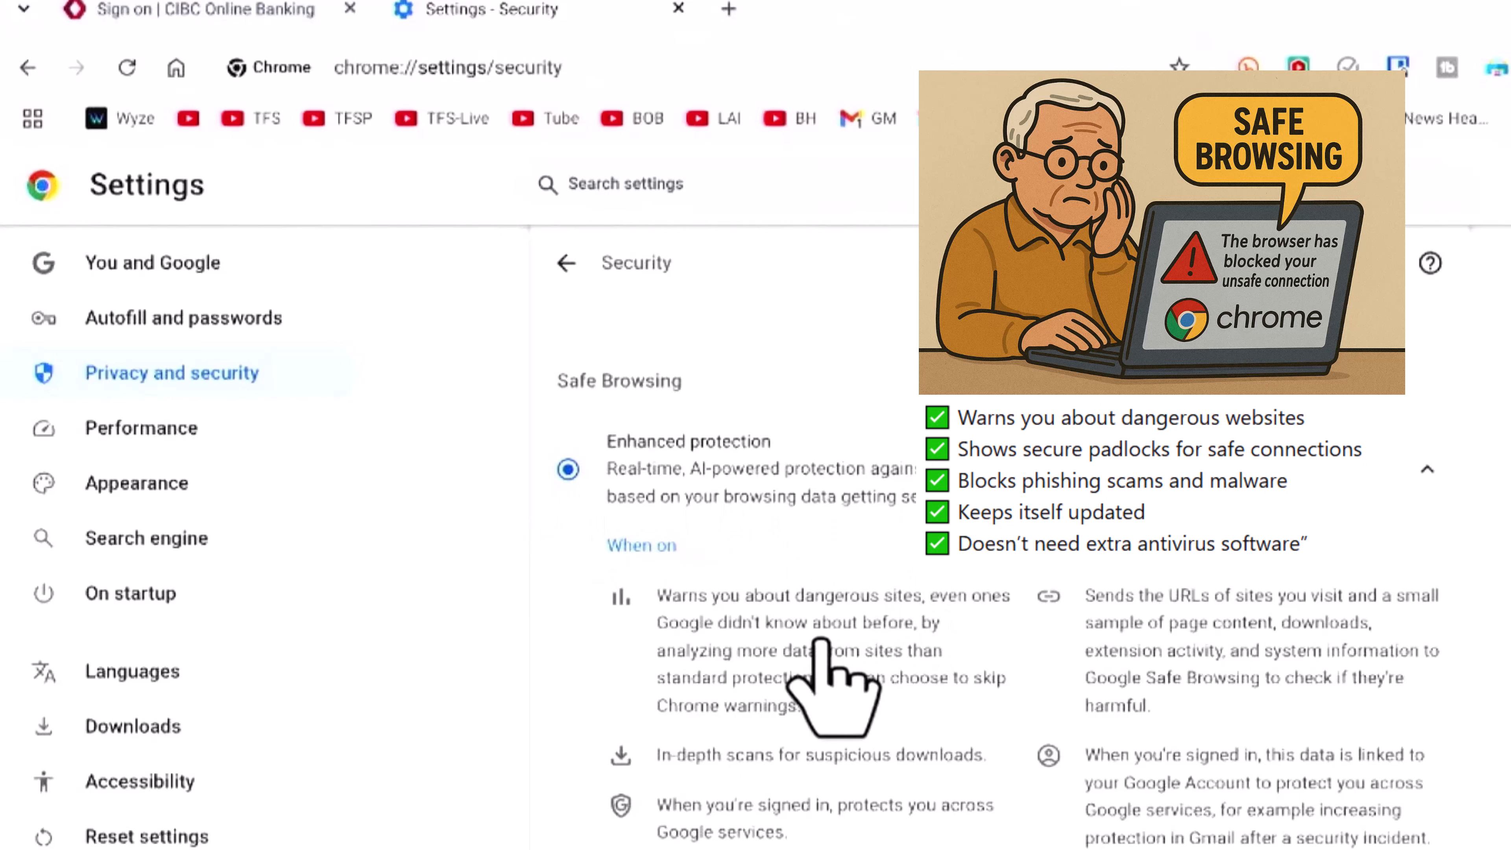
mouse_move(849, 824)
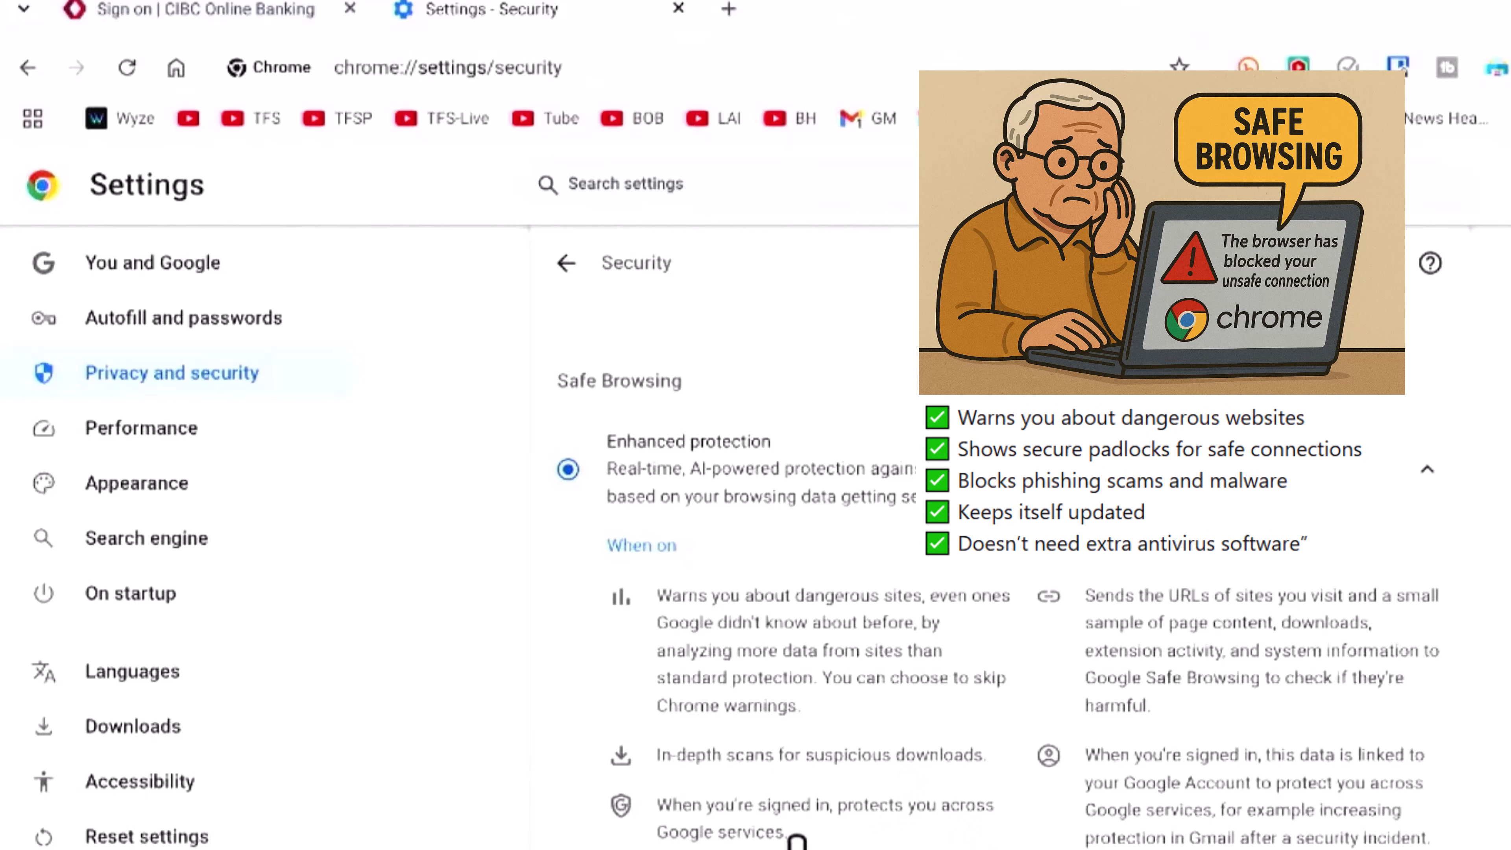
mouse_move(948, 742)
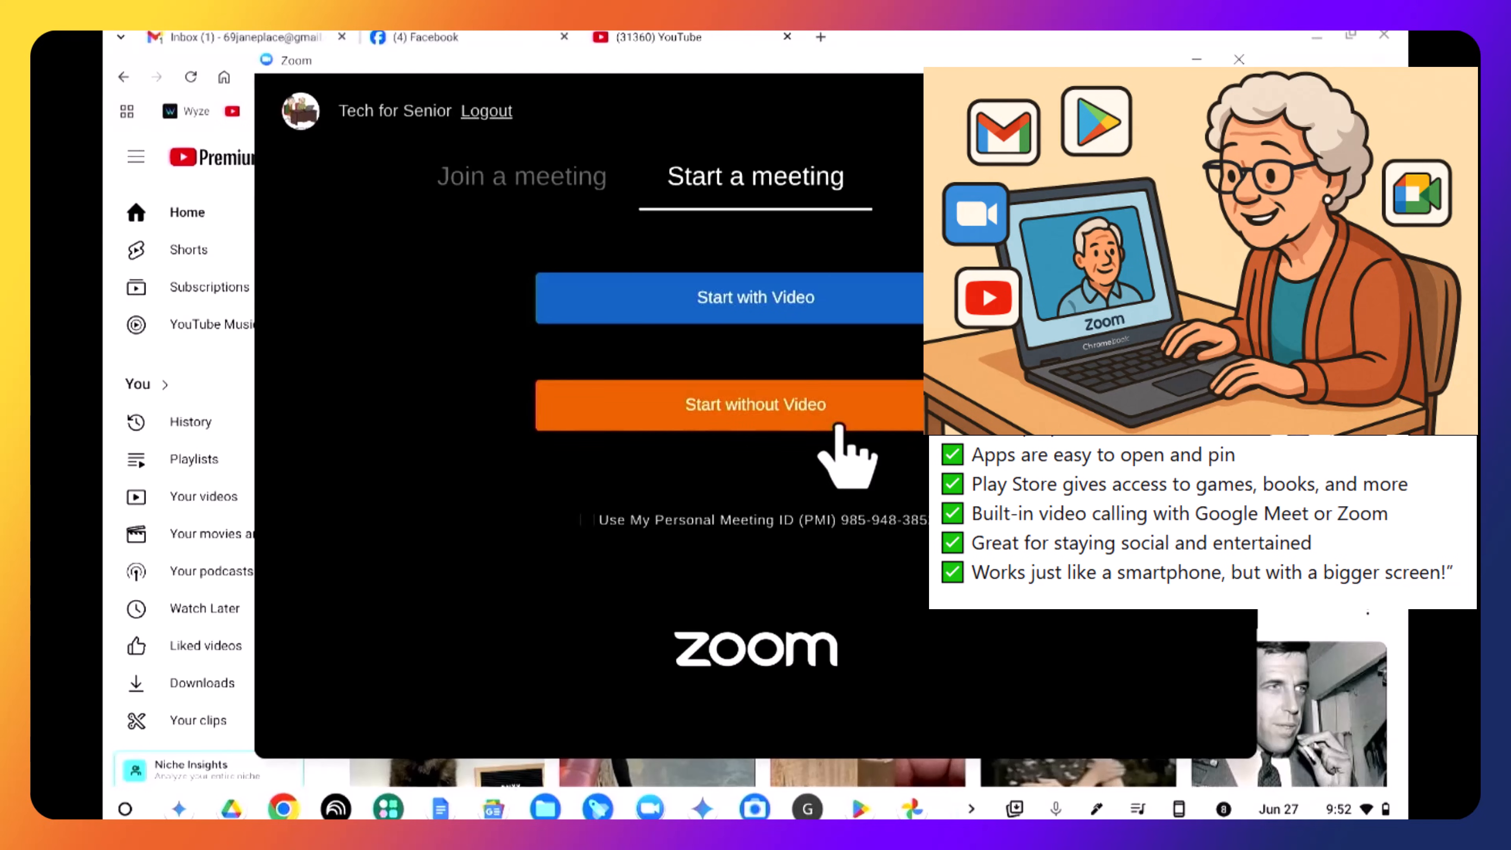
mouse_move(679, 761)
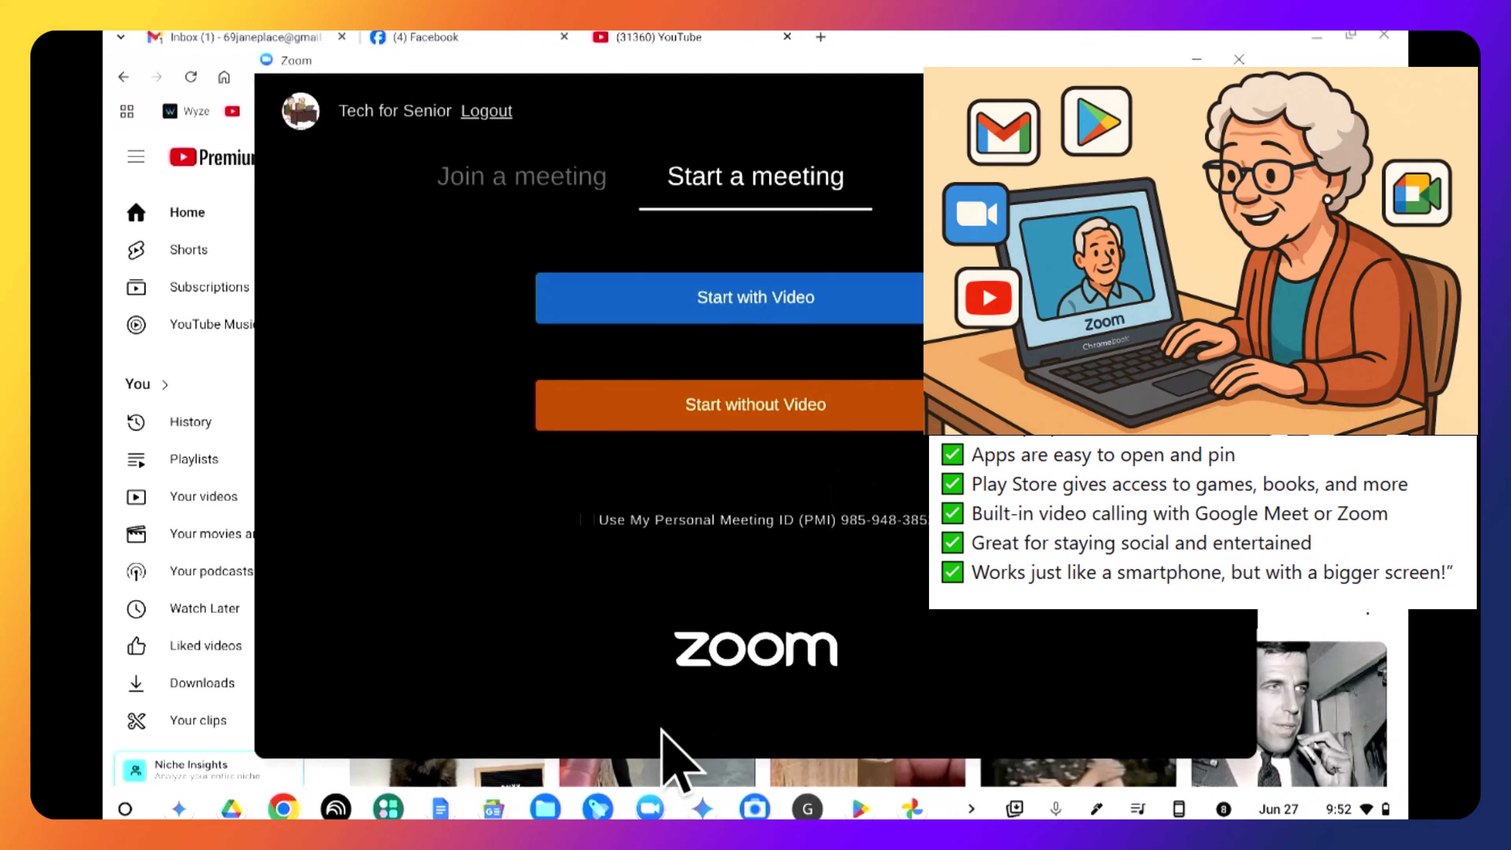